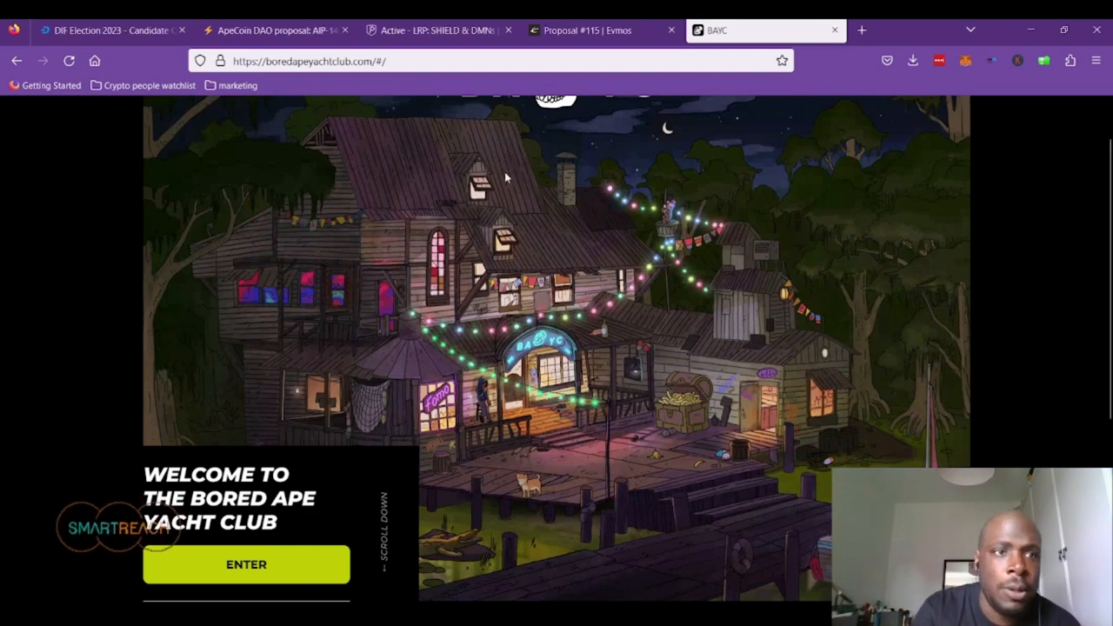
- Switch to the DIF Election 2023 Candidate Q&A thread and read through the candidates' answers
click(113, 29)
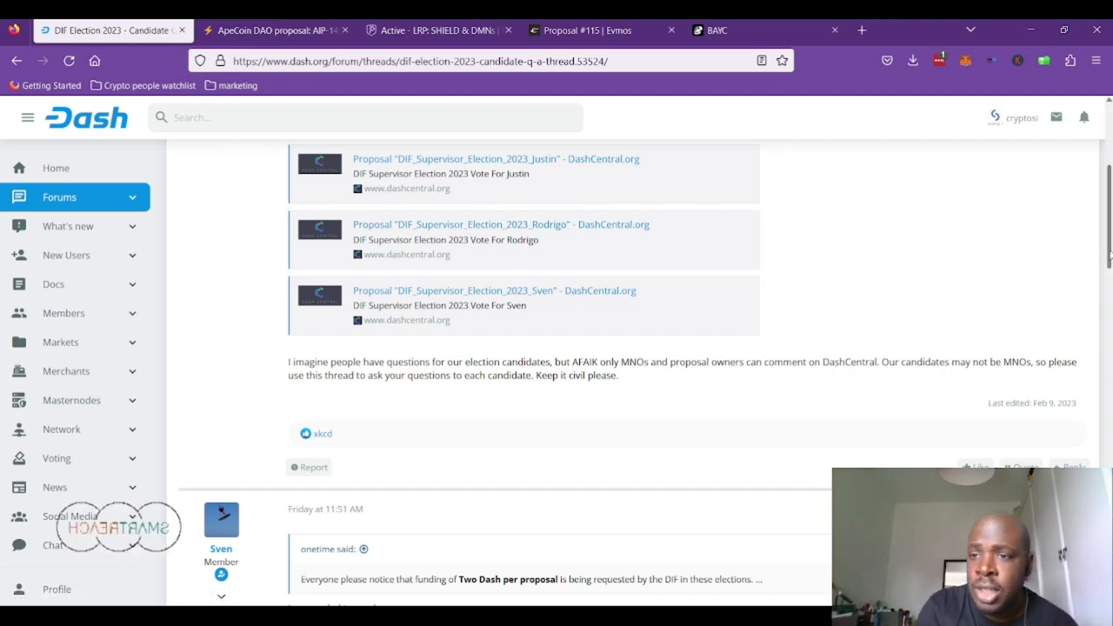
scroll(up, 3)
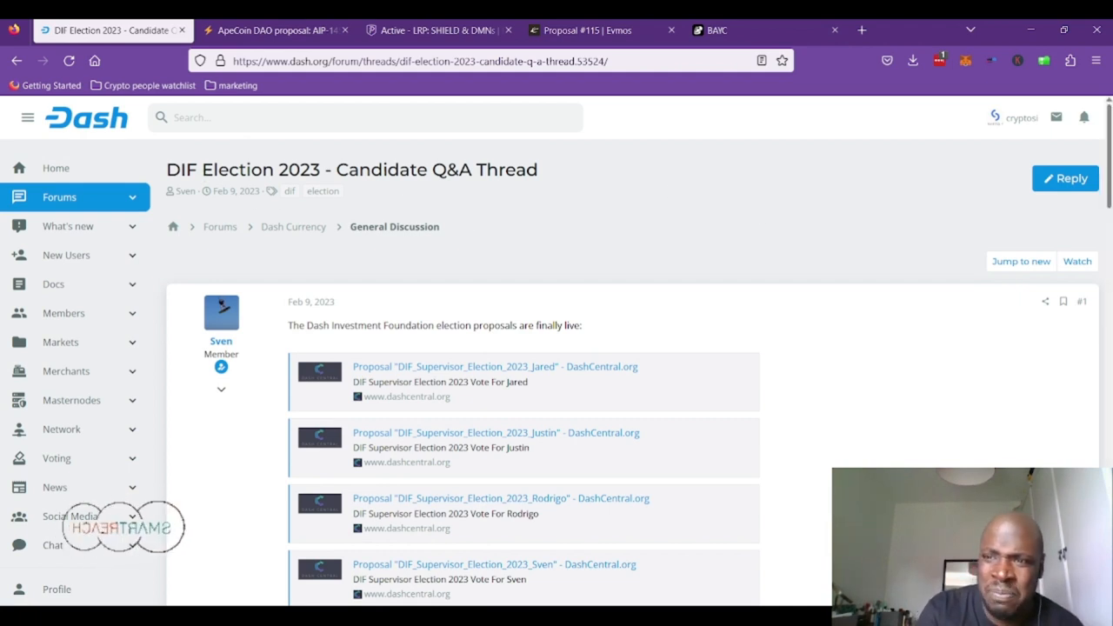
scroll(down, 3)
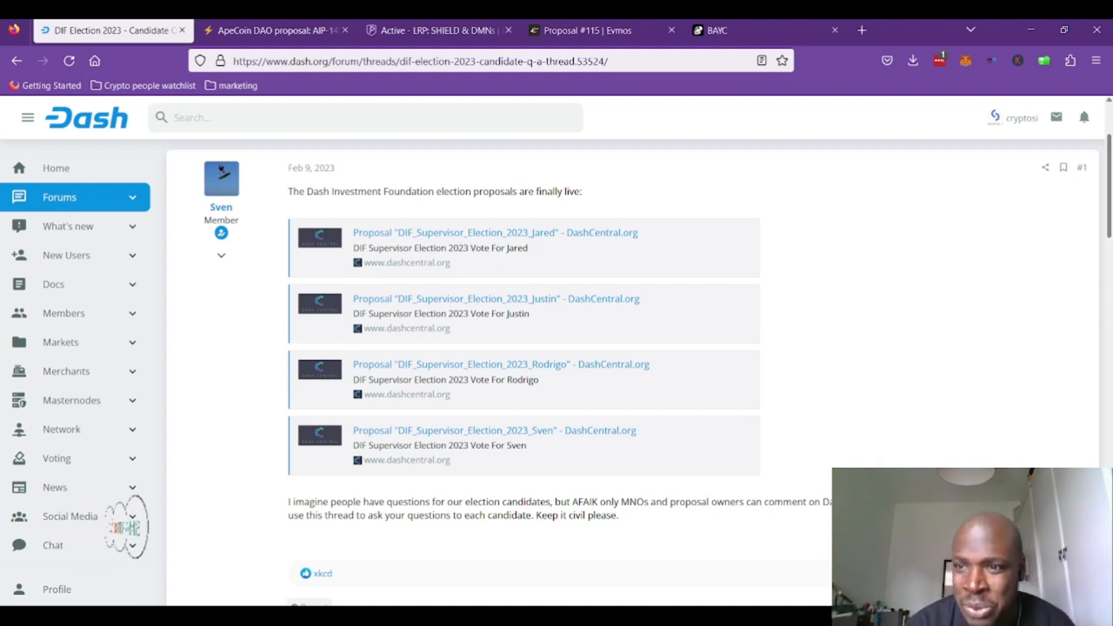
scroll(down, 3)
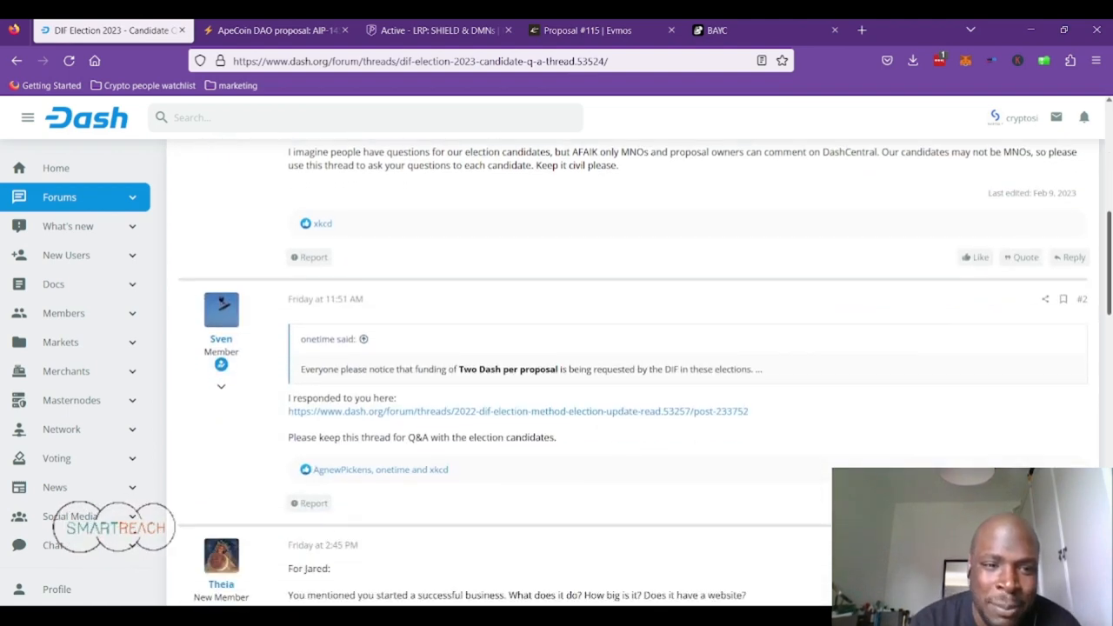
scroll(down, 3)
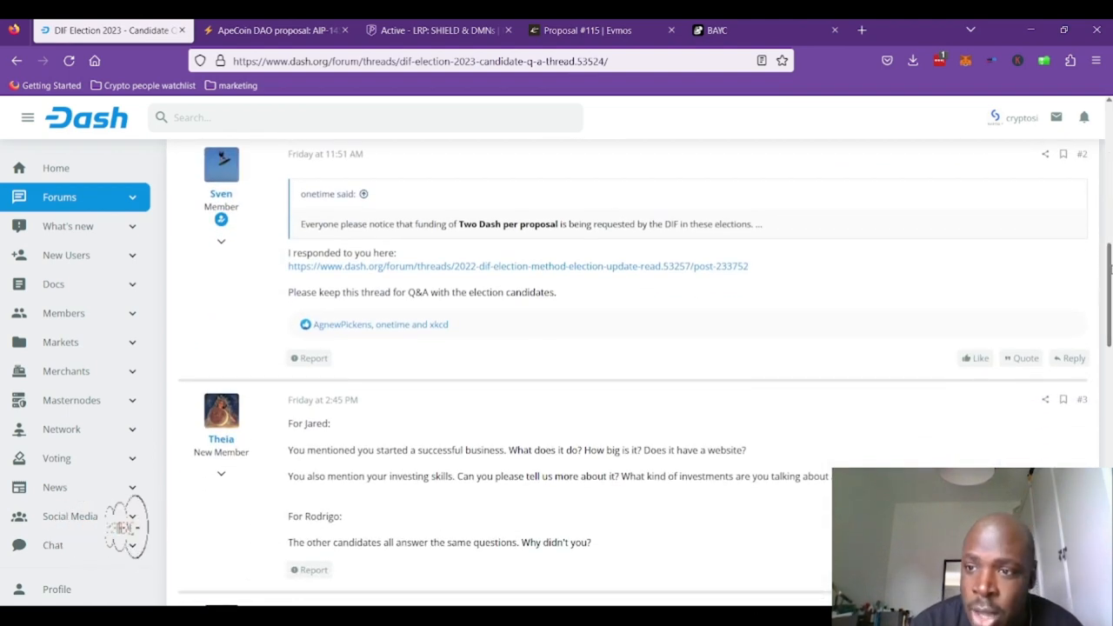
scroll(down, 3)
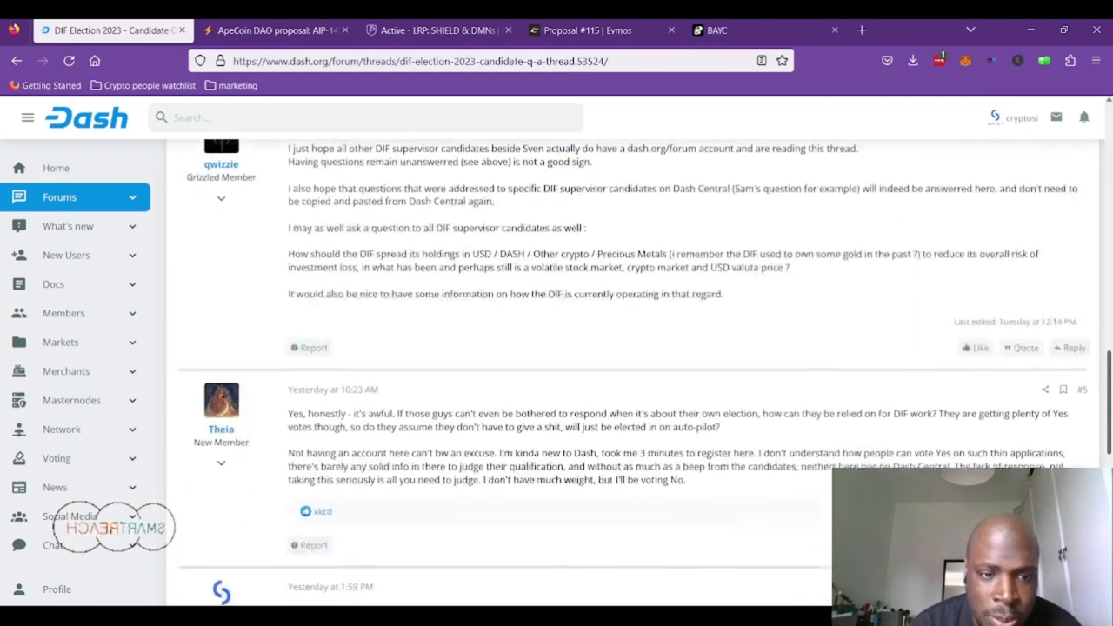
scroll(up, 3)
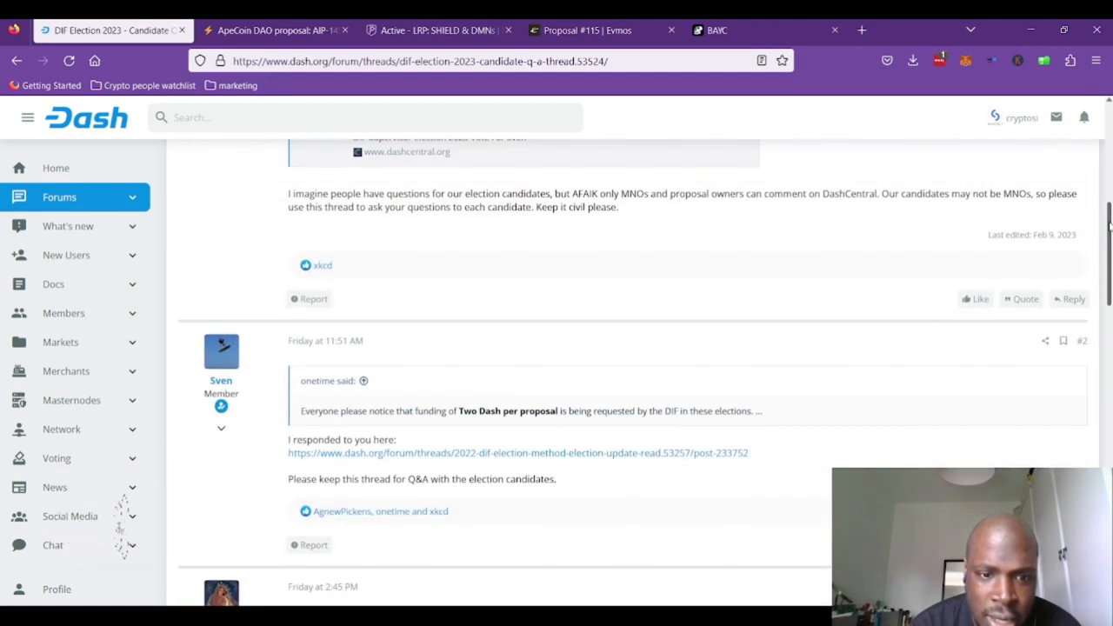
scroll(up, 3)
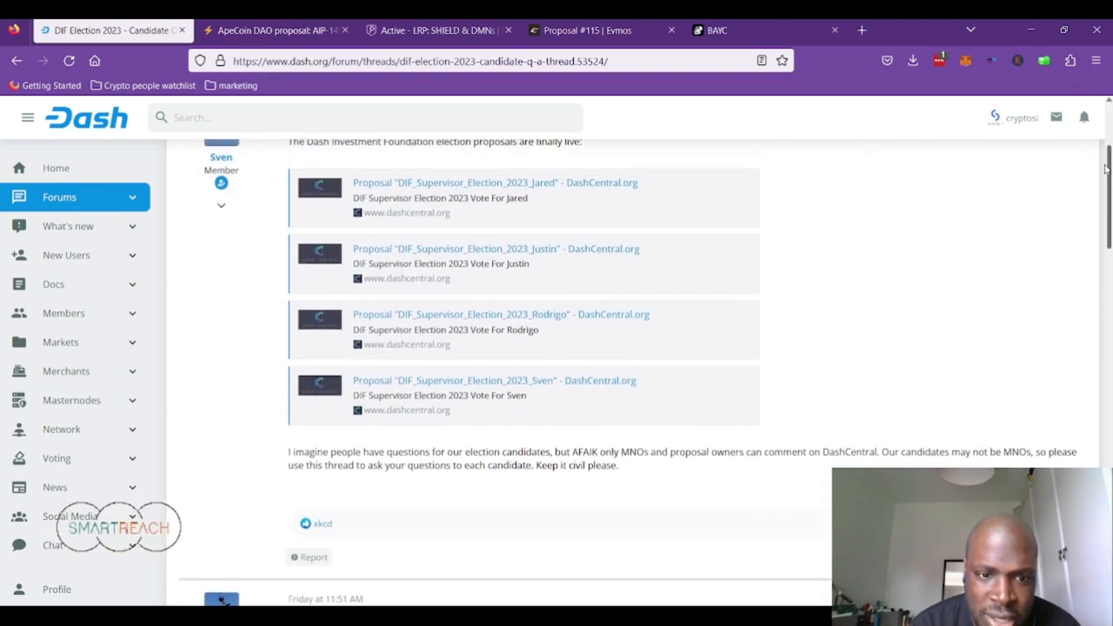
scroll(down, 3)
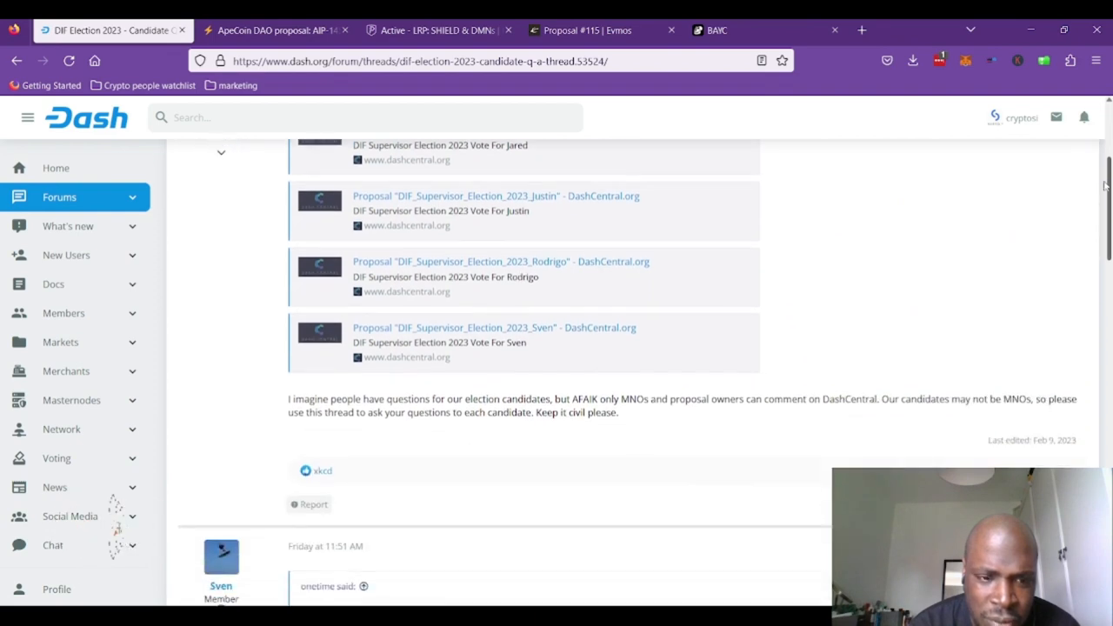
scroll(down, 3)
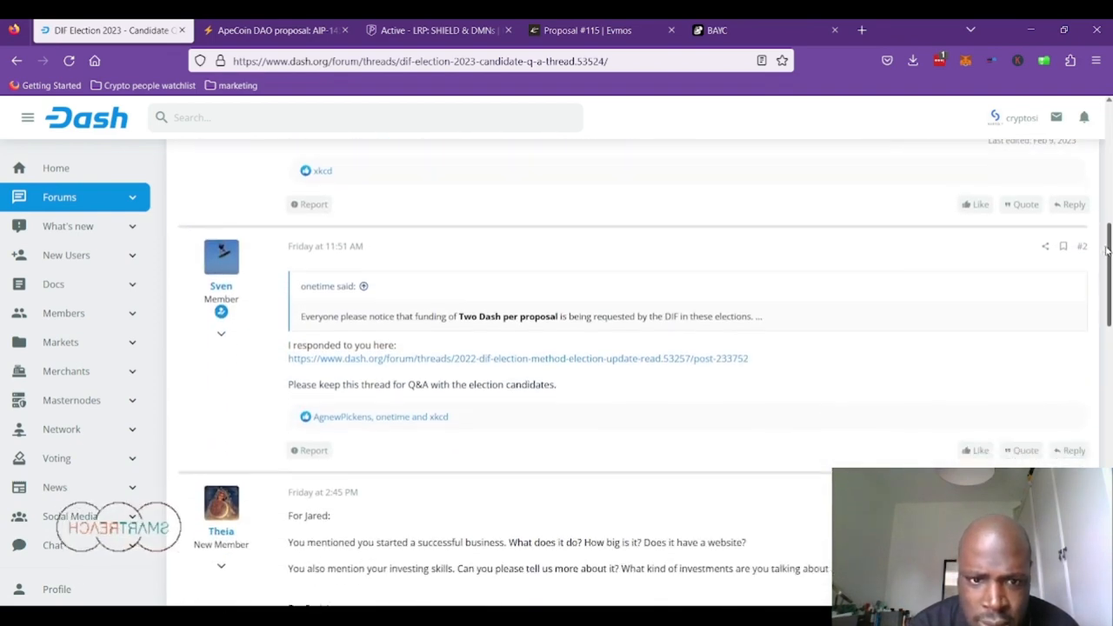
scroll(down, 3)
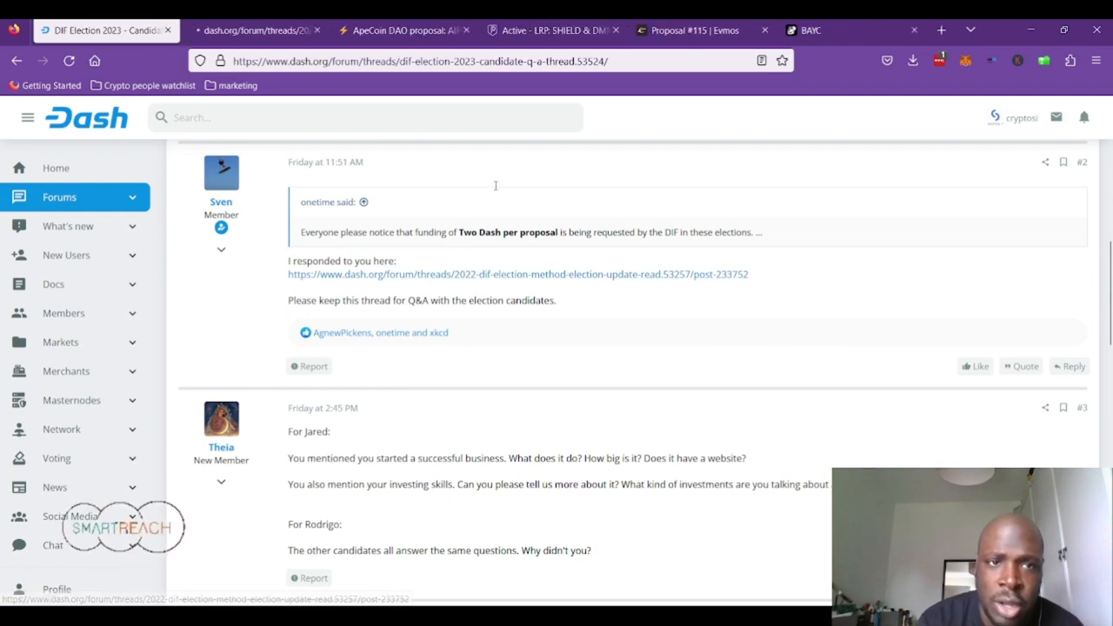
- Open the 2022 DIF election method post and scroll up to its poll results
click(518, 274)
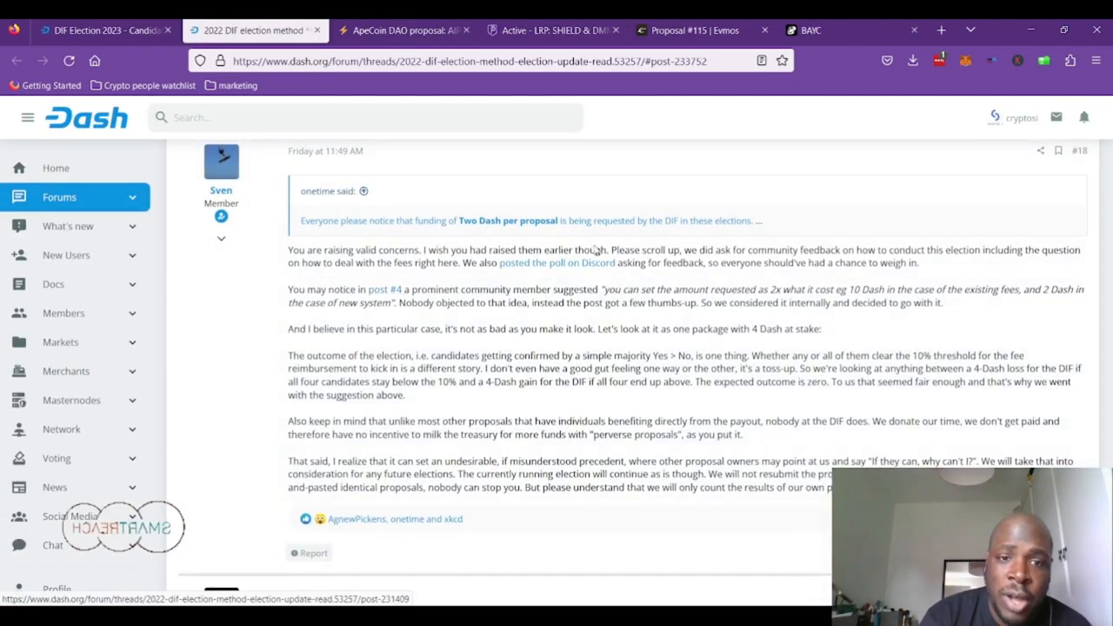
scroll(up, 3)
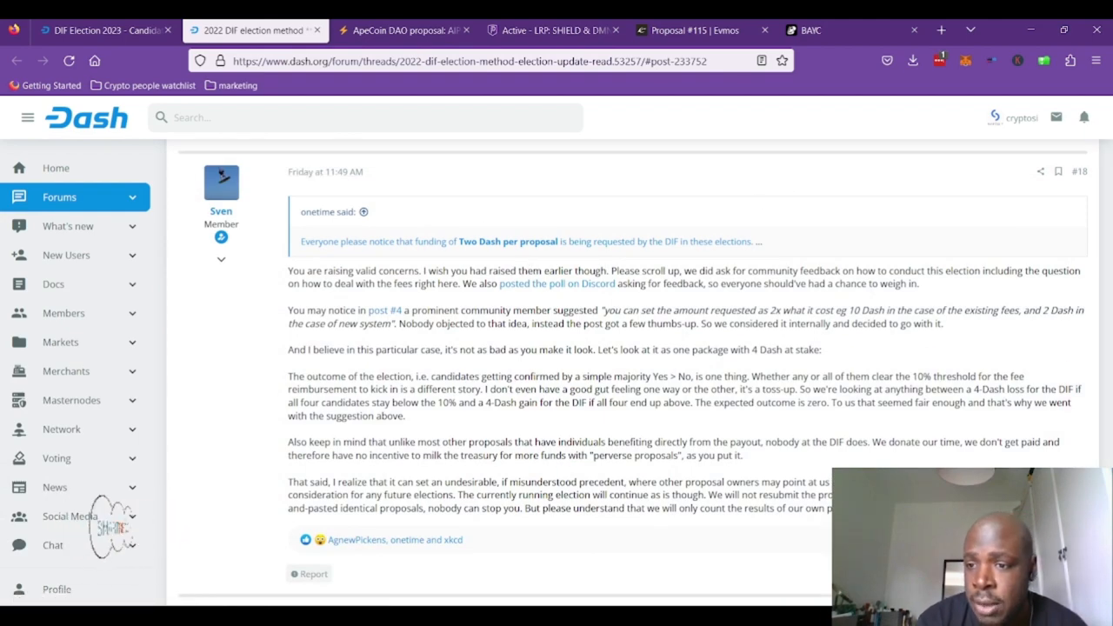
scroll(up, 3)
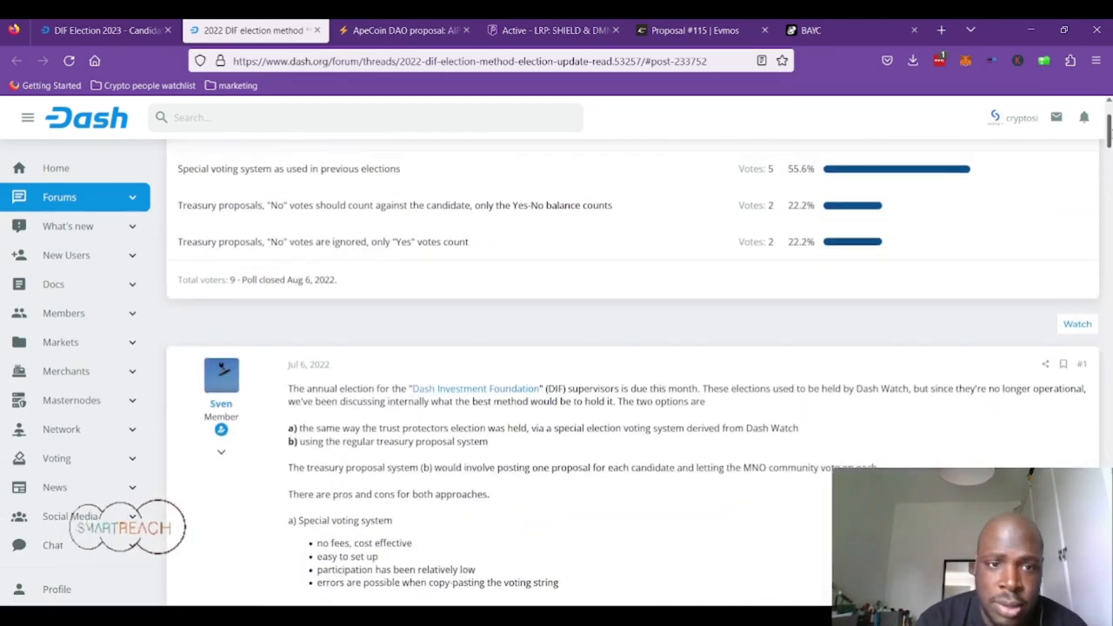
scroll(down, 3)
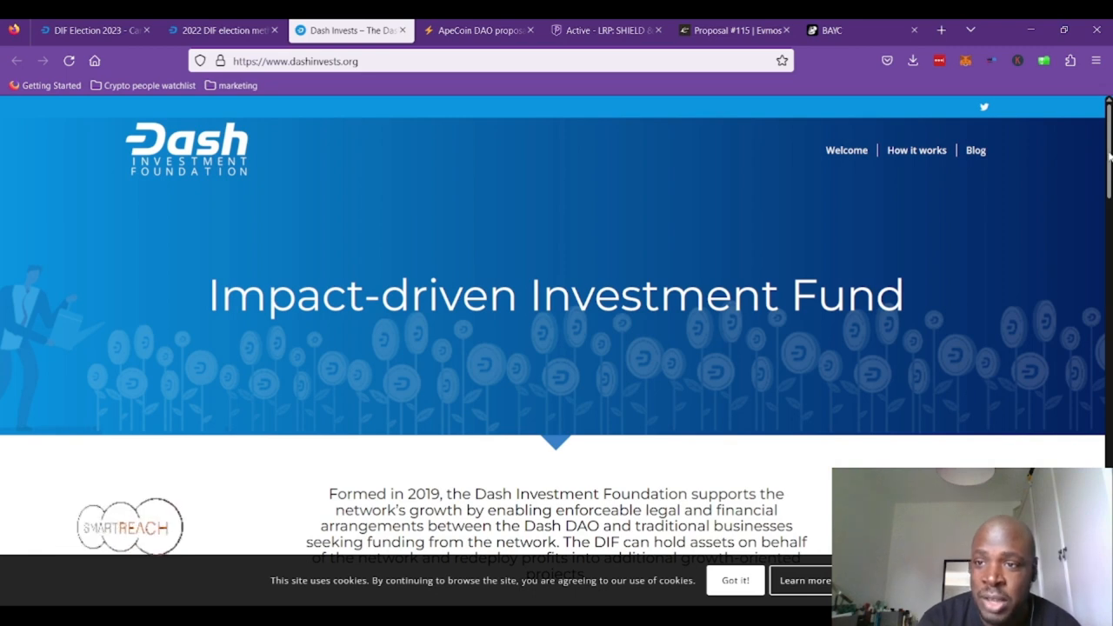
scroll(down, 3)
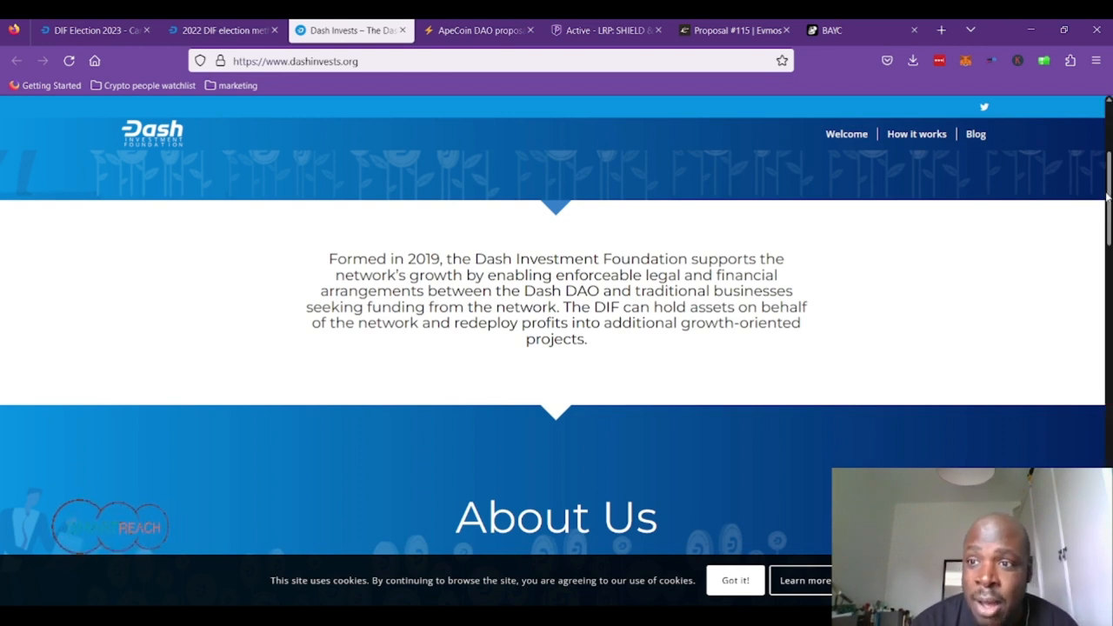
scroll(down, 3)
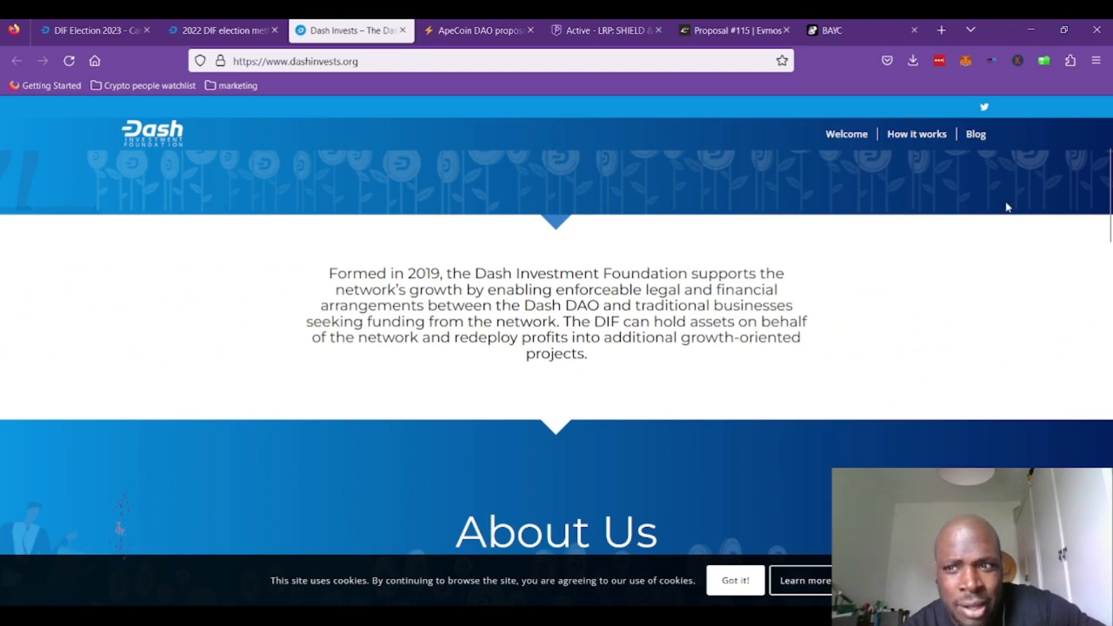
scroll(down, 3)
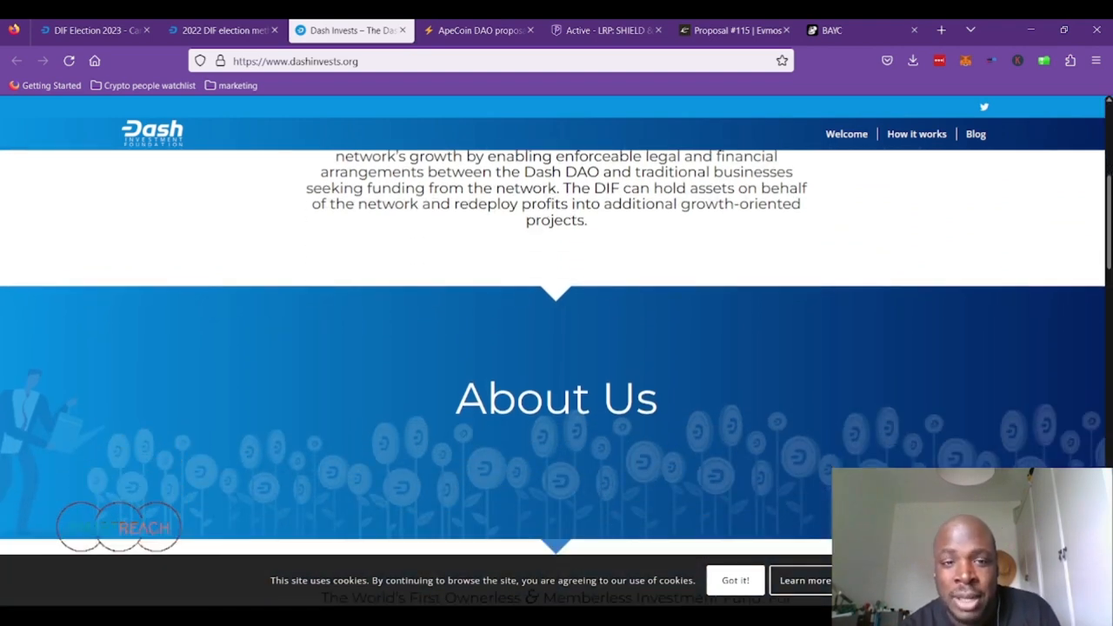
scroll(up, 3)
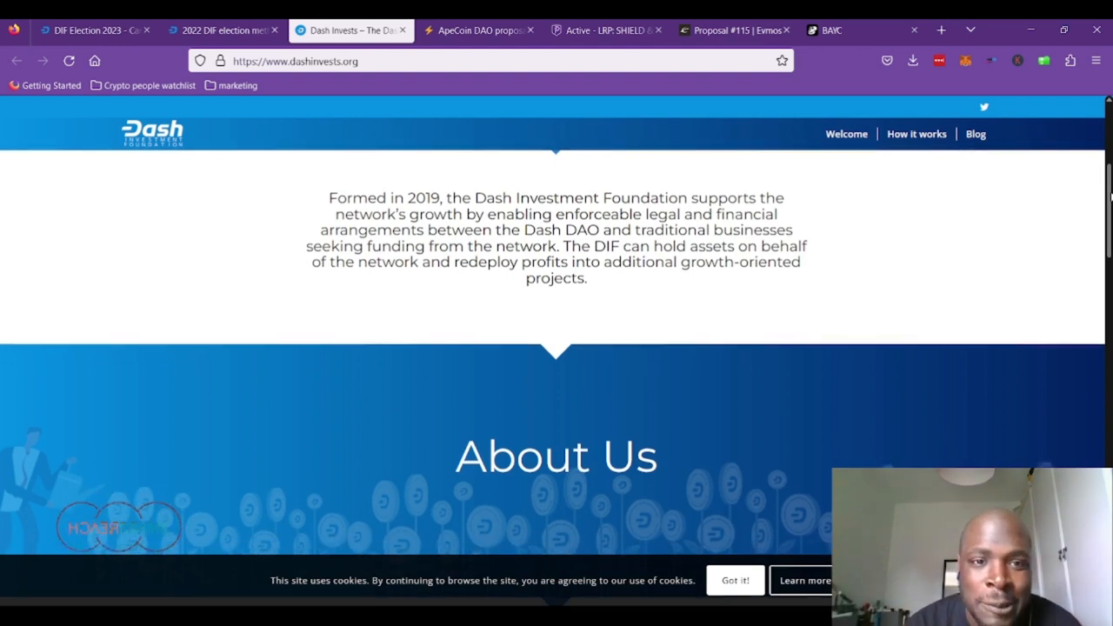
scroll(down, 3)
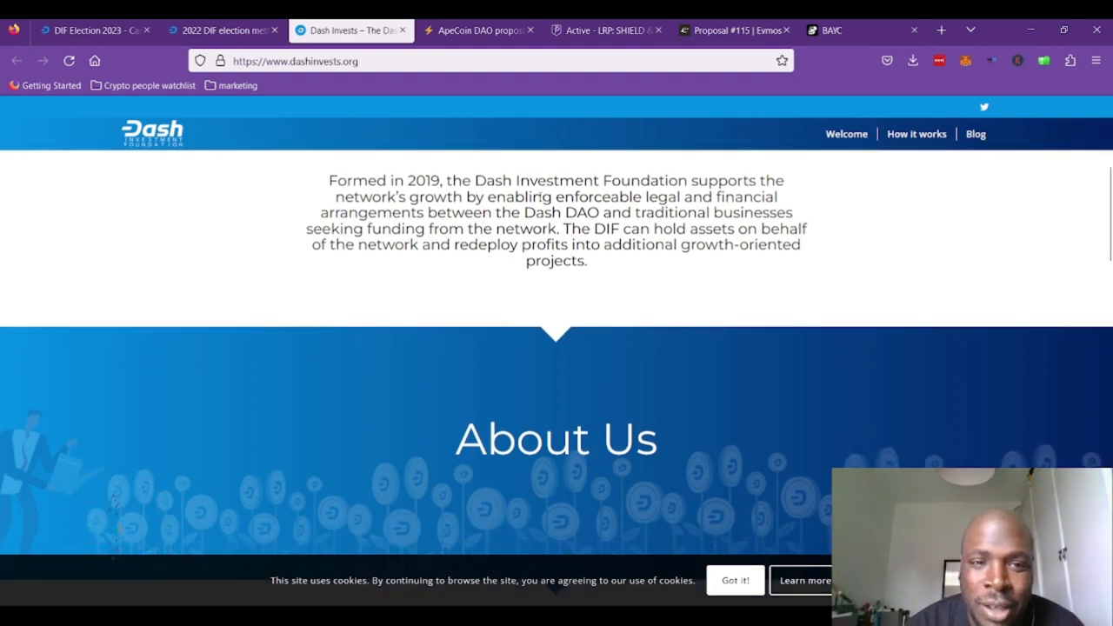
scroll(down, 3)
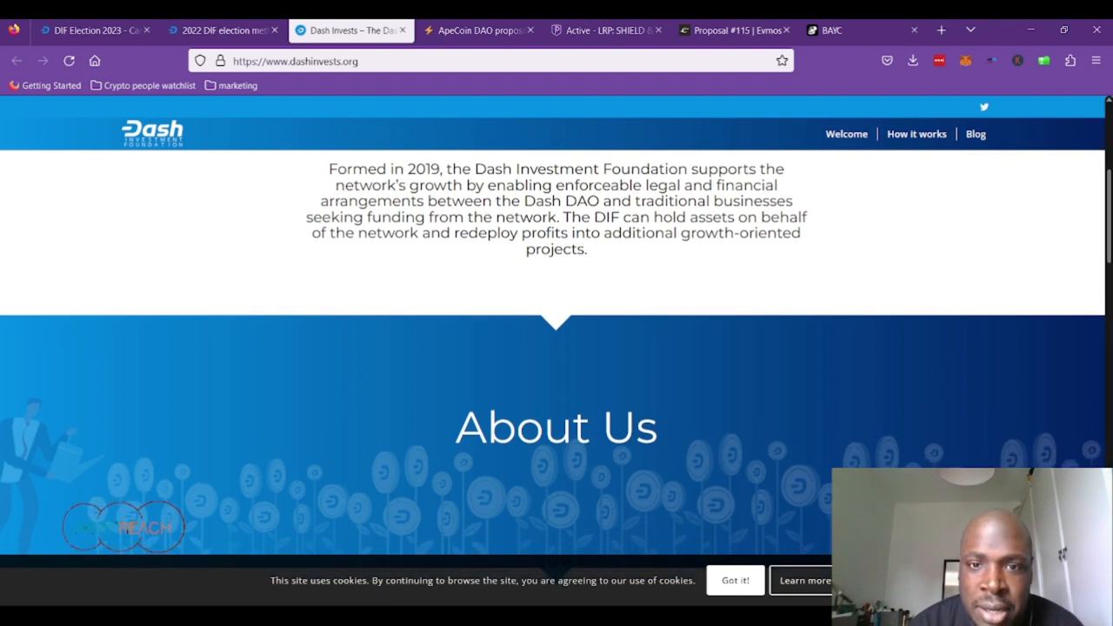
scroll(down, 3)
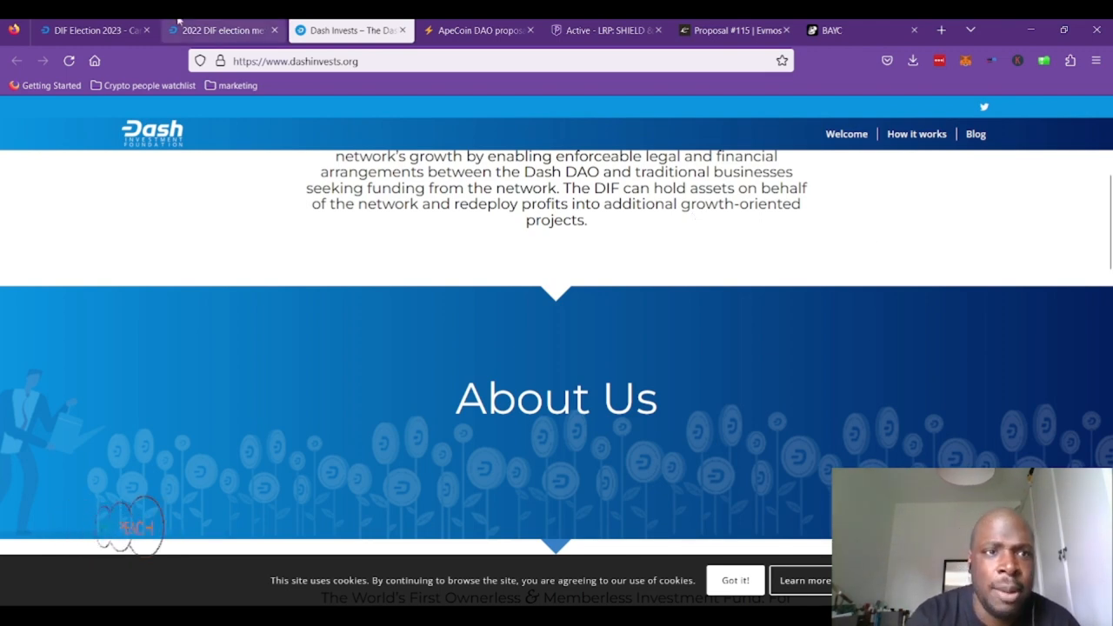
- Revisit the 2022 election-method thread, then scroll to the four candidate proposal link cards
click(222, 29)
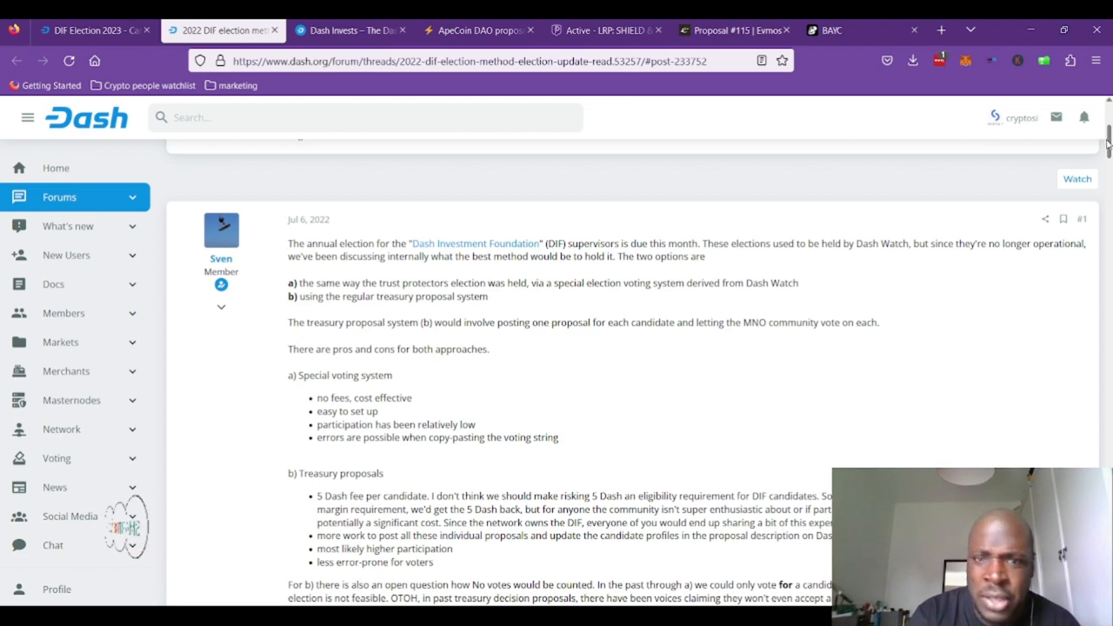
scroll(down, 3)
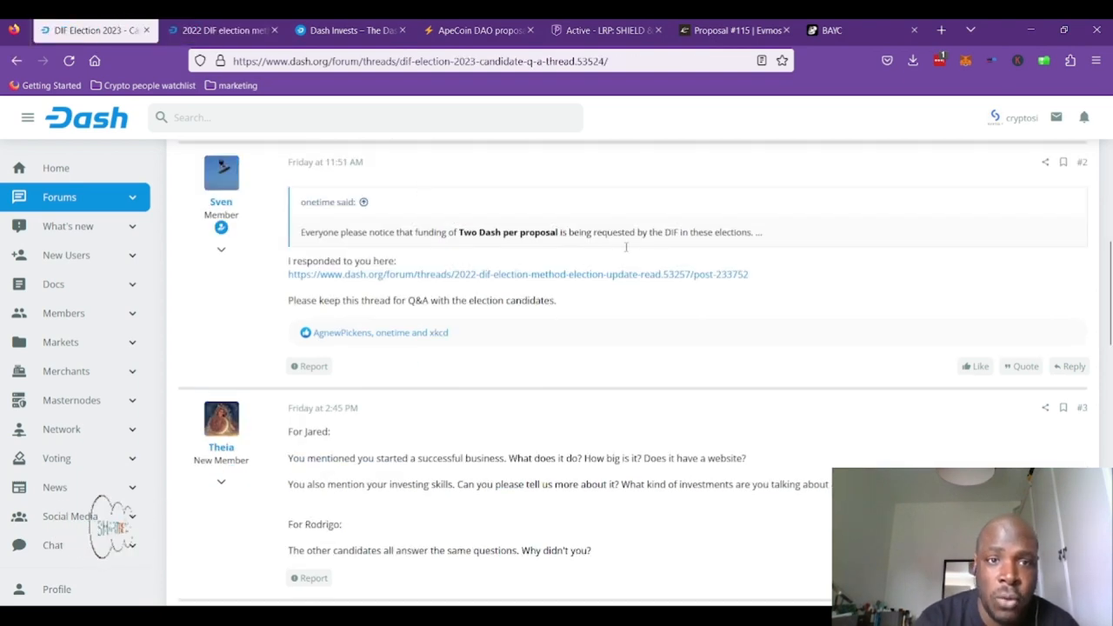
scroll(up, 3)
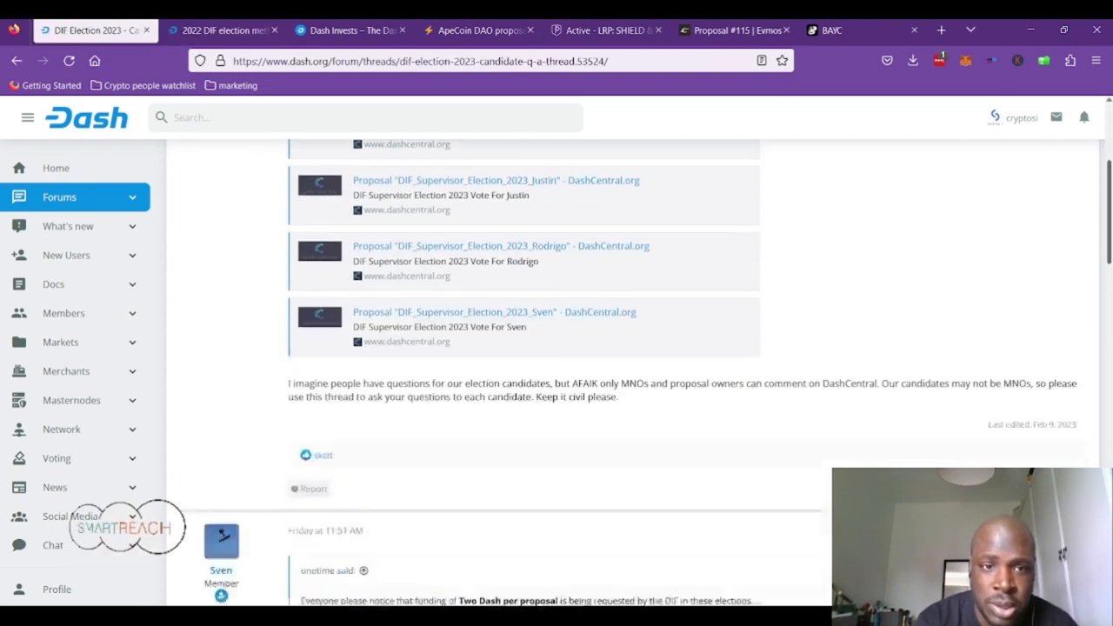
scroll(up, 3)
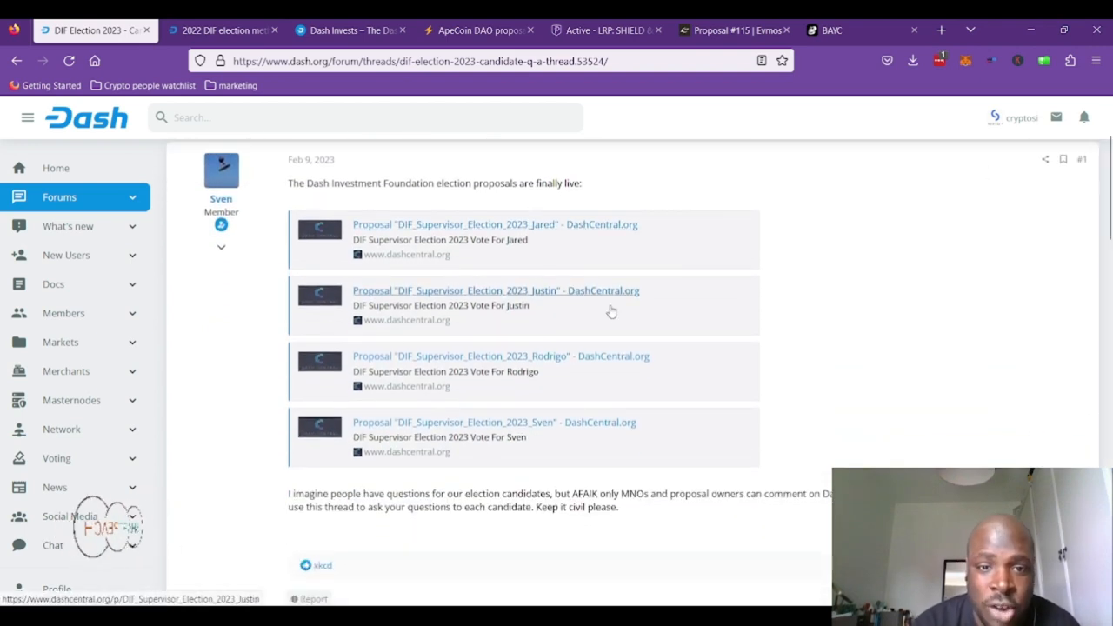
mouse_move(868, 330)
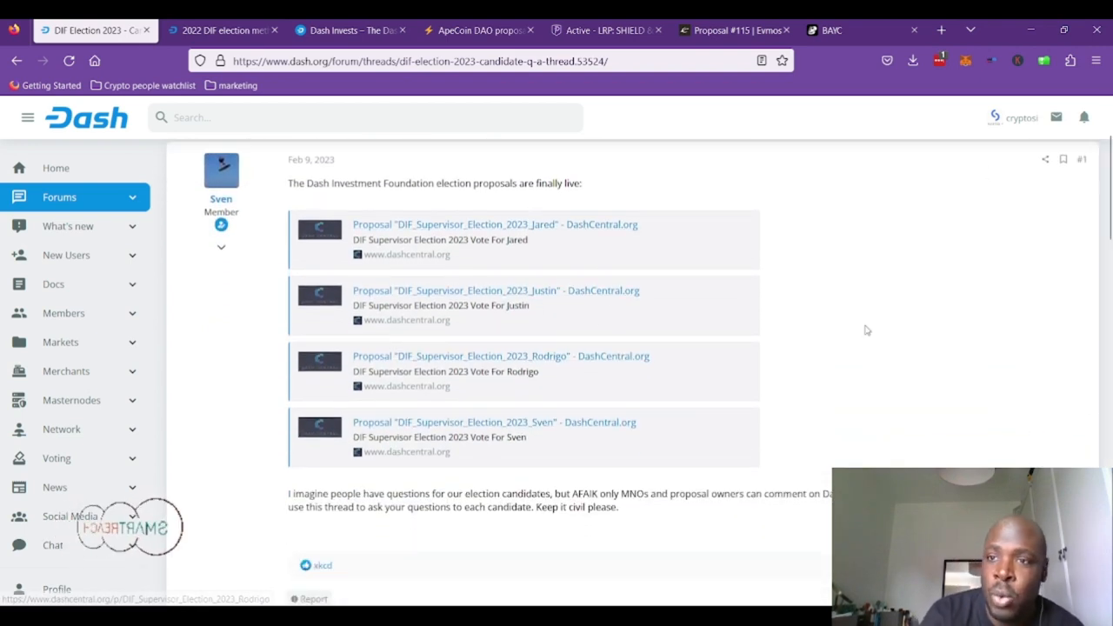
scroll(down, 3)
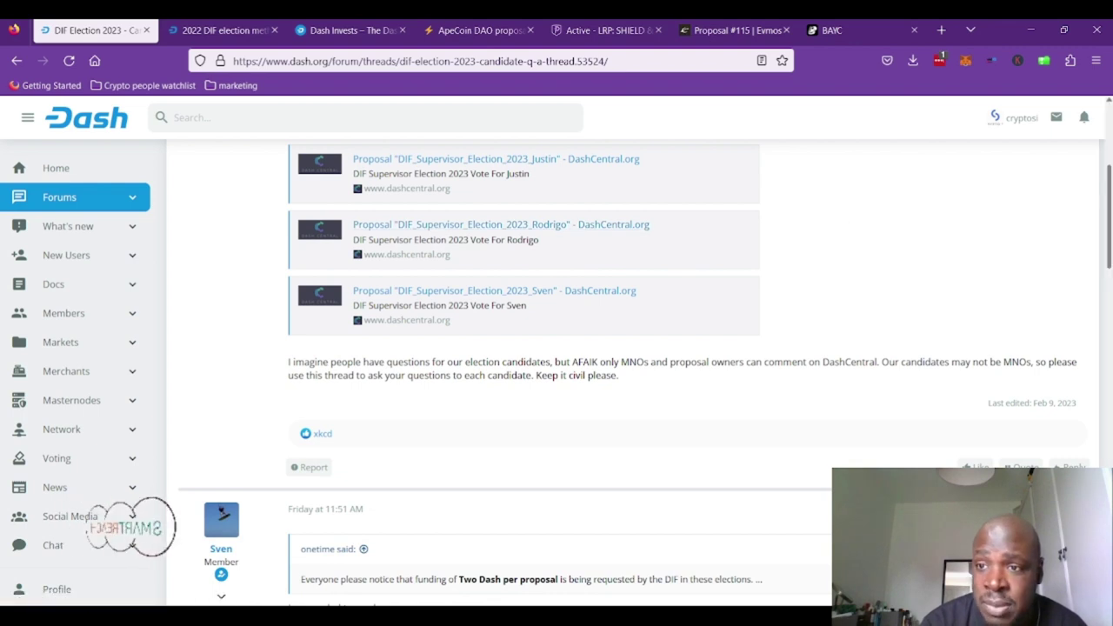
scroll(up, 3)
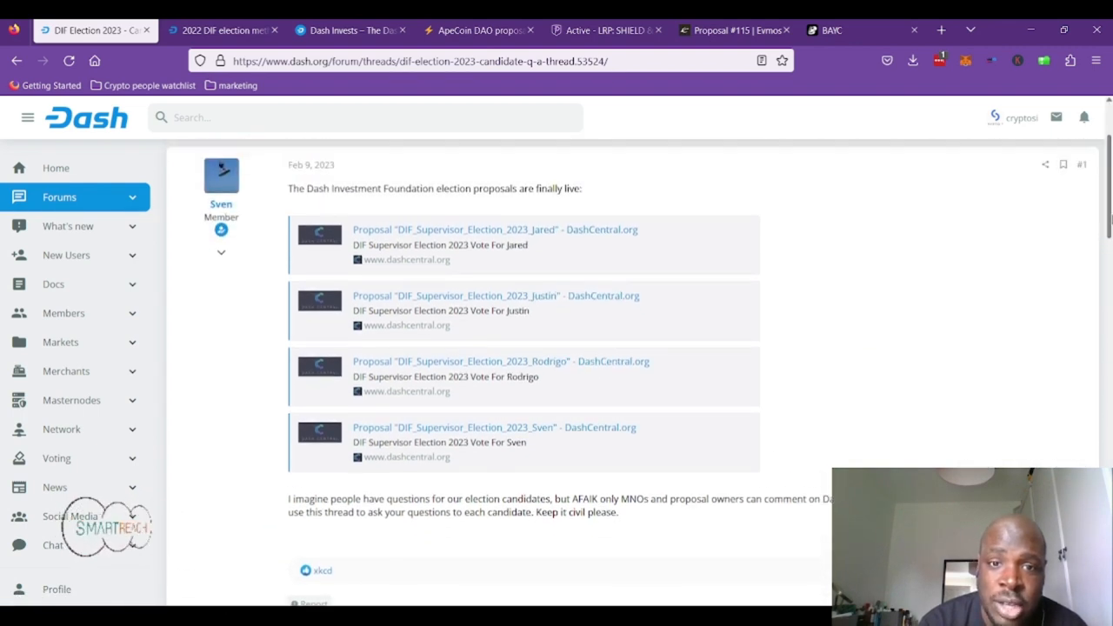
mouse_move(925, 251)
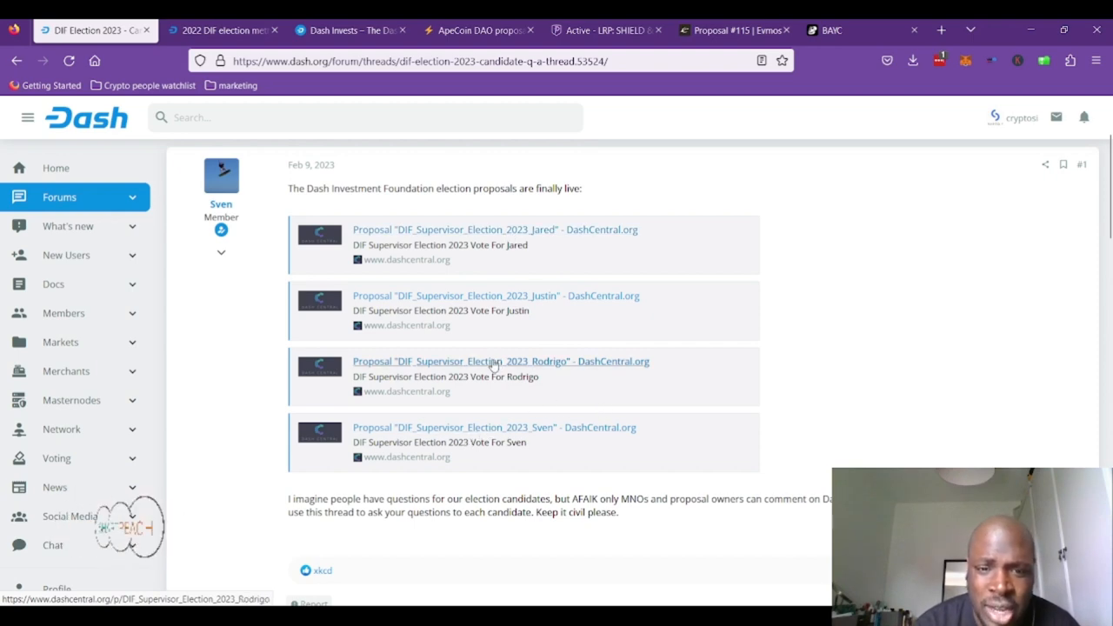
- Open the third candidate's DIF Supervisor Election 2023 proposal (Sven) on Dash Central and skim it
click(496, 428)
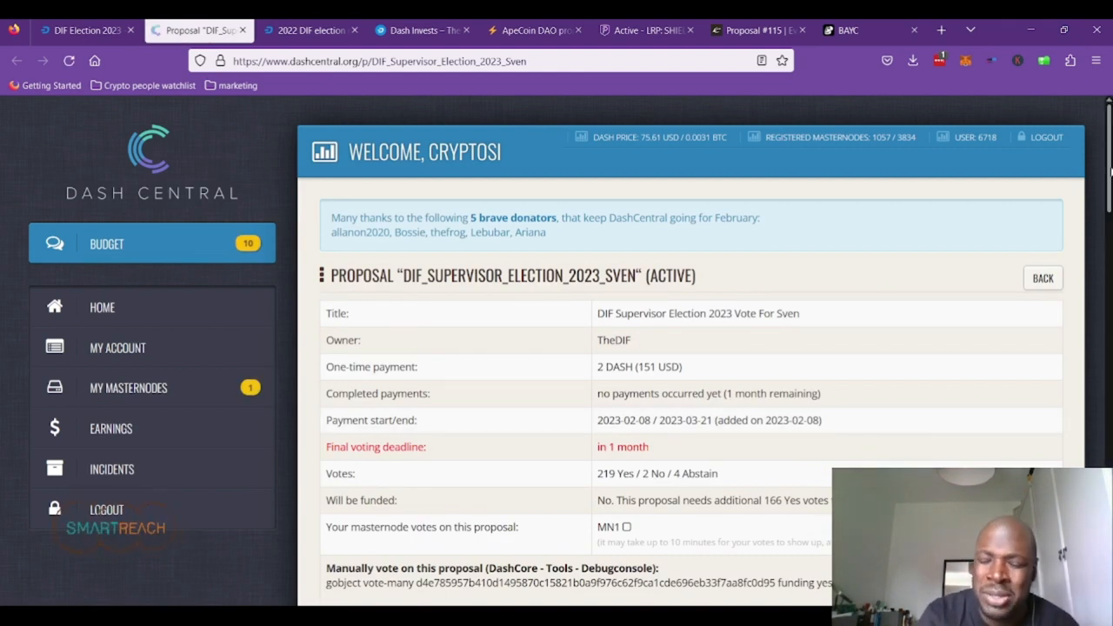
scroll(down, 3)
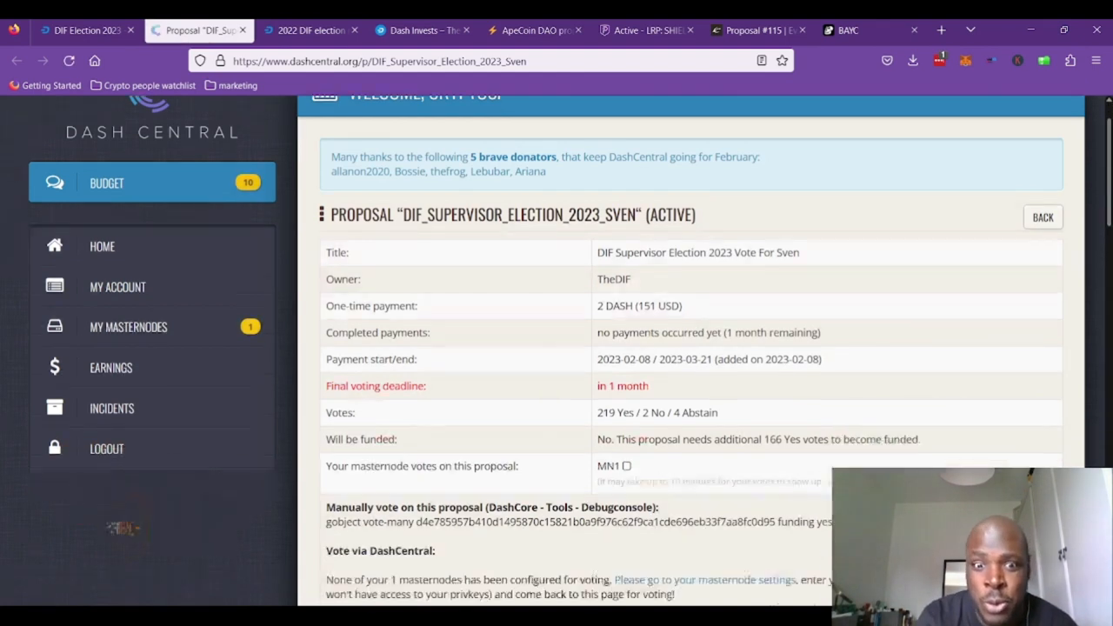
scroll(down, 3)
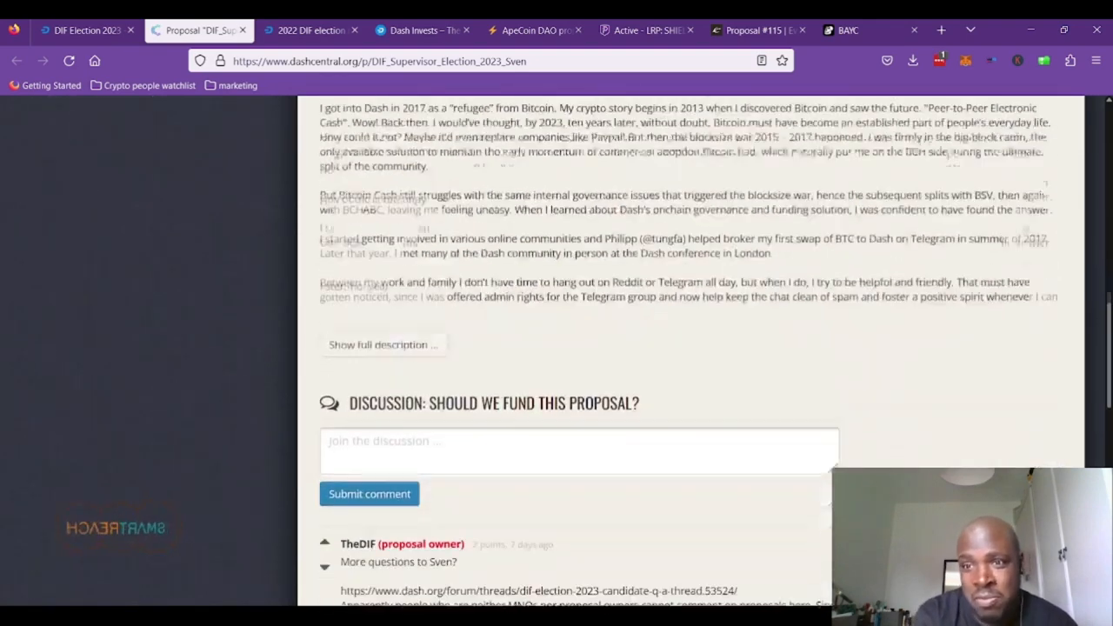
scroll(down, 3)
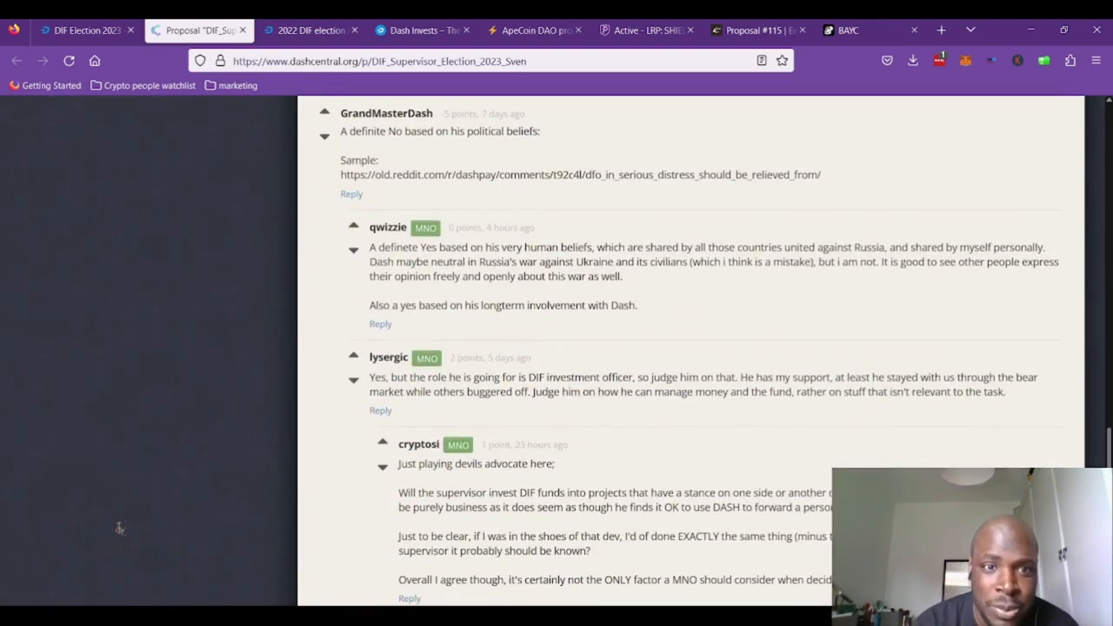
scroll(down, 3)
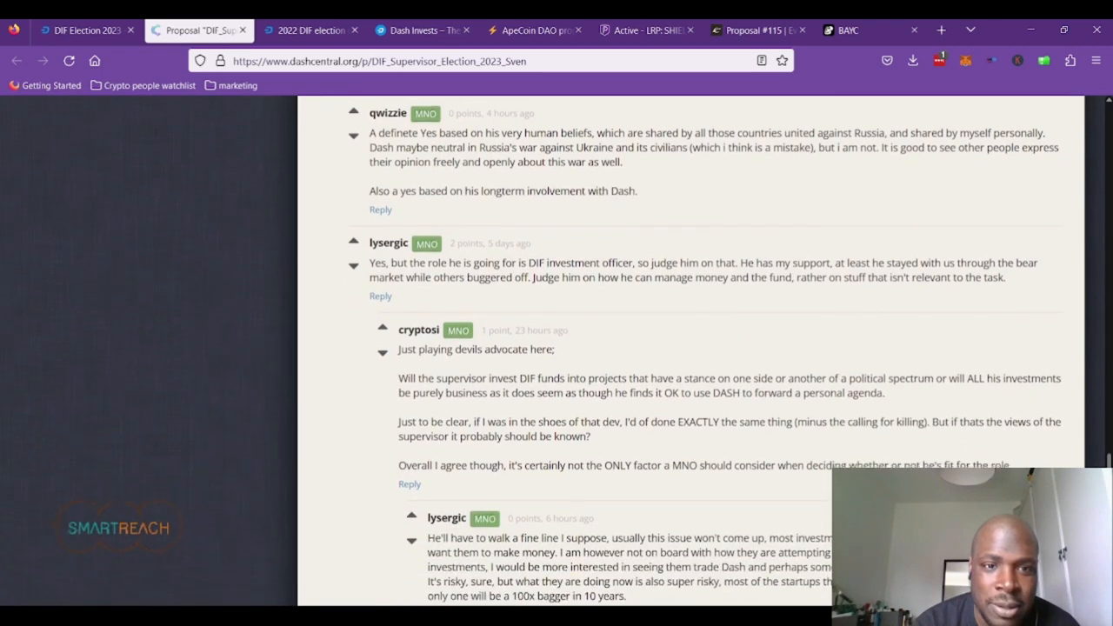
scroll(down, 3)
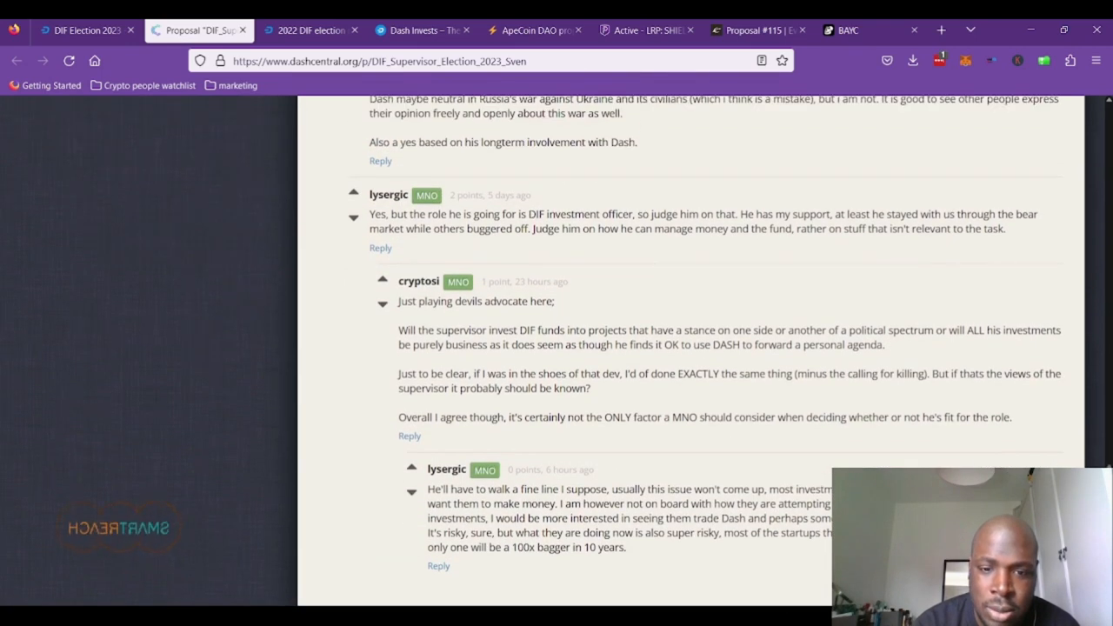
scroll(up, 3)
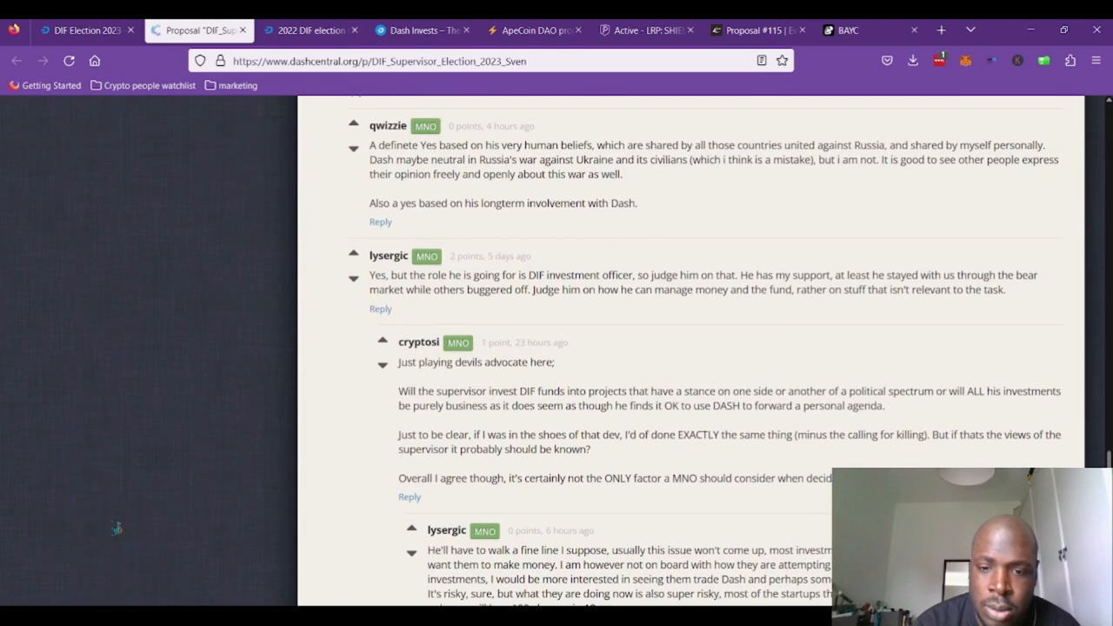
scroll(down, 3)
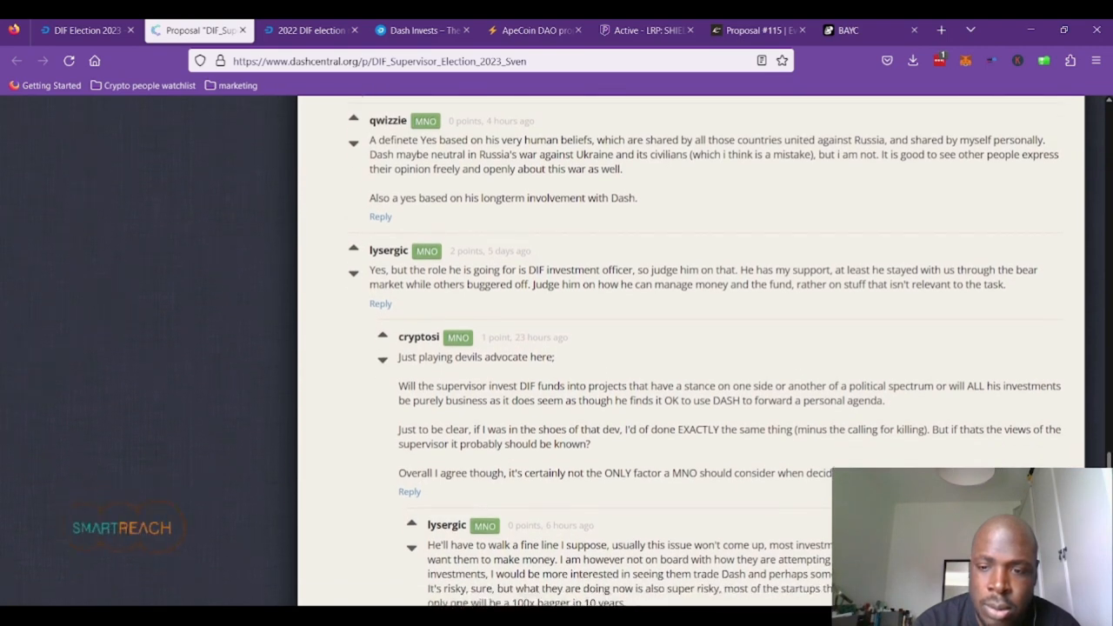
scroll(up, 3)
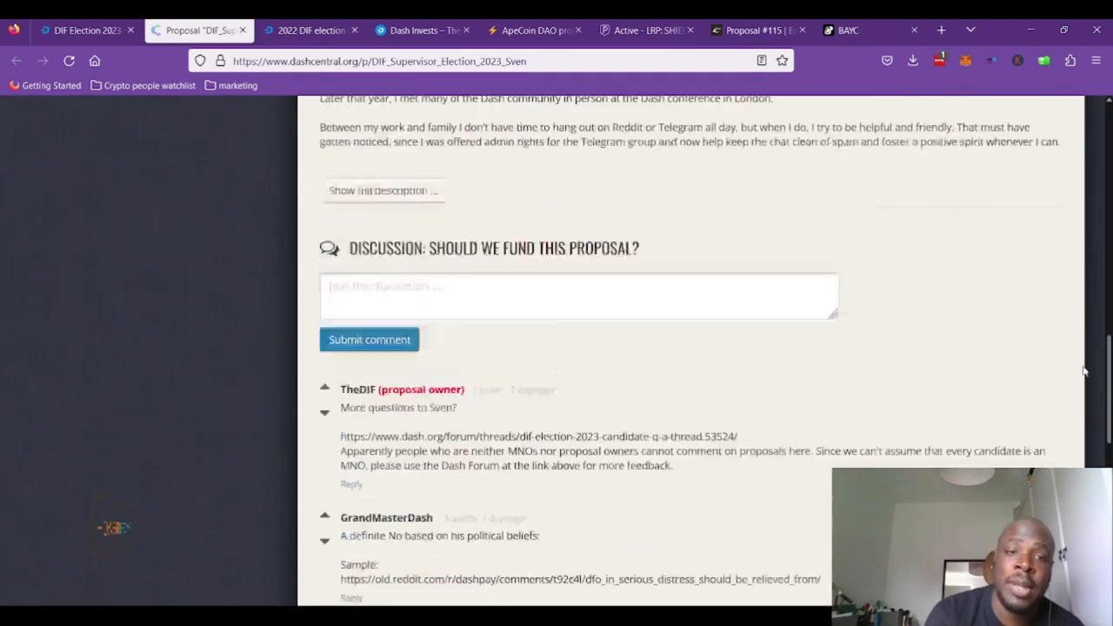
scroll(up, 3)
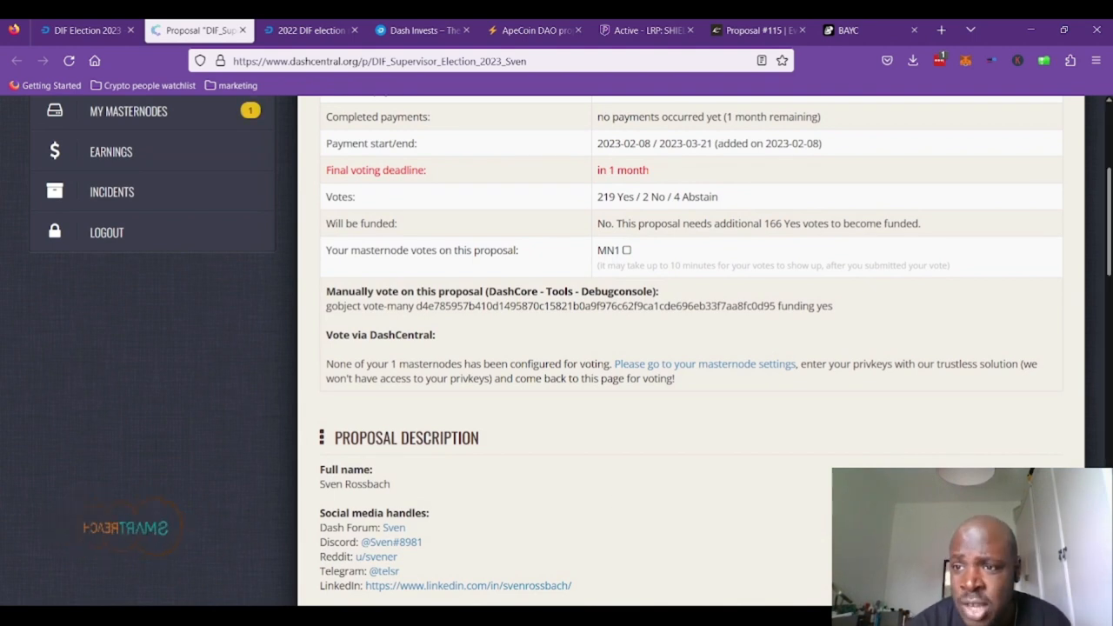
- Scroll further down Sven's proposal page and its comments
scroll(down, 3)
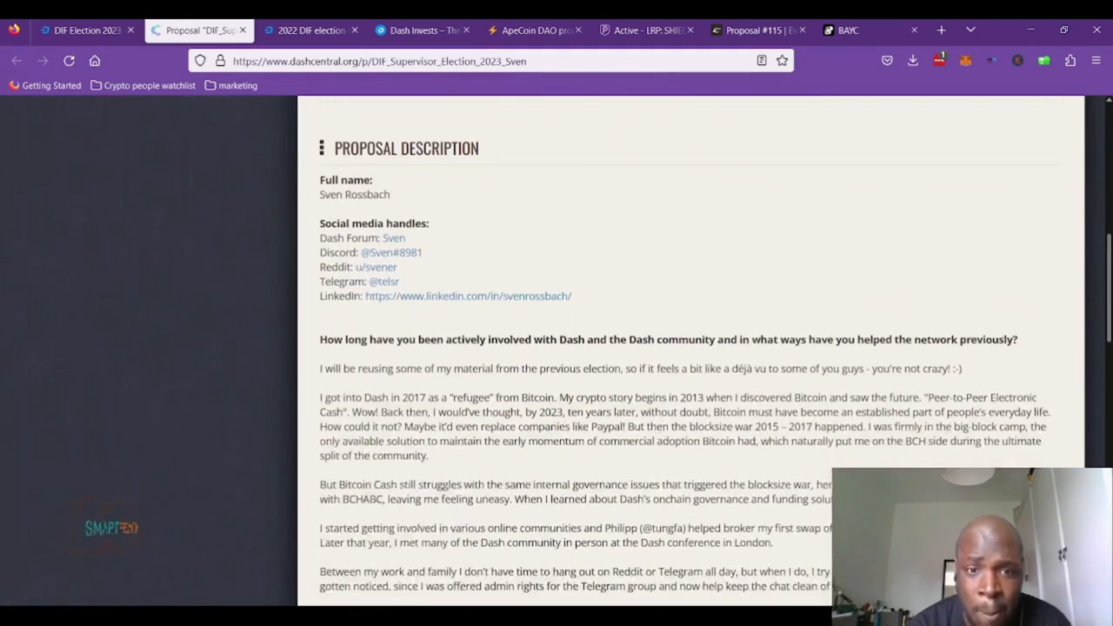
scroll(down, 3)
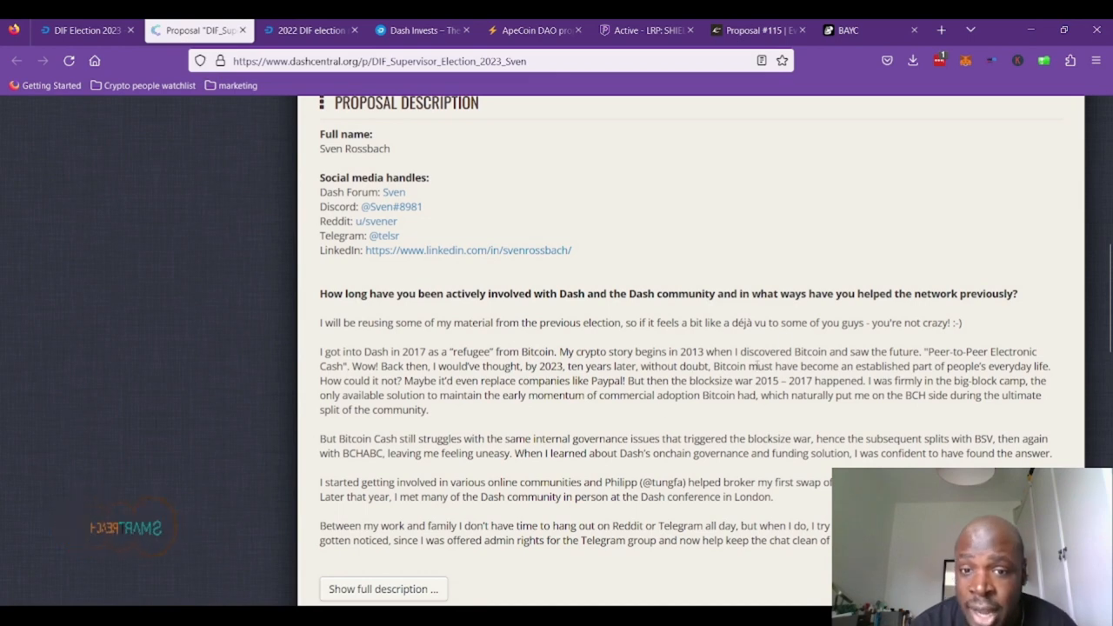
scroll(down, 3)
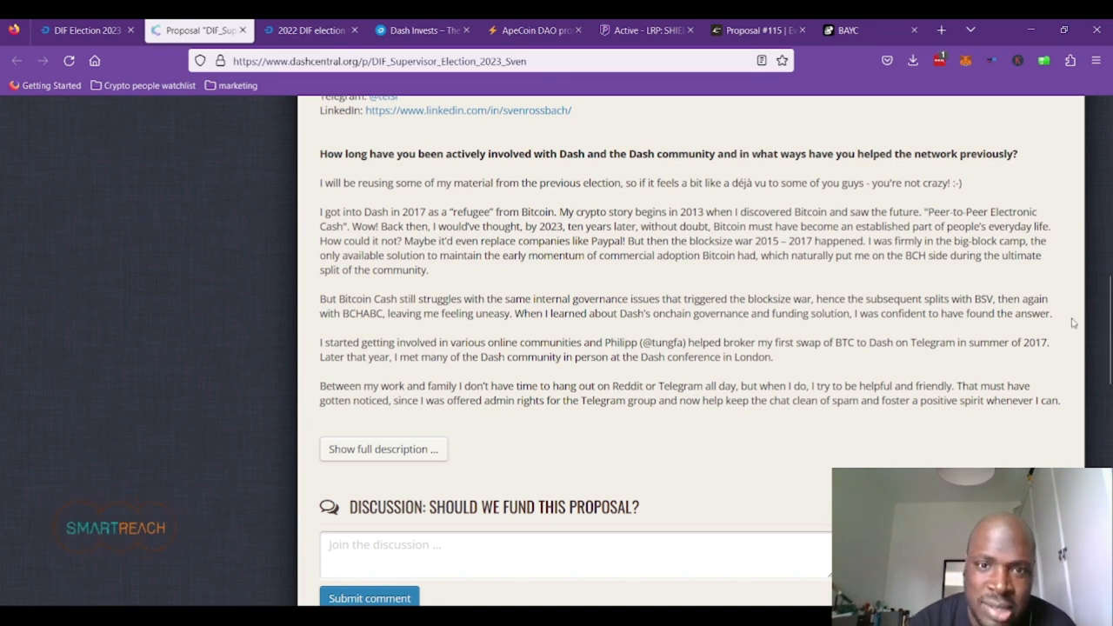
scroll(down, 3)
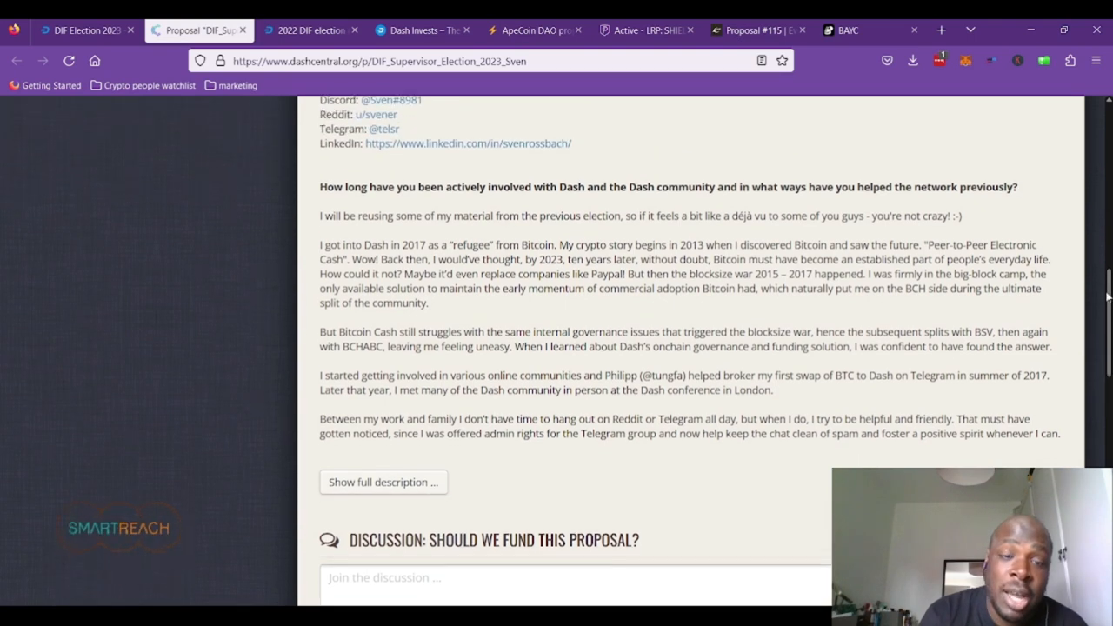
scroll(up, 3)
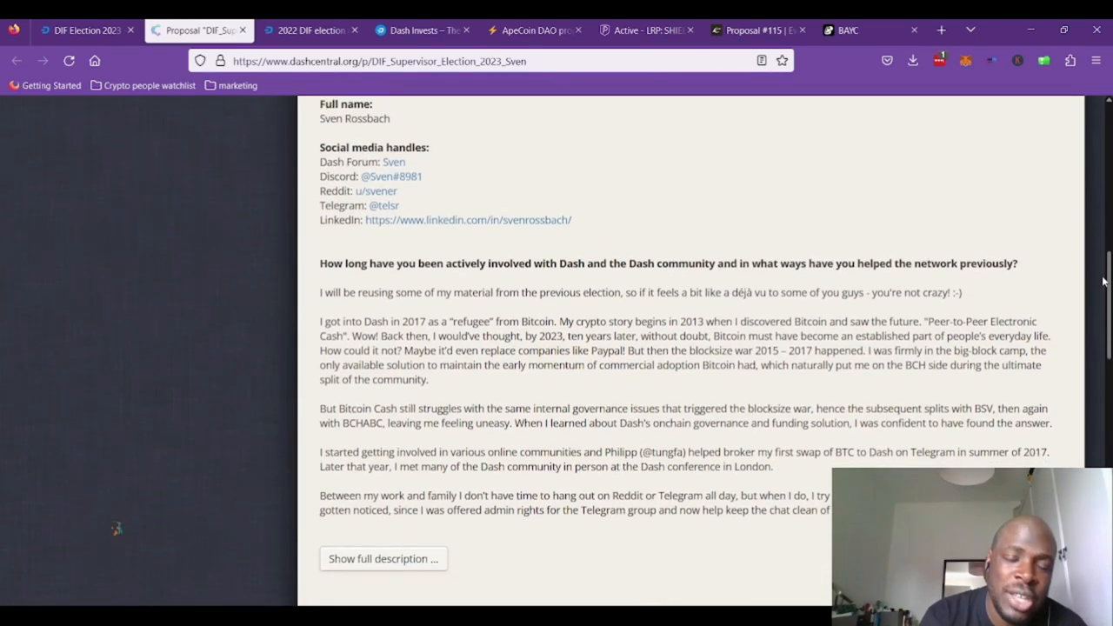
scroll(down, 3)
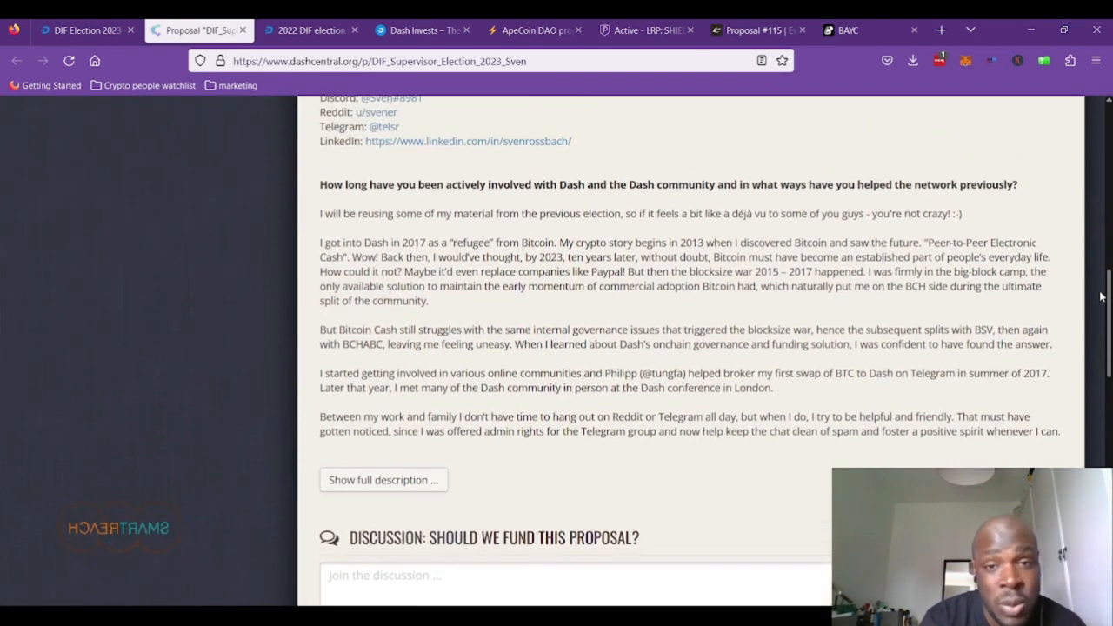
scroll(down, 3)
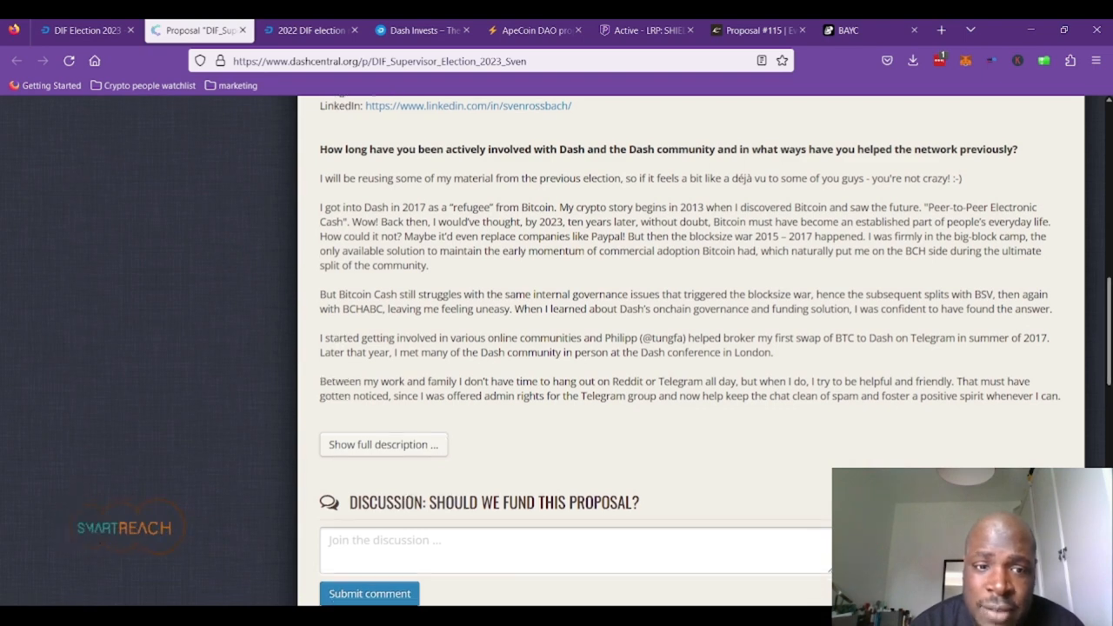
- Expand Sven's full description and read it down to the General Election Info
click(382, 445)
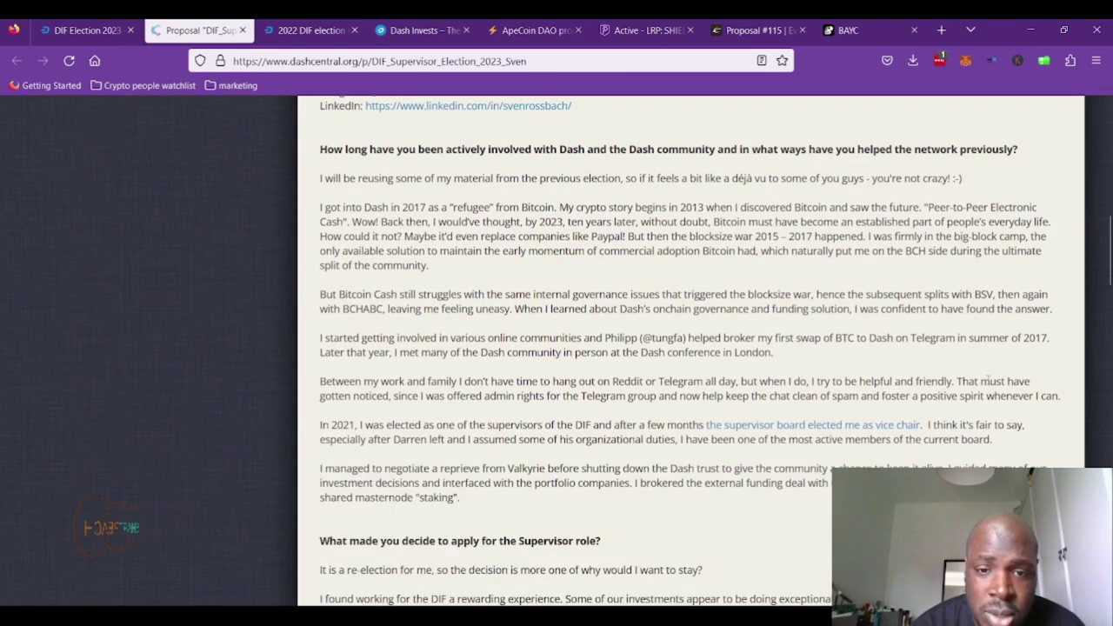
scroll(down, 3)
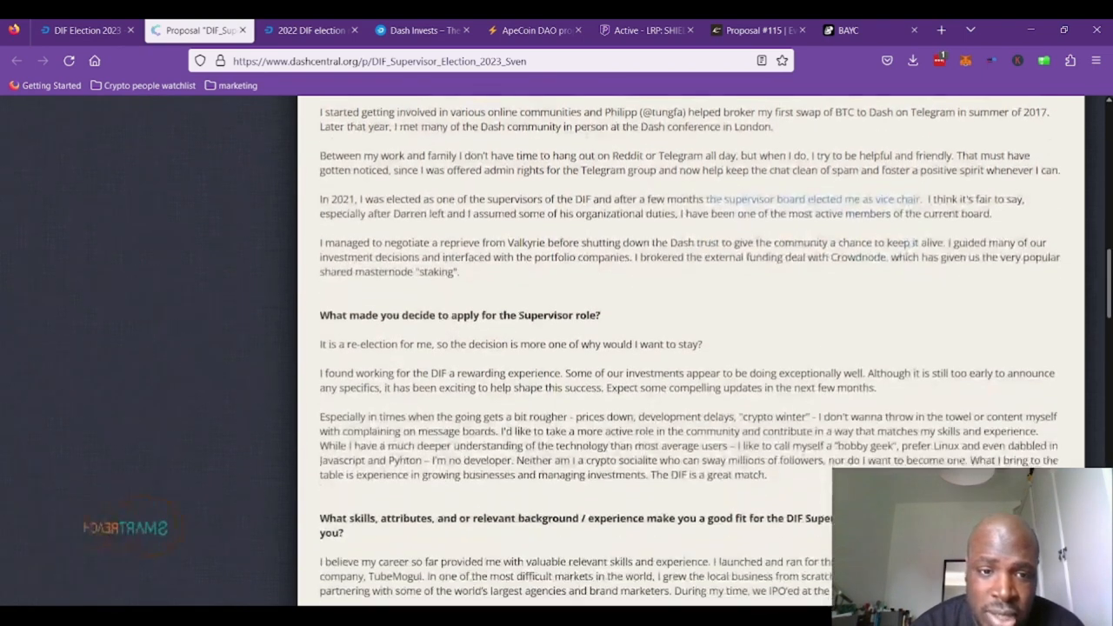
scroll(down, 3)
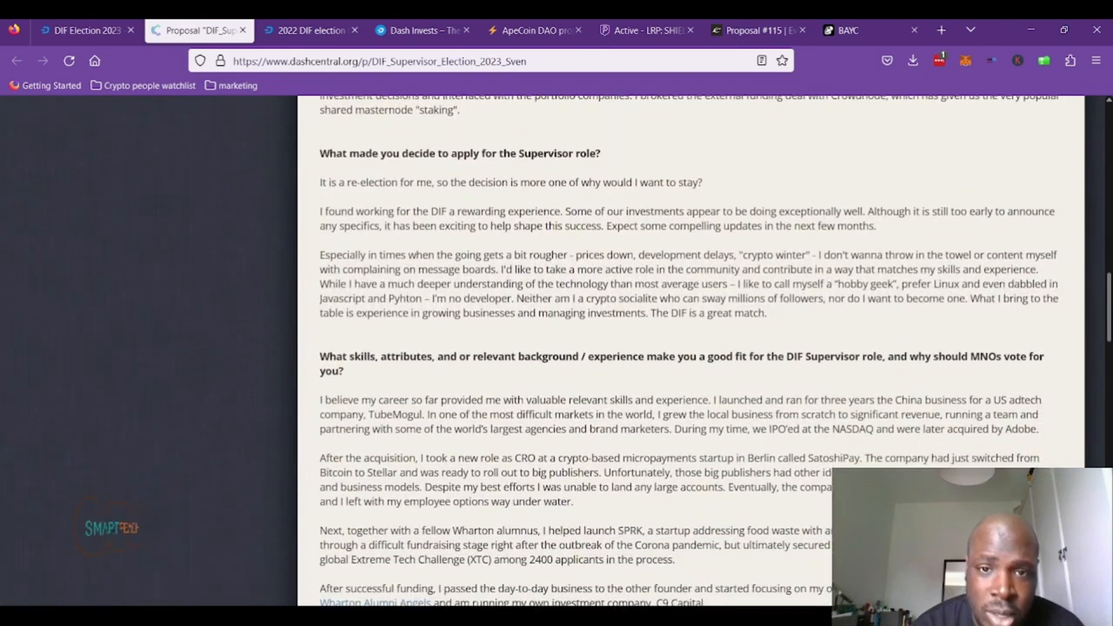
scroll(down, 3)
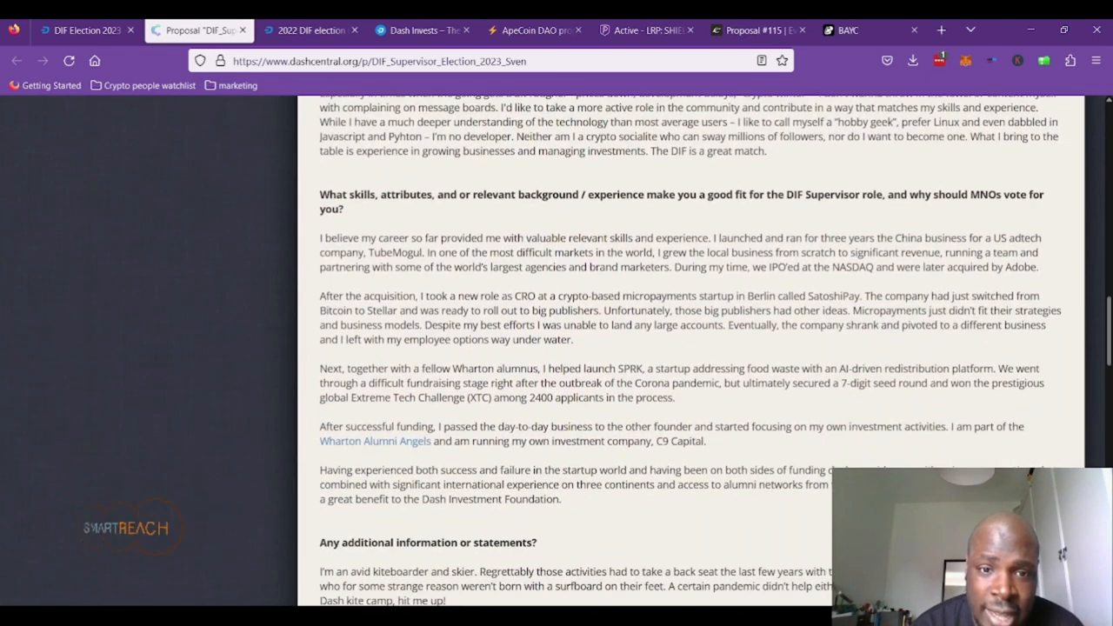
scroll(down, 3)
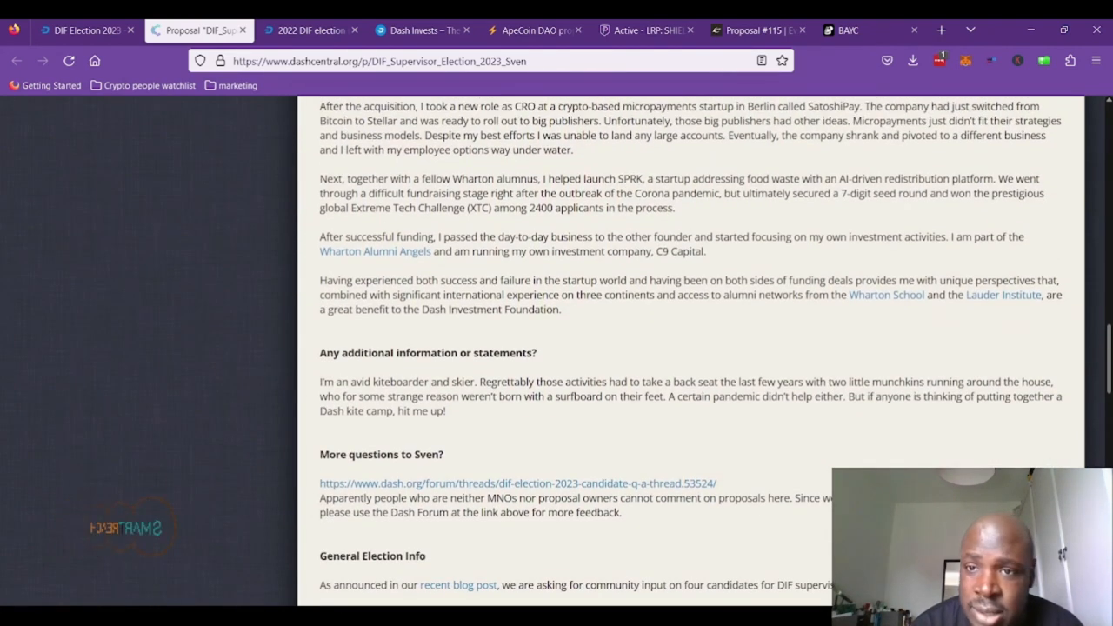
scroll(down, 3)
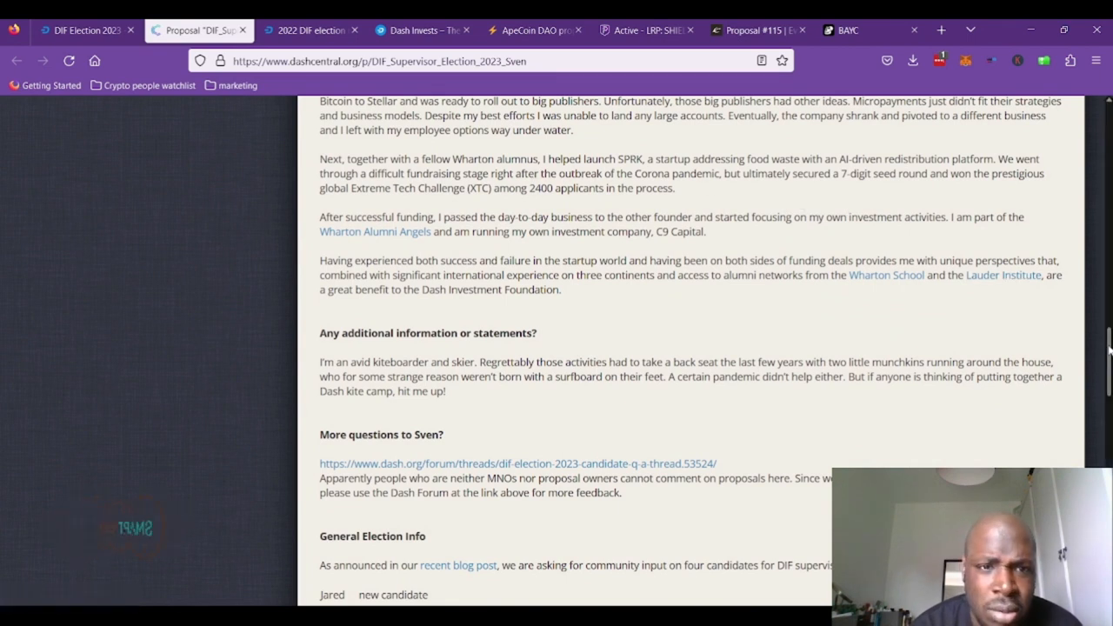
scroll(up, 3)
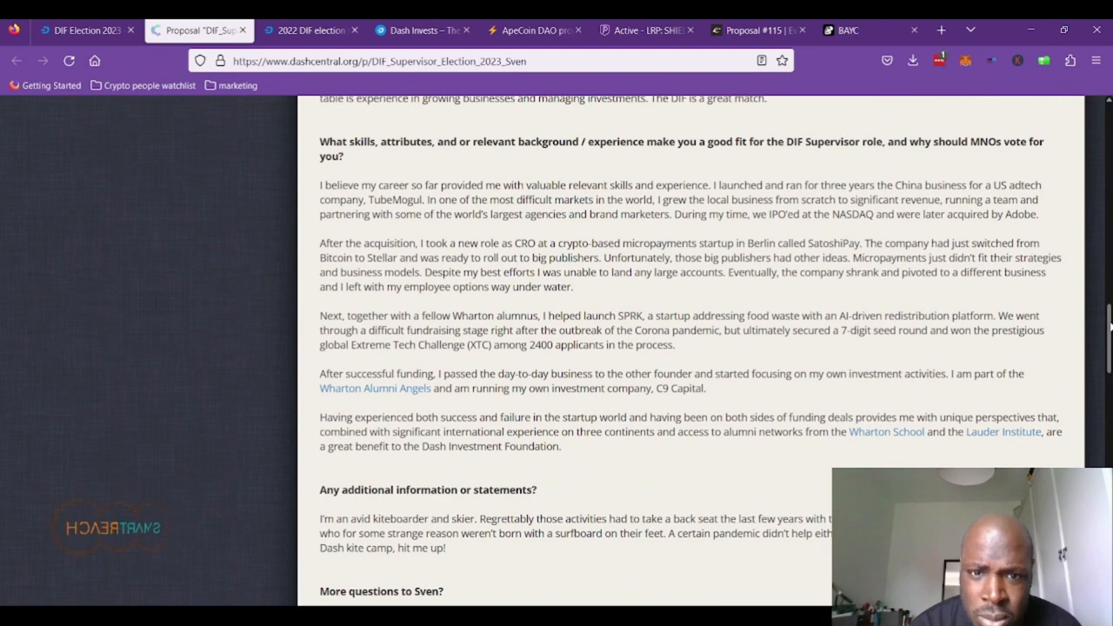
scroll(down, 3)
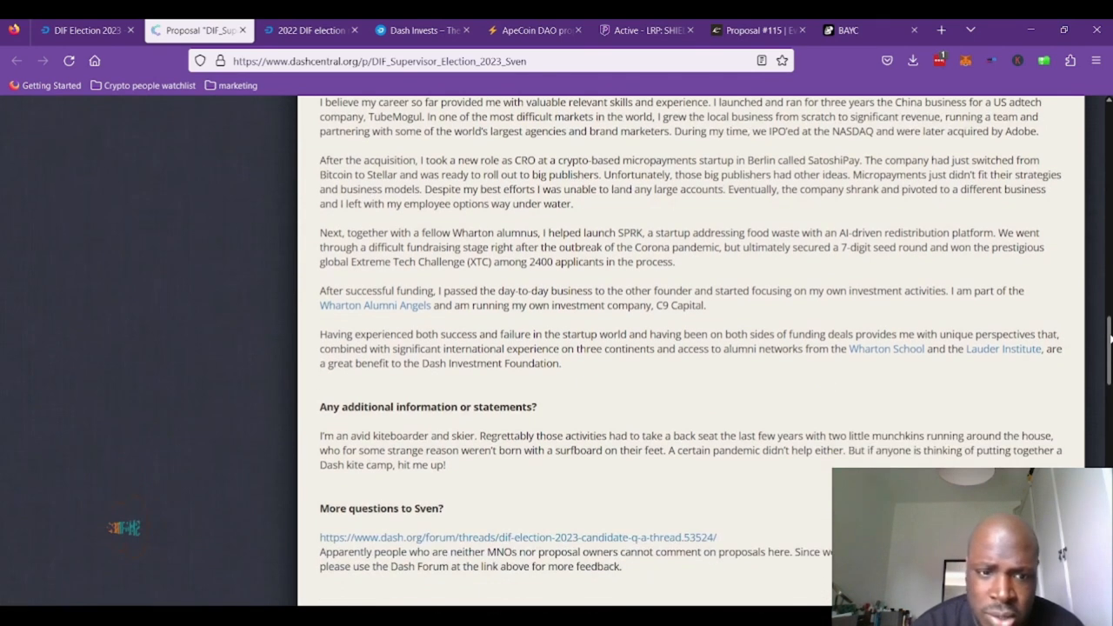
scroll(down, 3)
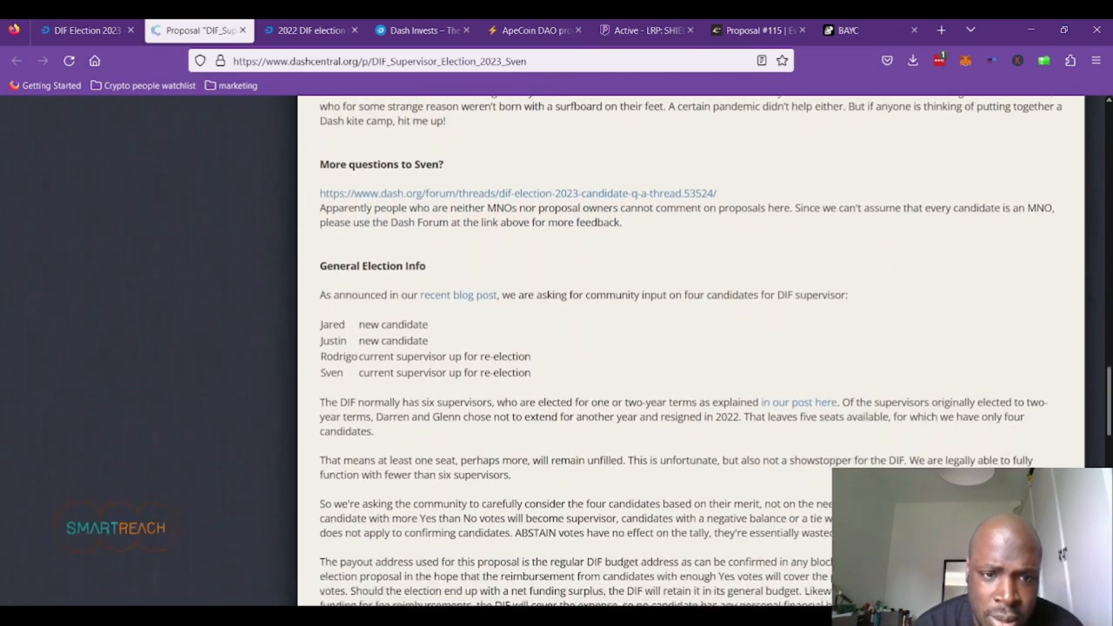
scroll(down, 3)
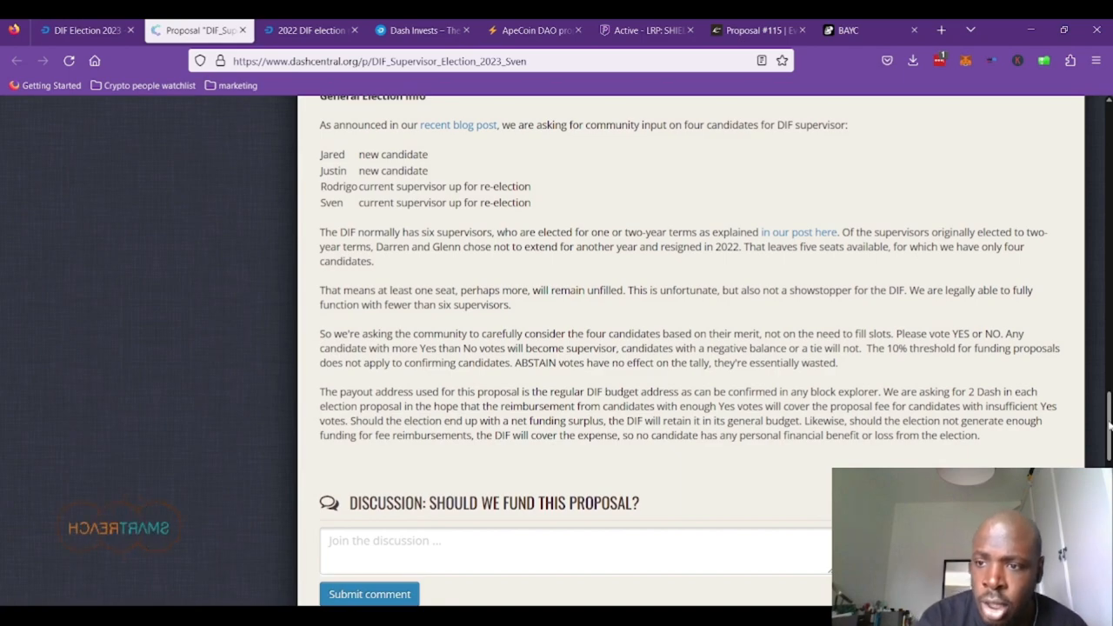
scroll(up, 3)
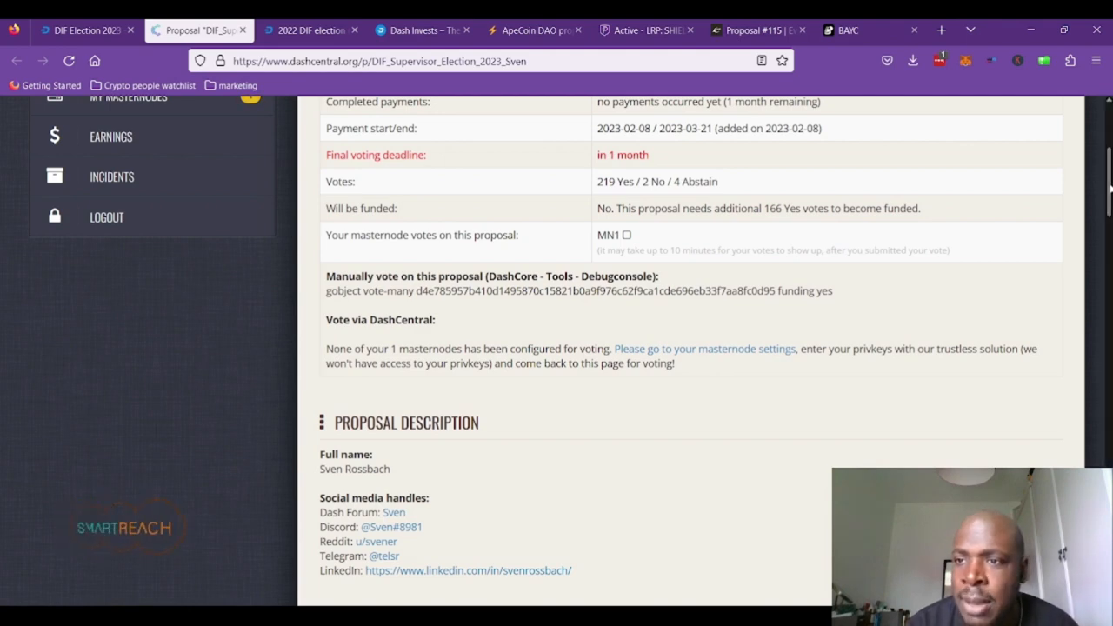
scroll(up, 3)
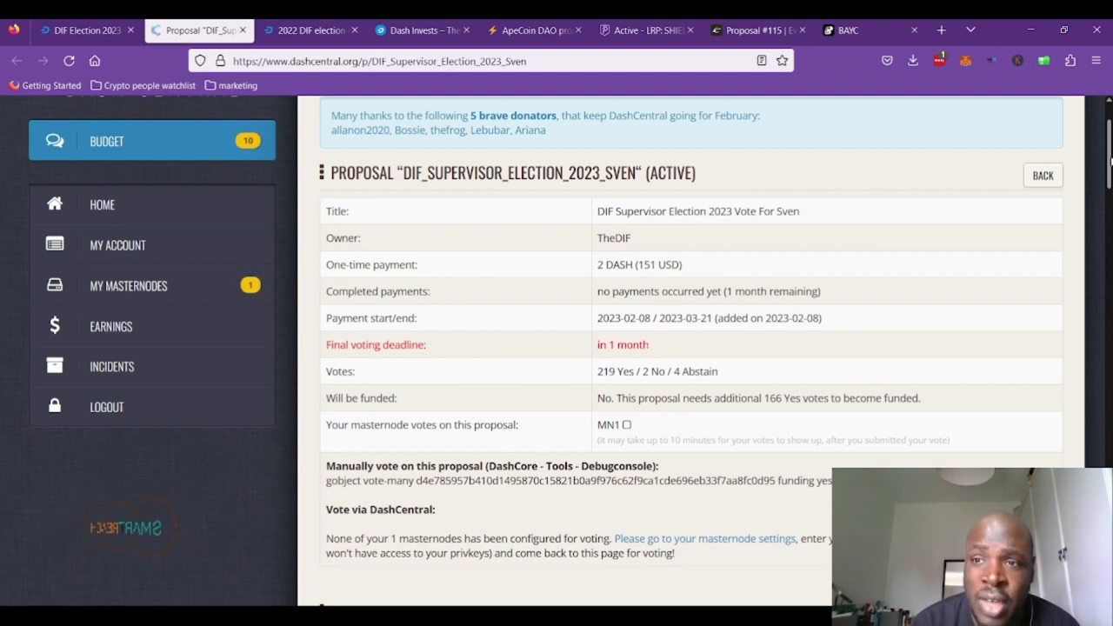
scroll(down, 3)
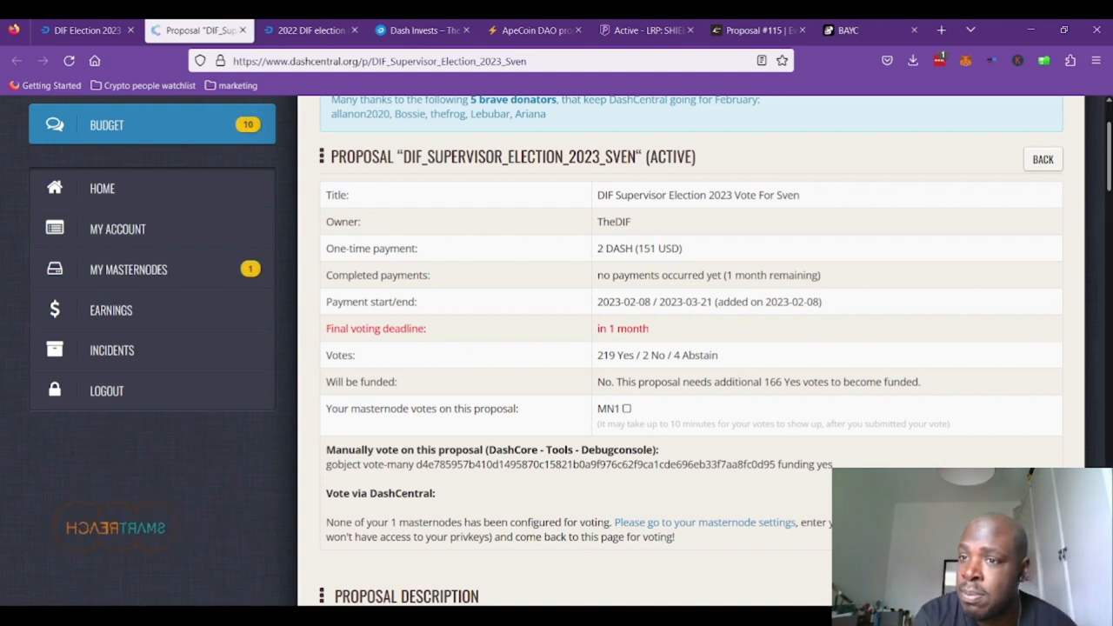
- Scroll past General Election Info to the Discussion section and read voter replies
scroll(down, 3)
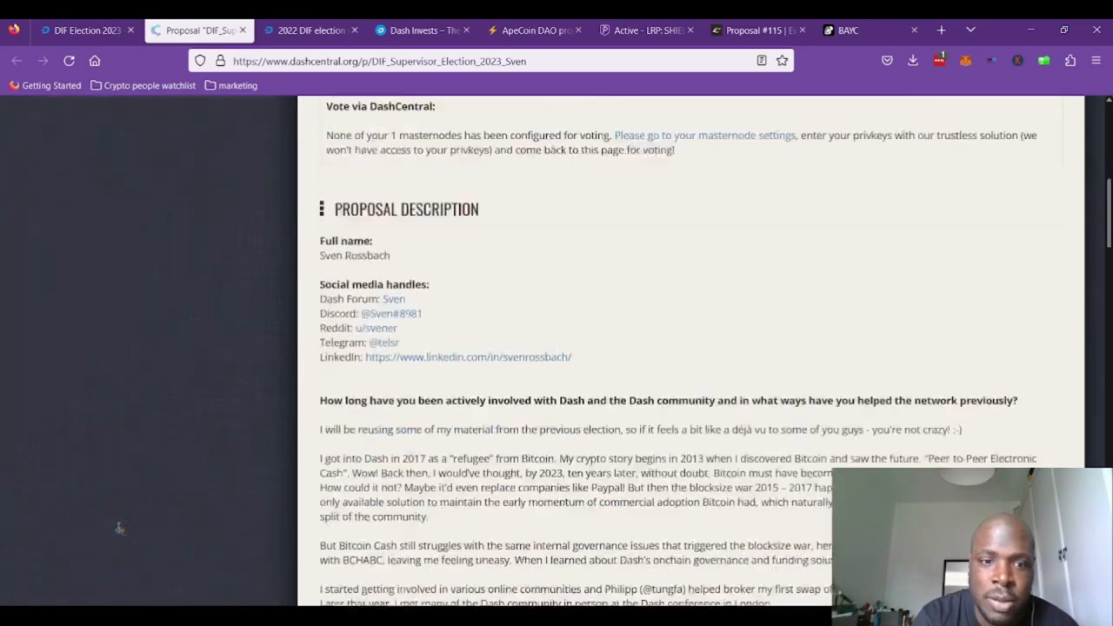
scroll(down, 3)
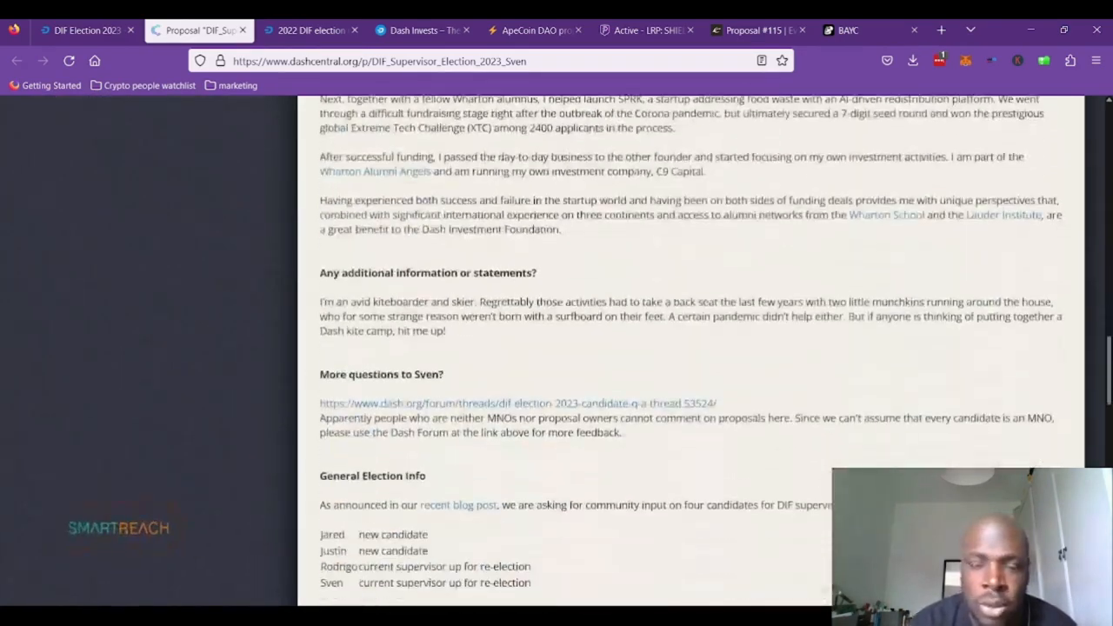
scroll(down, 3)
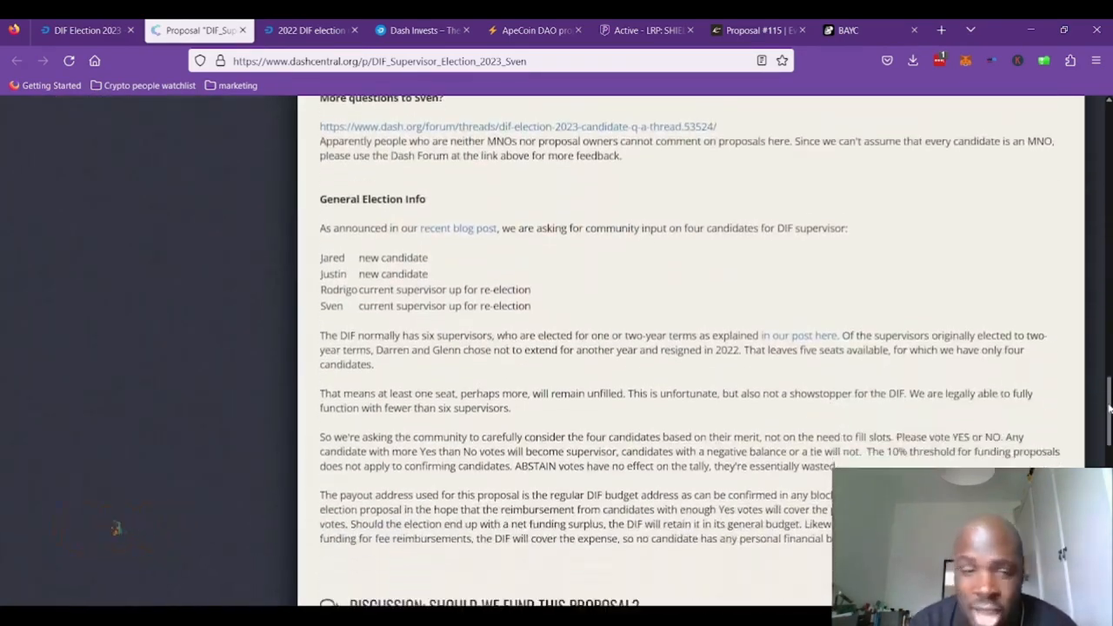
scroll(down, 3)
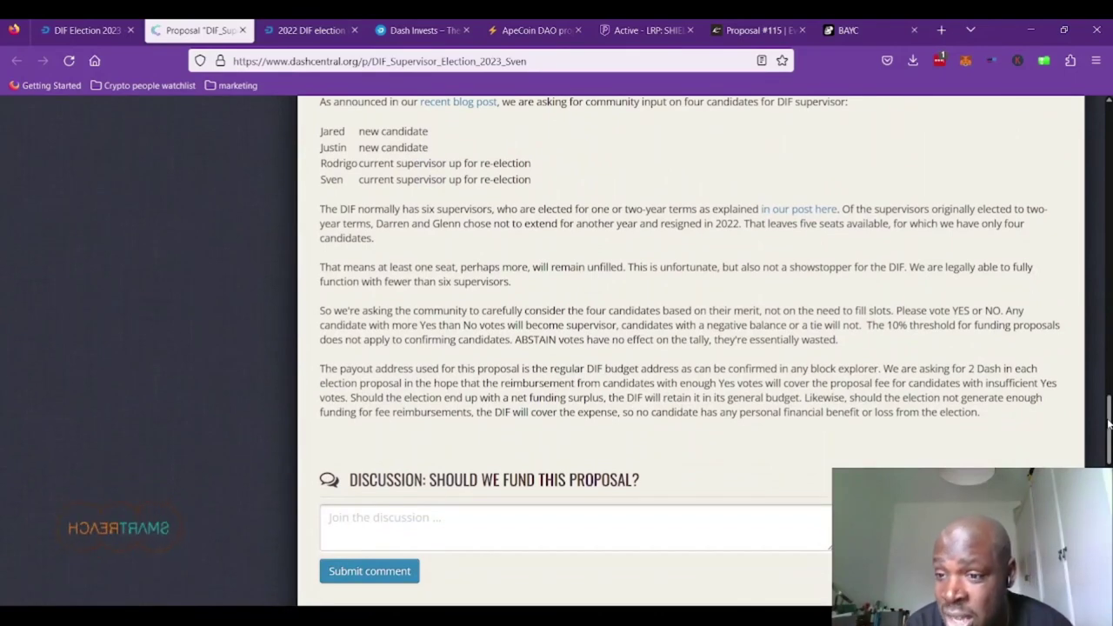
scroll(down, 3)
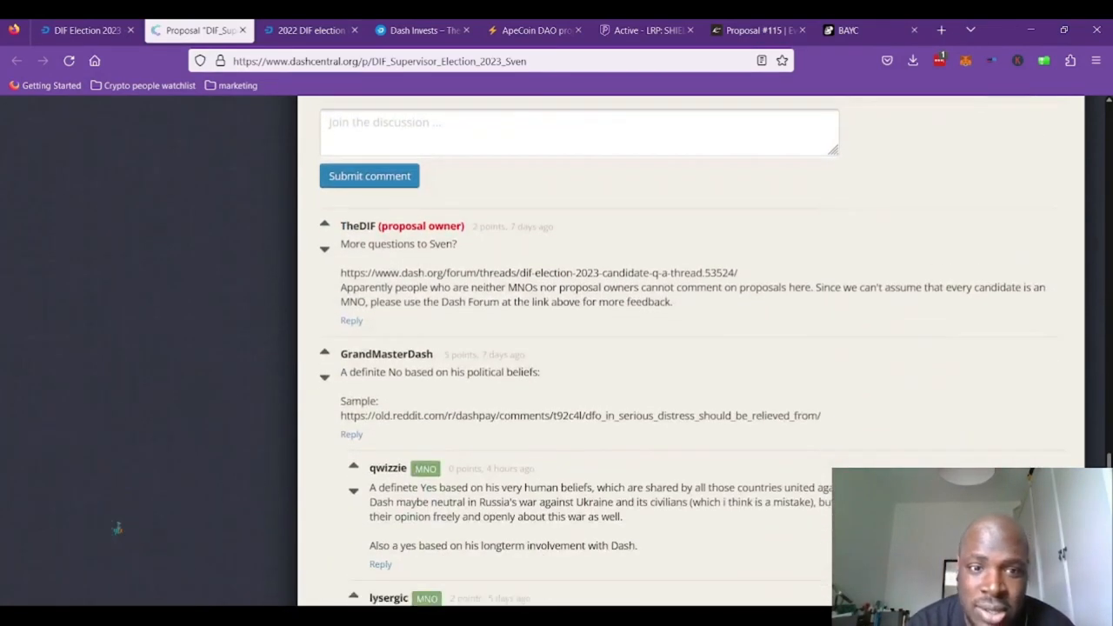
scroll(down, 3)
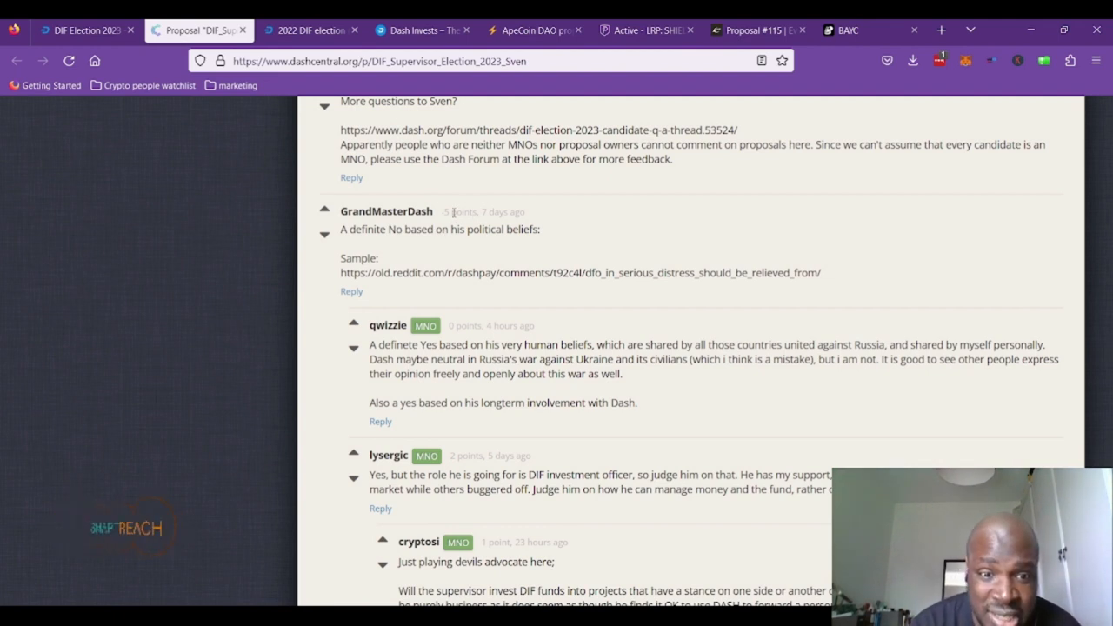
mouse_move(440, 244)
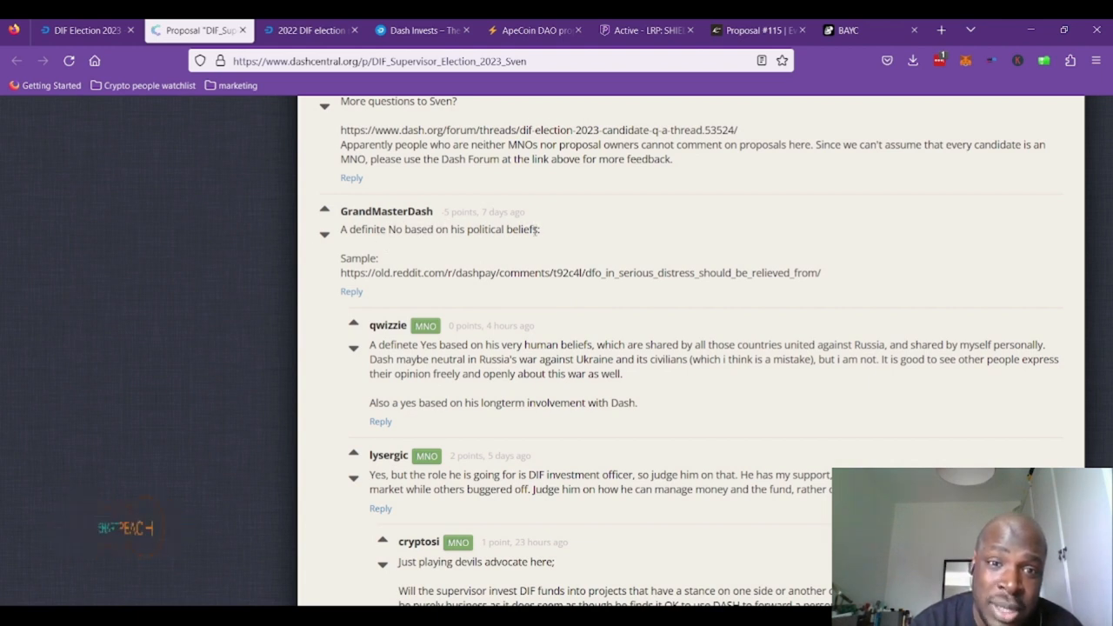
mouse_move(456, 266)
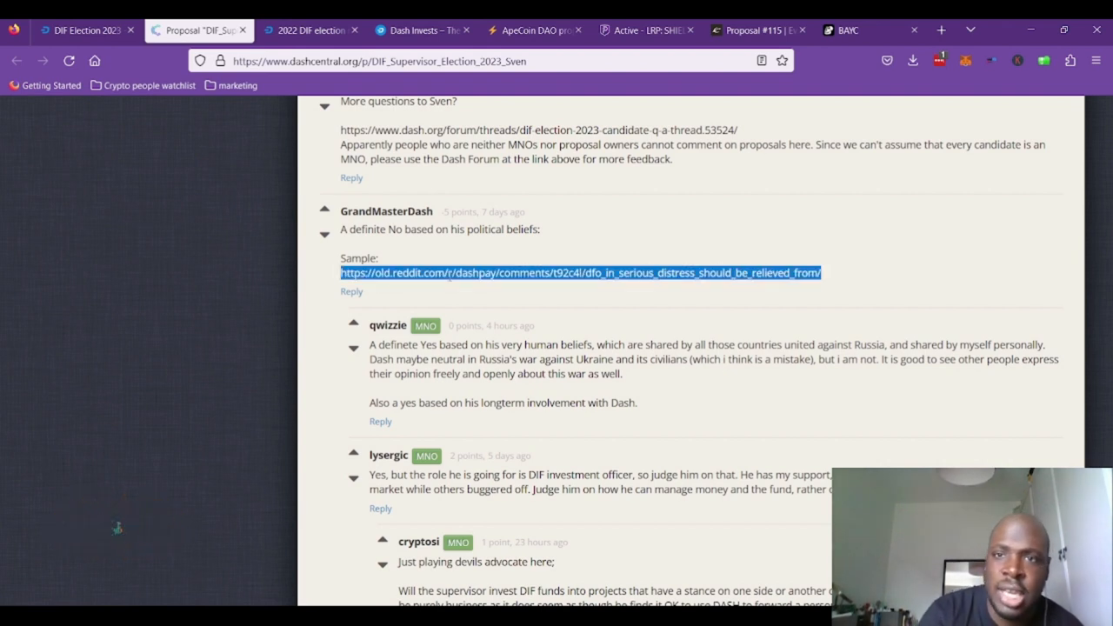
- Follow the comment's old.reddit.com link to the Dash DFO thread and scroll down it
click(933, 30)
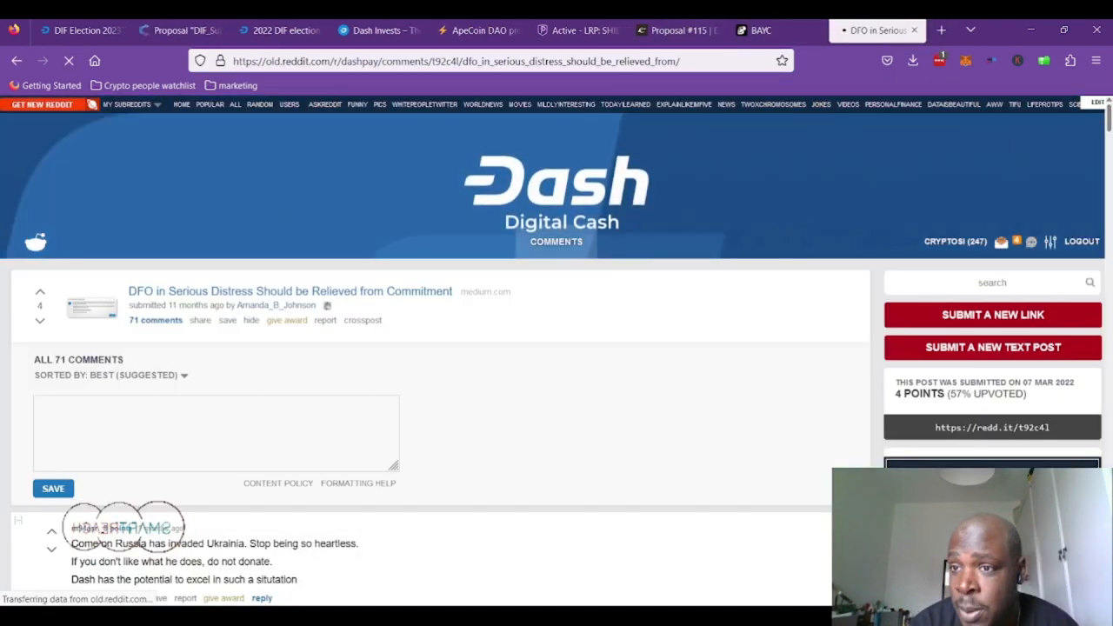
scroll(down, 3)
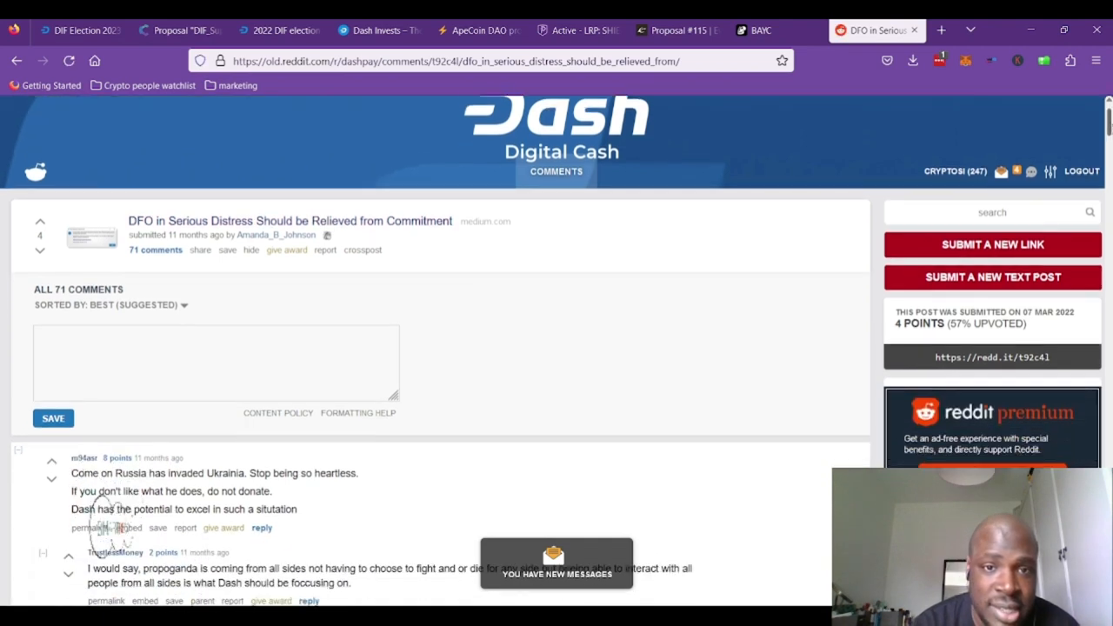
scroll(down, 3)
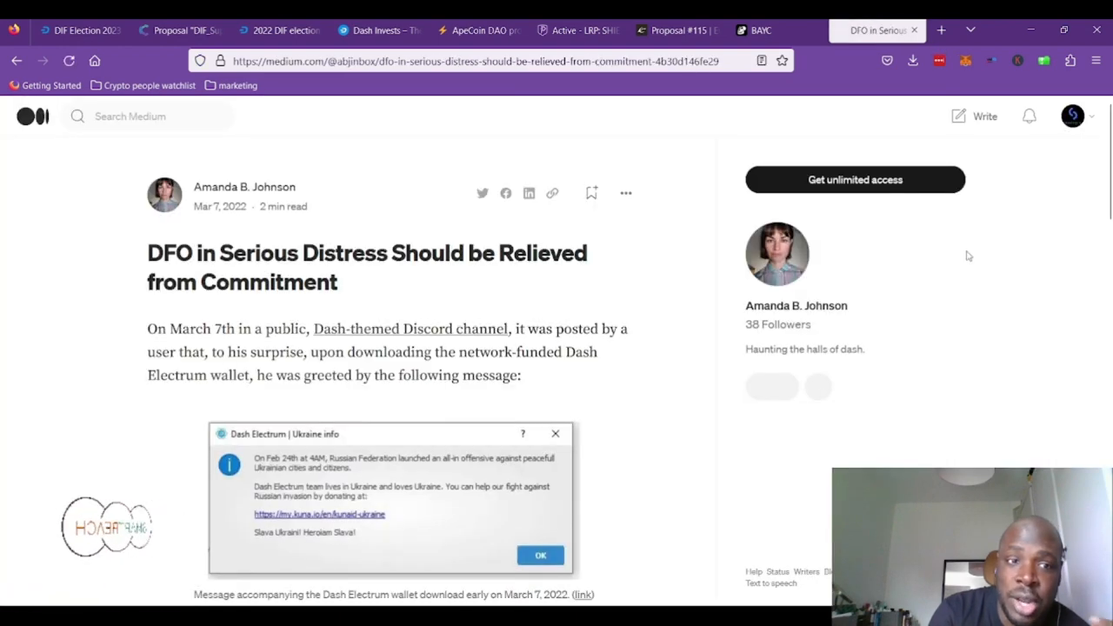
- Read the DFO in Serious Distress article through its Discord screenshots to the defunding call
scroll(down, 3)
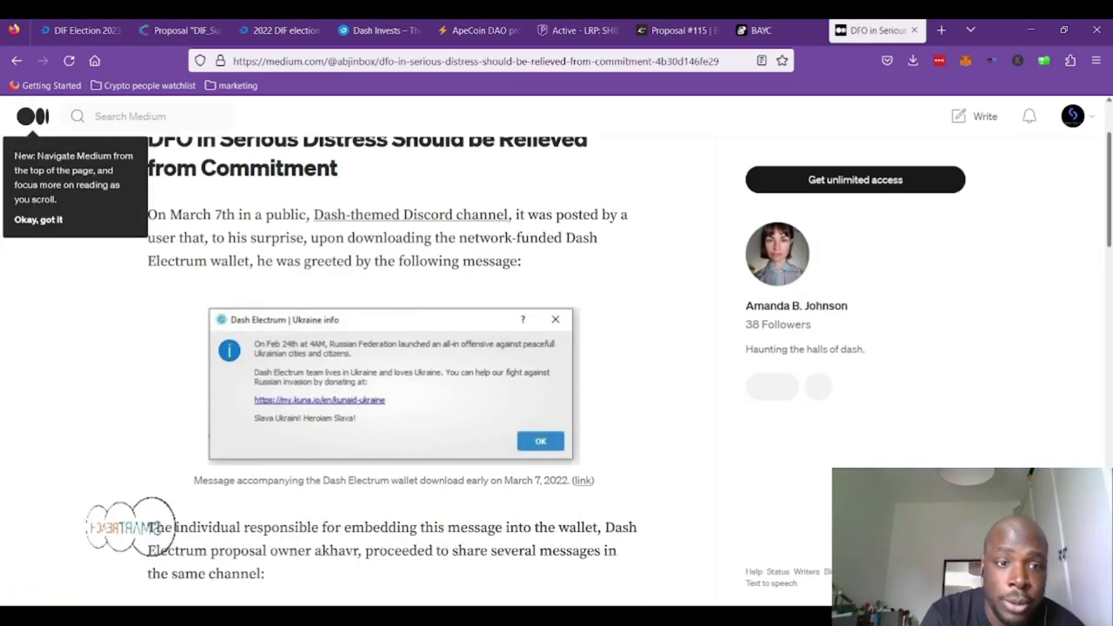
scroll(down, 3)
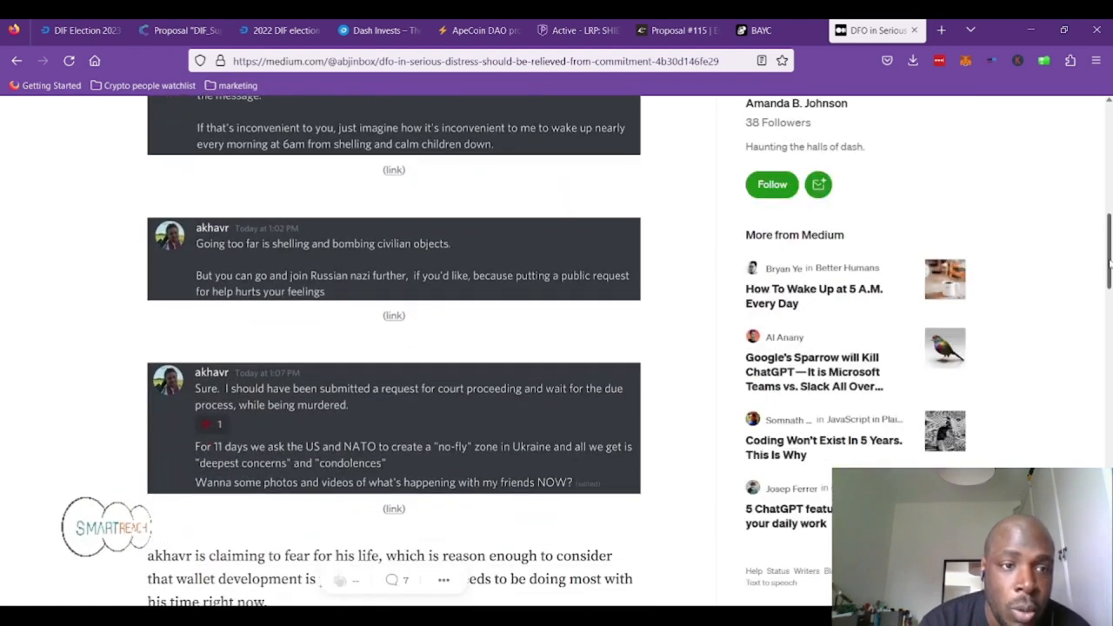
scroll(up, 3)
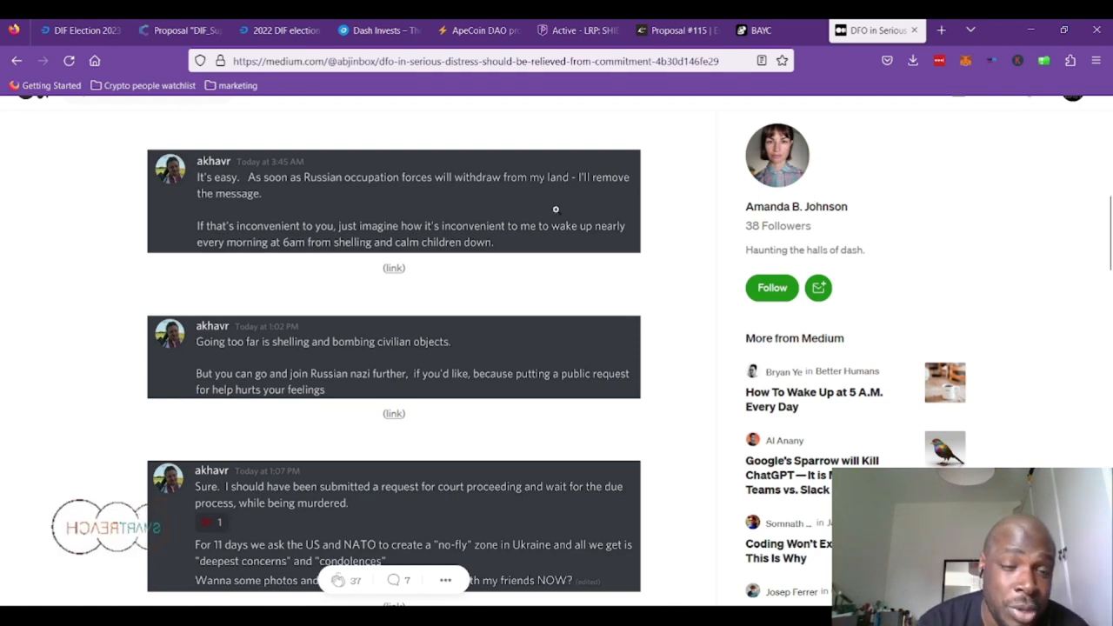
mouse_move(267, 197)
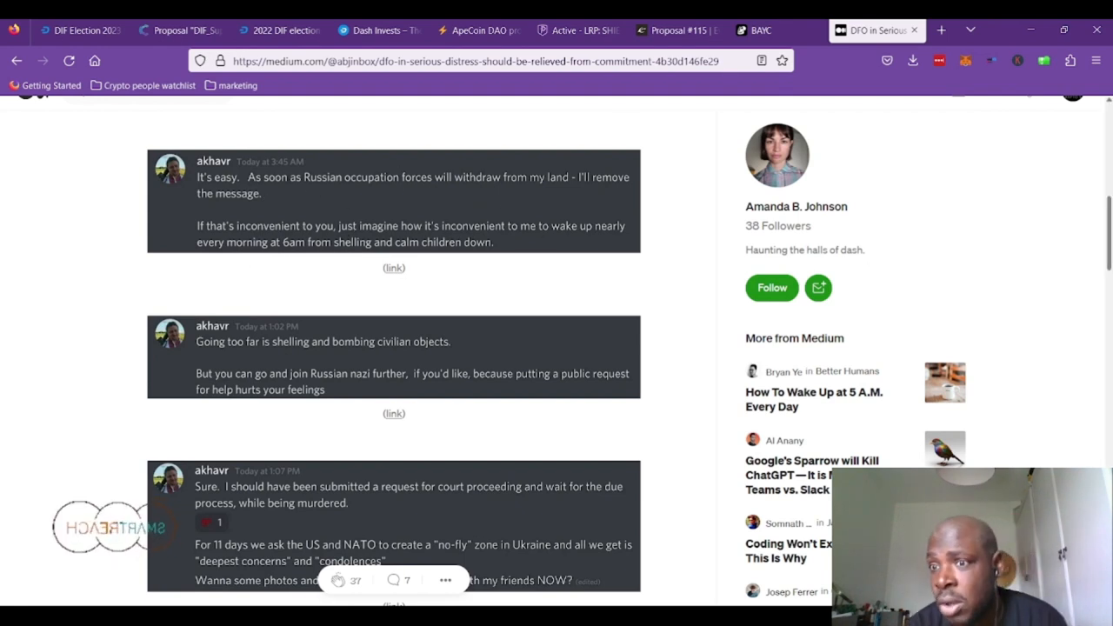
scroll(down, 3)
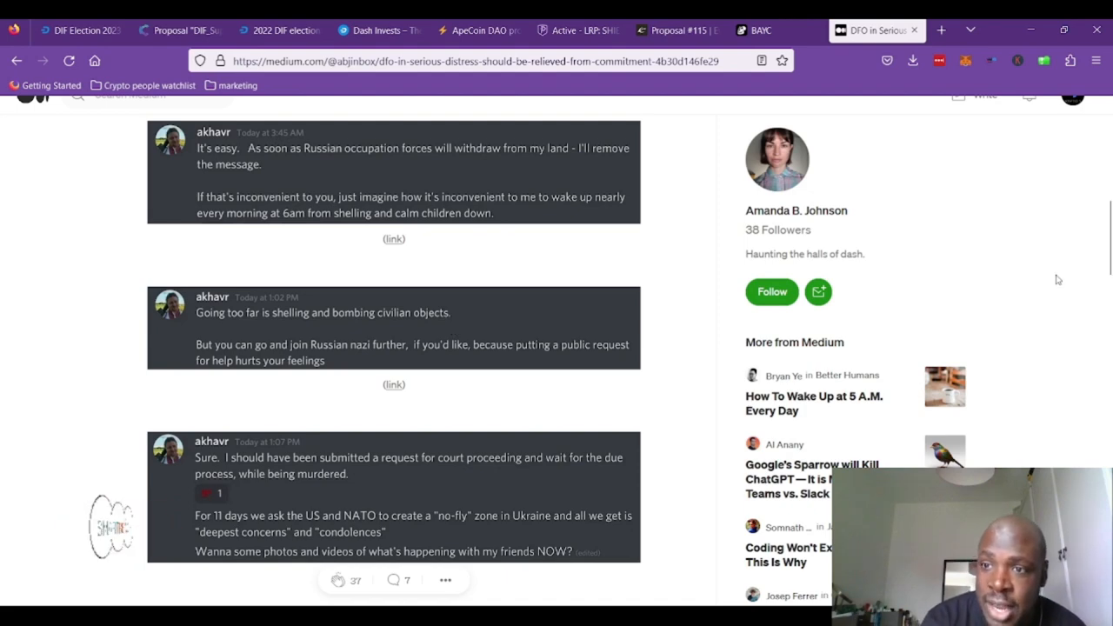
scroll(down, 3)
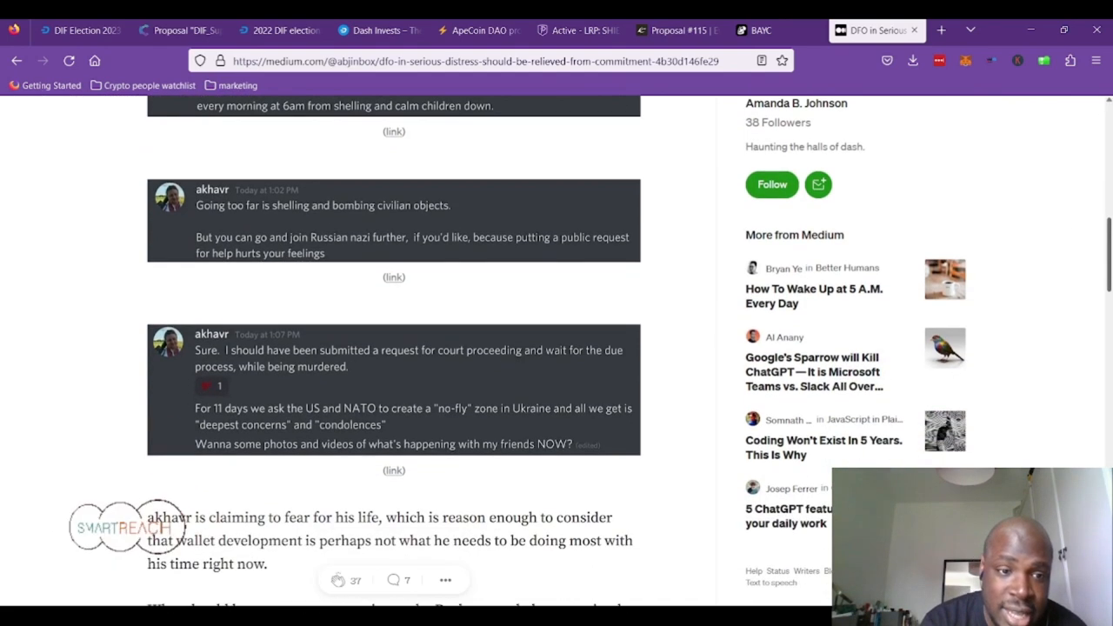
mouse_move(381, 304)
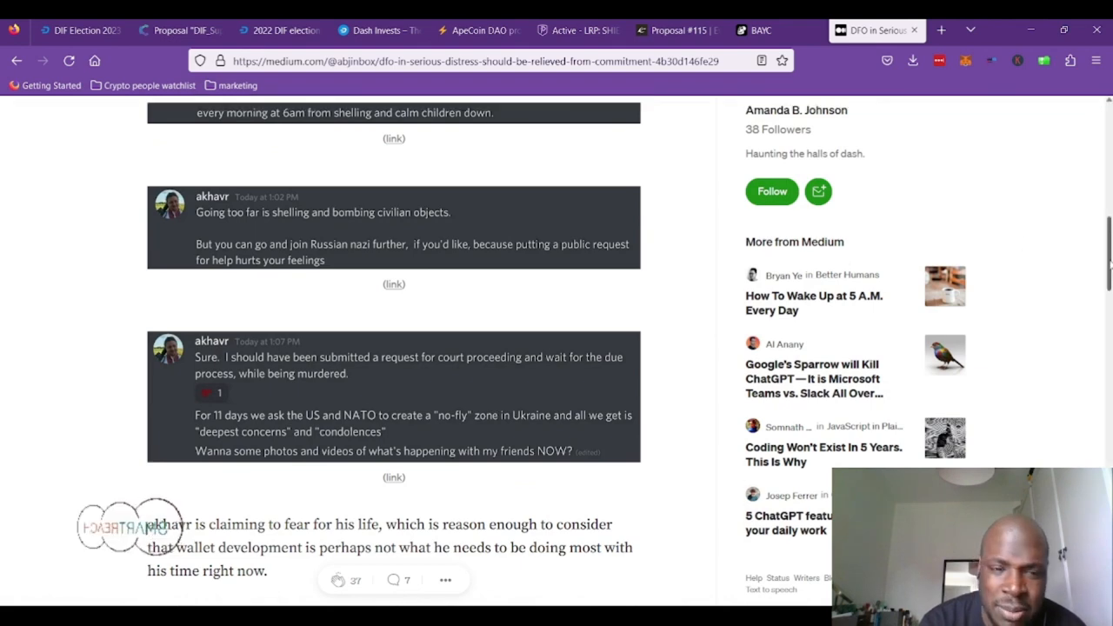
scroll(down, 3)
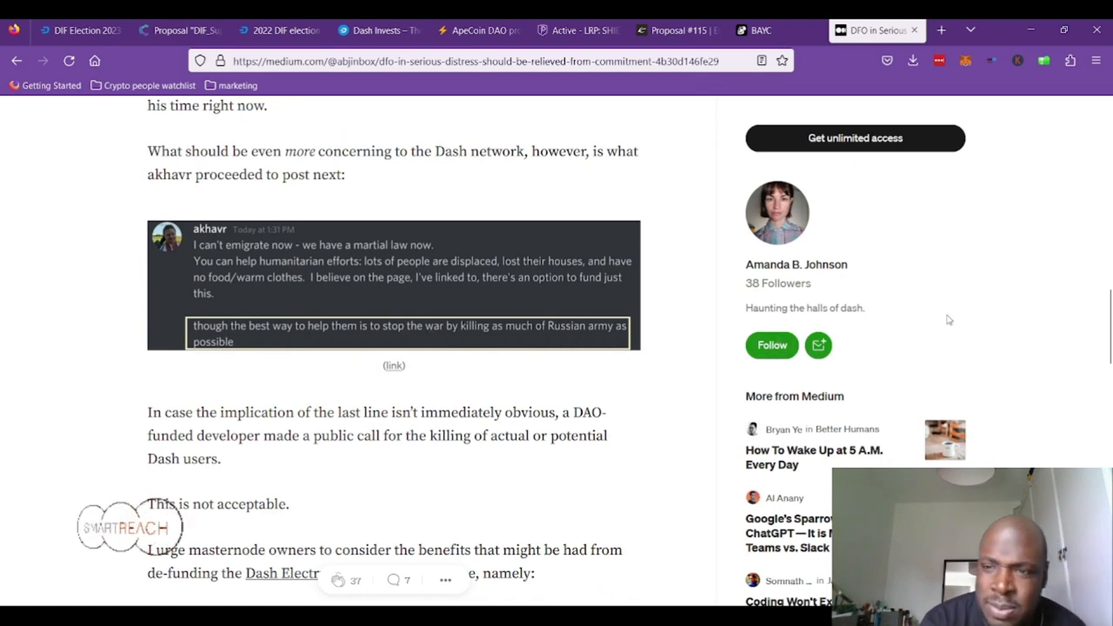
- Read the rest of the DFO article to its closing thanks, revisiting the martial-law post
scroll(down, 3)
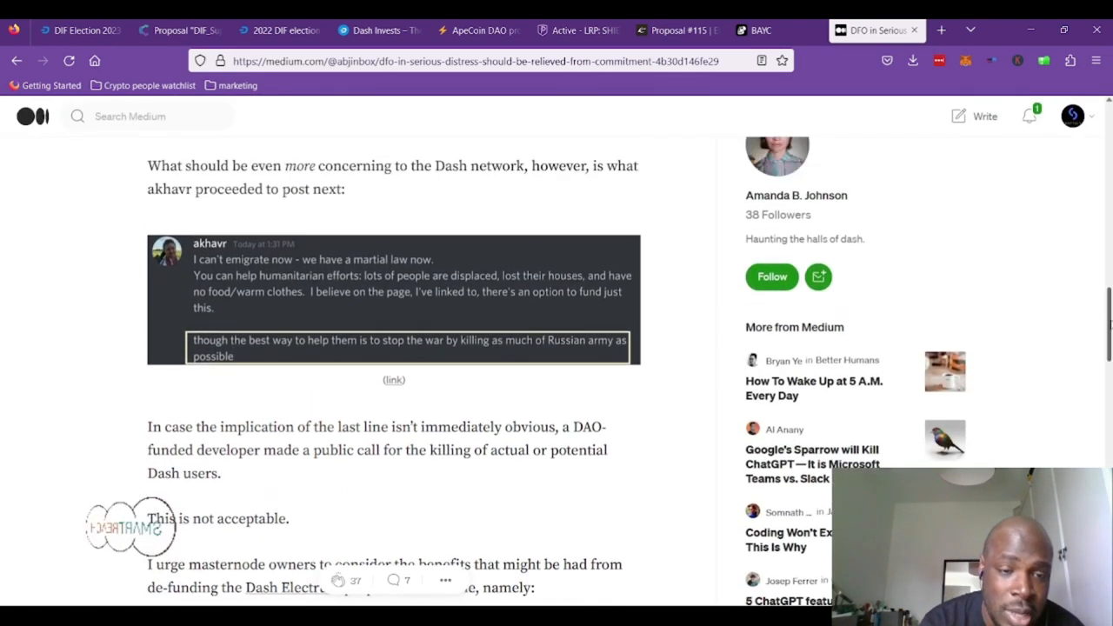
scroll(down, 3)
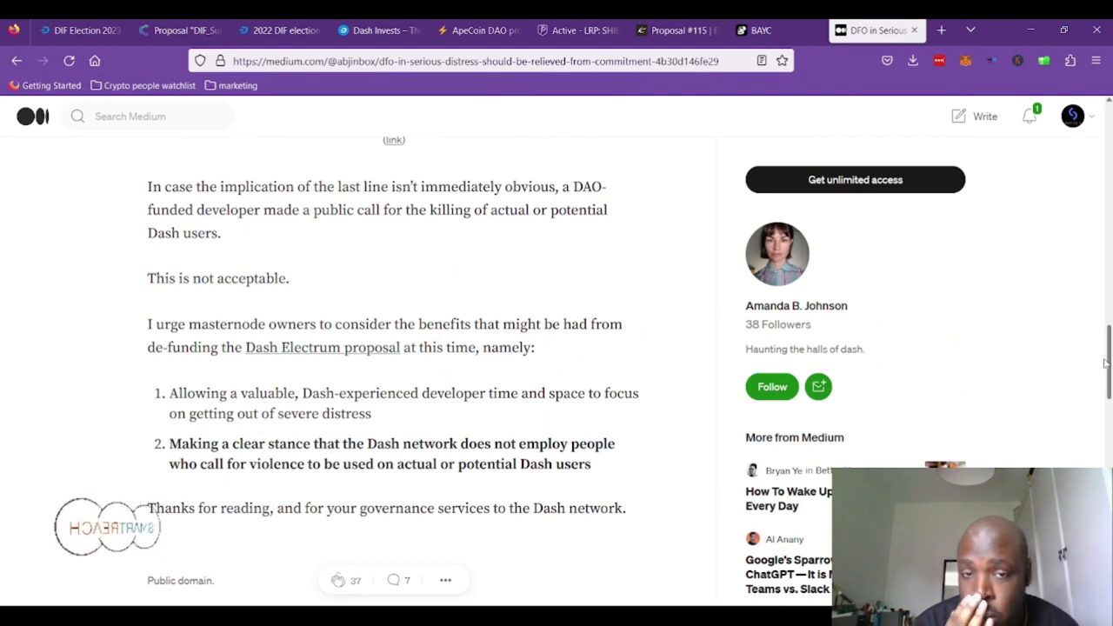
scroll(up, 3)
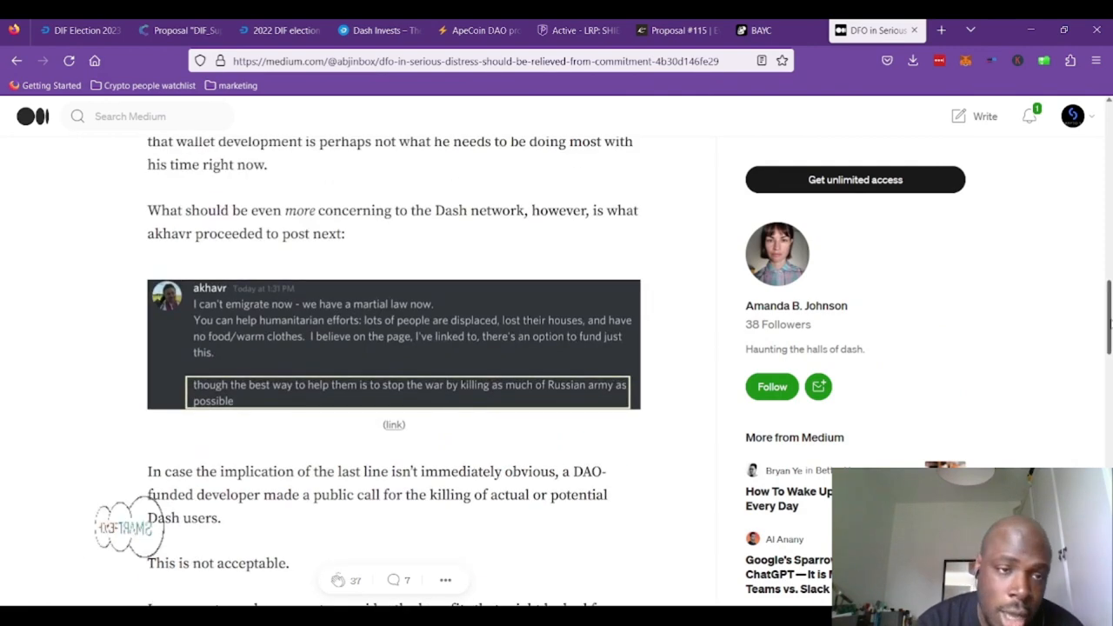
scroll(down, 3)
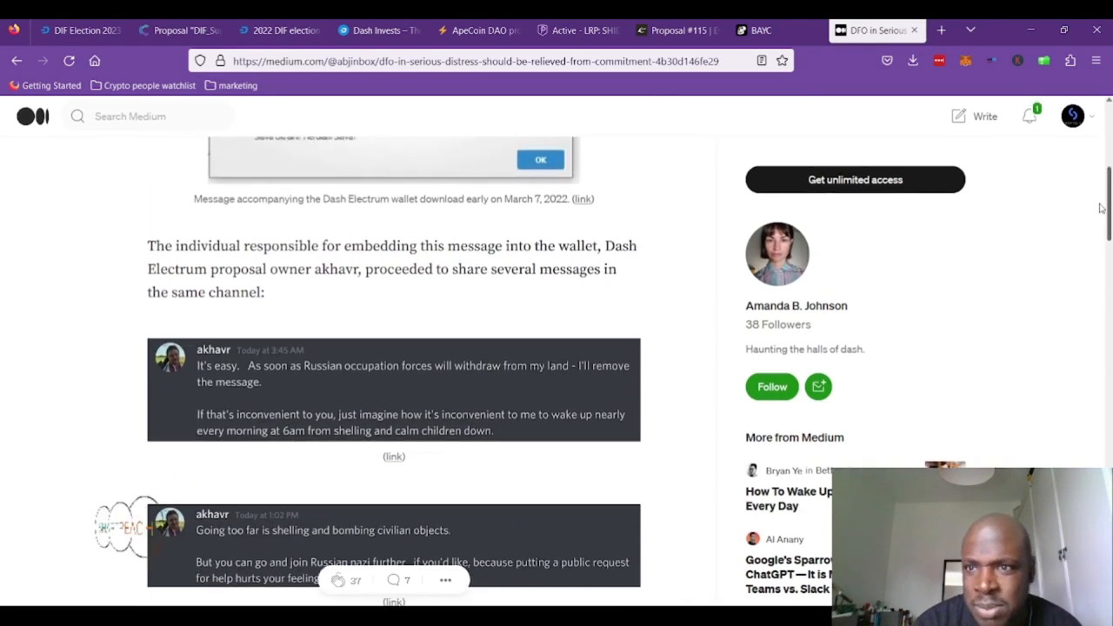
scroll(up, 3)
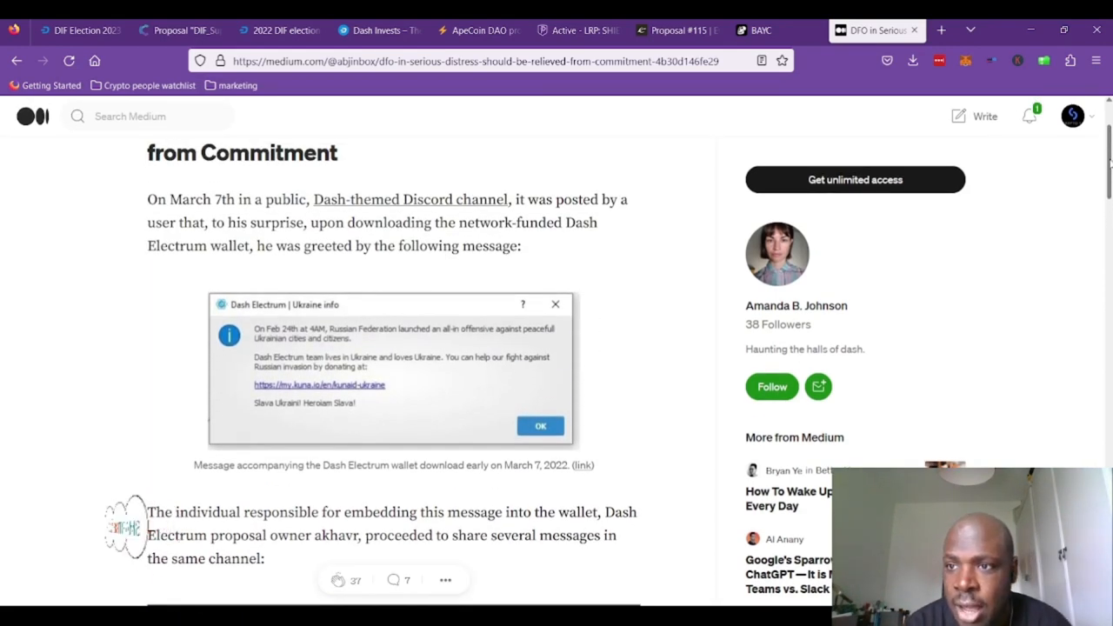
scroll(down, 3)
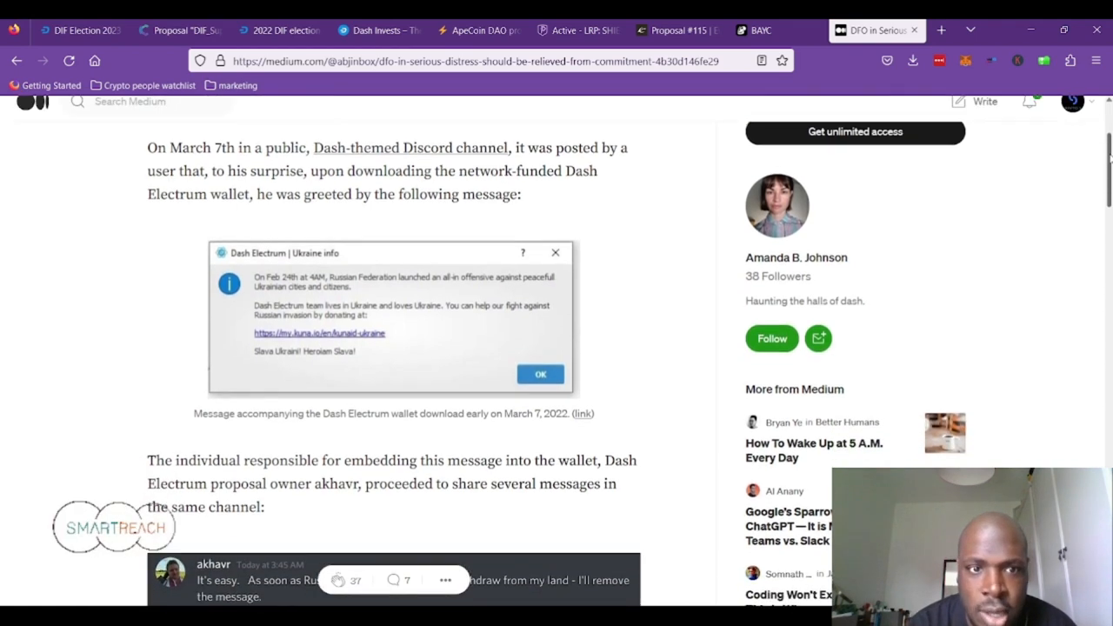
scroll(down, 3)
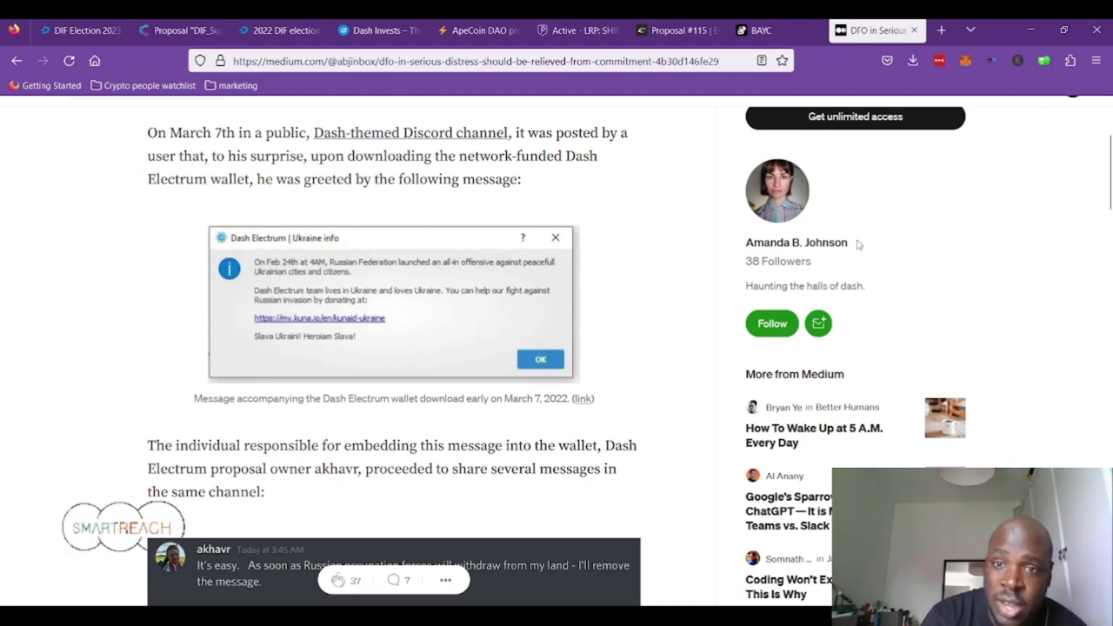
scroll(down, 3)
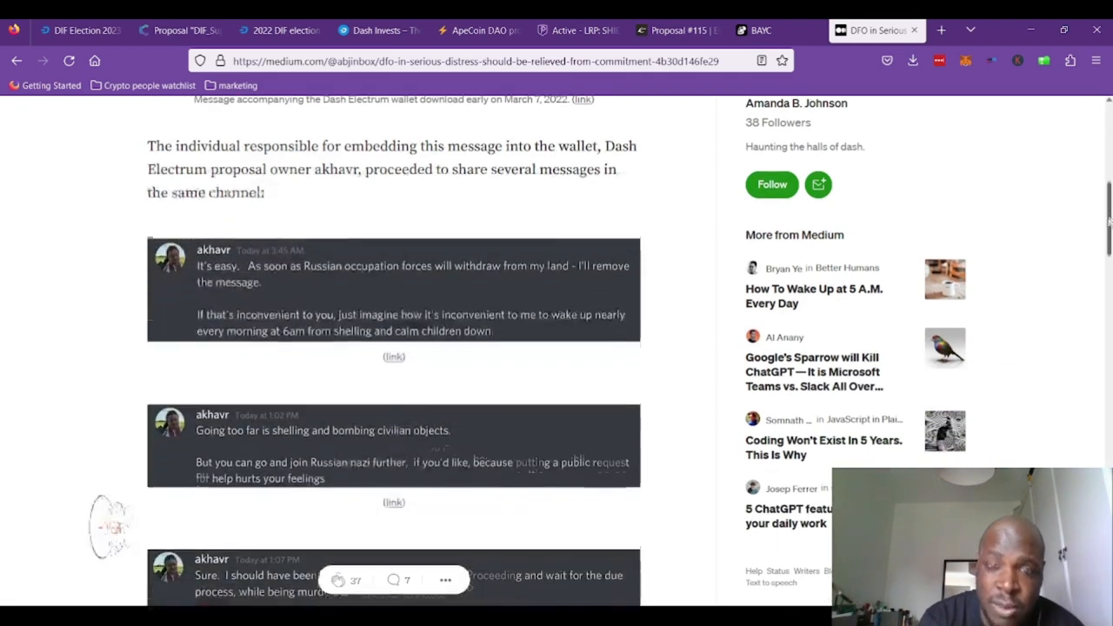
scroll(down, 3)
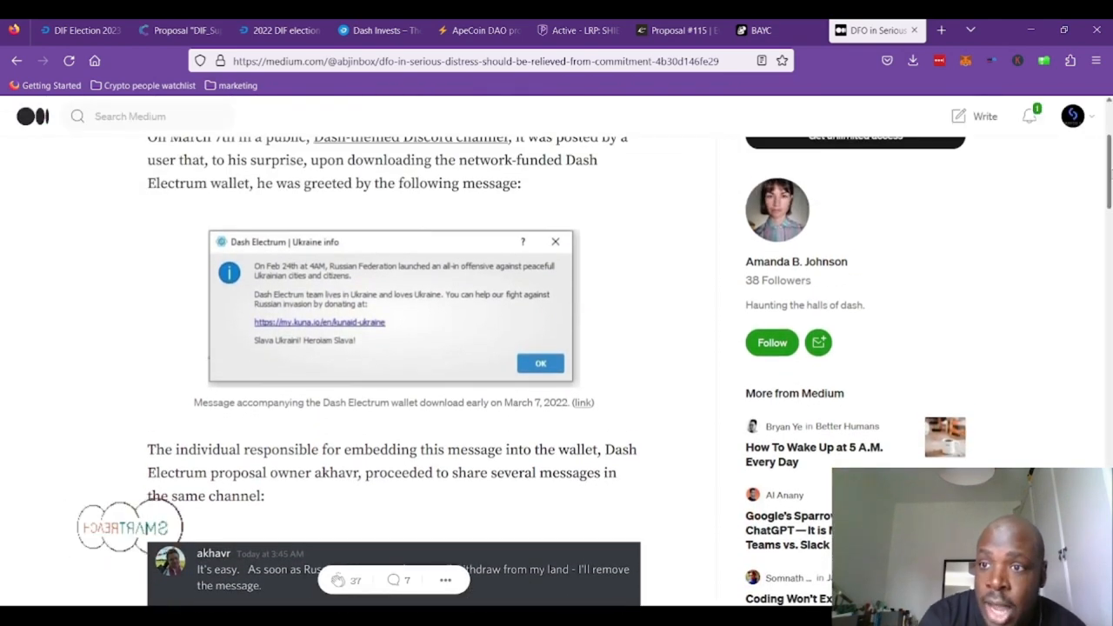
scroll(down, 3)
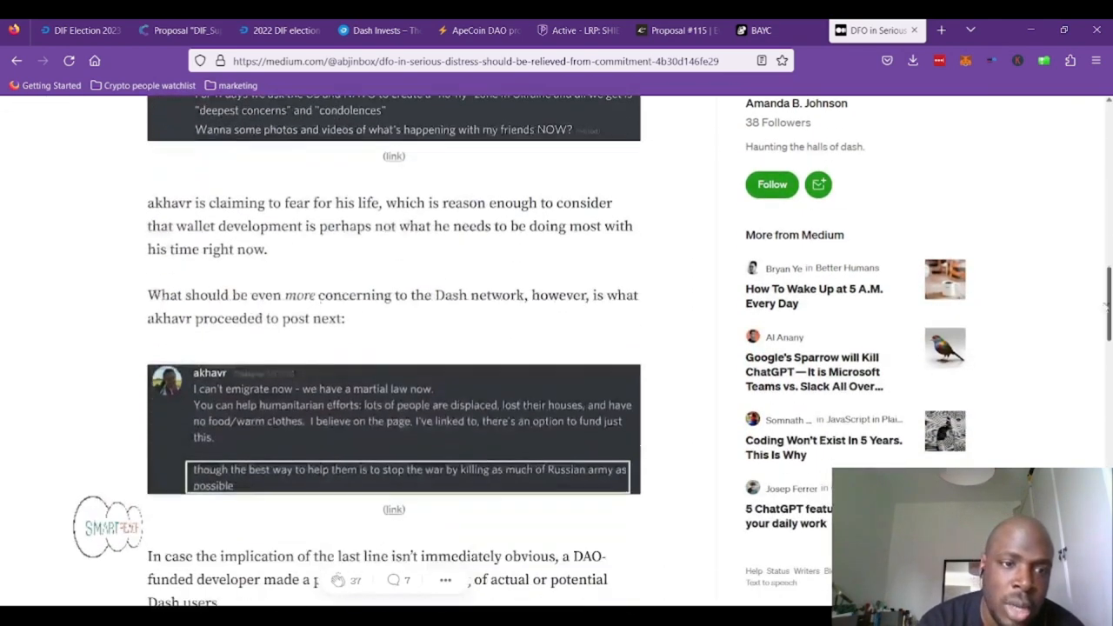
scroll(down, 3)
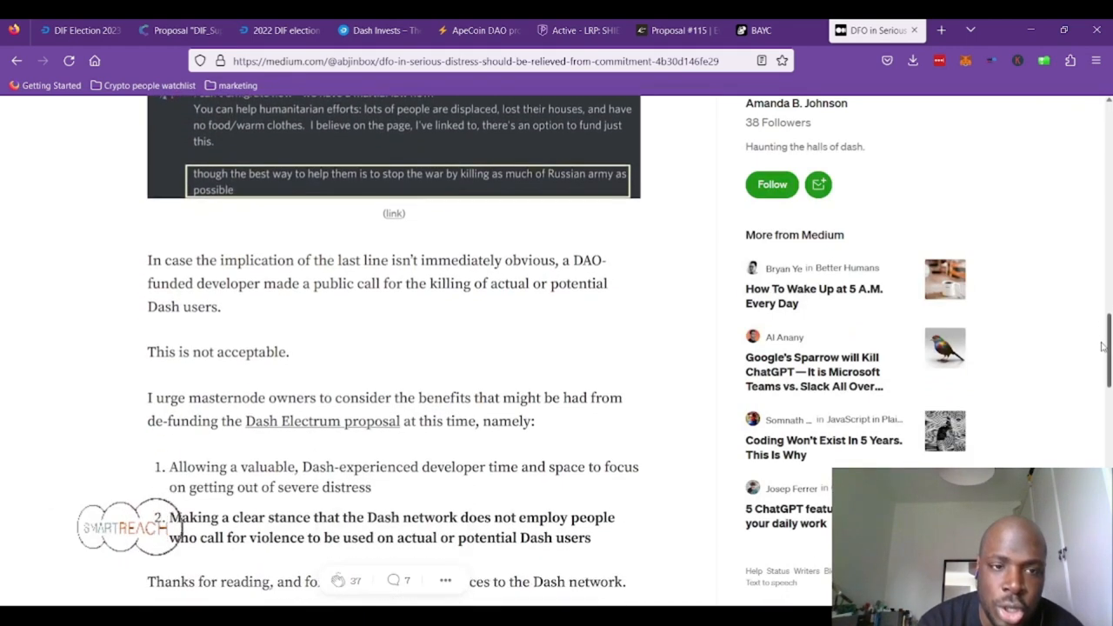
scroll(down, 3)
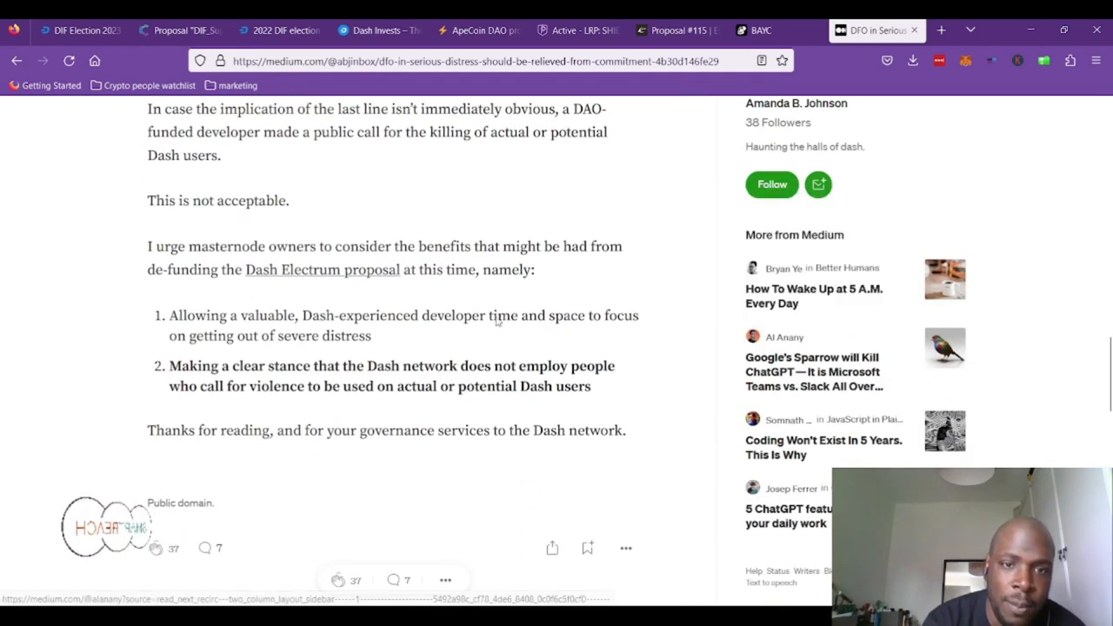
mouse_move(320, 241)
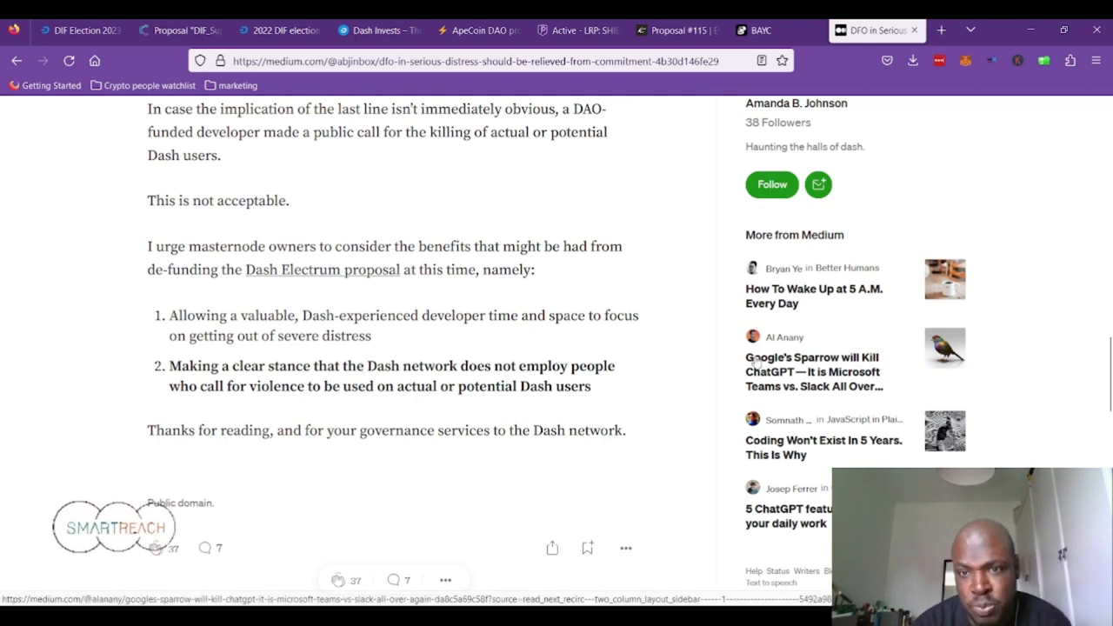
scroll(down, 3)
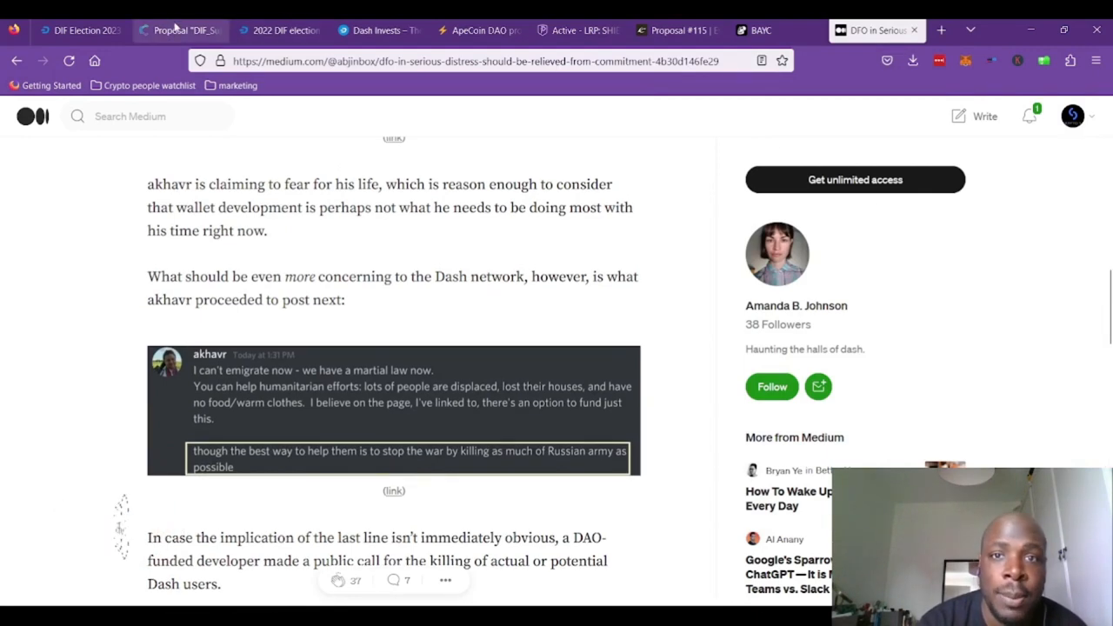
- Go back from the Medium article to the r/dashpay DFO thread and read the comment debate
click(287, 30)
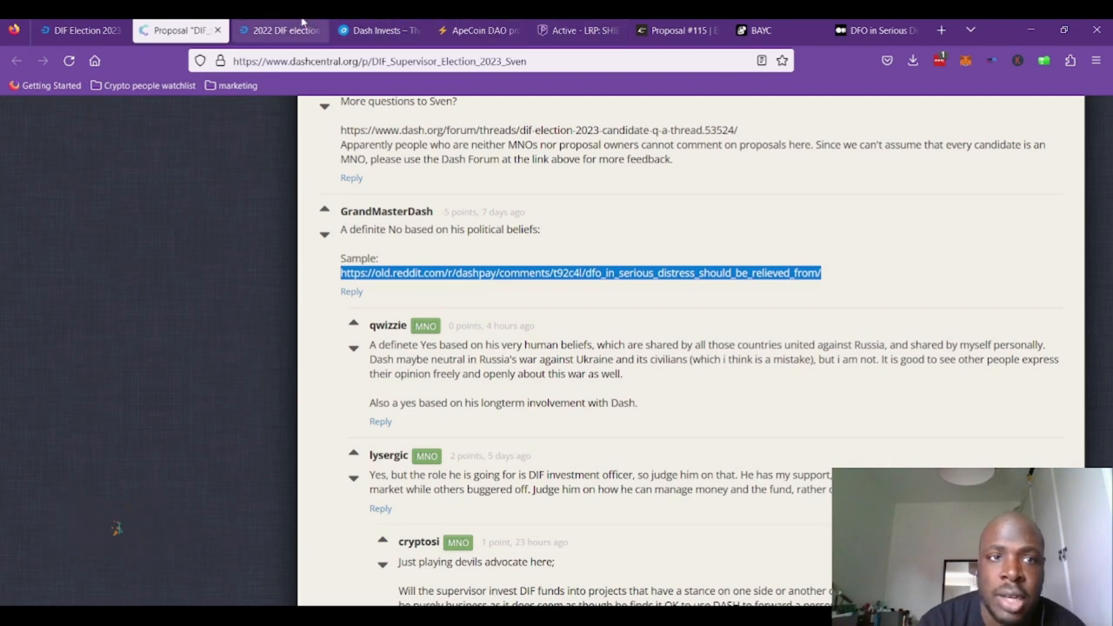
click(580, 272)
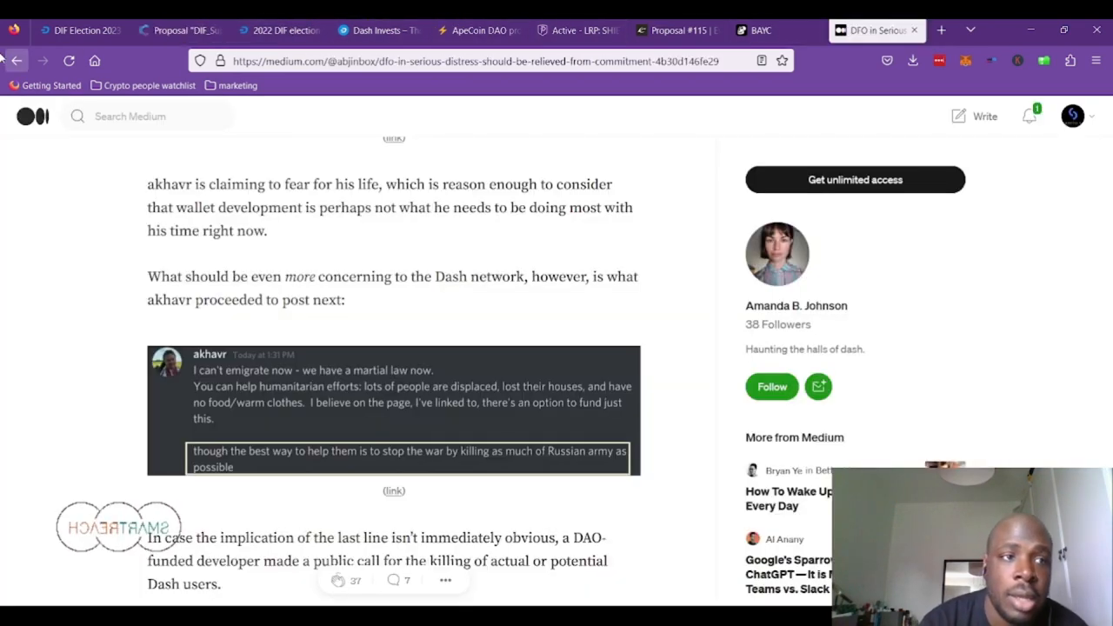
click(10, 61)
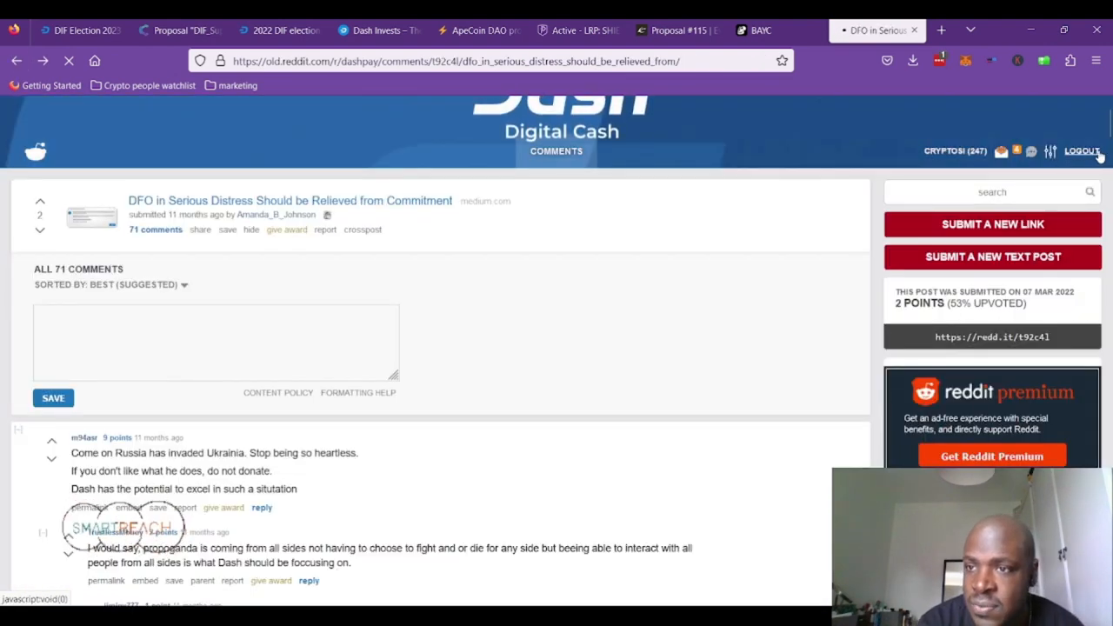
scroll(down, 3)
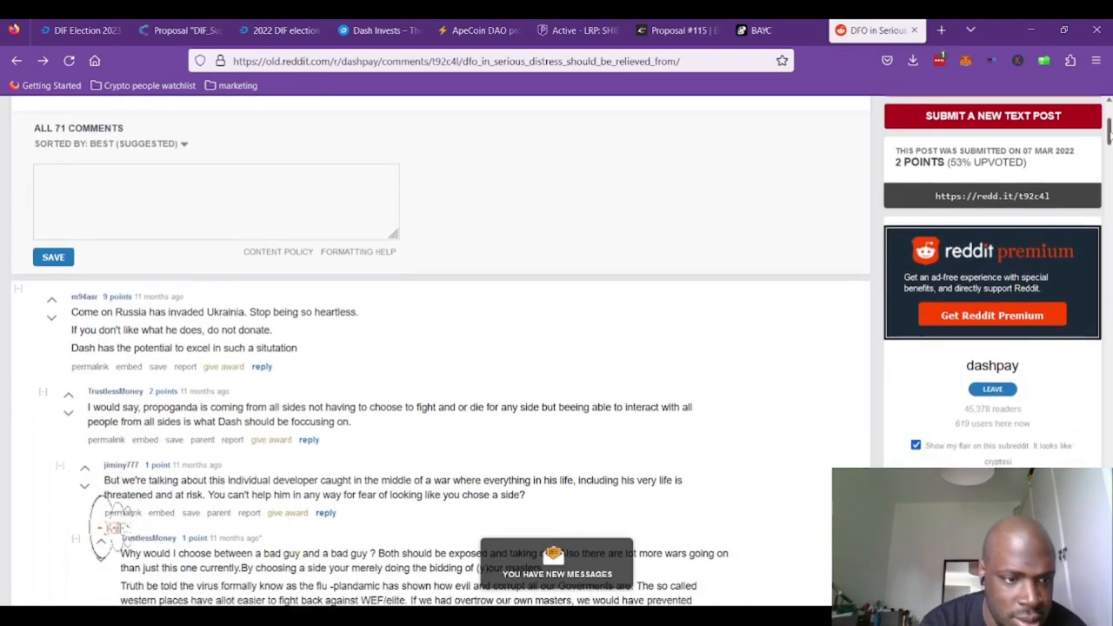
scroll(down, 3)
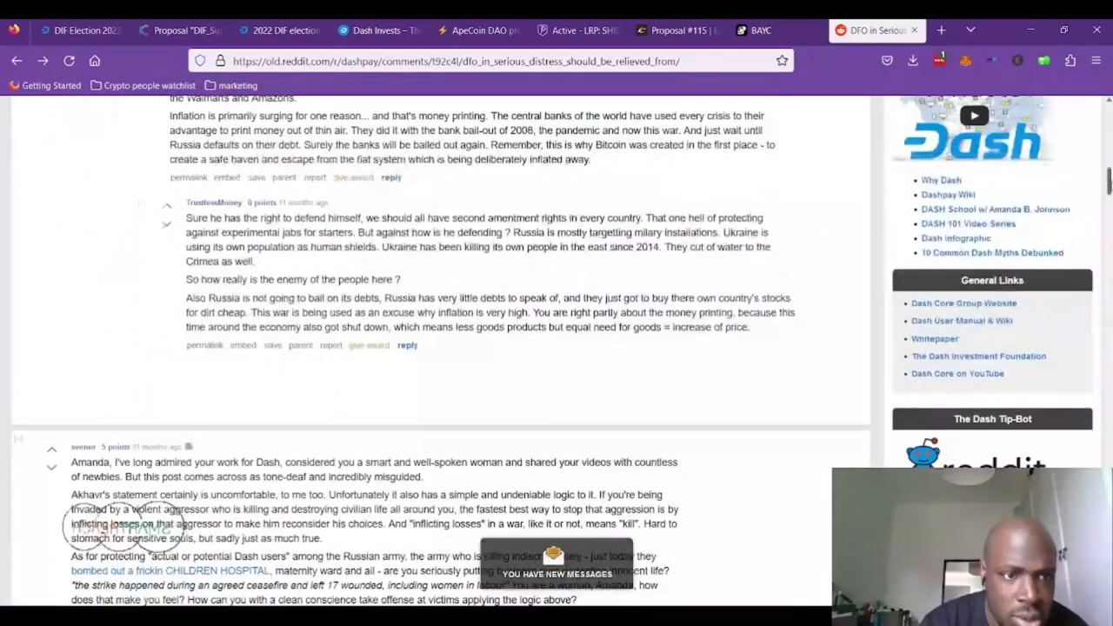
scroll(down, 3)
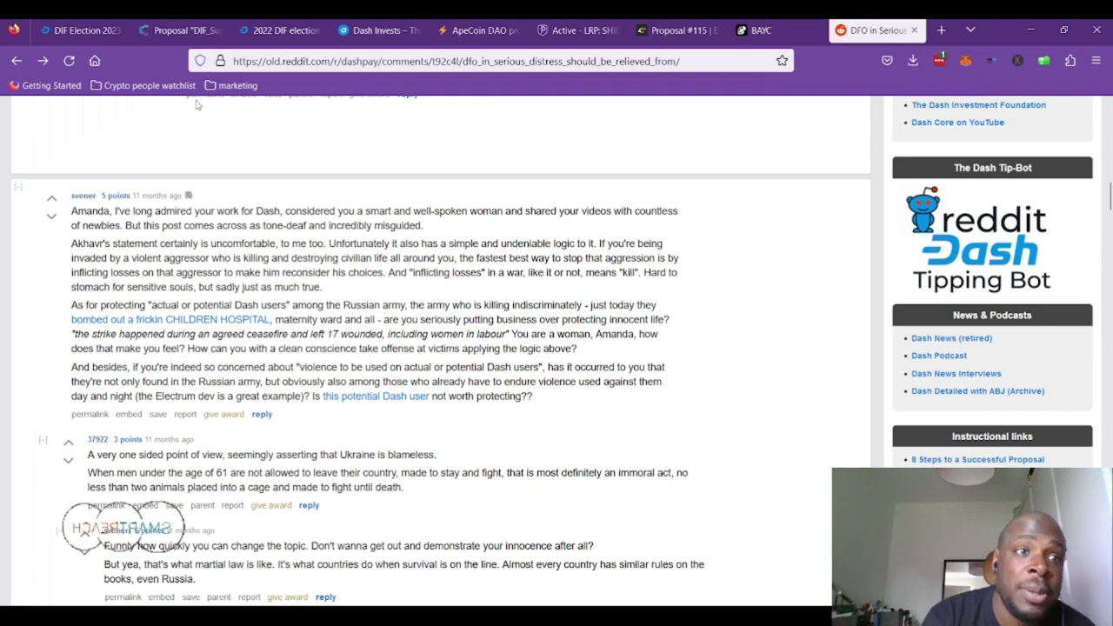
click(182, 31)
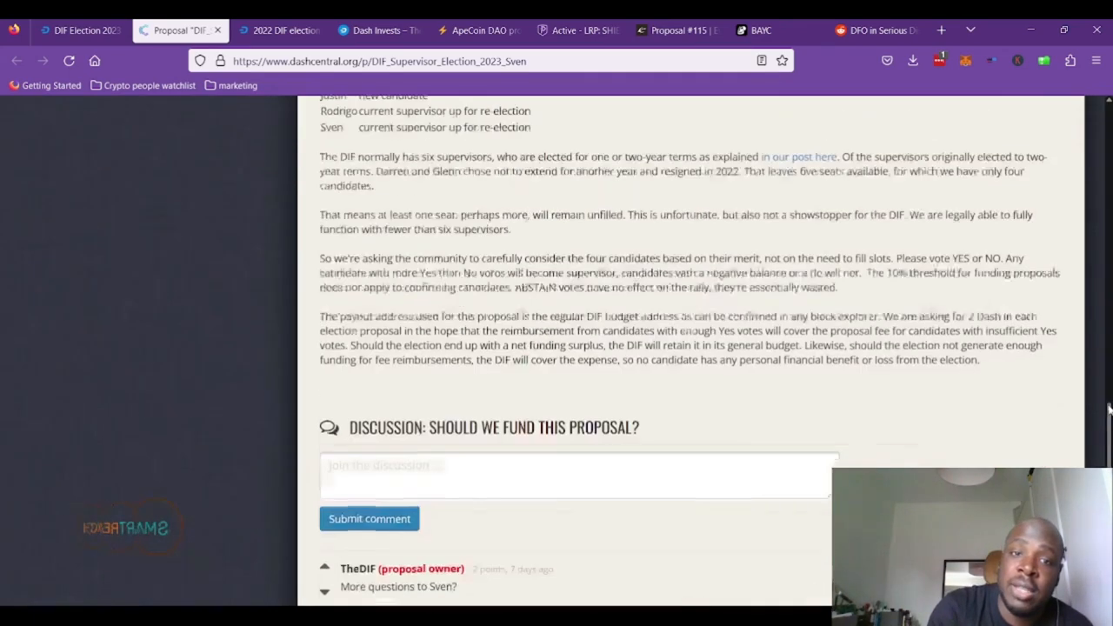
scroll(up, 3)
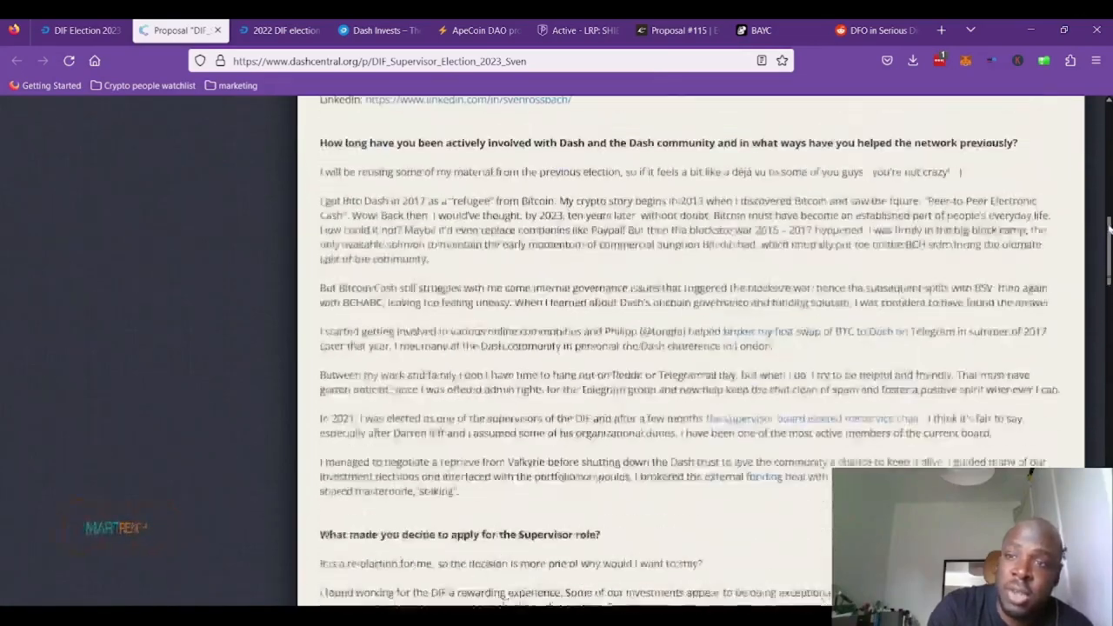
scroll(down, 3)
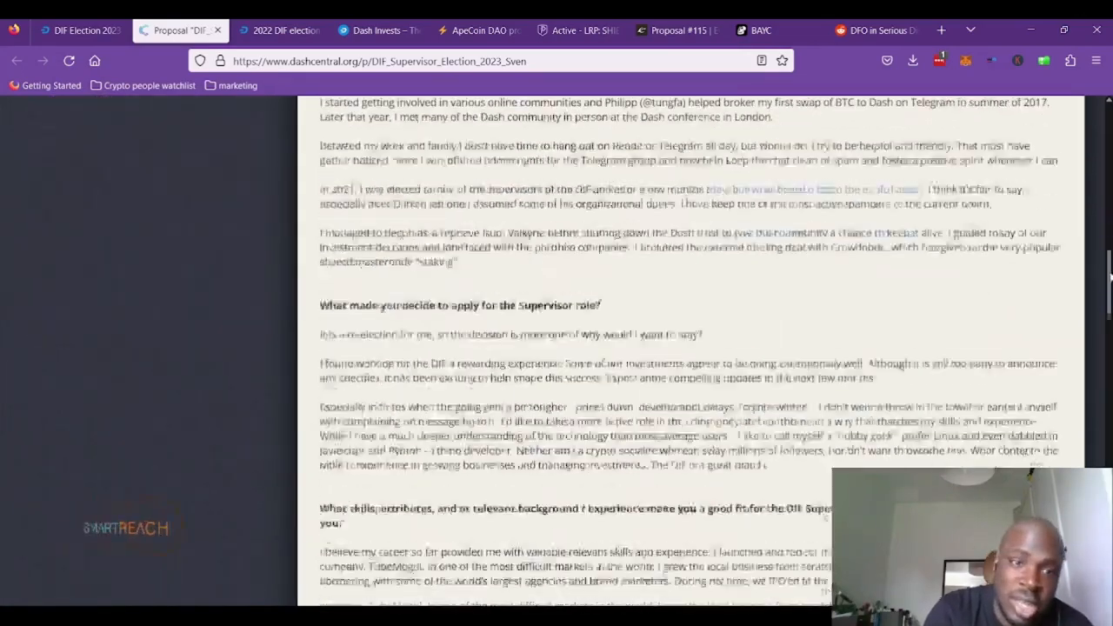
scroll(down, 3)
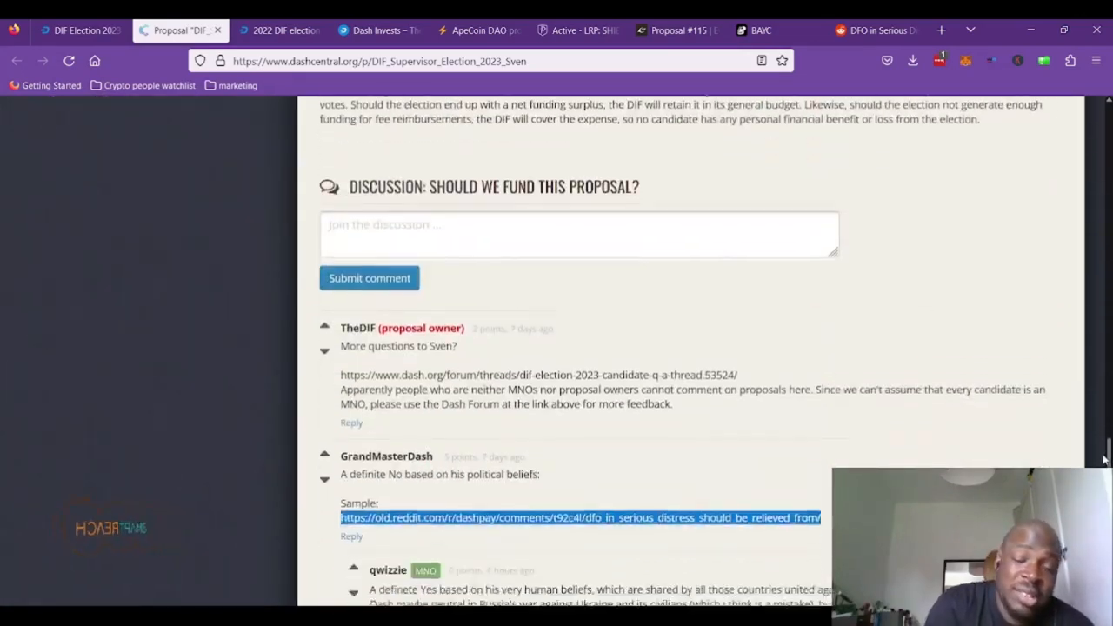
scroll(down, 3)
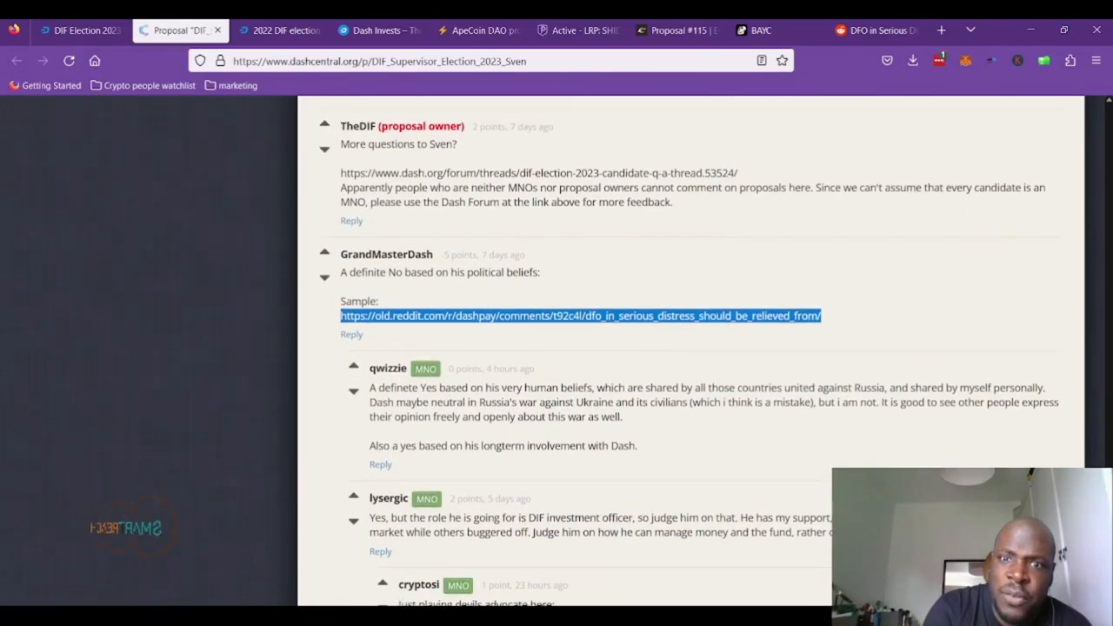
scroll(down, 3)
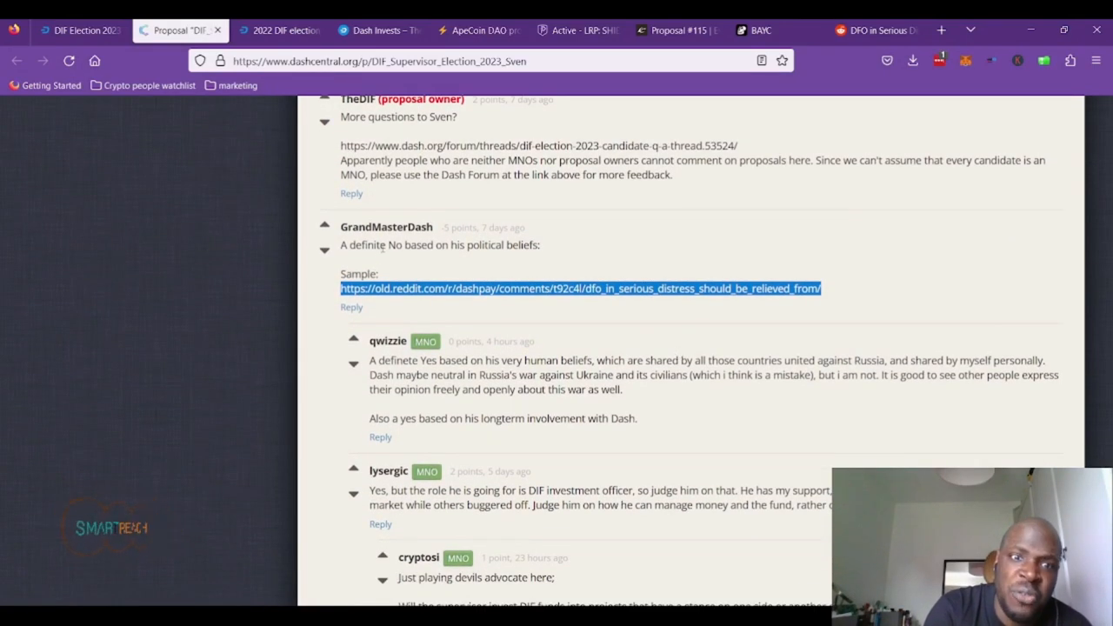
mouse_move(916, 245)
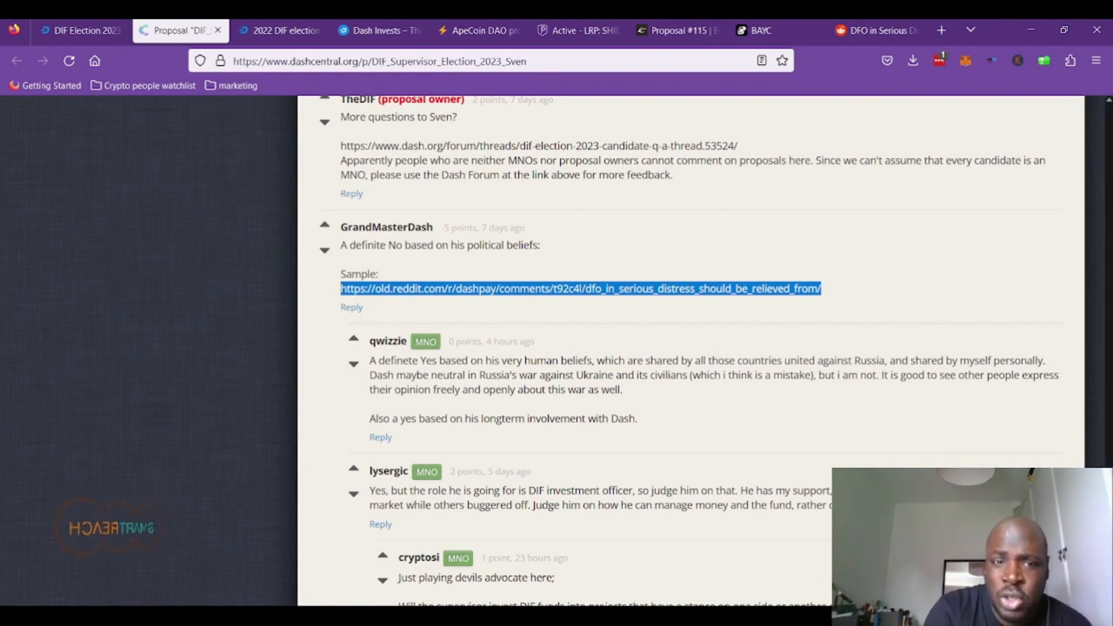
scroll(down, 3)
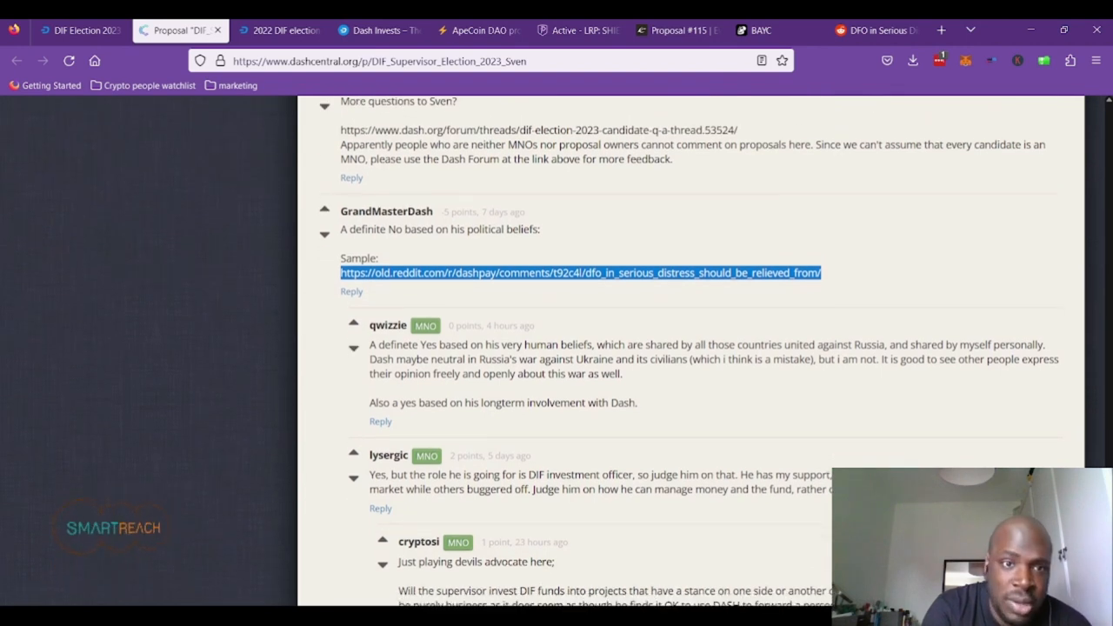
scroll(down, 3)
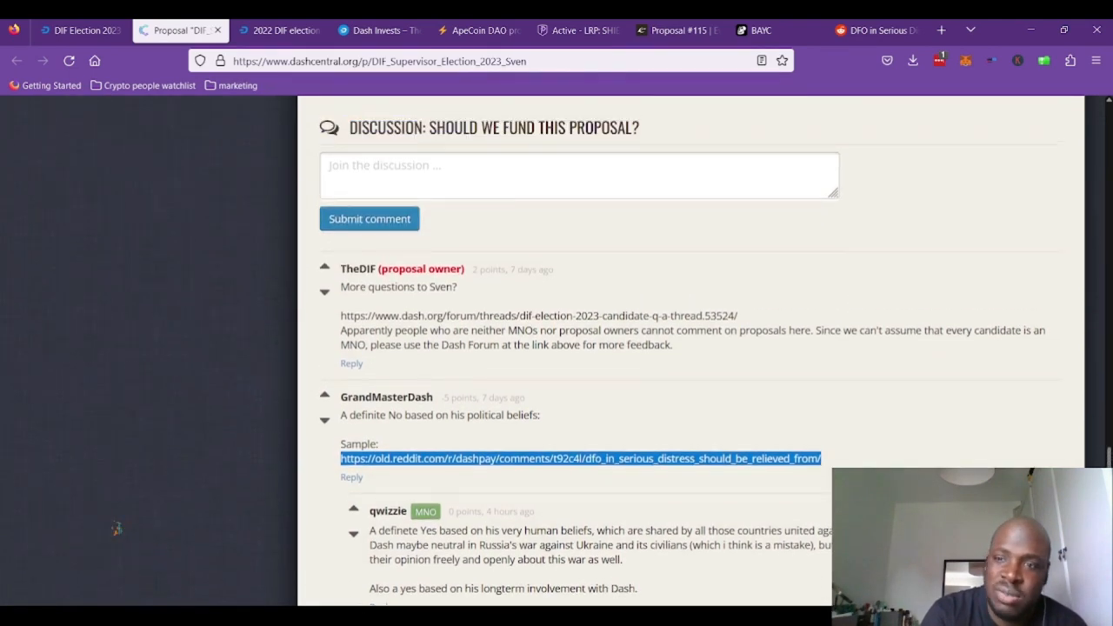
scroll(down, 3)
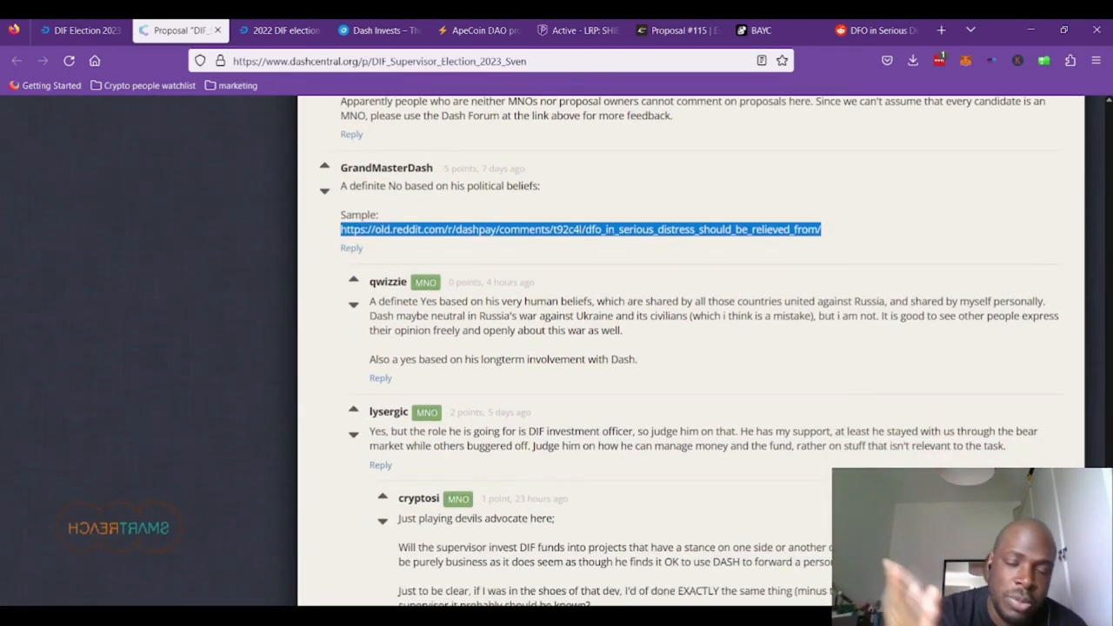
scroll(down, 3)
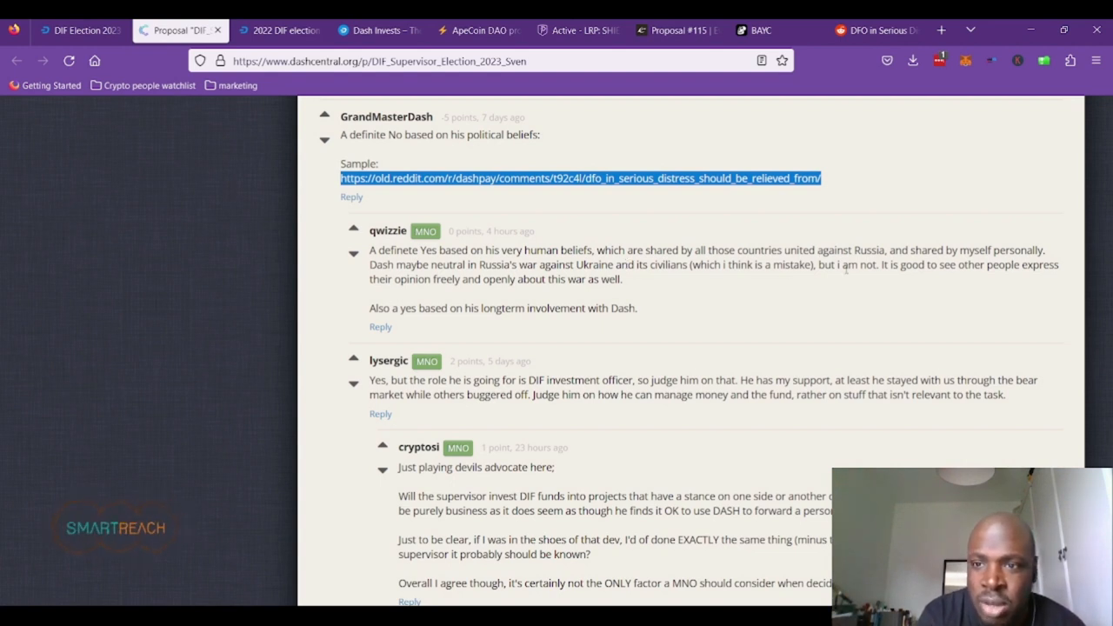
mouse_move(687, 277)
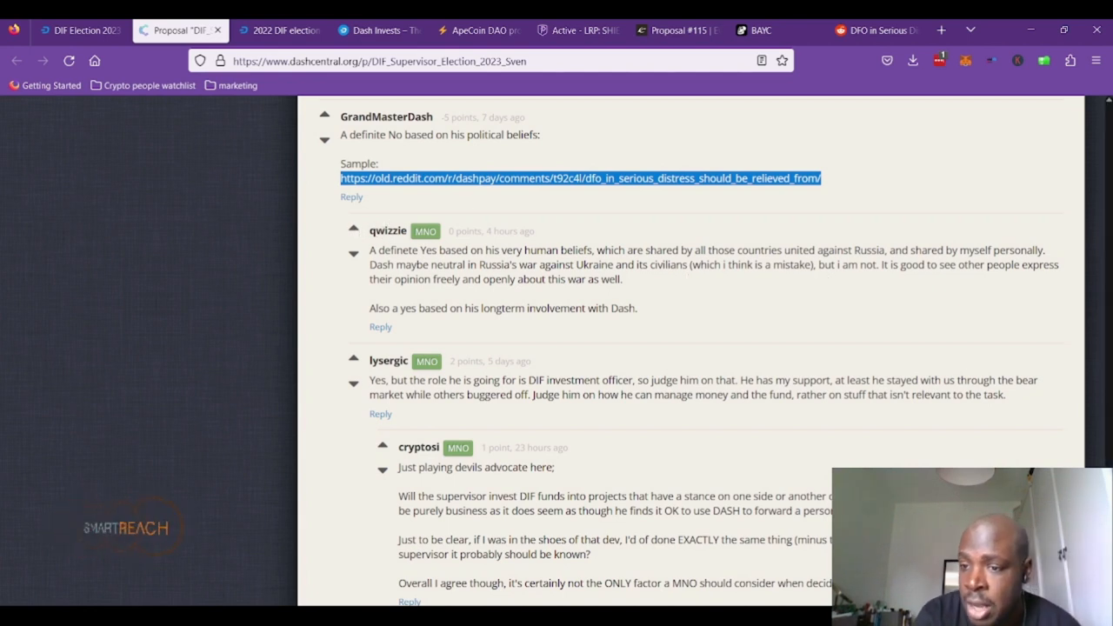
scroll(down, 3)
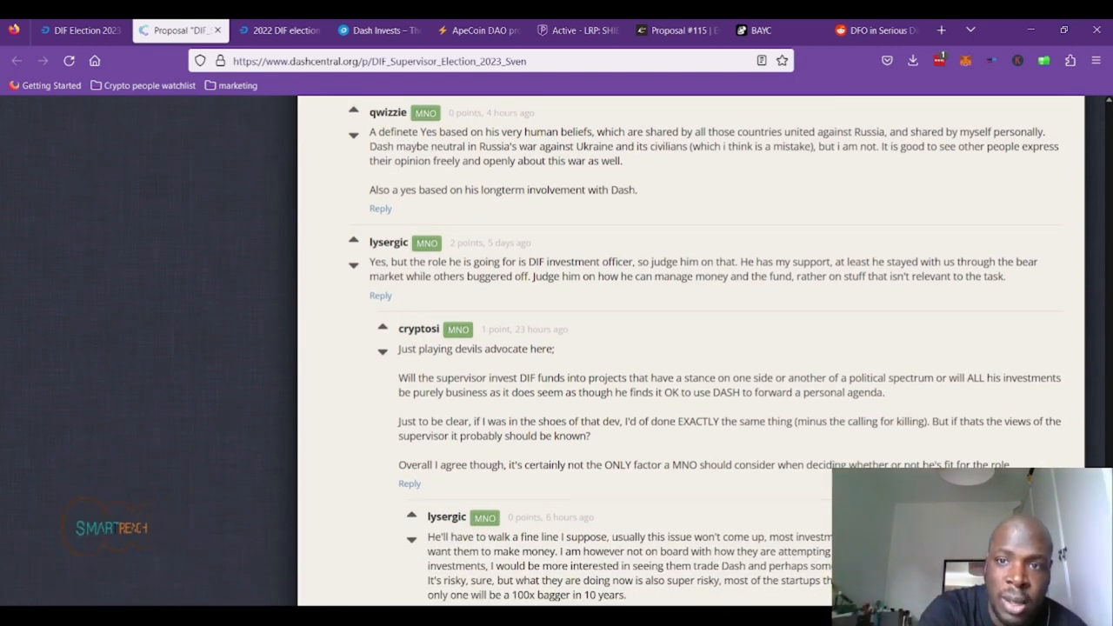
mouse_move(1069, 332)
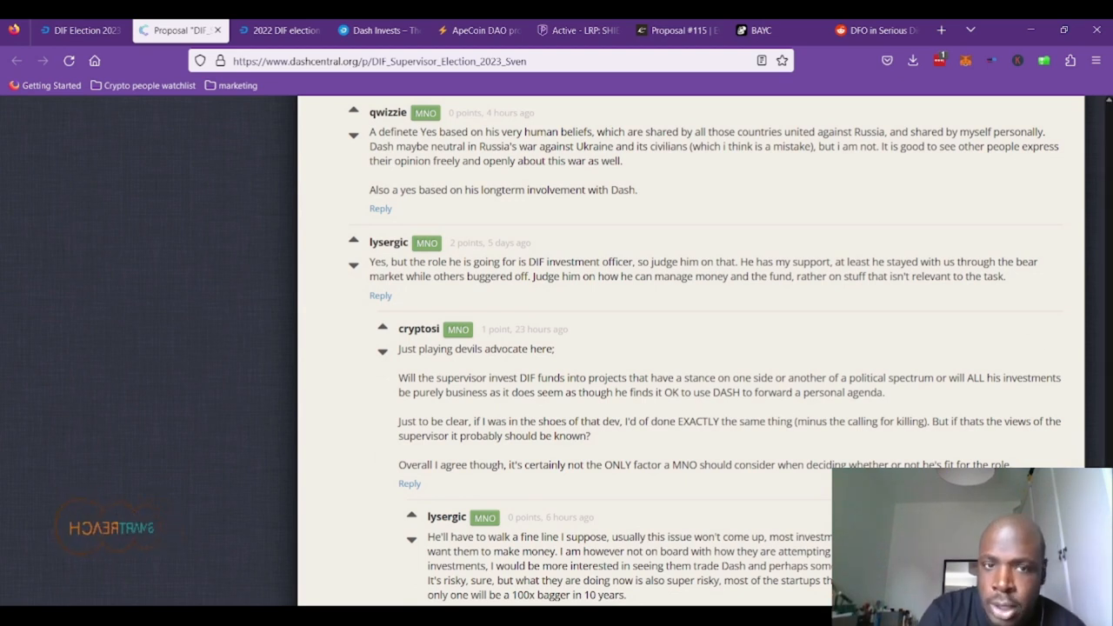
- Read Dash Central's final replies, then reopen the Dash Forum 2022 DIF election-method thread
scroll(down, 3)
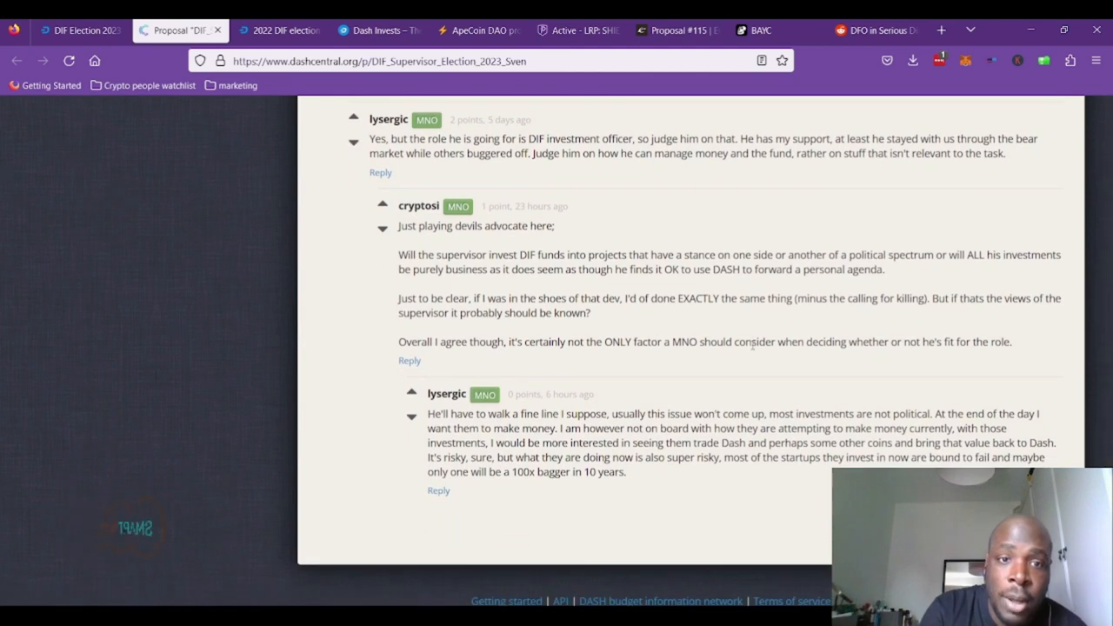
mouse_move(761, 288)
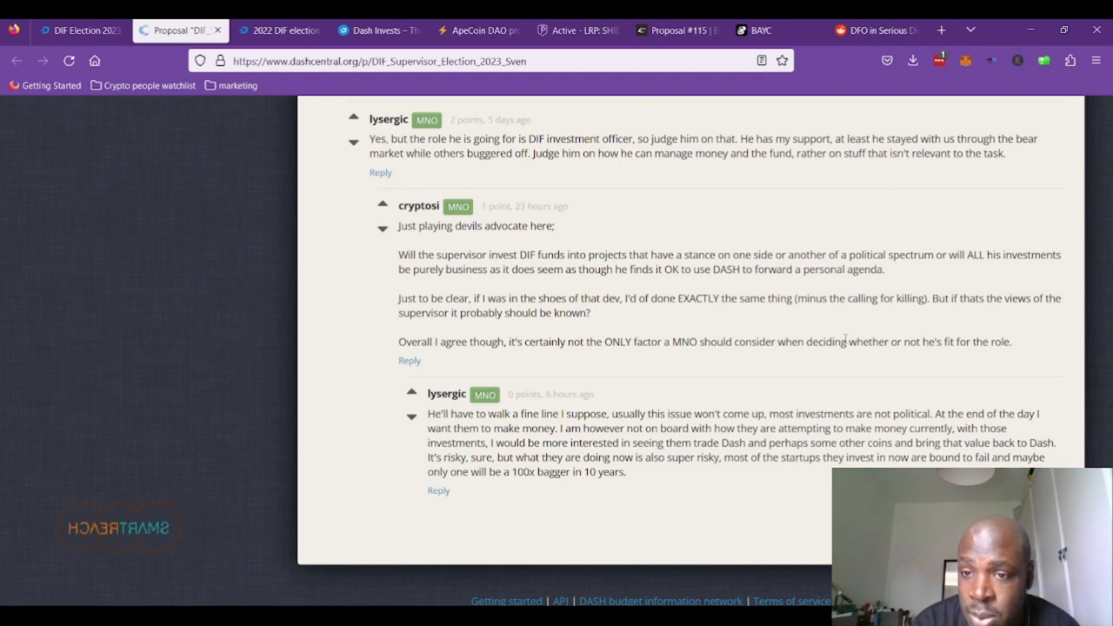
scroll(down, 3)
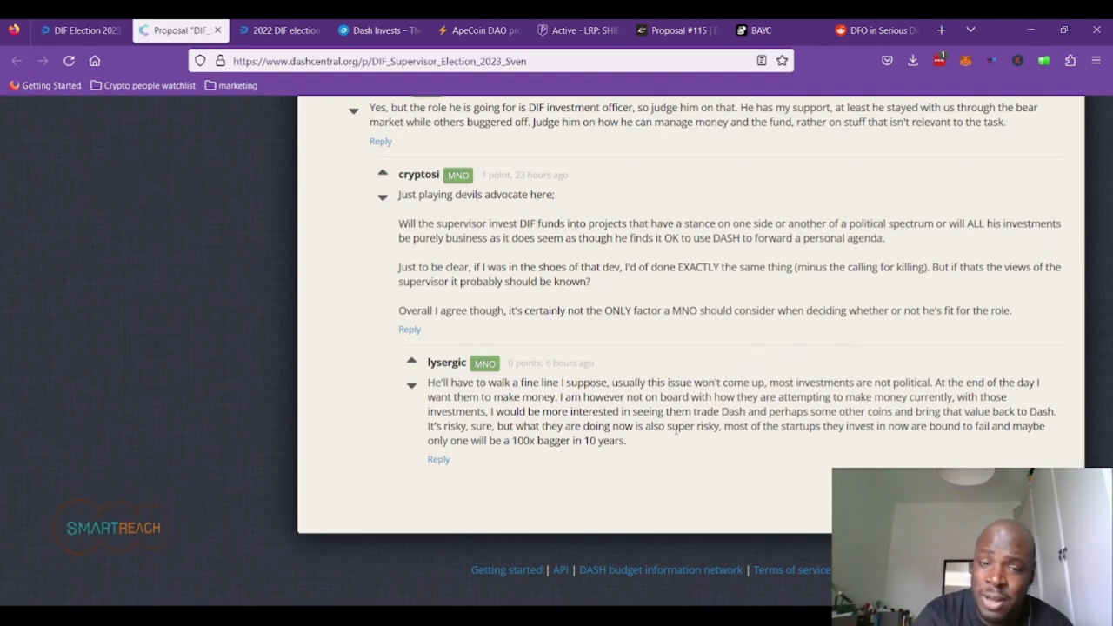
drag(428, 383, 625, 439)
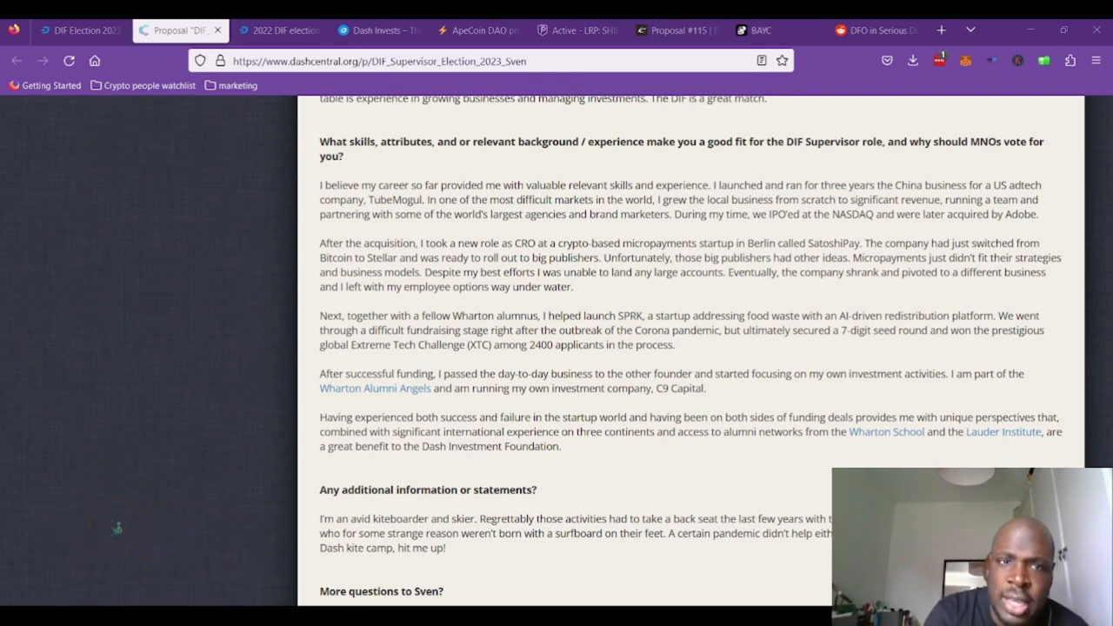
click(278, 30)
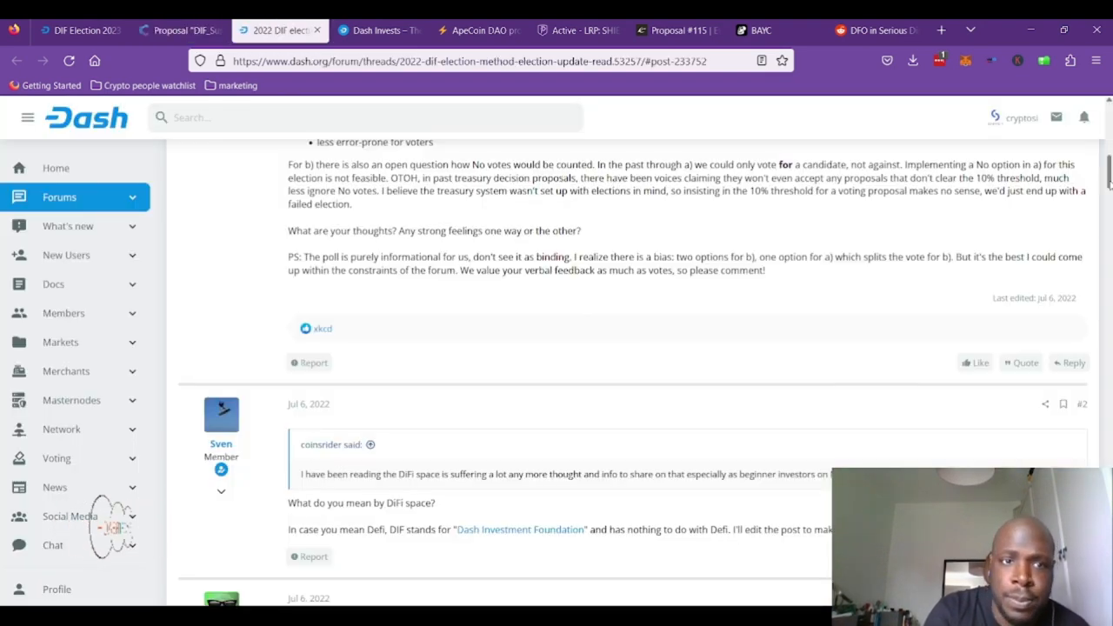
scroll(up, 3)
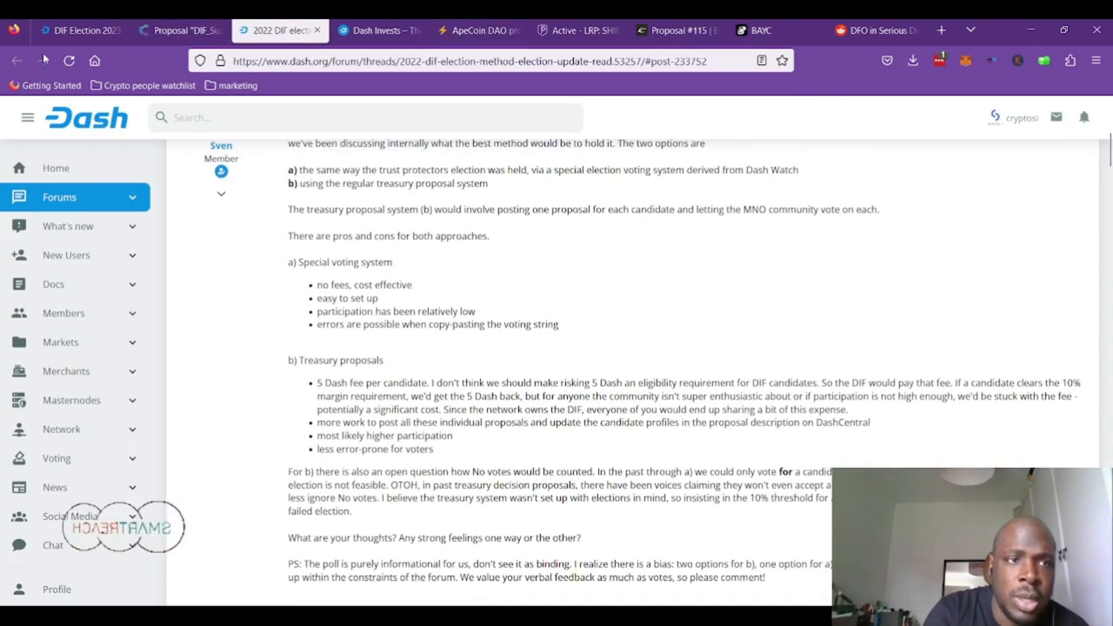
- Return to Sven's DIF supervisor election proposal and open its candidate Q&A forum link in a new tab
click(183, 29)
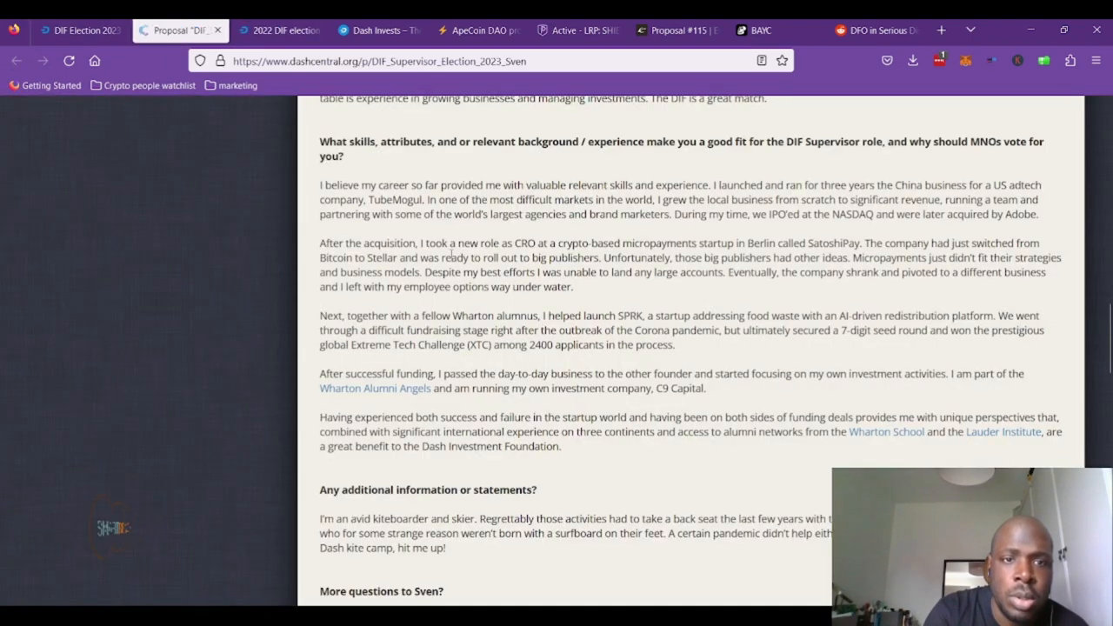
scroll(up, 3)
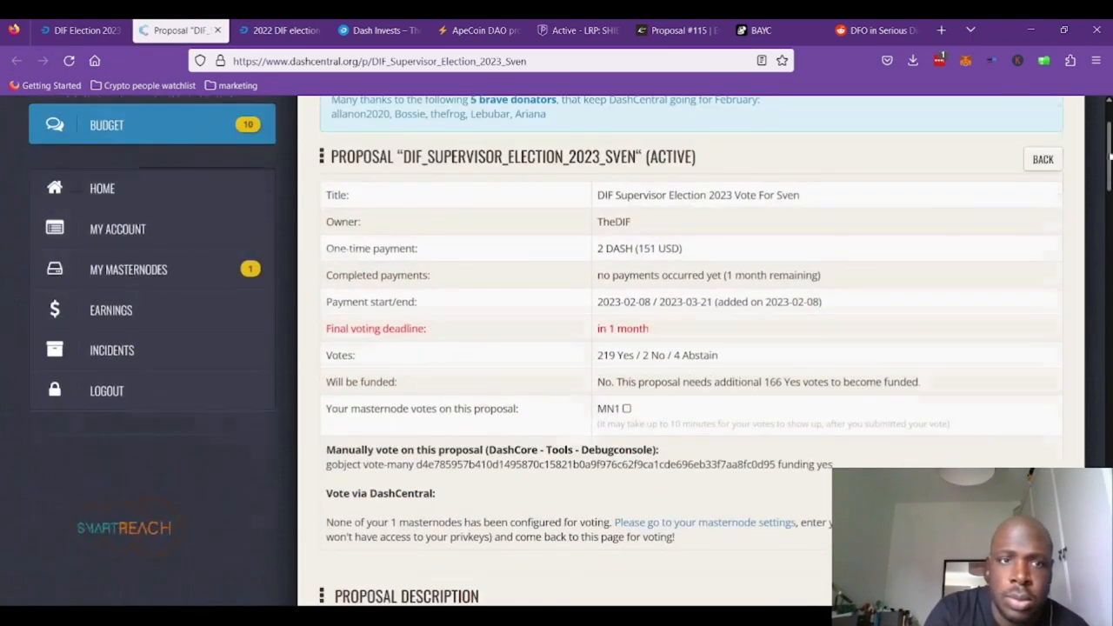
scroll(down, 3)
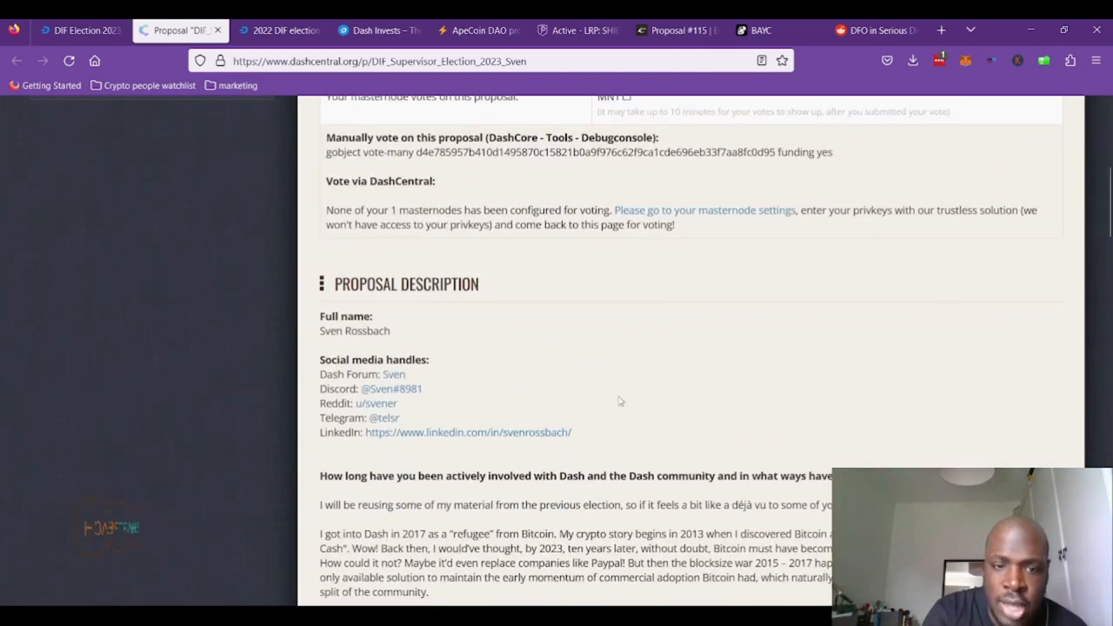
scroll(down, 3)
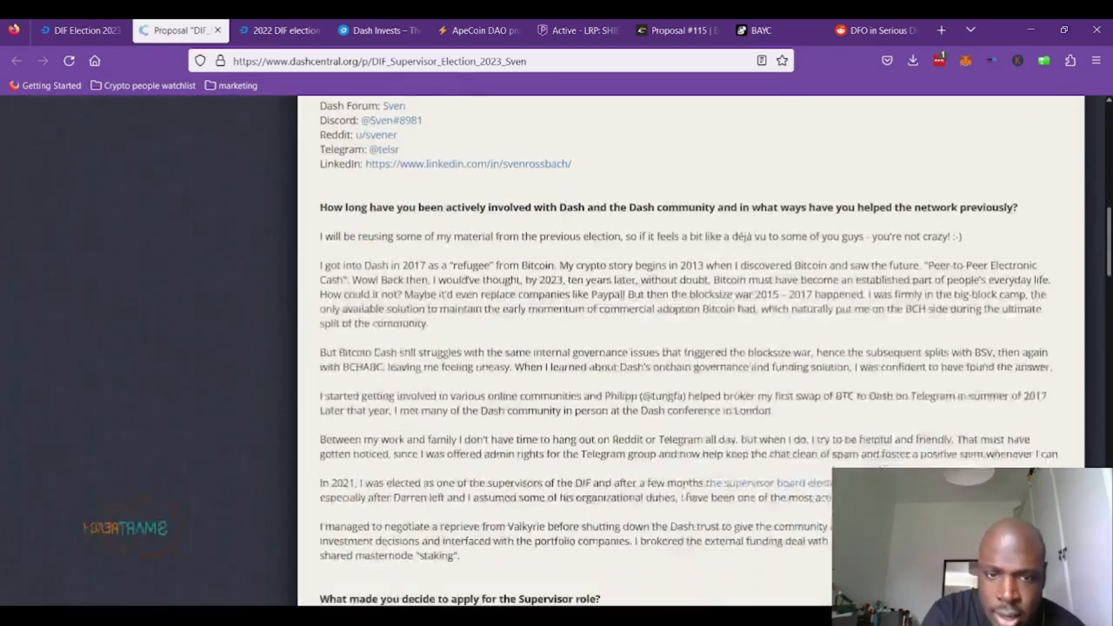
scroll(down, 3)
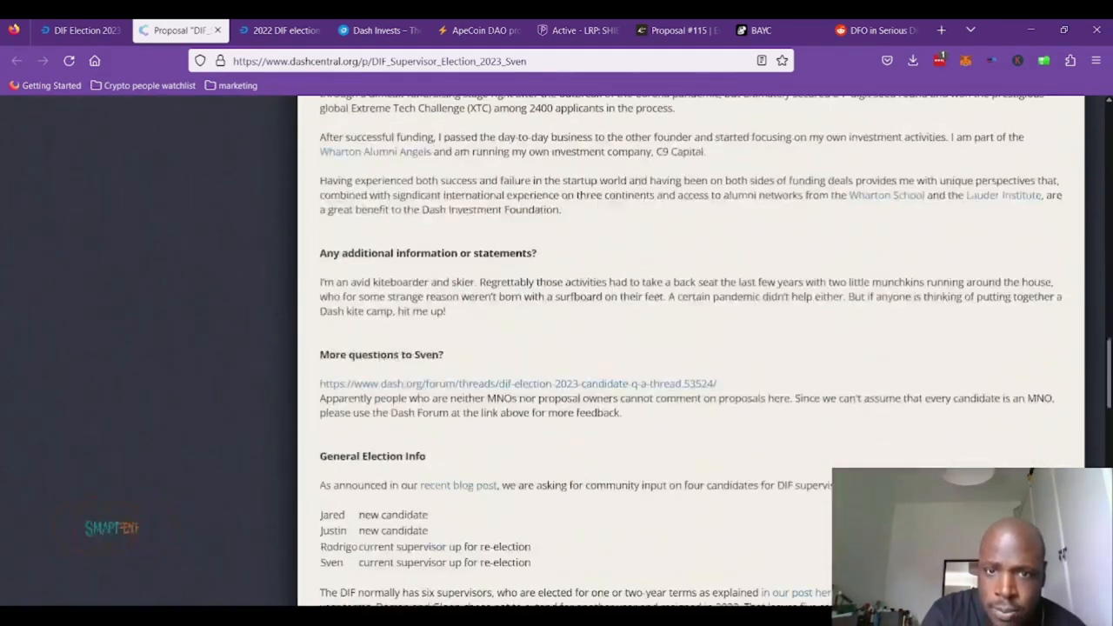
scroll(down, 3)
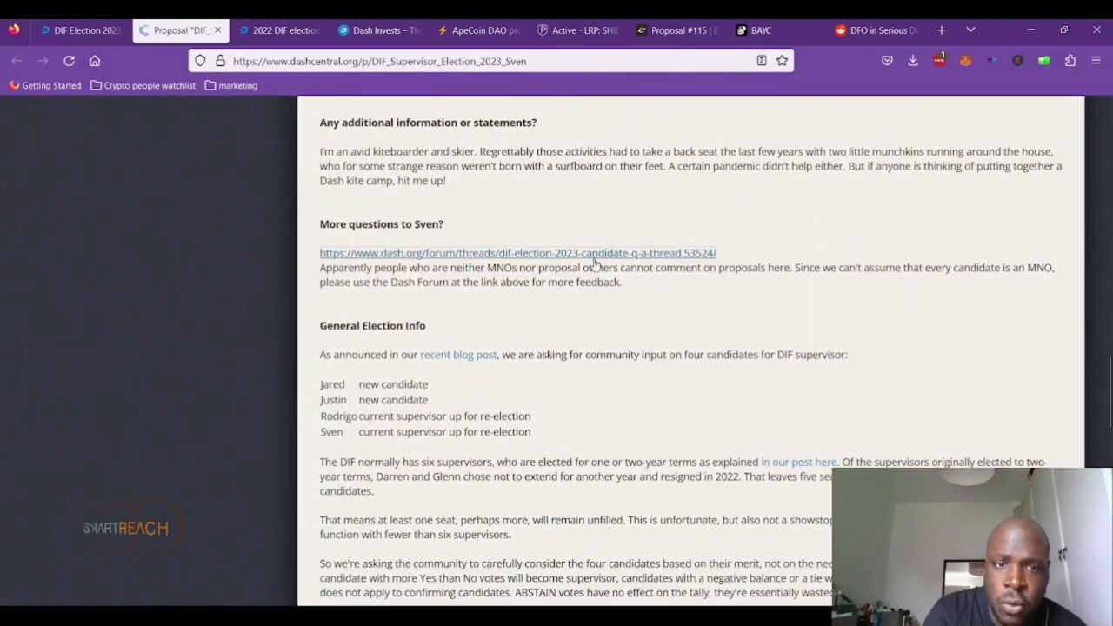
click(517, 252)
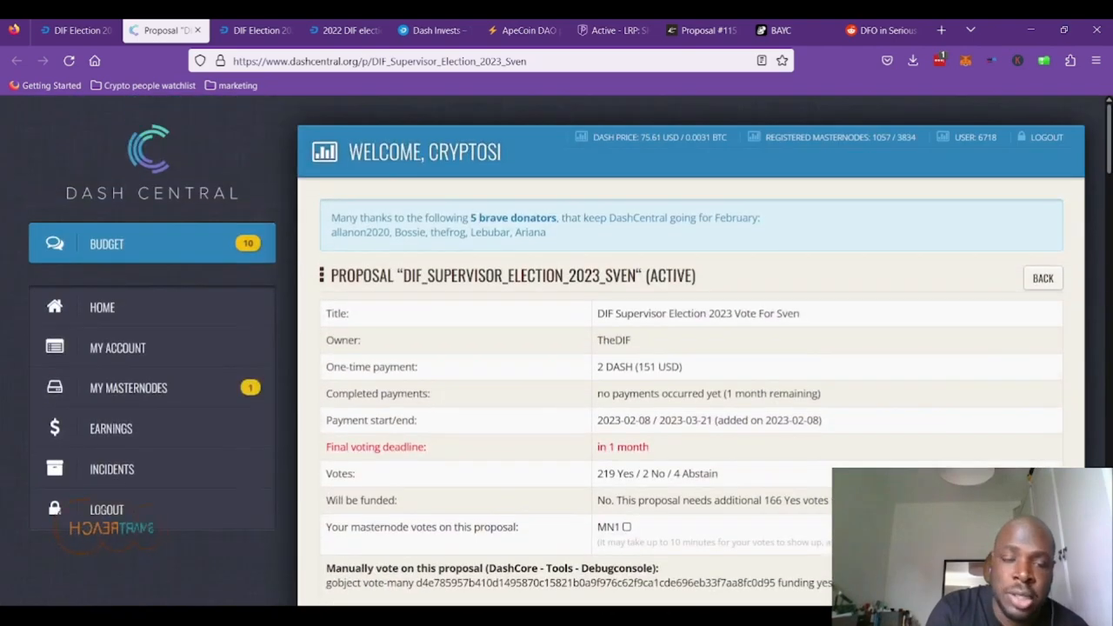
- Skim the proposal again, then switch to the DIF Election 2023 candidate Q&A thread tab
scroll(down, 3)
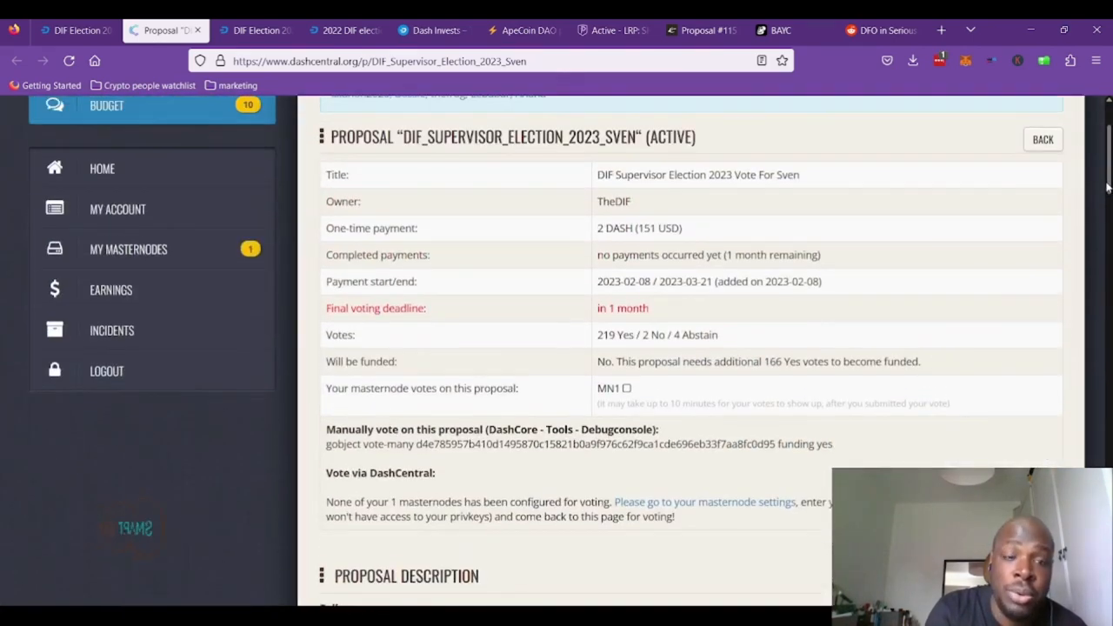
scroll(up, 3)
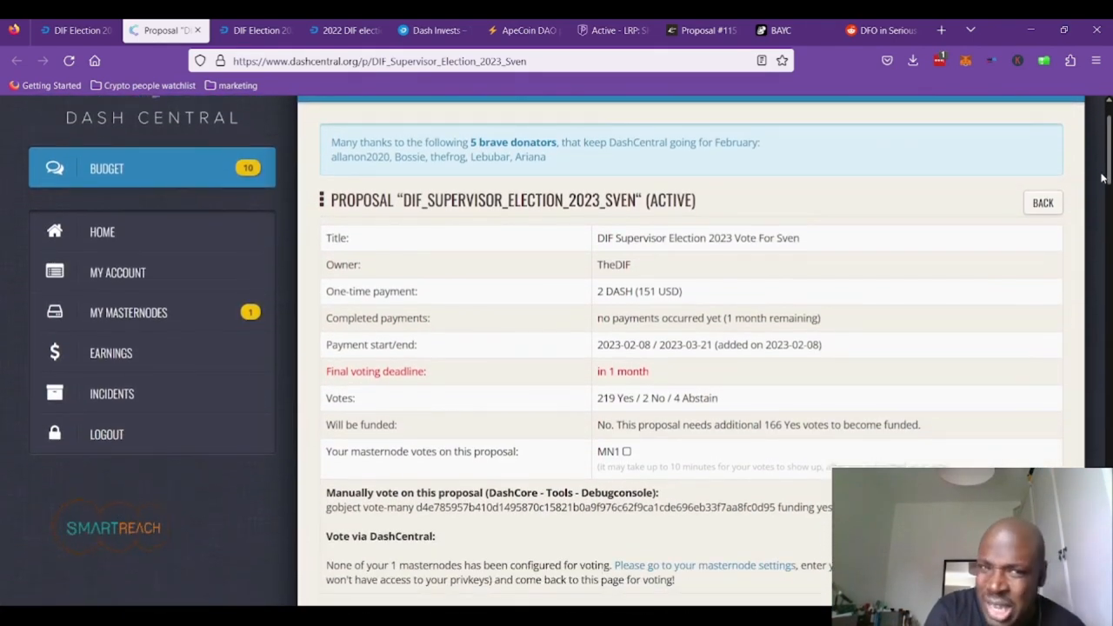
scroll(down, 3)
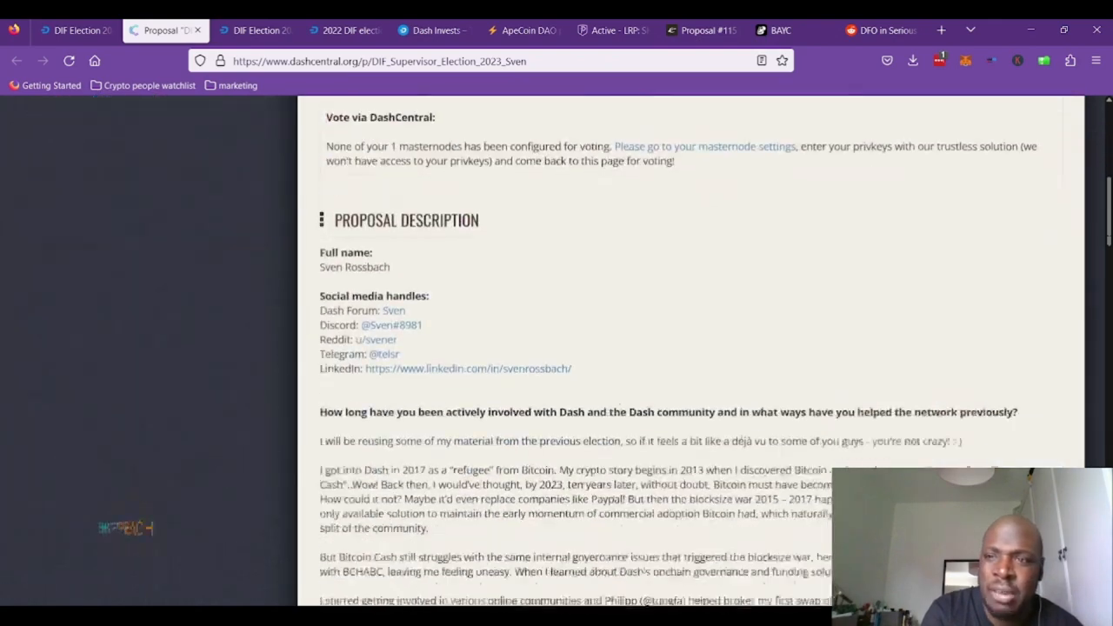
scroll(down, 3)
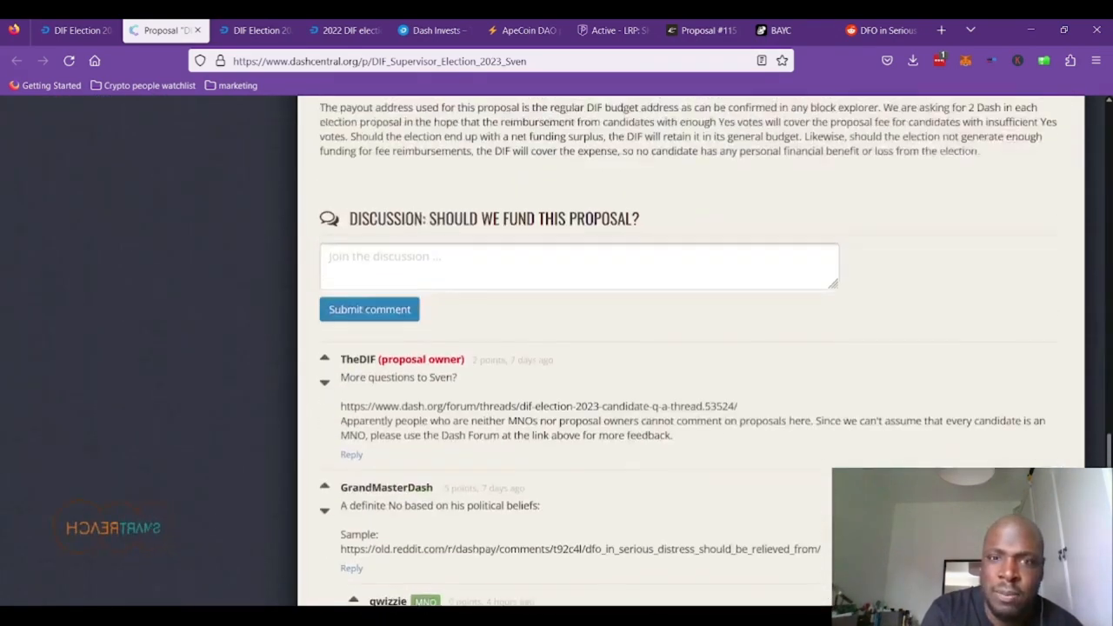
scroll(up, 3)
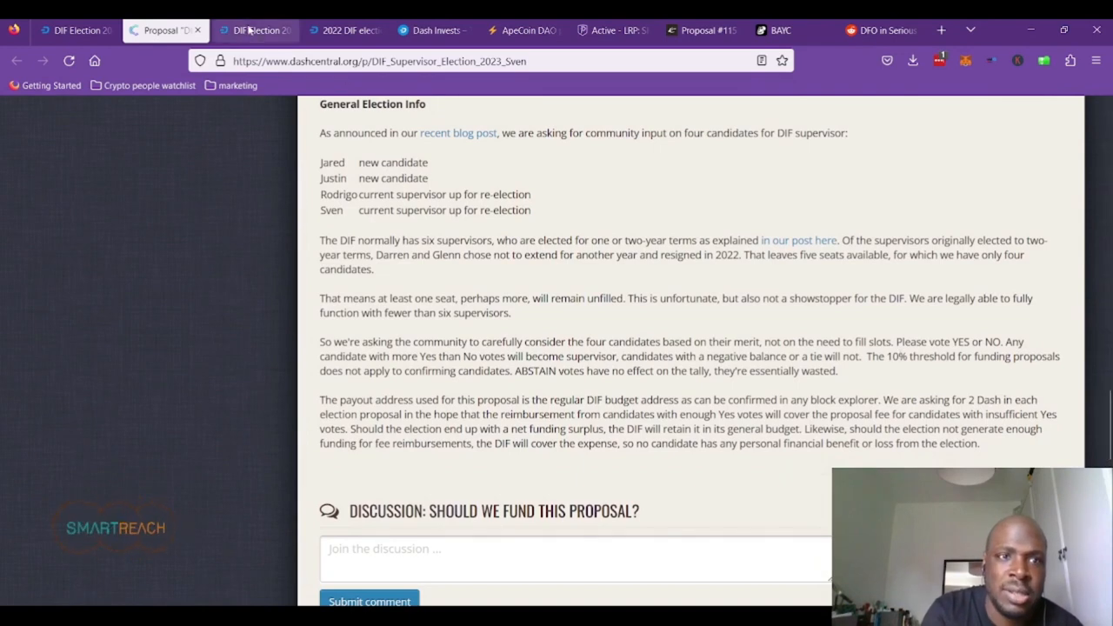
click(257, 30)
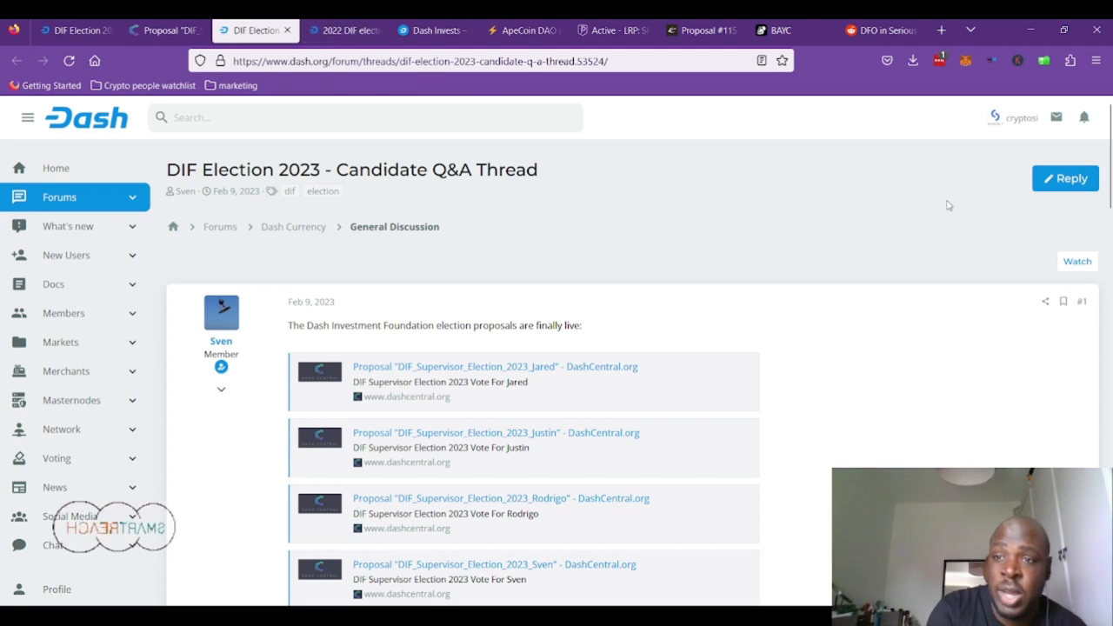
- Read the Candidate Q&A thread's replies down to the admin post linking Jared's answers
scroll(down, 3)
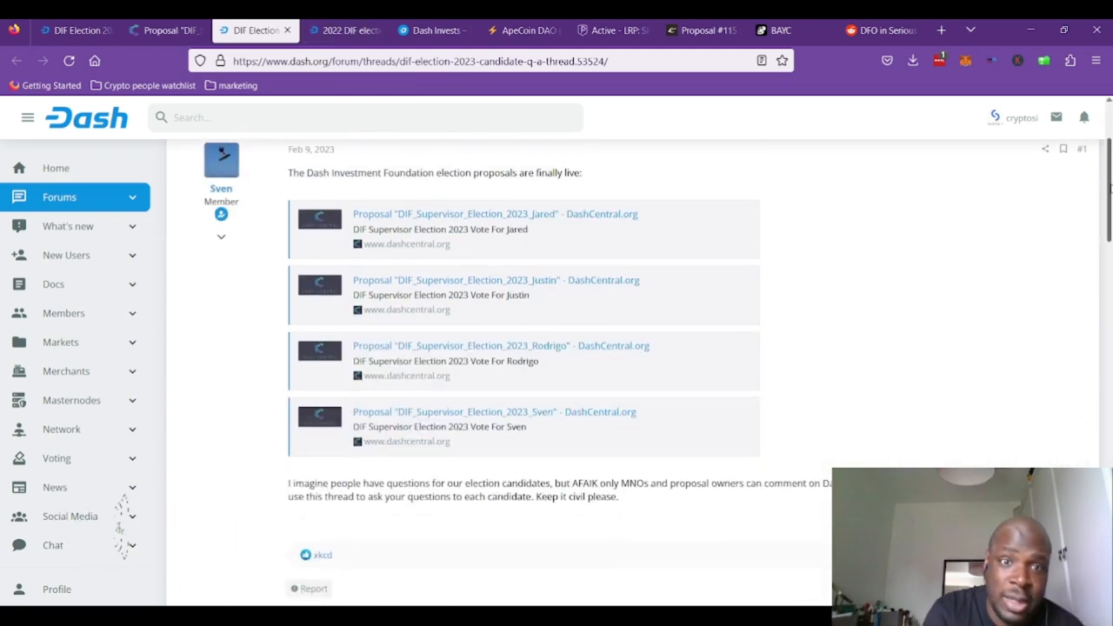
scroll(down, 3)
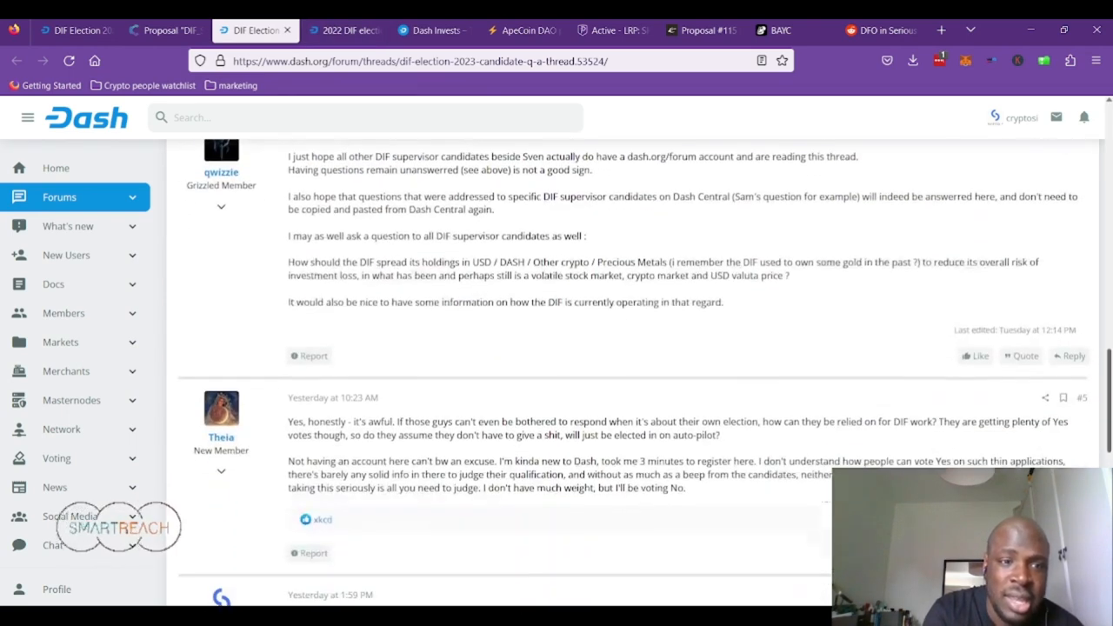
scroll(down, 3)
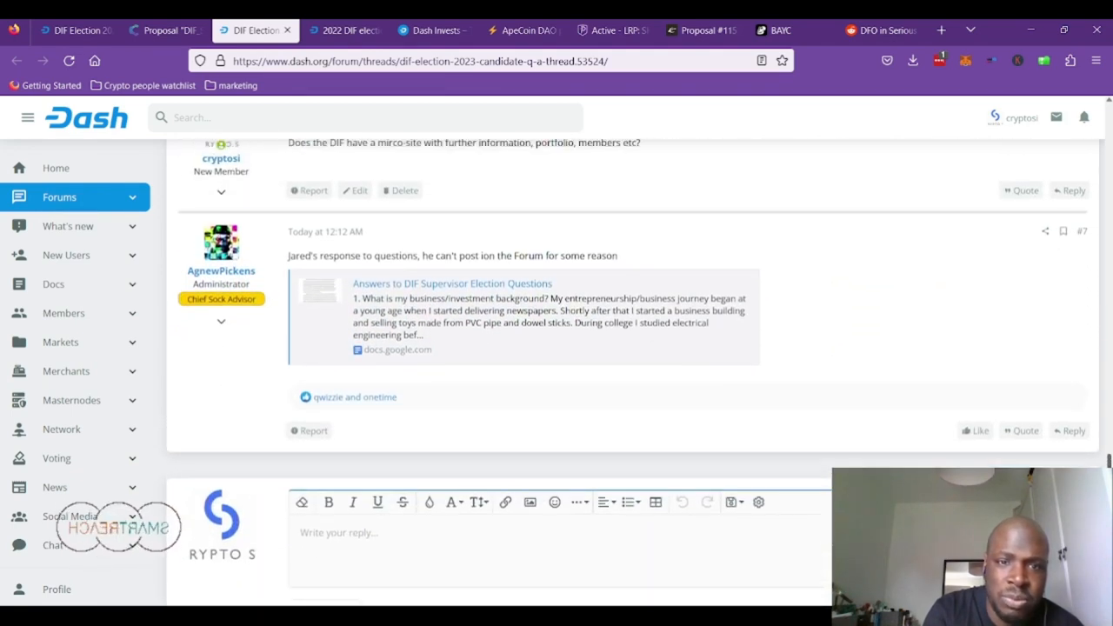
scroll(up, 3)
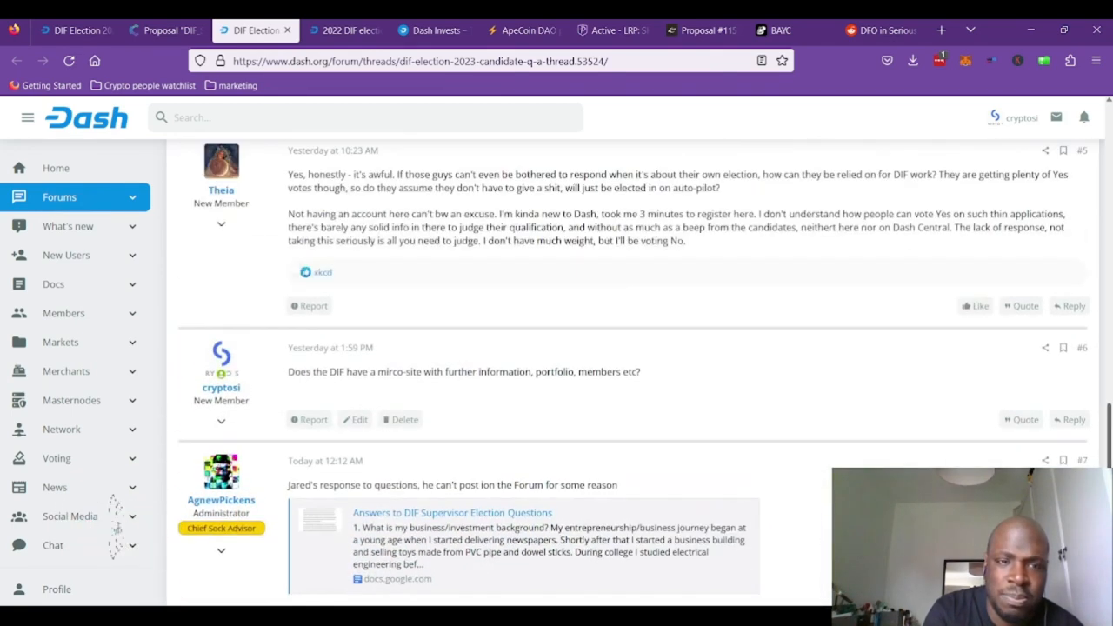
scroll(up, 3)
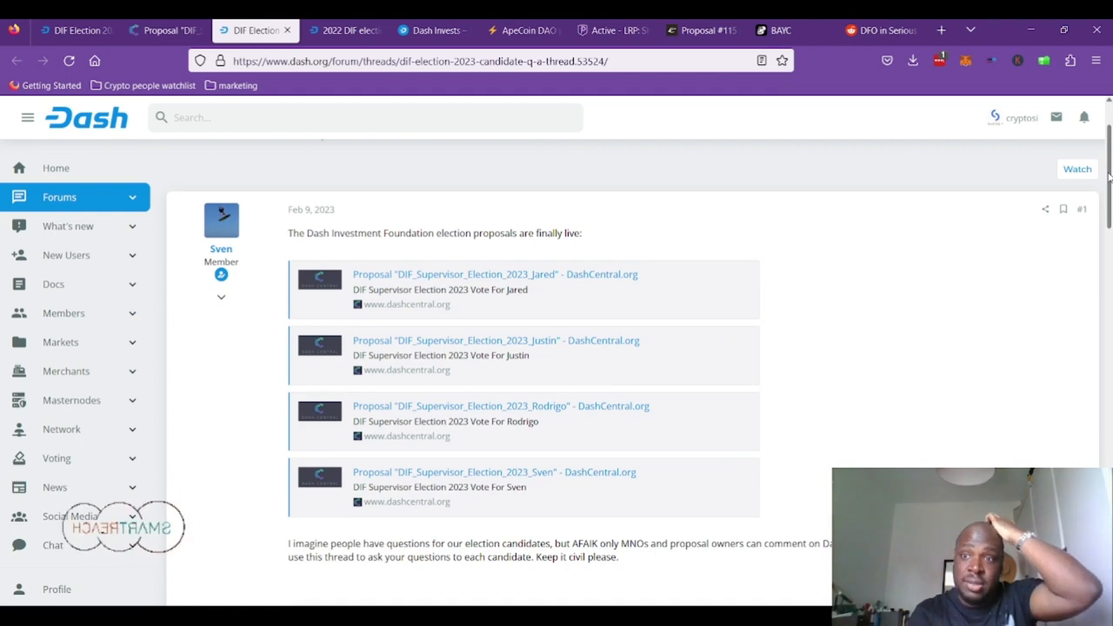
scroll(down, 3)
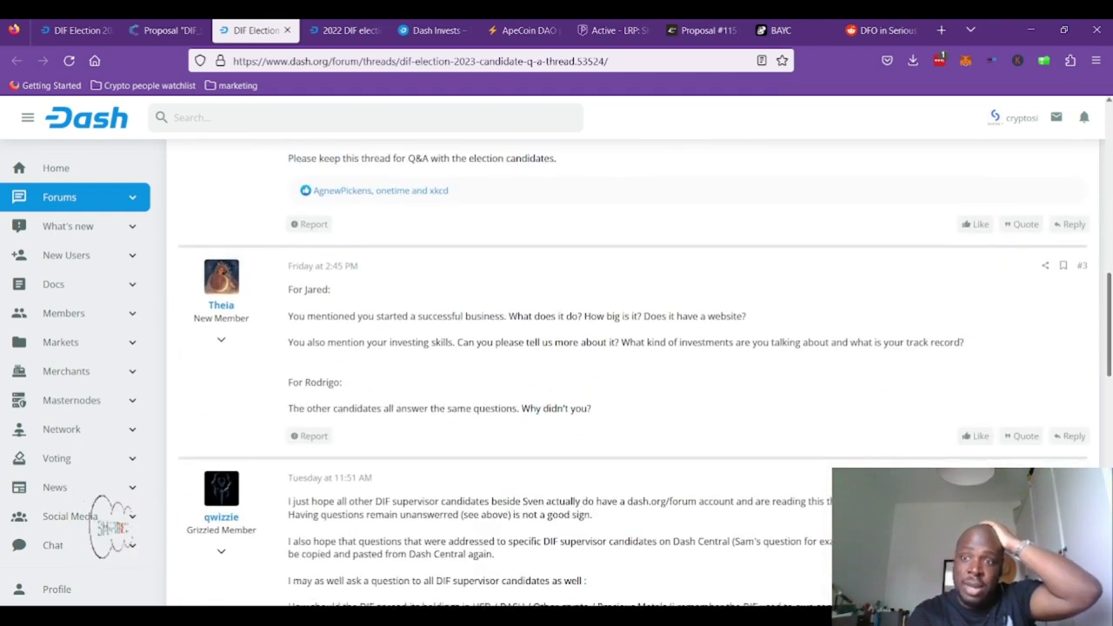
scroll(down, 3)
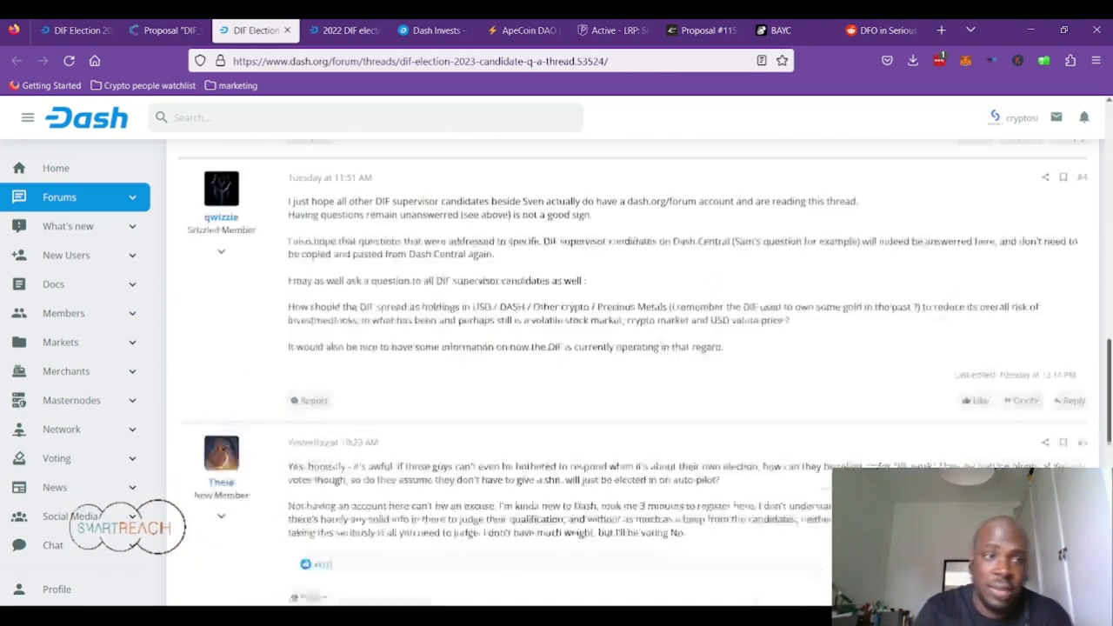
scroll(up, 3)
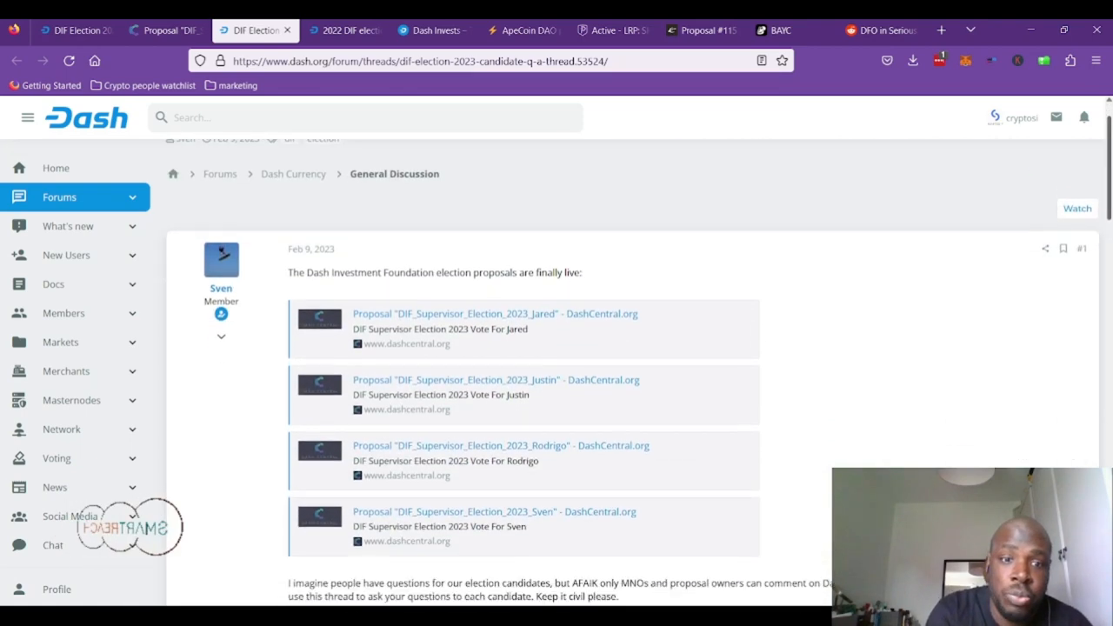
scroll(down, 3)
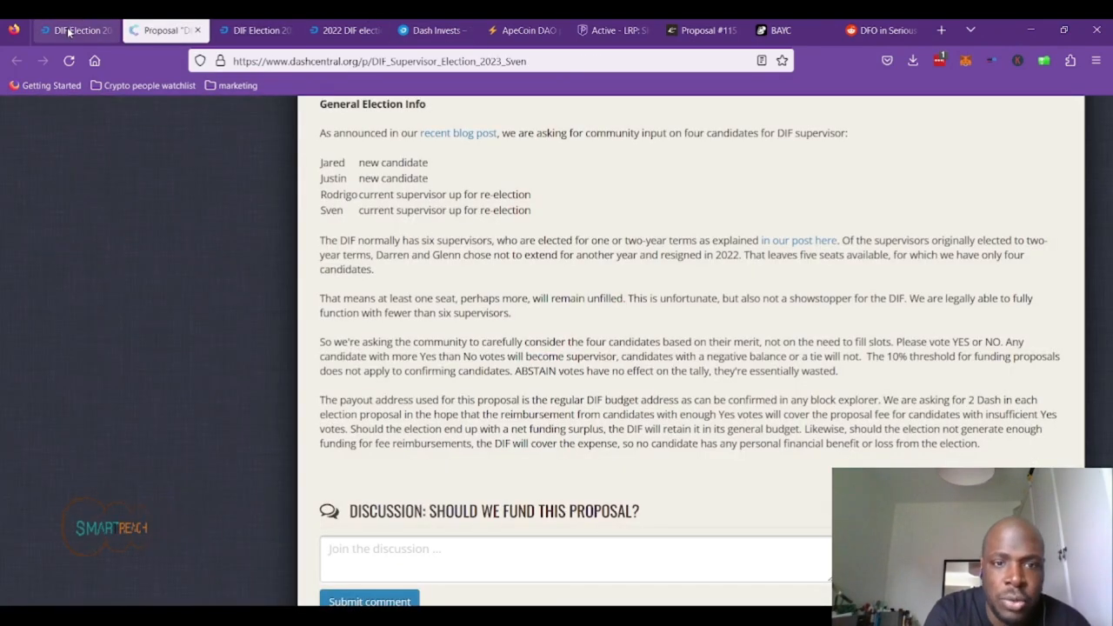
- Switch to the first tab, the DIF Election 2023 thread listing four candidate proposals
click(74, 28)
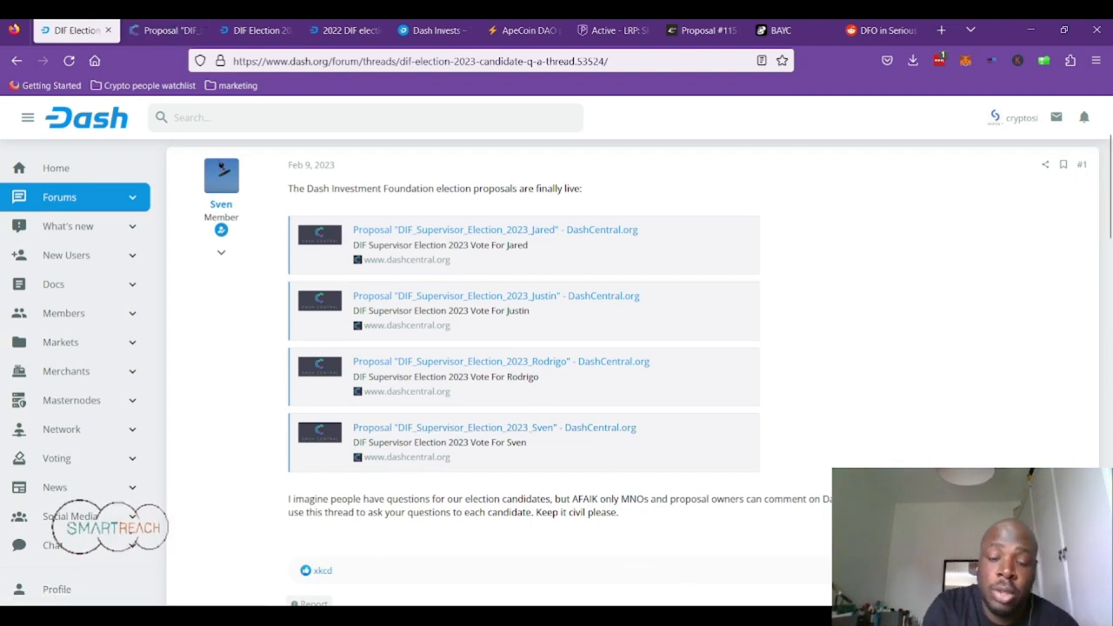
mouse_move(581, 560)
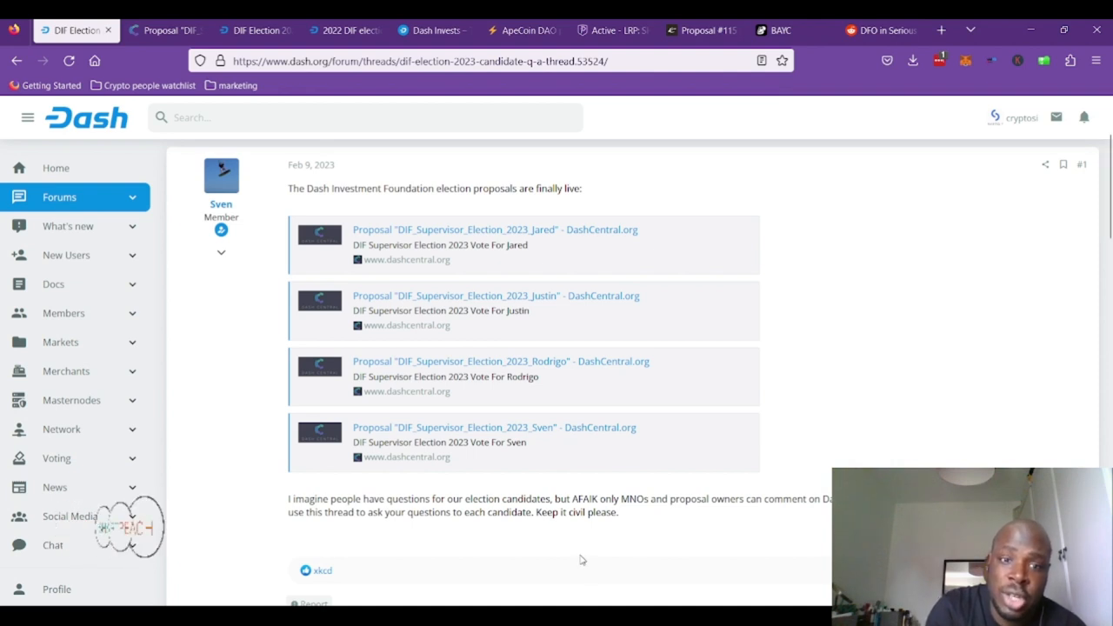
mouse_move(493, 339)
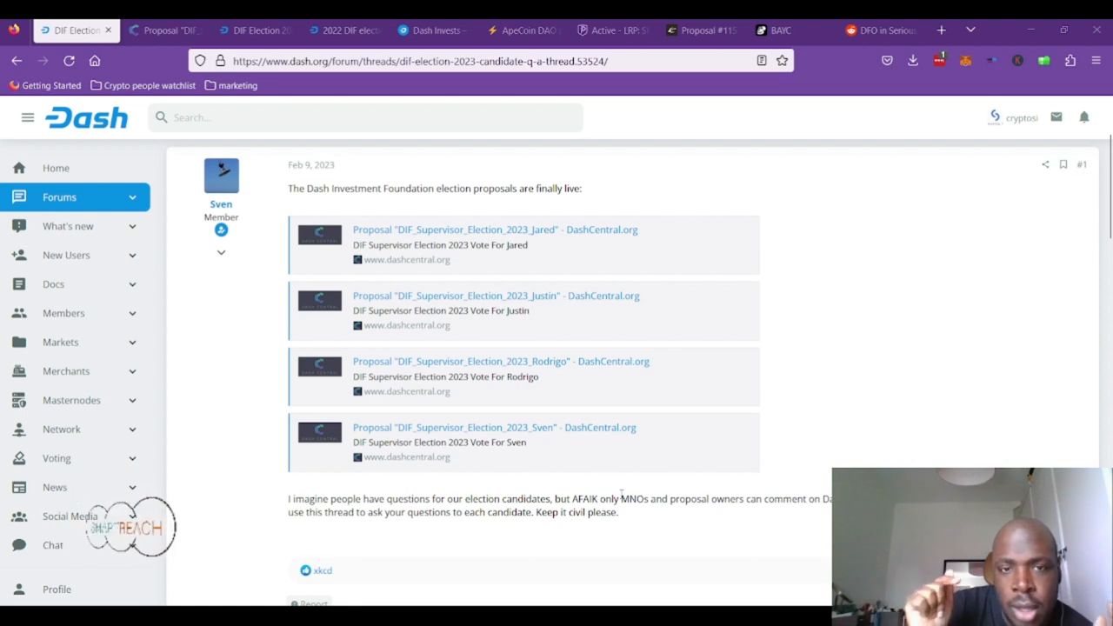
mouse_move(914, 432)
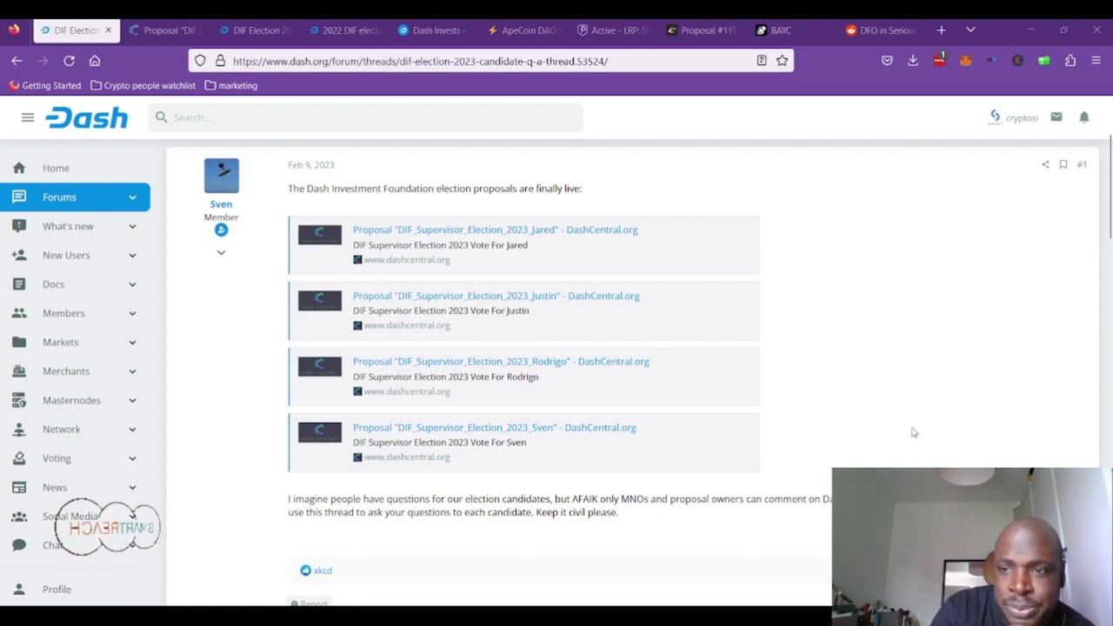
mouse_move(887, 393)
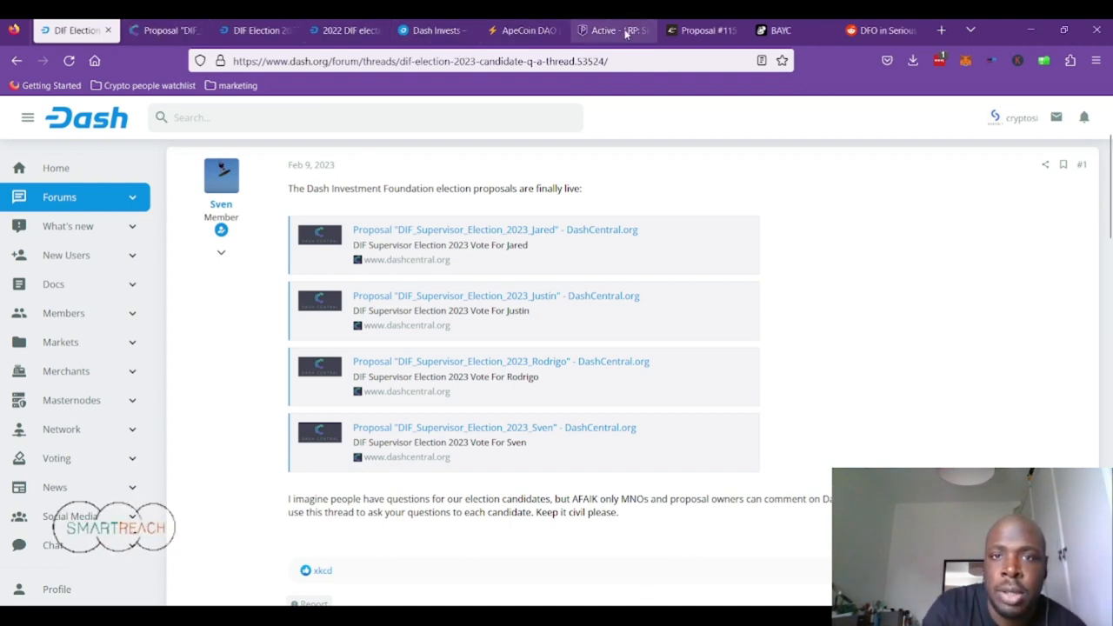
- Switch to the PIVX LRP: SHIELD & DMNs tab and read past the code block to Project updated
click(622, 30)
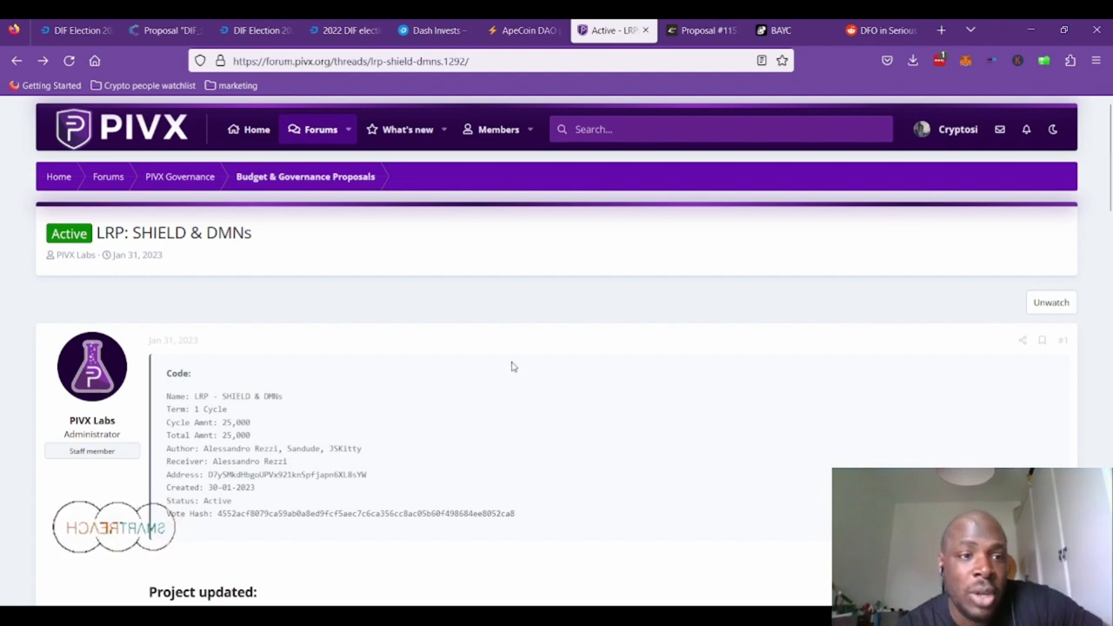
mouse_move(387, 252)
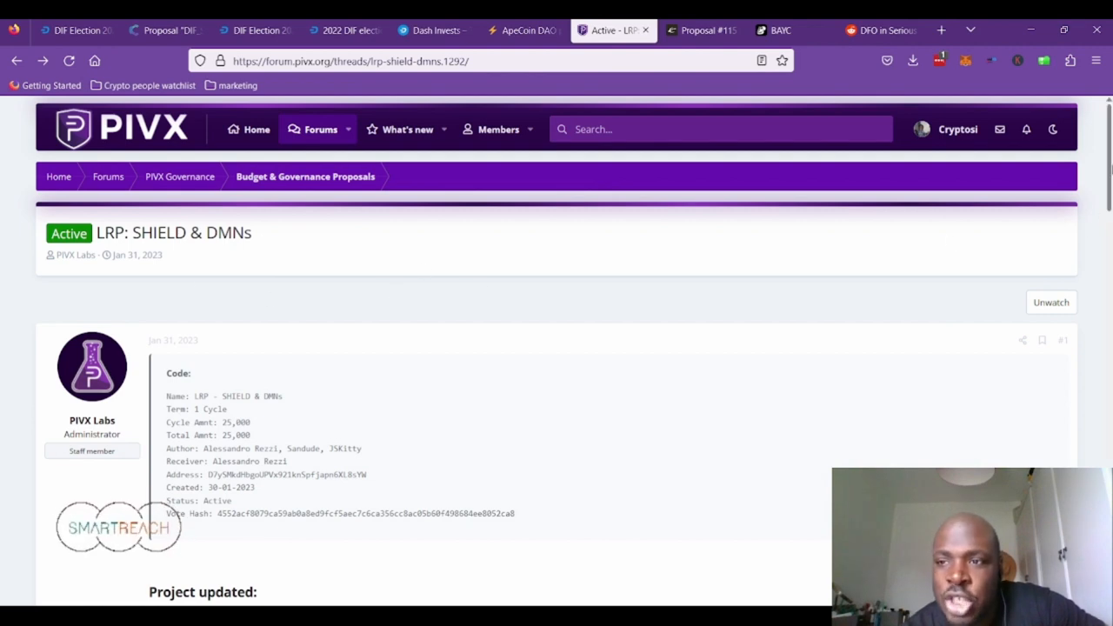
scroll(down, 3)
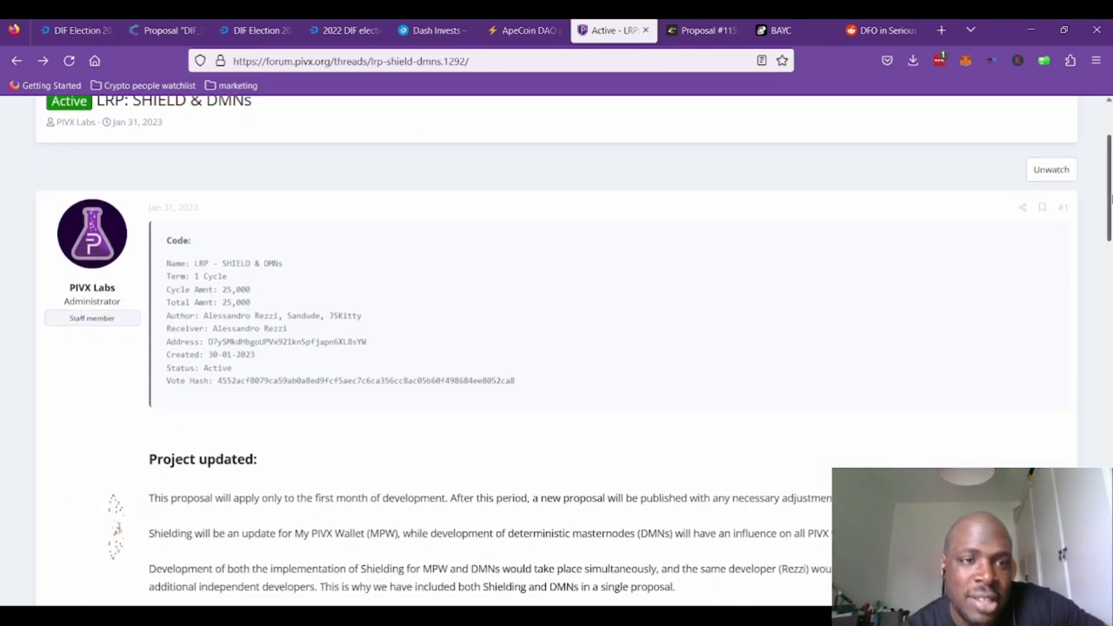
scroll(down, 3)
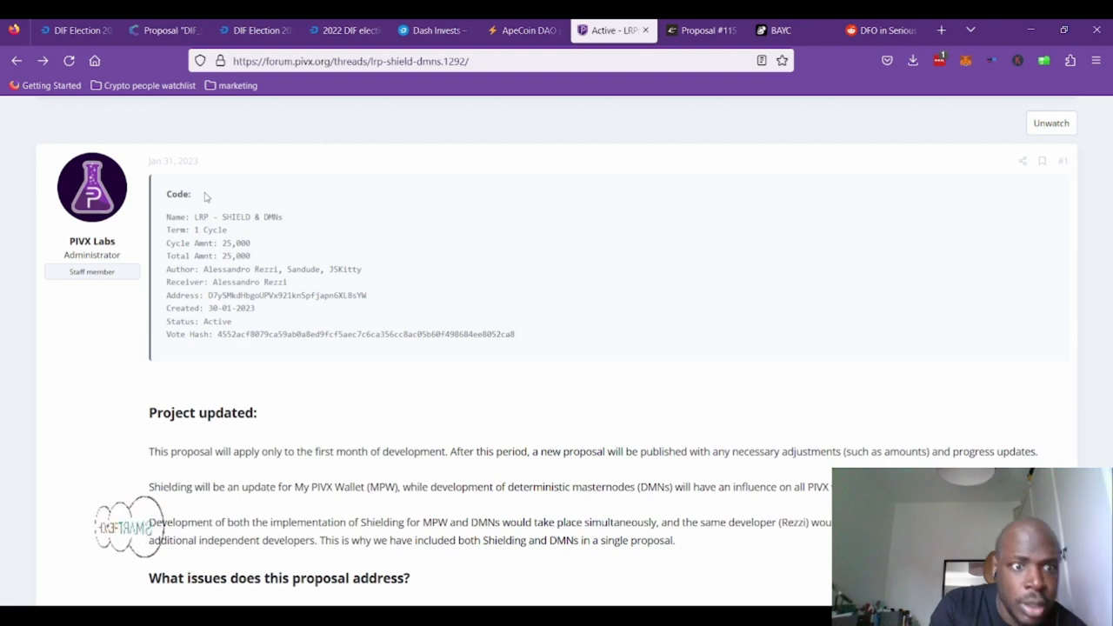
- Read the LRP thread from Project updated into the issues-addressed and features sections
scroll(down, 3)
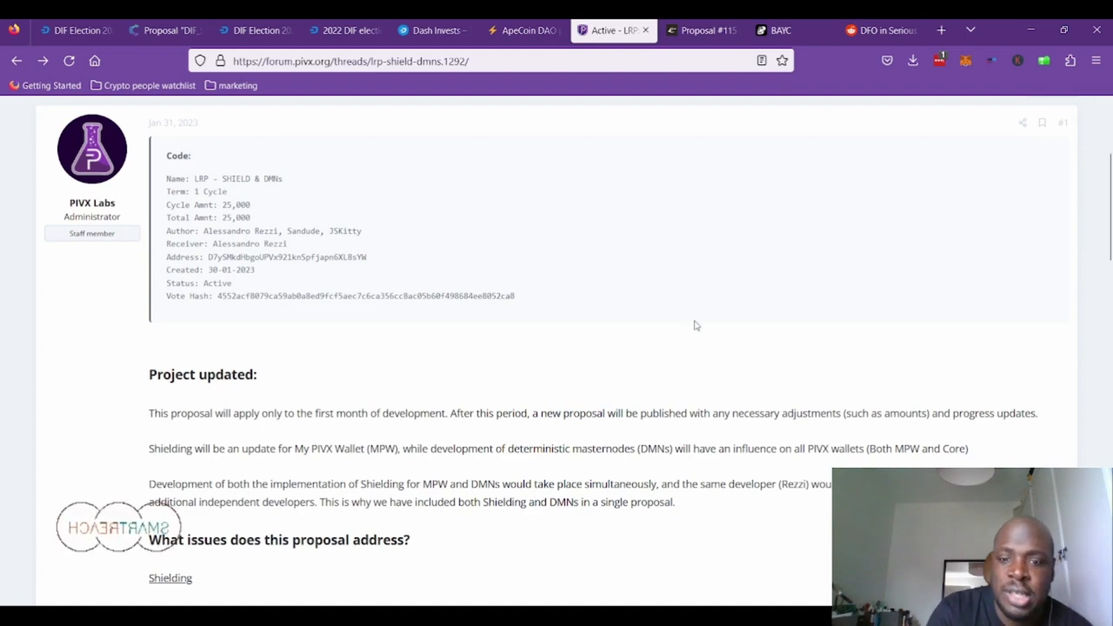
scroll(down, 3)
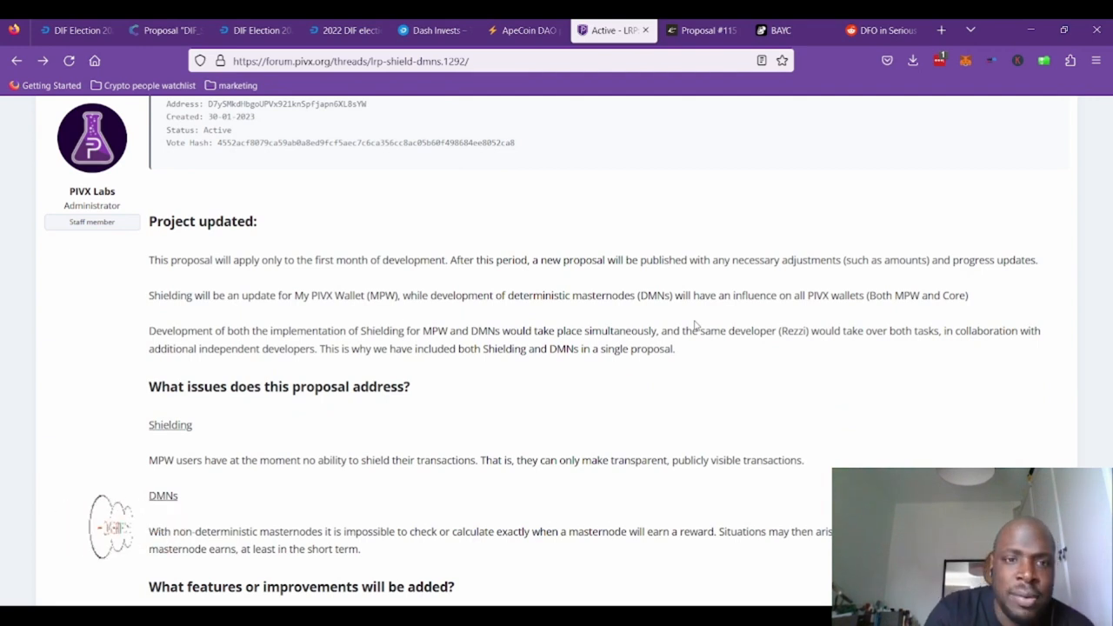
scroll(down, 3)
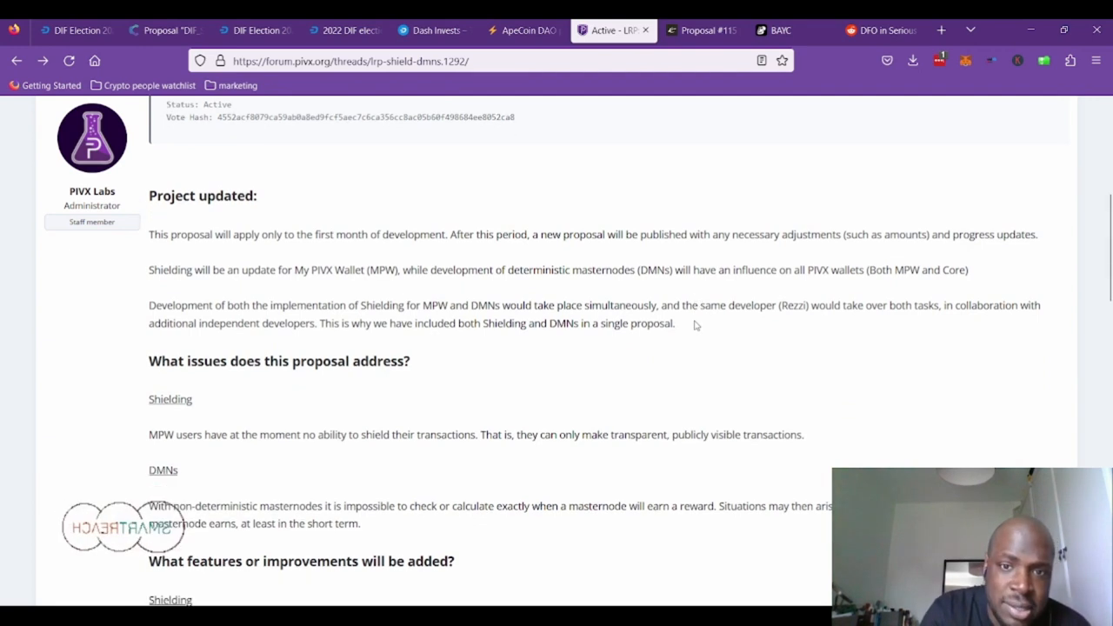
scroll(down, 3)
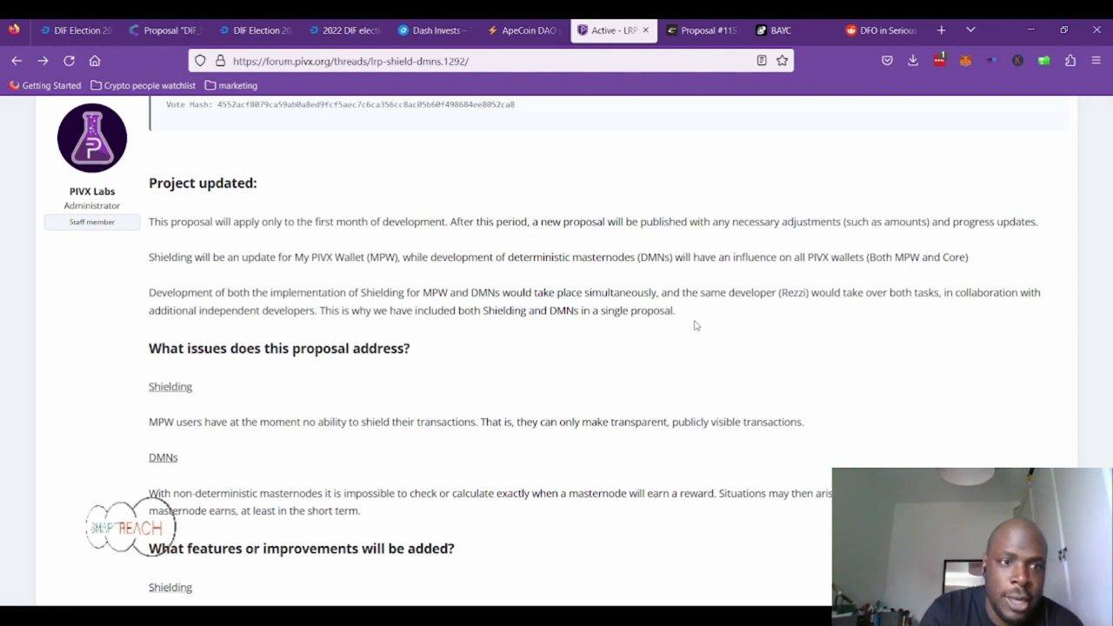
scroll(down, 3)
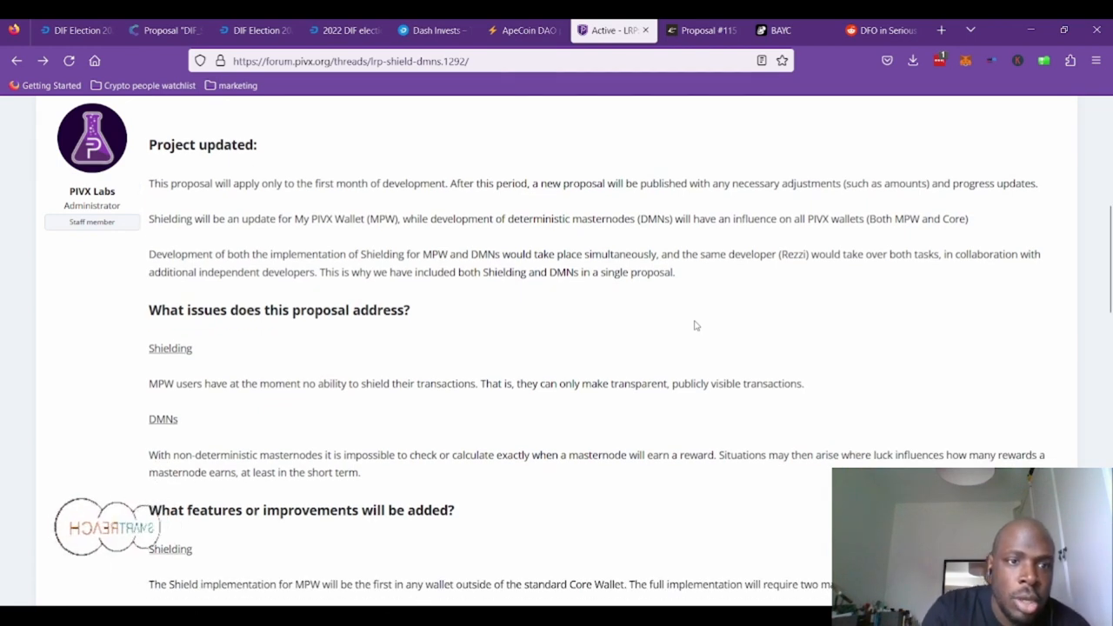
mouse_move(568, 302)
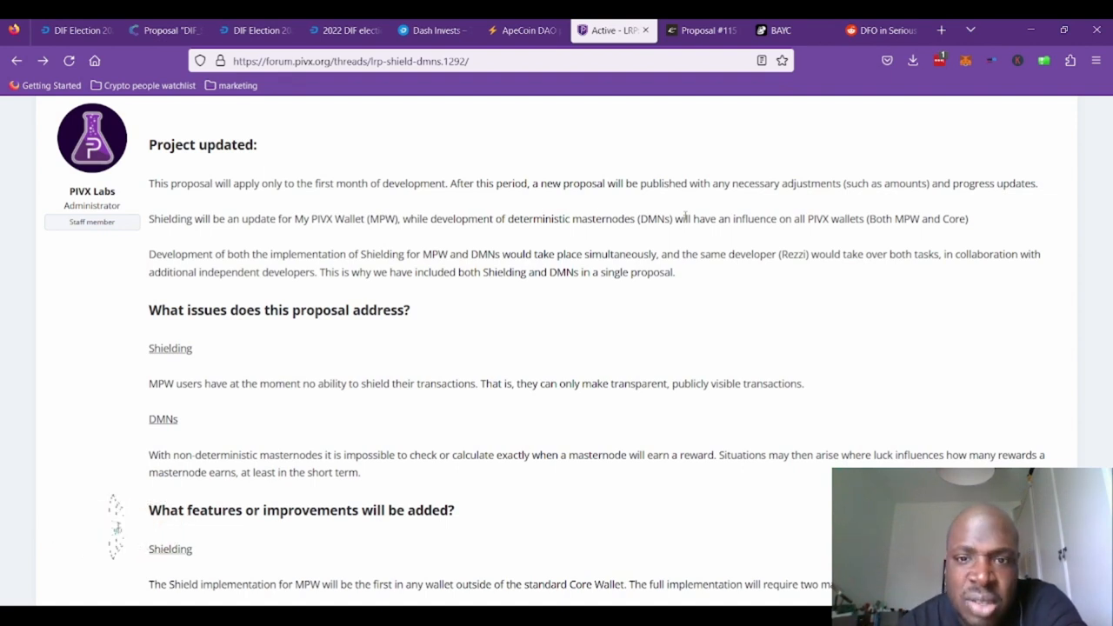
- Read through 'How does this benefit users?' to the post's end and the first reply
scroll(down, 3)
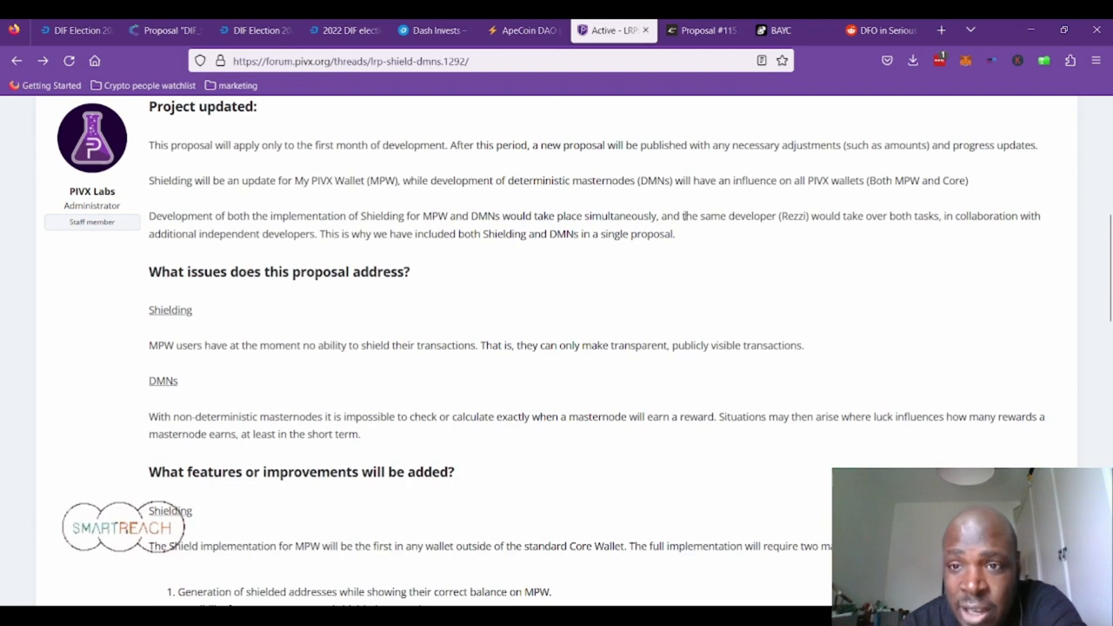
scroll(down, 3)
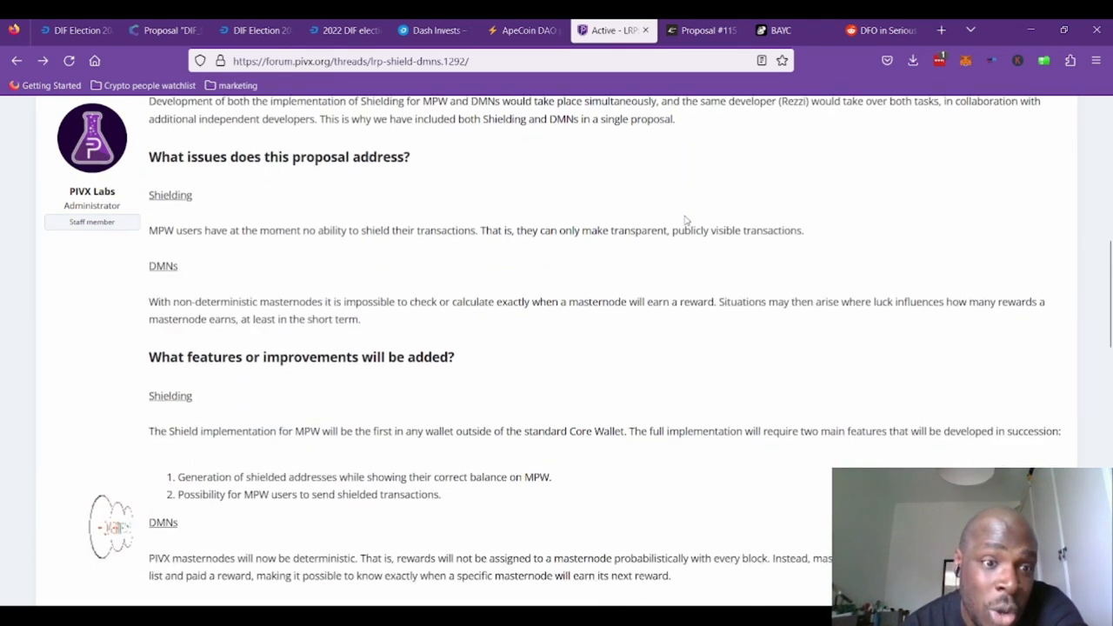
scroll(down, 3)
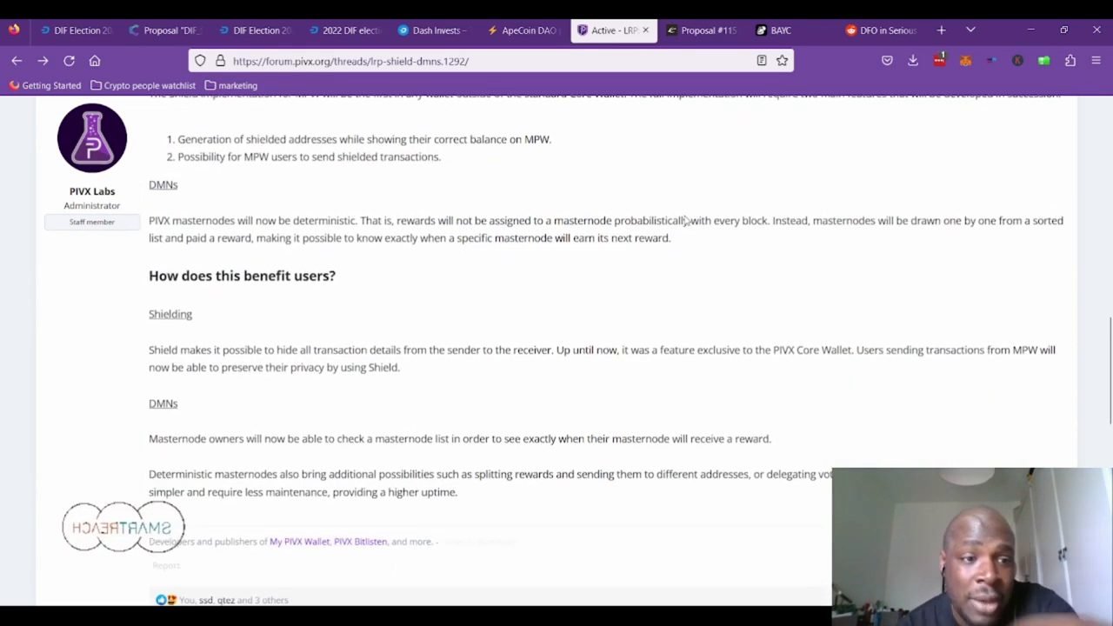
scroll(down, 3)
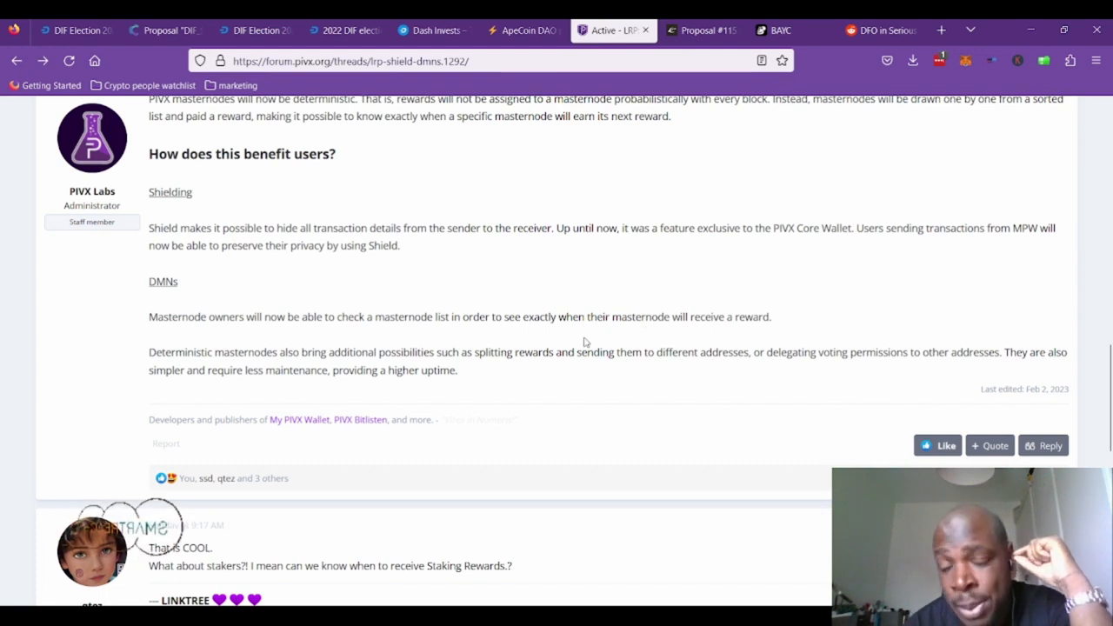
mouse_move(362, 367)
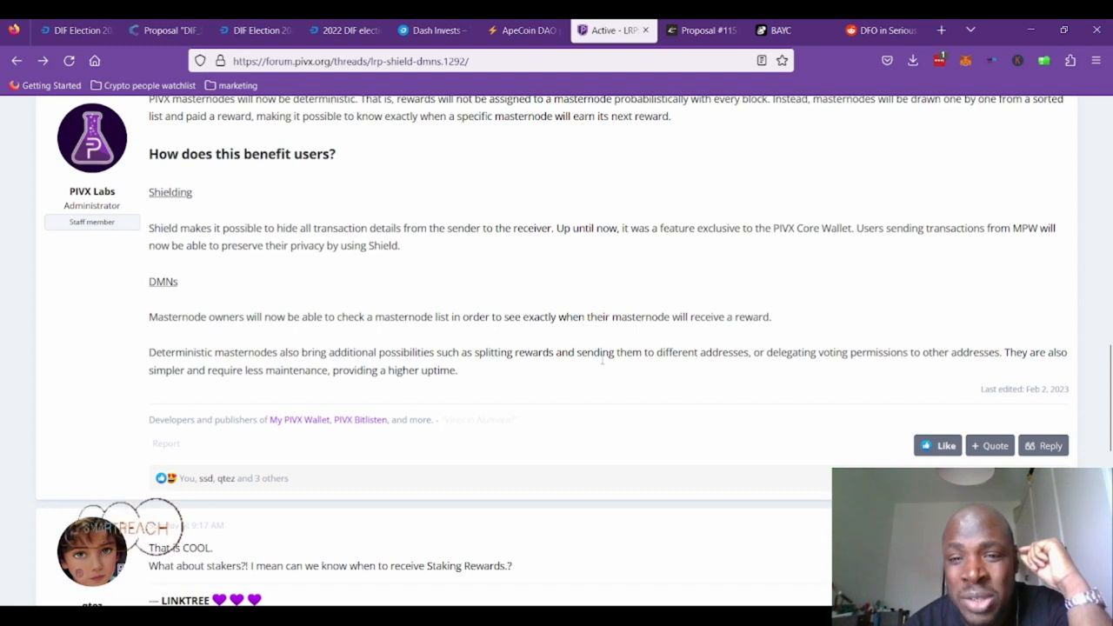
mouse_move(858, 368)
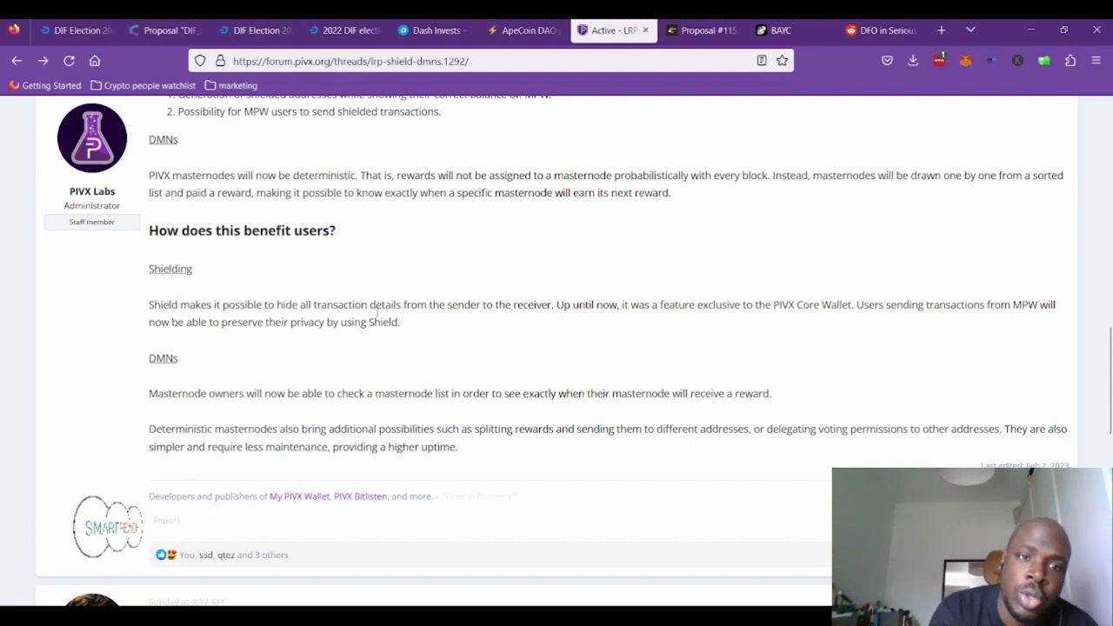
mouse_move(448, 273)
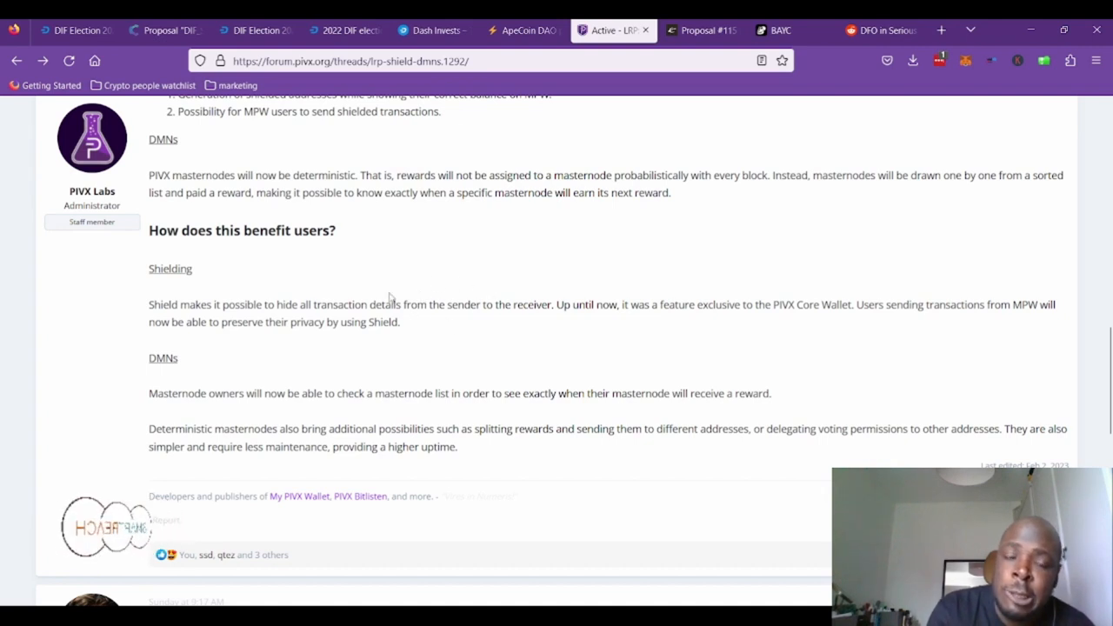
mouse_move(406, 327)
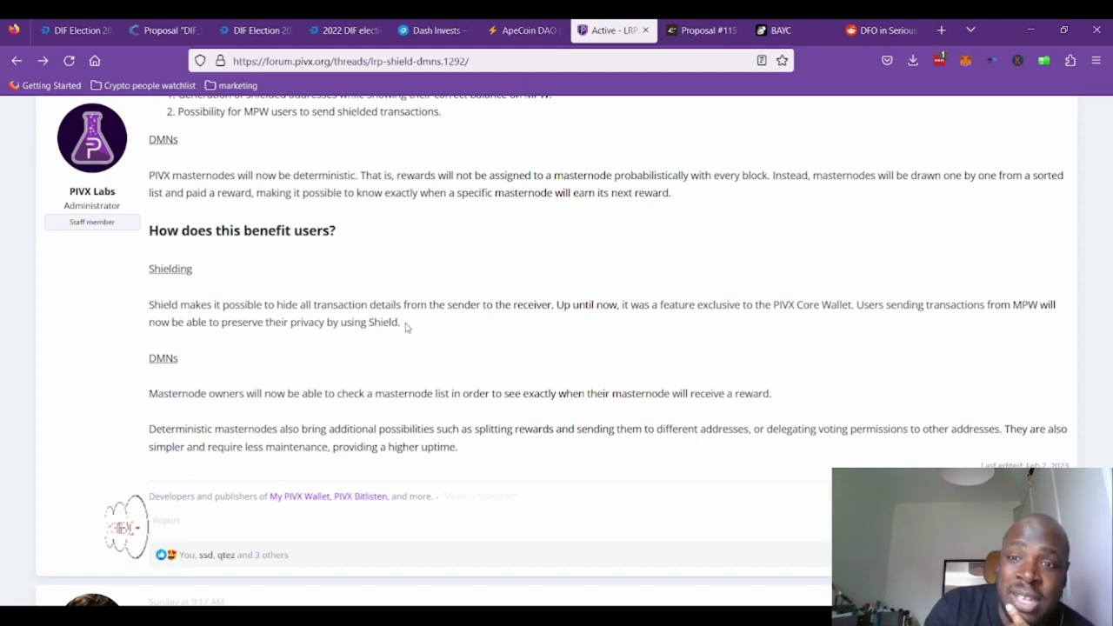
- Skim into the reply about reusing Dash's DMN code, then return to the proposal details
scroll(down, 3)
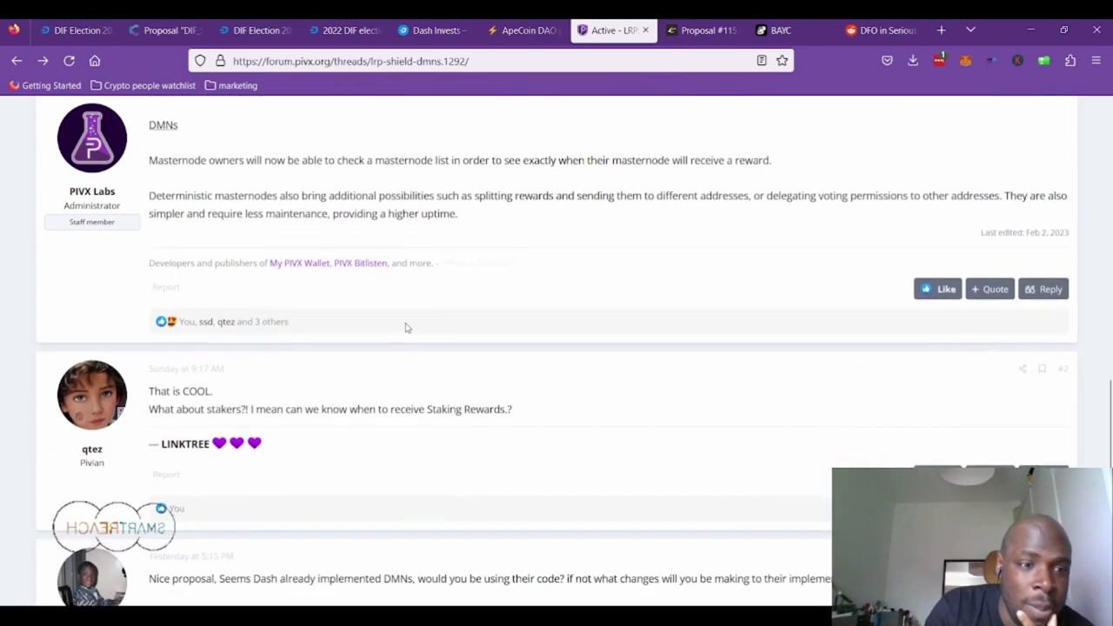
scroll(down, 3)
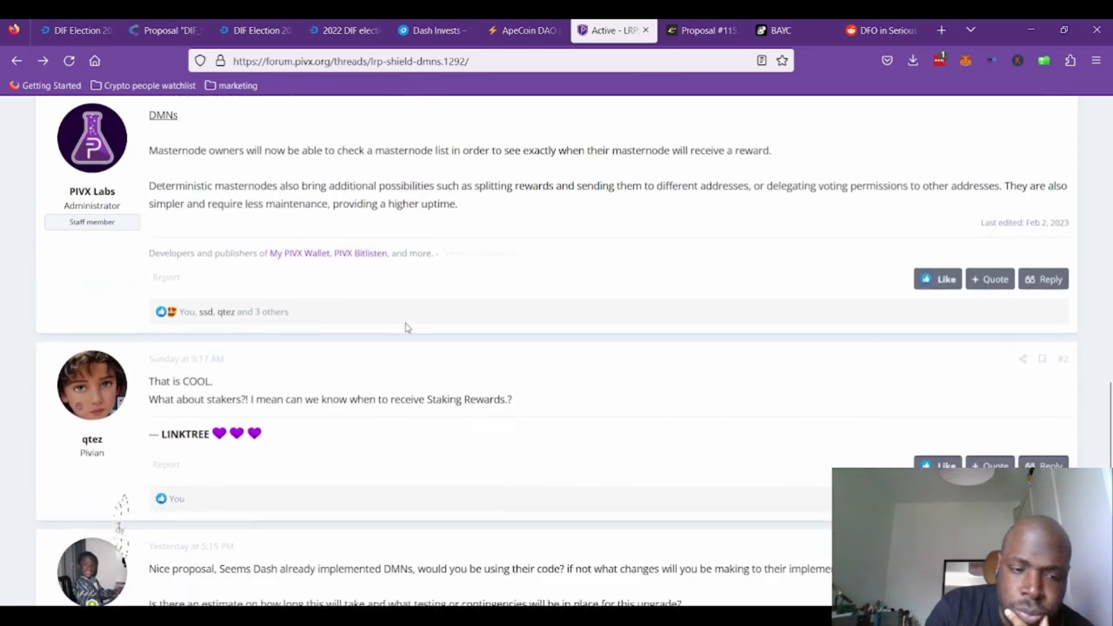
scroll(down, 3)
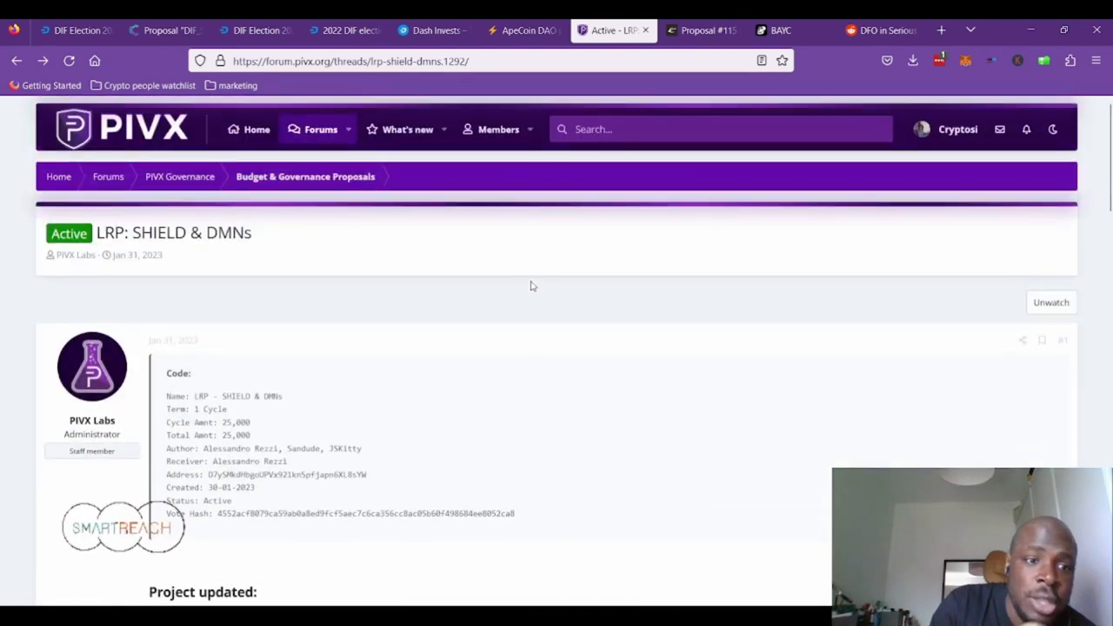
scroll(down, 3)
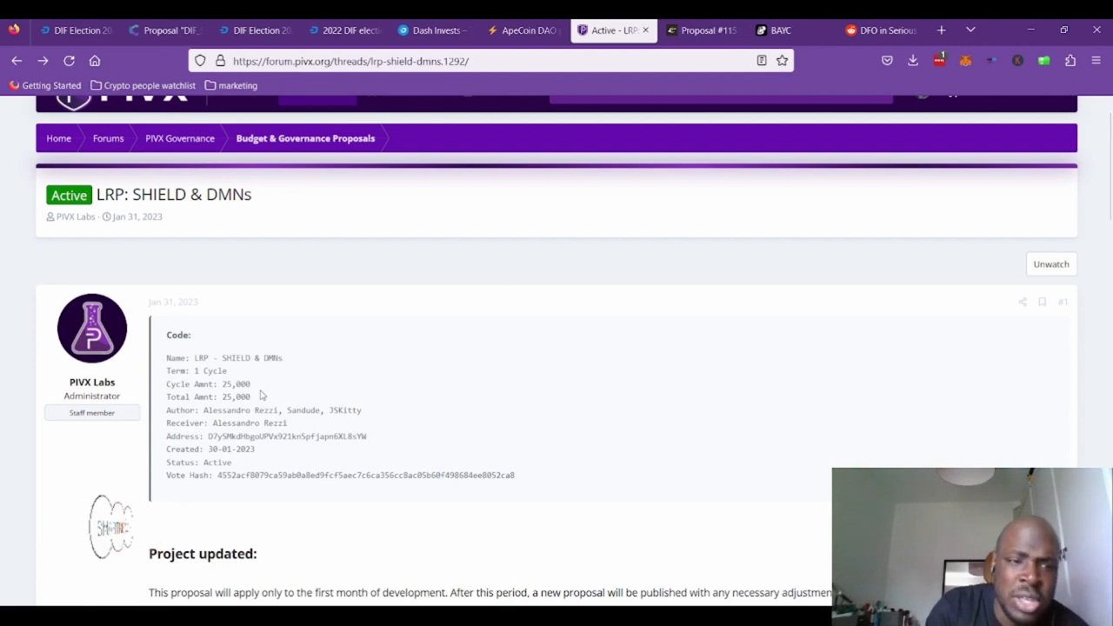
scroll(down, 3)
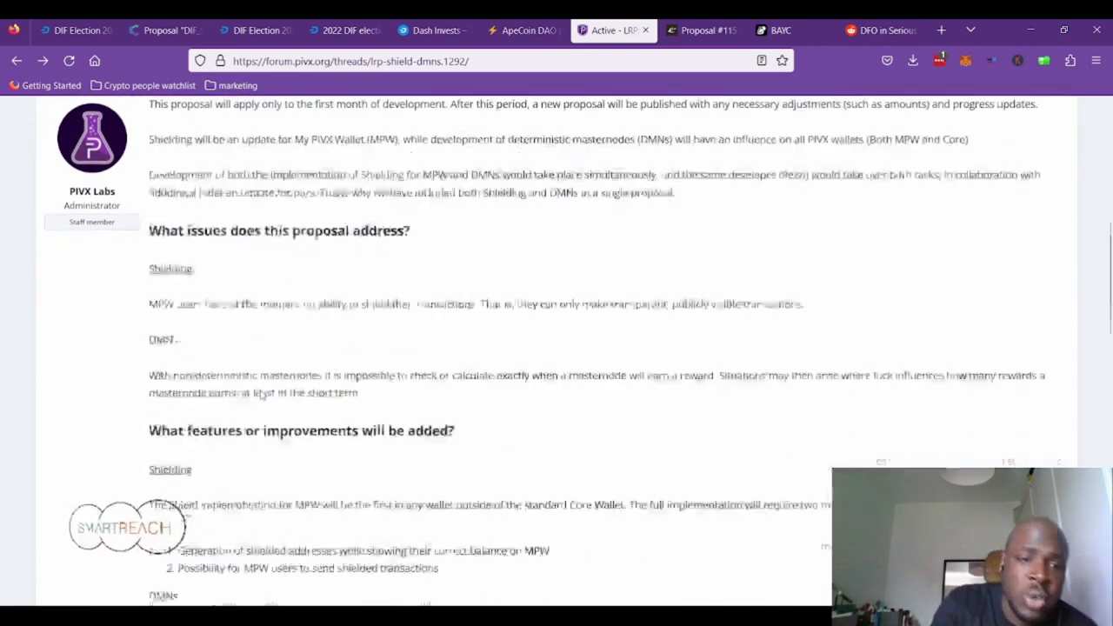
scroll(down, 3)
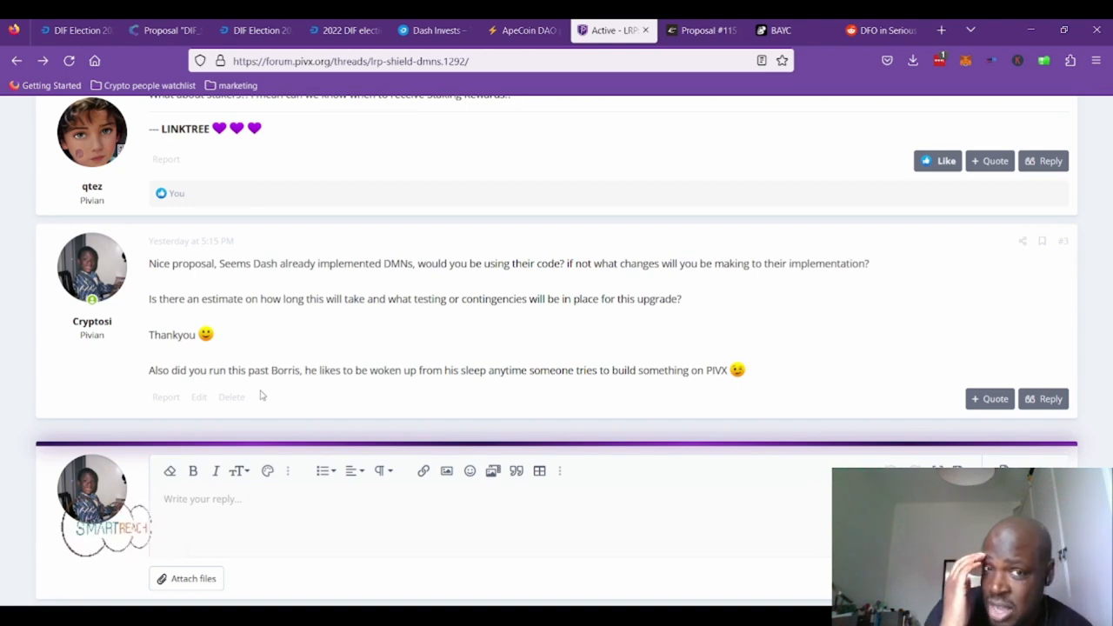
scroll(up, 3)
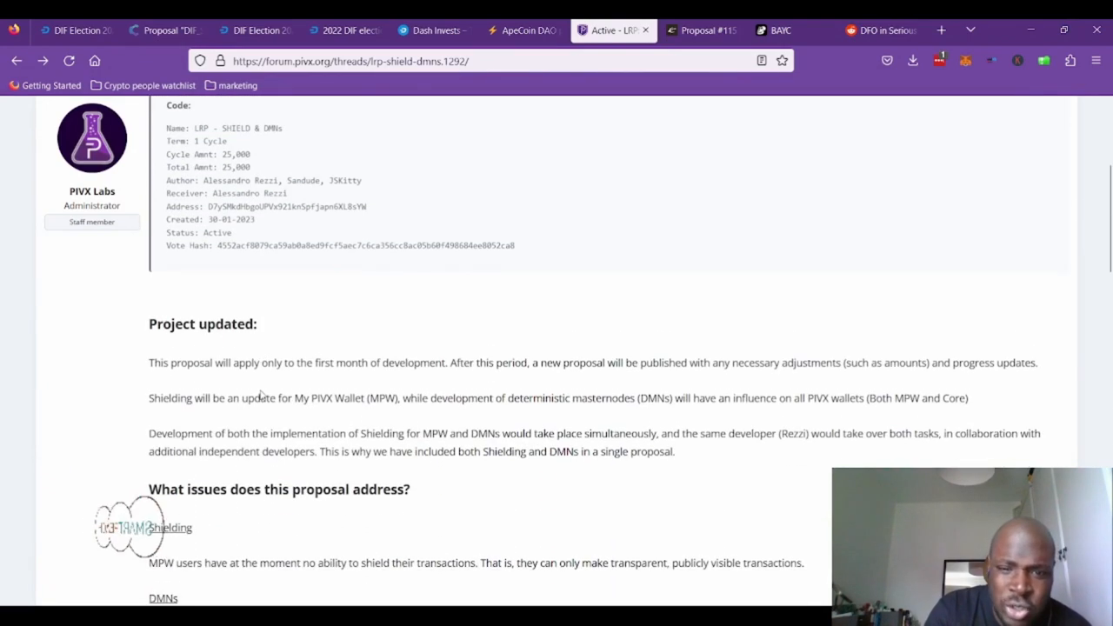
- Reread the benefits section and qtez's and cryptosi's replies, then return to the thread title
scroll(down, 3)
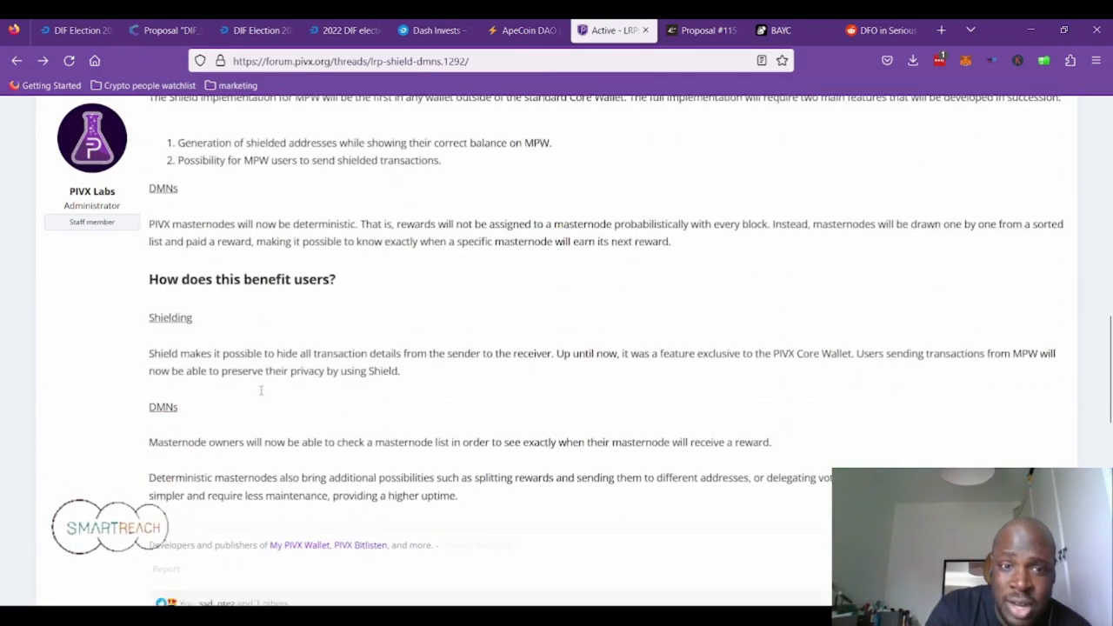
scroll(down, 3)
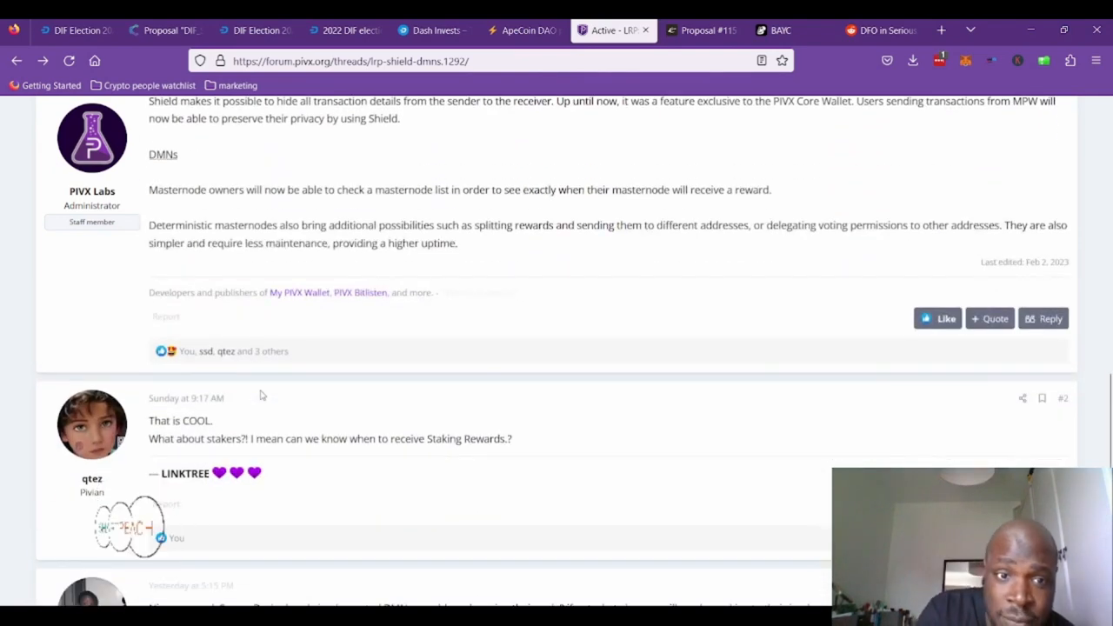
scroll(down, 3)
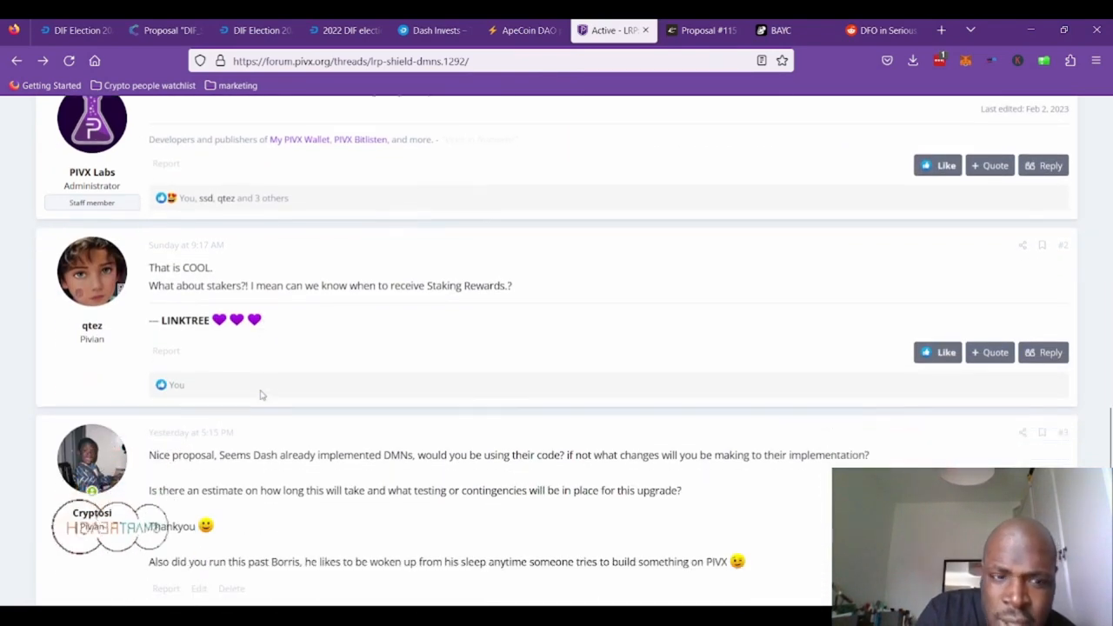
scroll(down, 3)
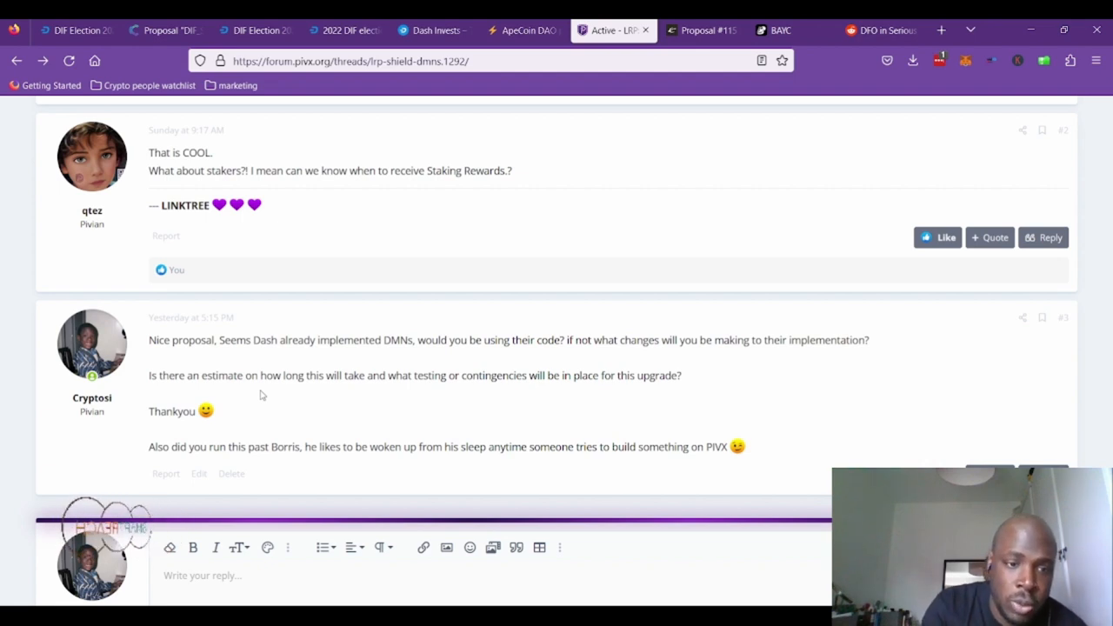
scroll(down, 3)
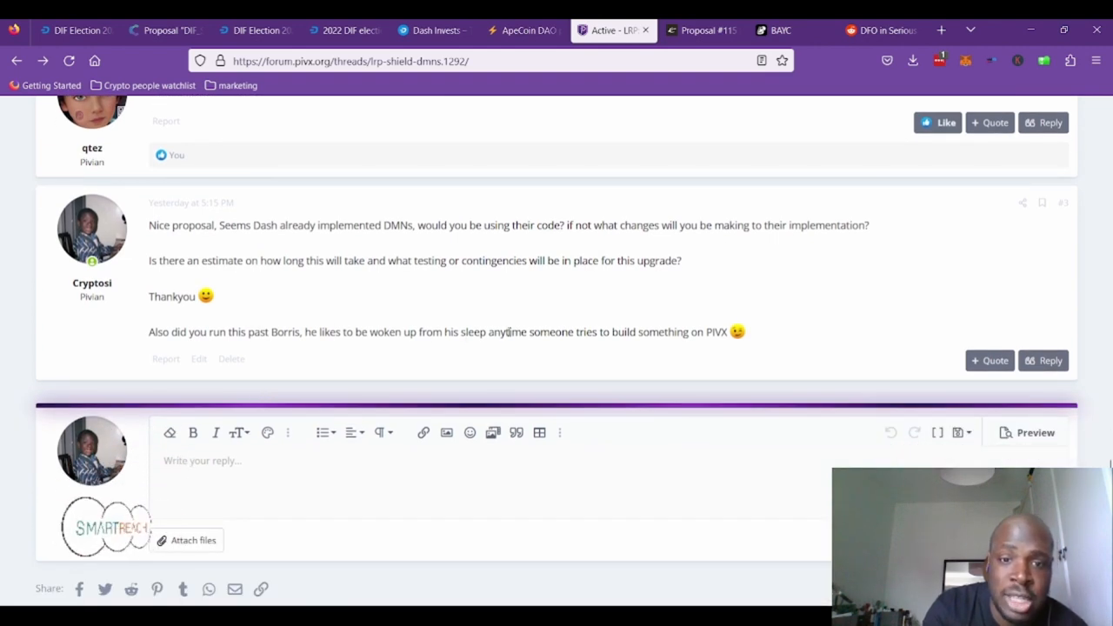
mouse_move(787, 335)
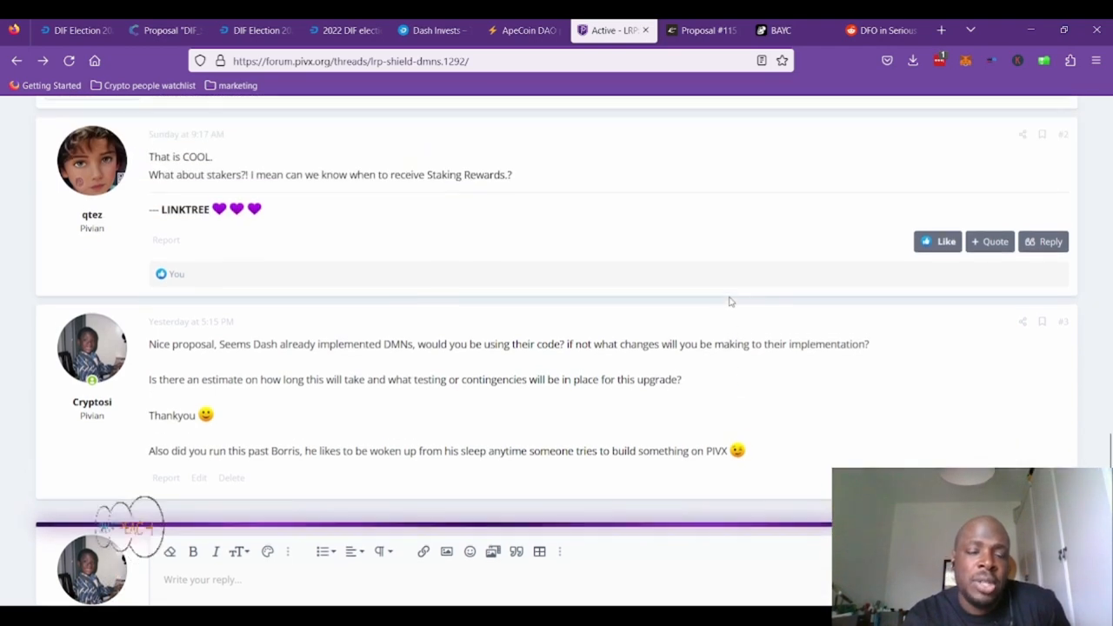
scroll(up, 3)
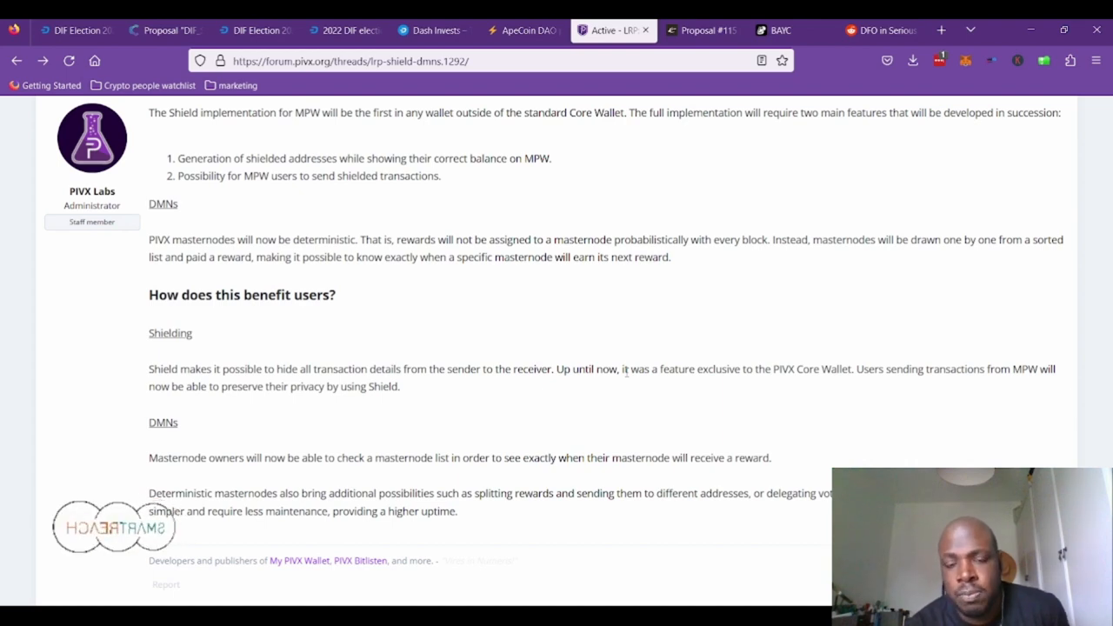
scroll(up, 3)
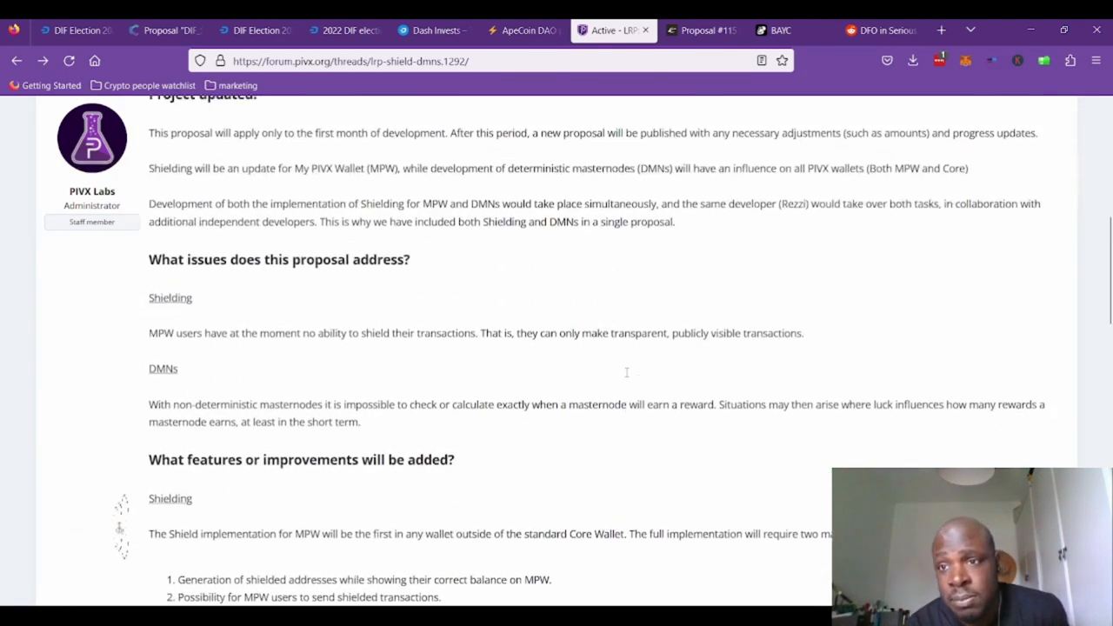
scroll(up, 3)
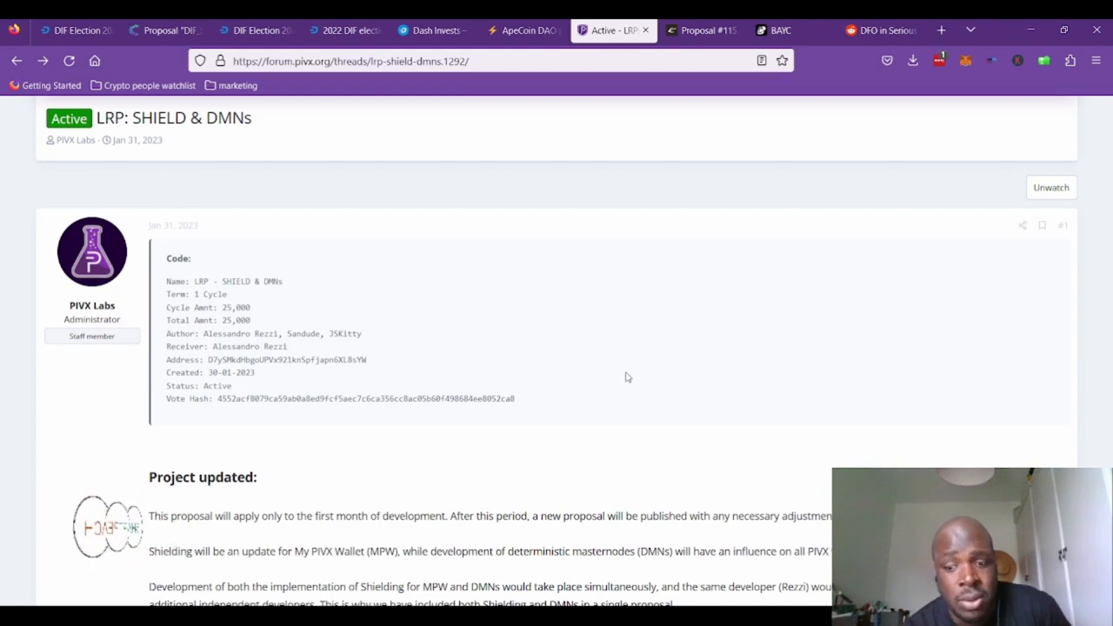
- Scroll the LRP thread past the benefits section down to qtez's and cryptosi's replies
scroll(down, 3)
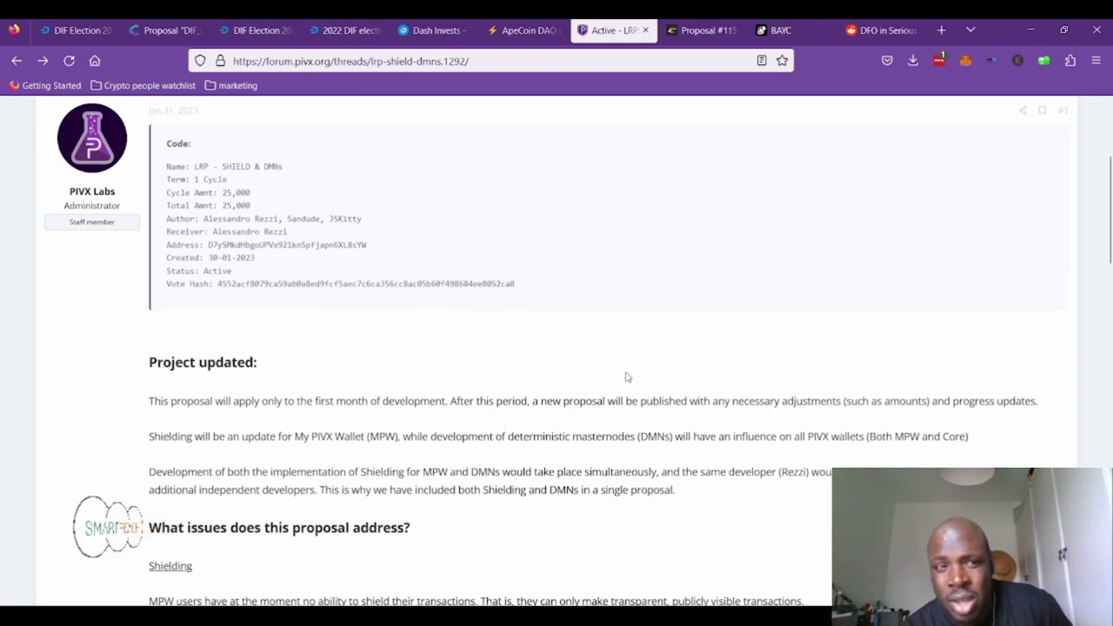
scroll(down, 3)
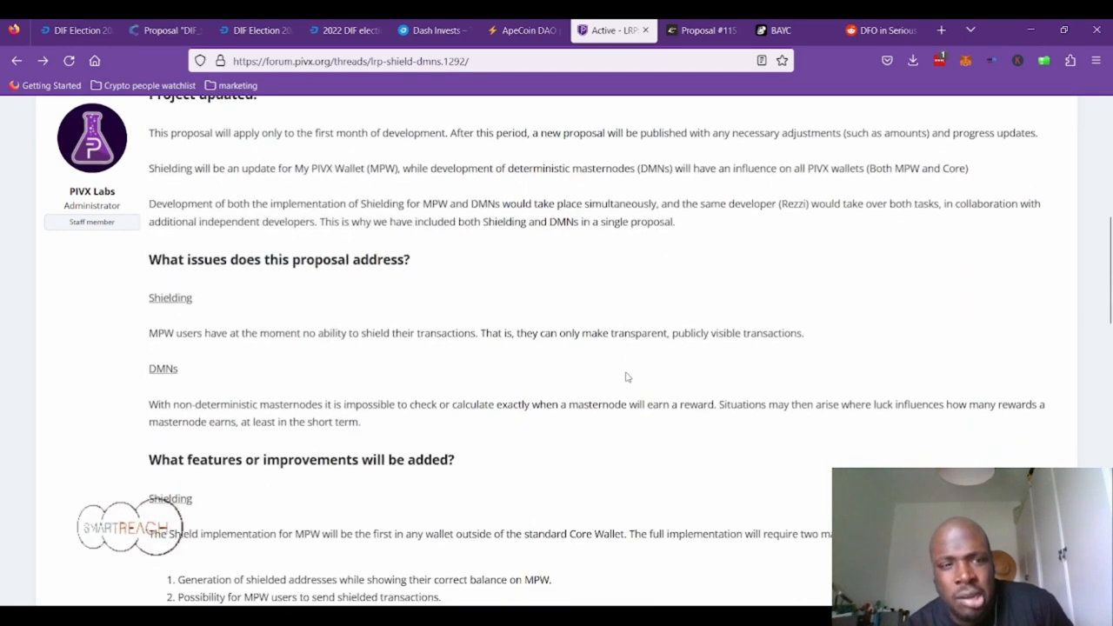
scroll(down, 3)
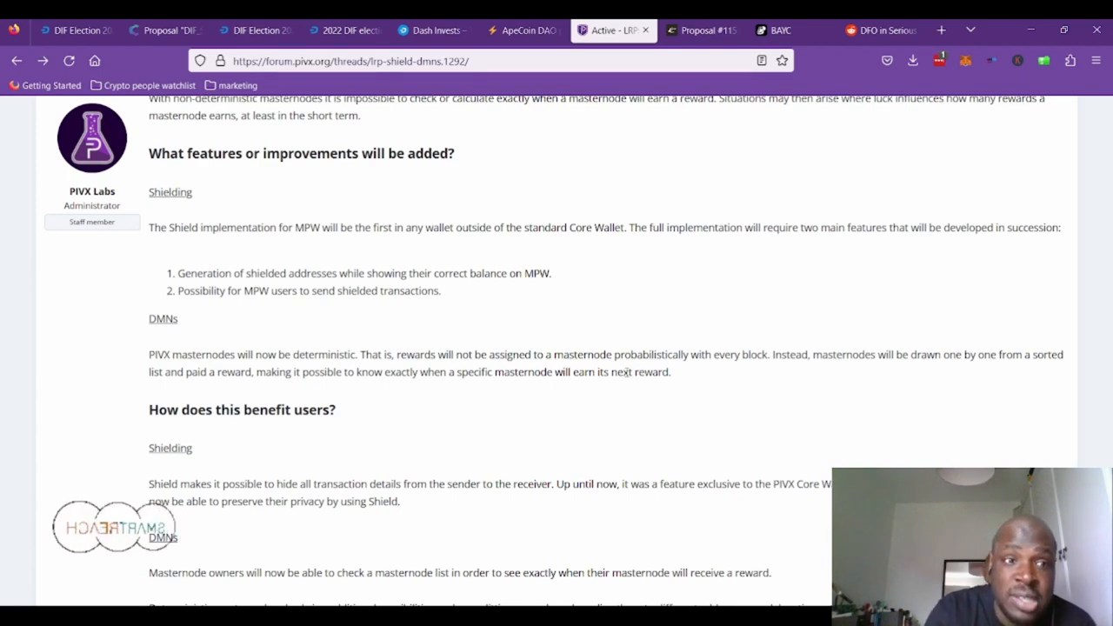
scroll(down, 3)
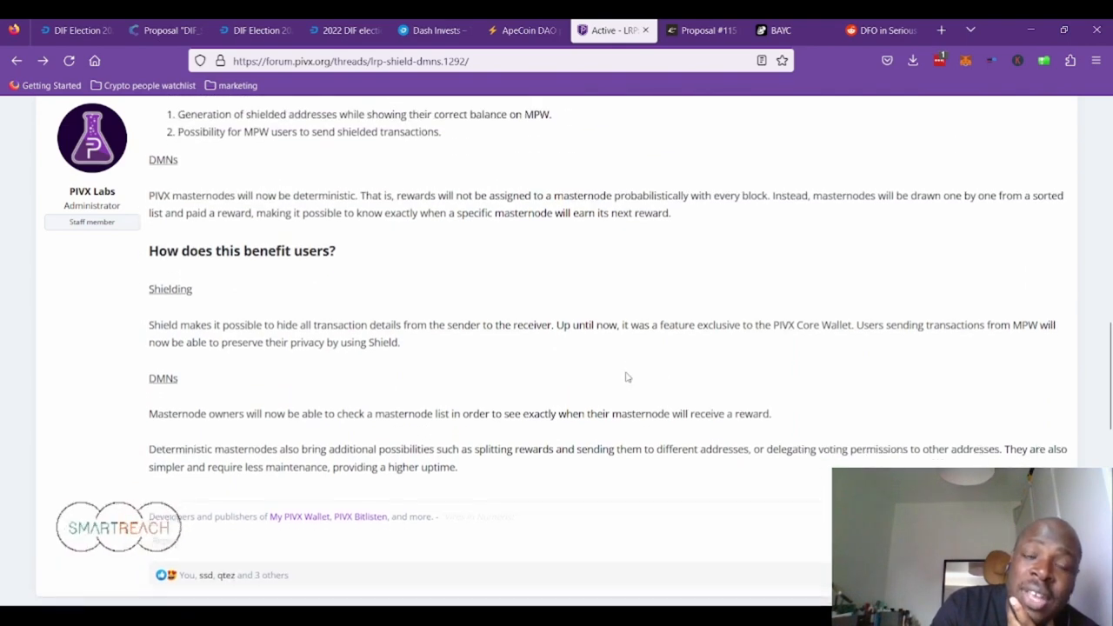
scroll(down, 3)
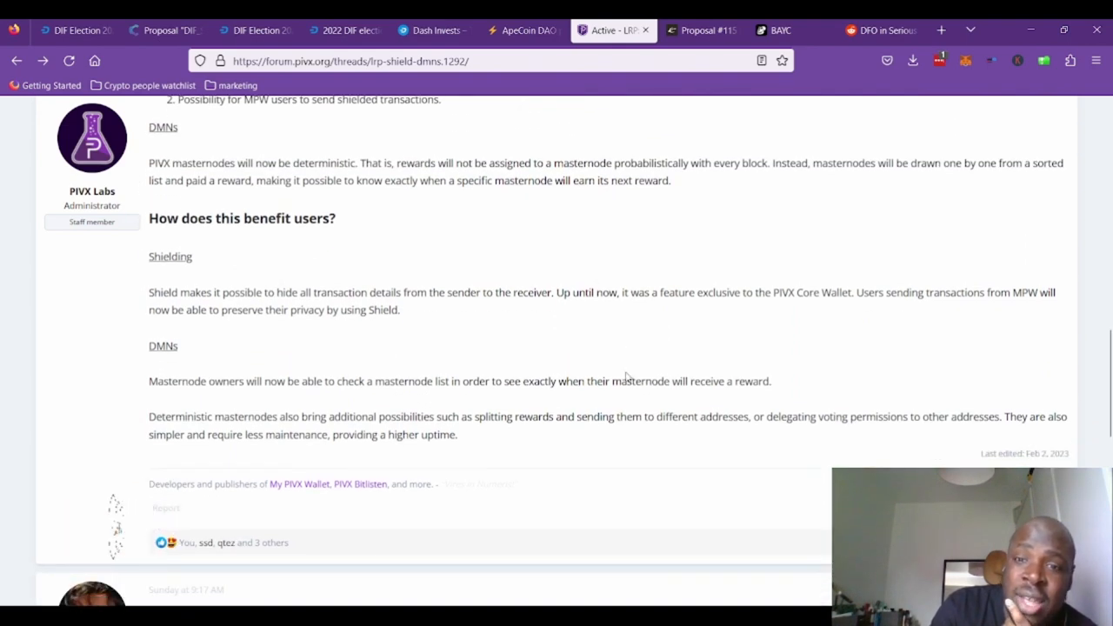
scroll(down, 3)
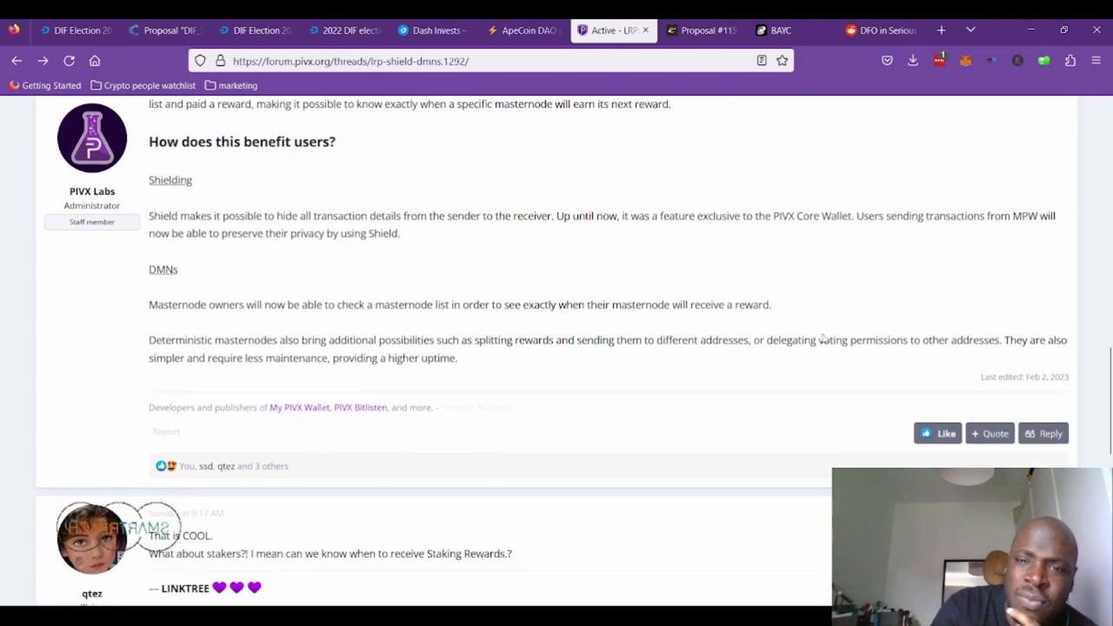
mouse_move(674, 322)
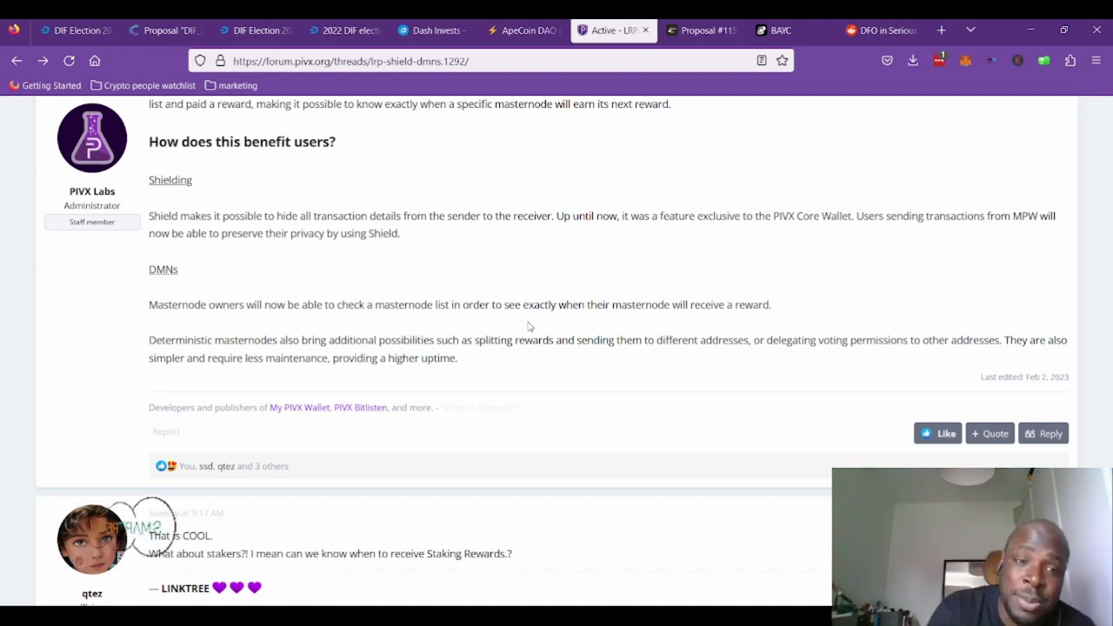
scroll(down, 3)
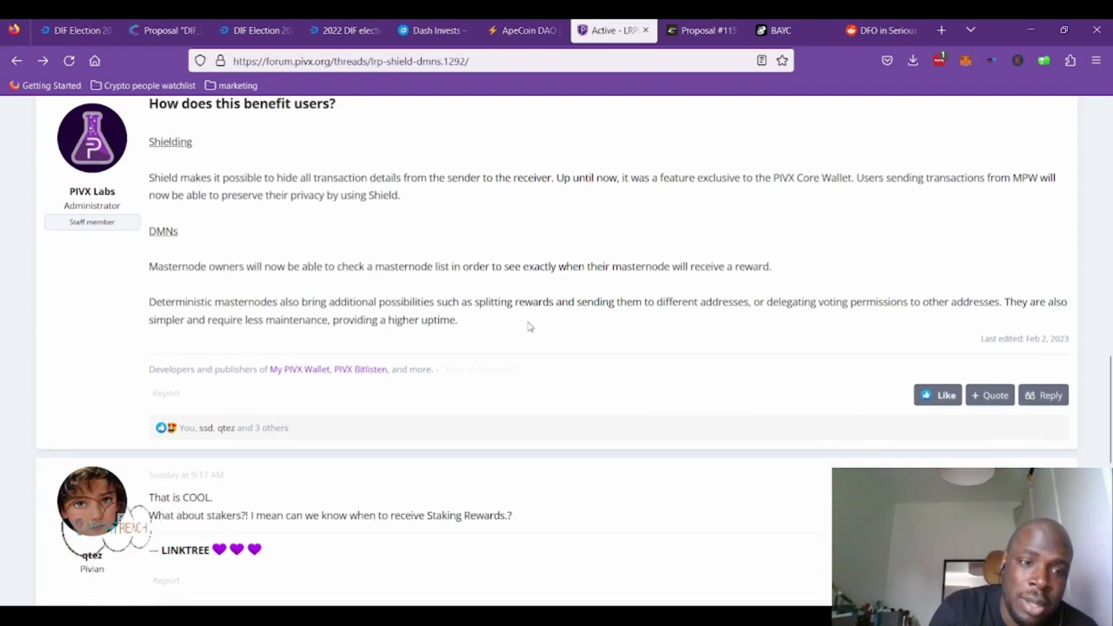
scroll(up, 3)
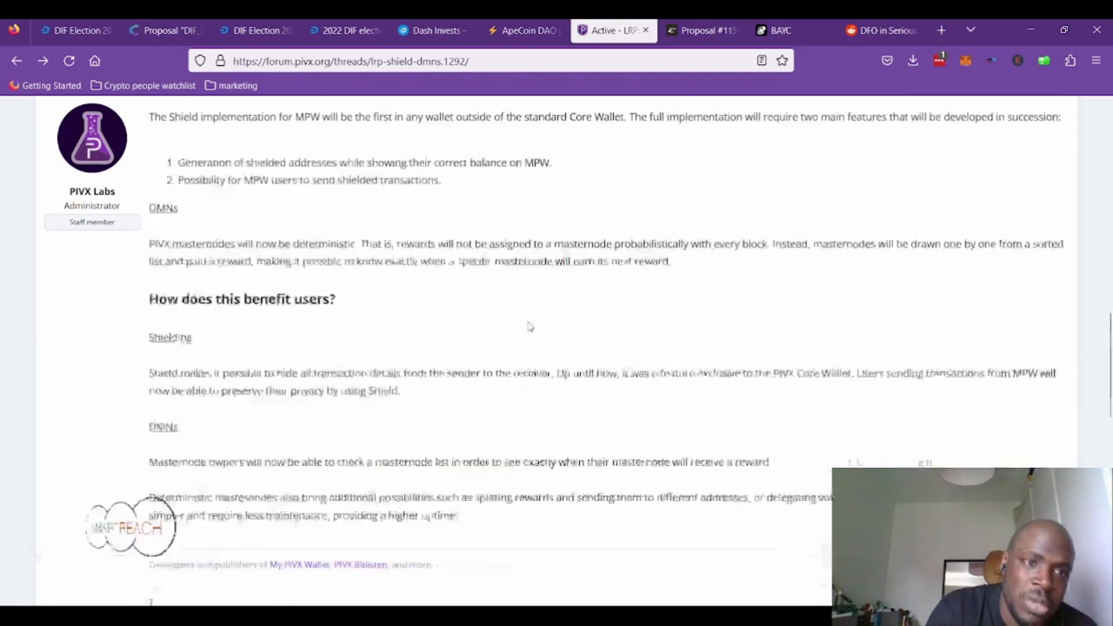
scroll(down, 3)
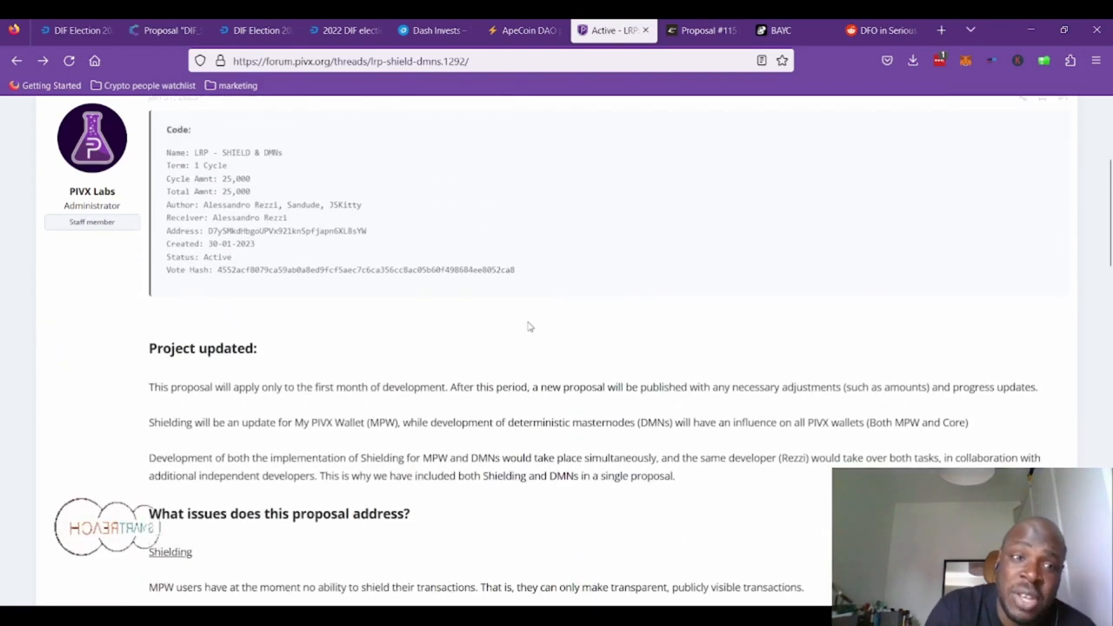
scroll(down, 3)
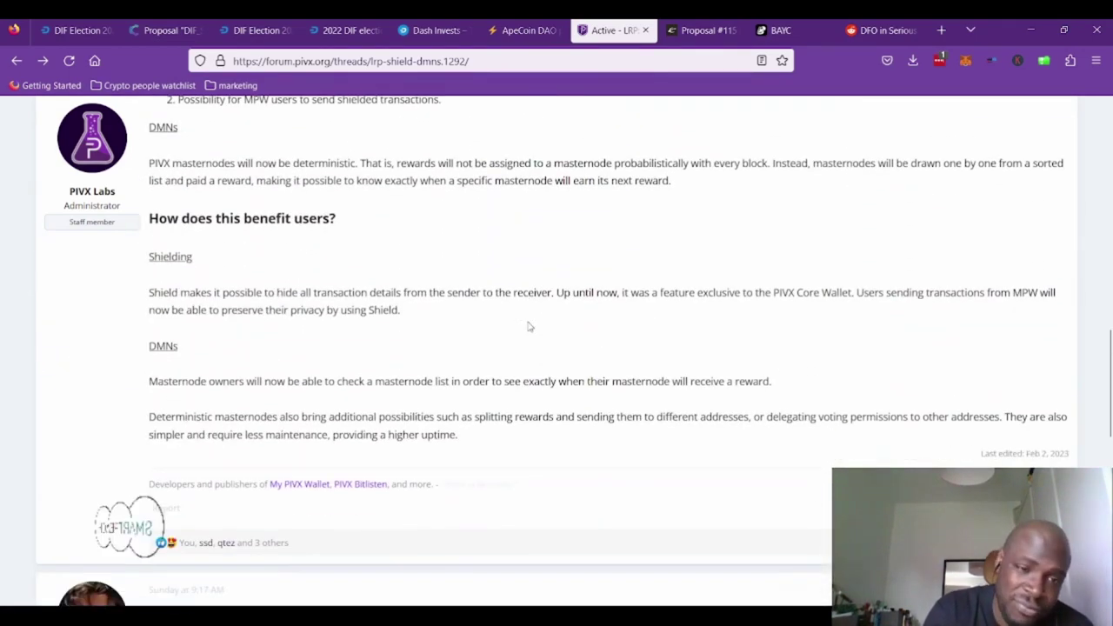
scroll(down, 3)
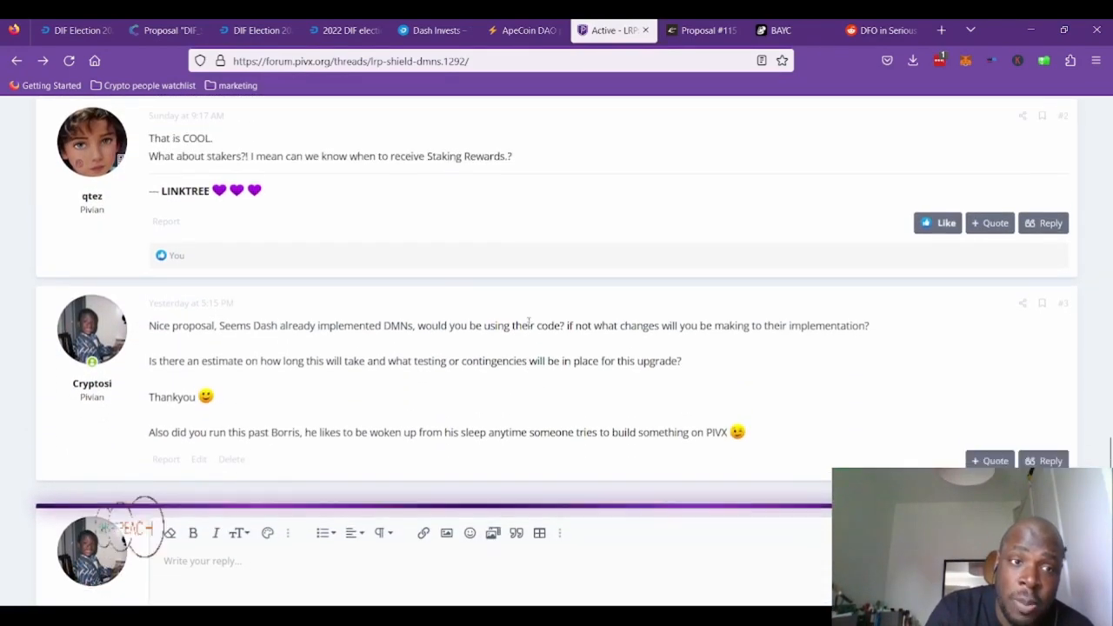
- Scroll down from the title to 'How does this benefit users?' and qtez's reply
scroll(down, 3)
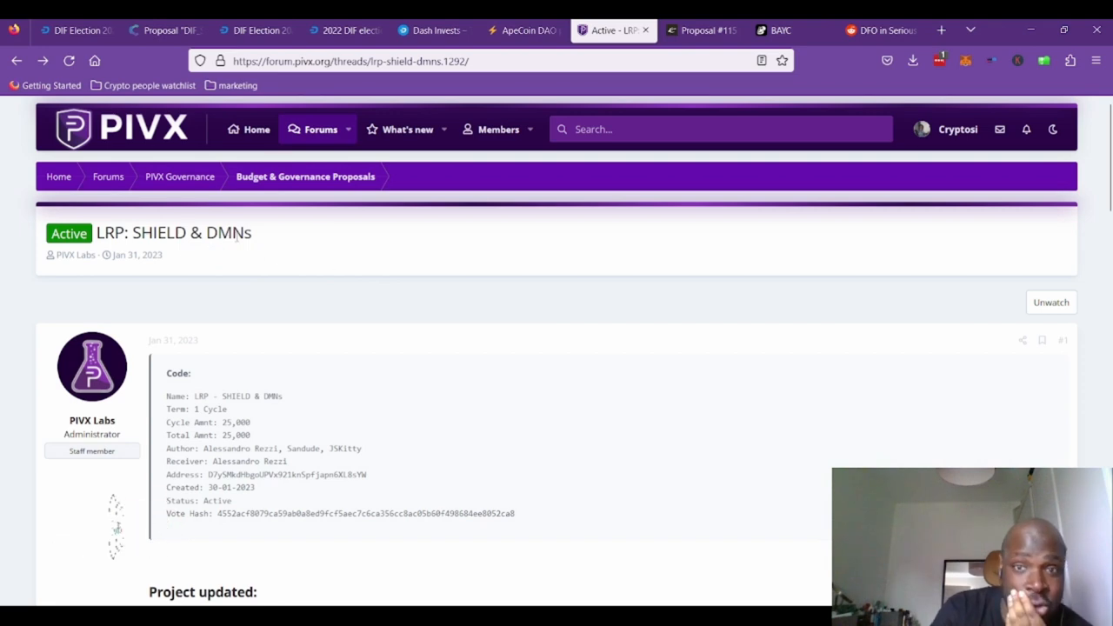
scroll(down, 3)
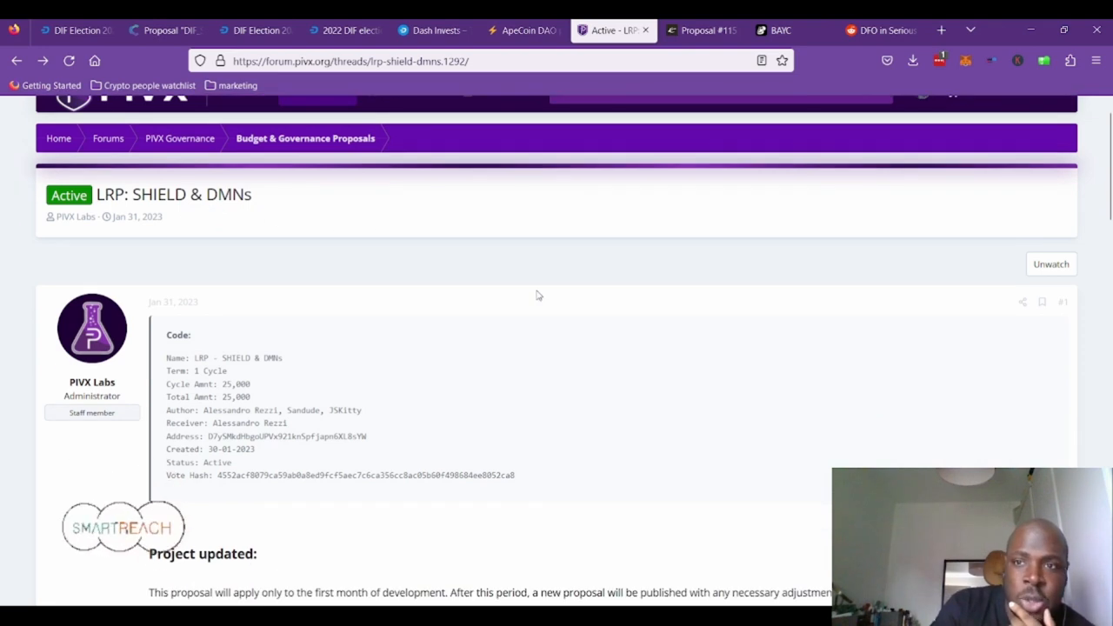
scroll(down, 3)
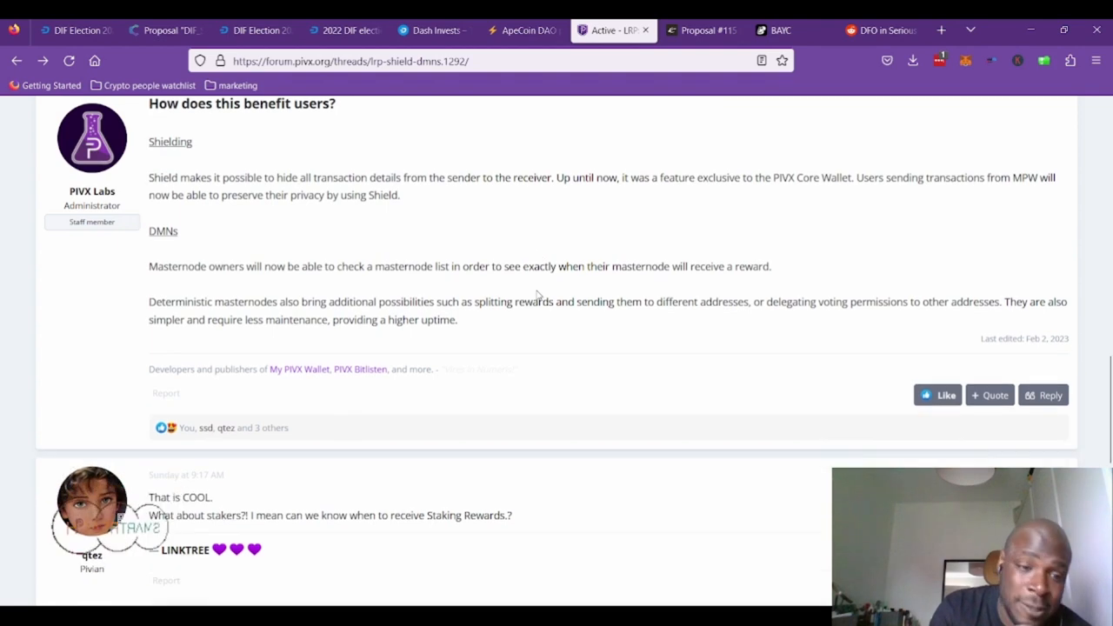
- Scroll to cryptosi's reply, then back through features and issues to the proposal details block
scroll(down, 3)
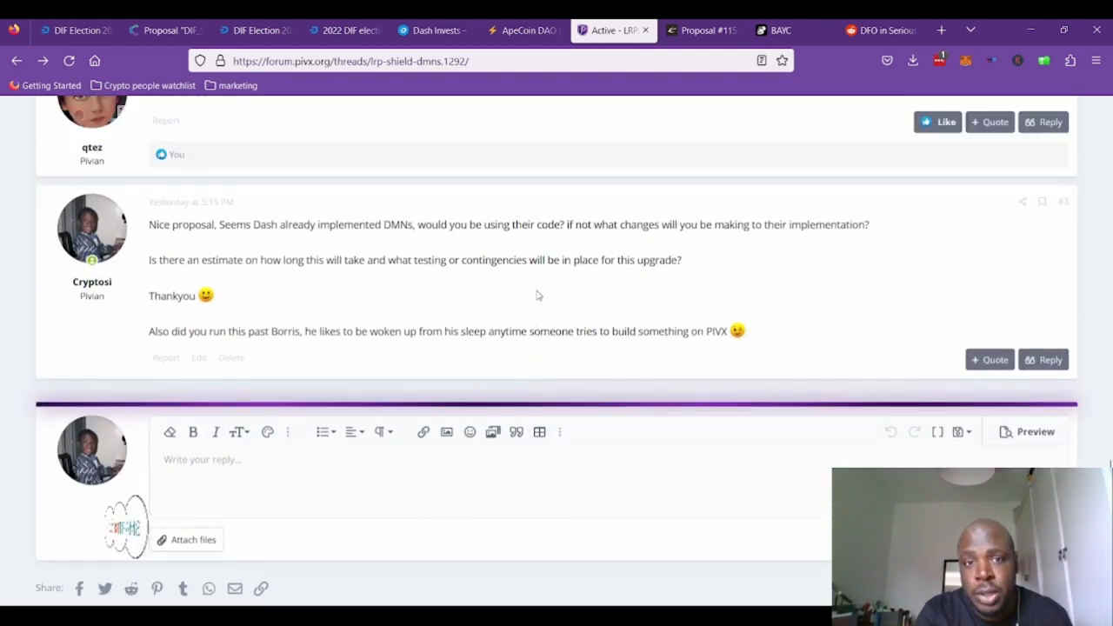
scroll(up, 3)
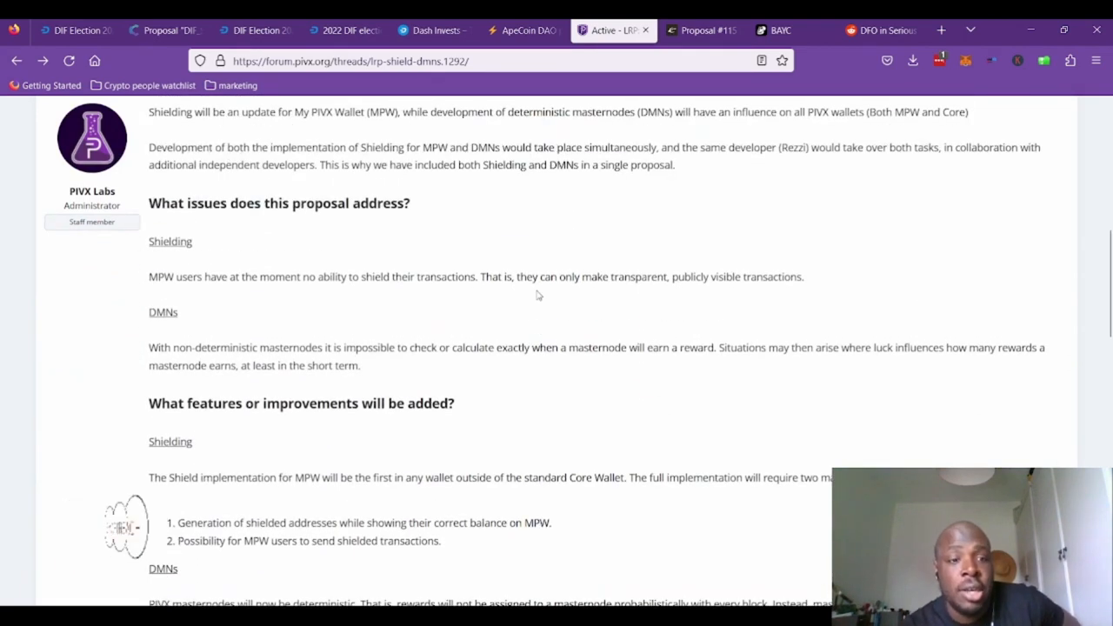
scroll(down, 3)
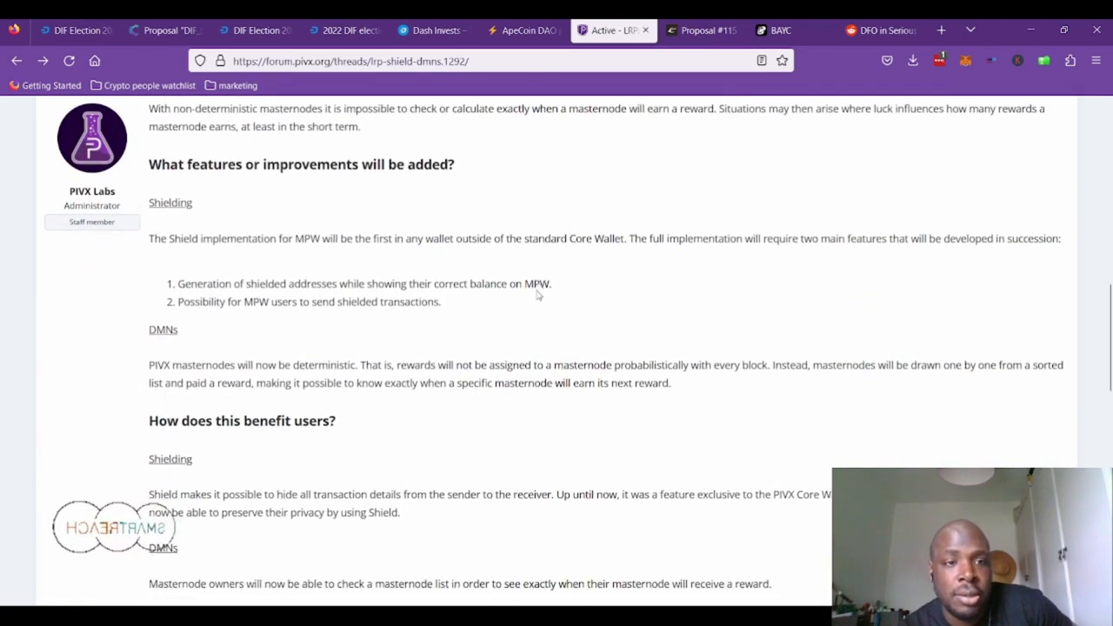
scroll(down, 3)
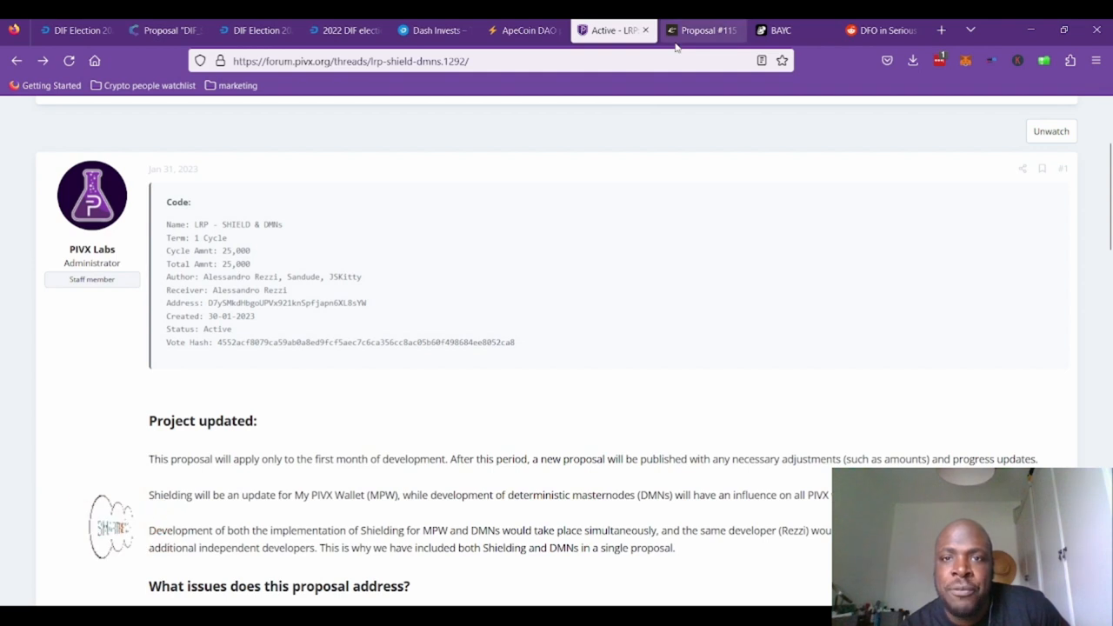
- Switch to Evmos proposal #115, follow its DoraHacks link, and return to Governance
click(702, 30)
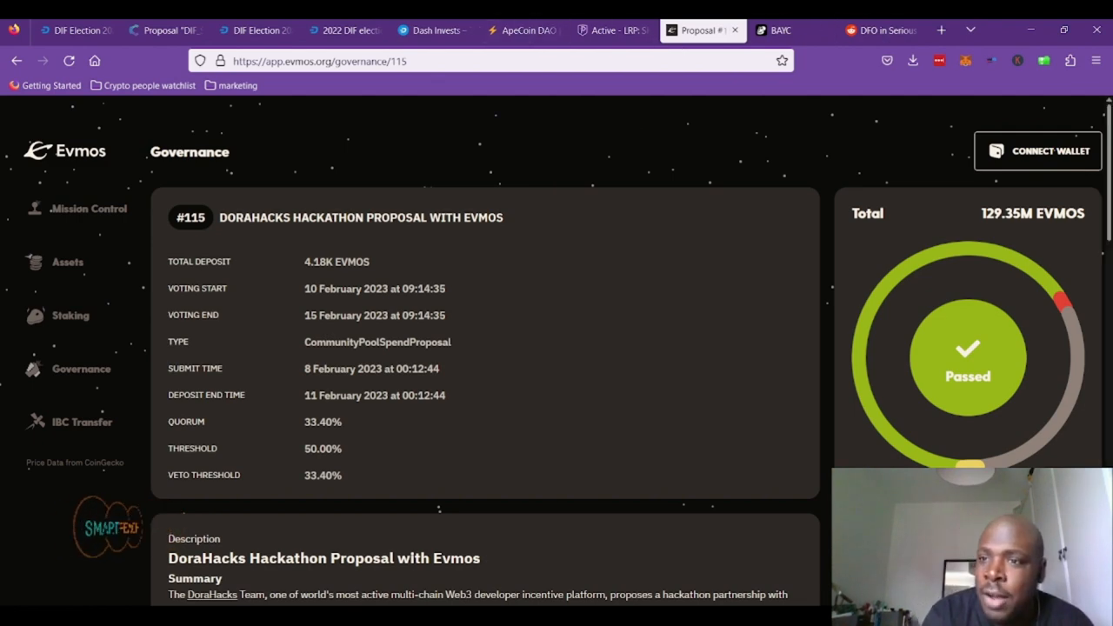
scroll(down, 3)
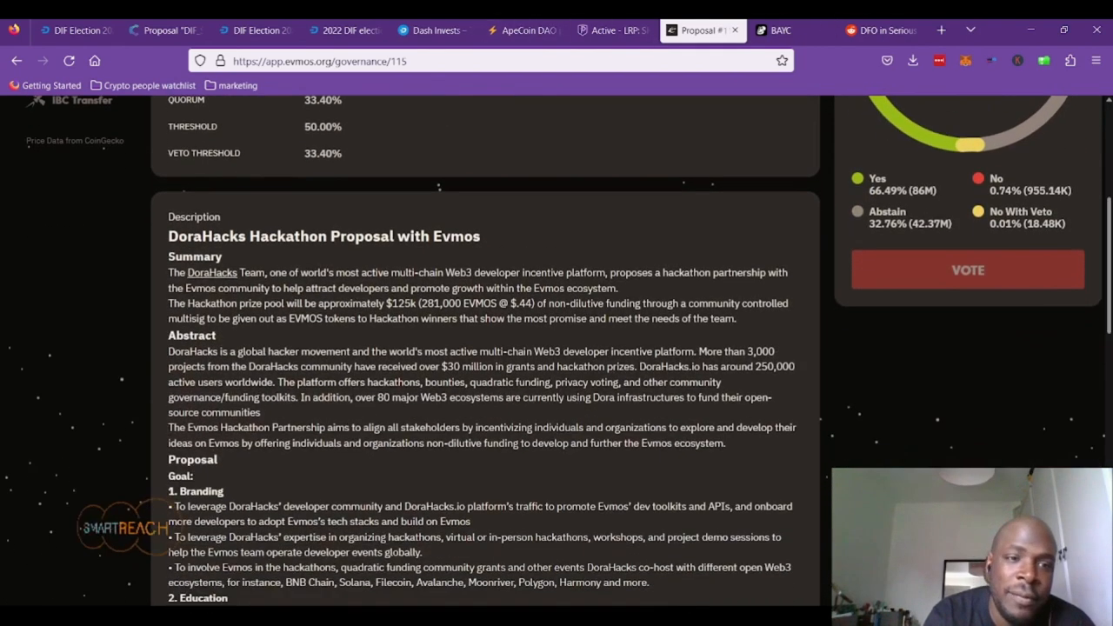
mouse_move(208, 278)
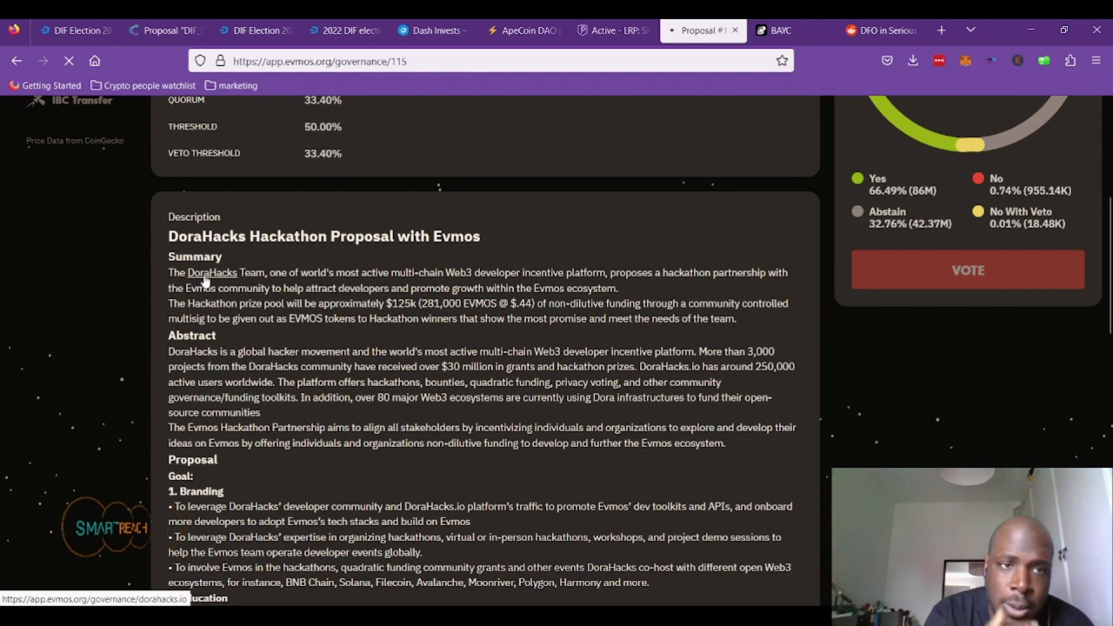
click(209, 272)
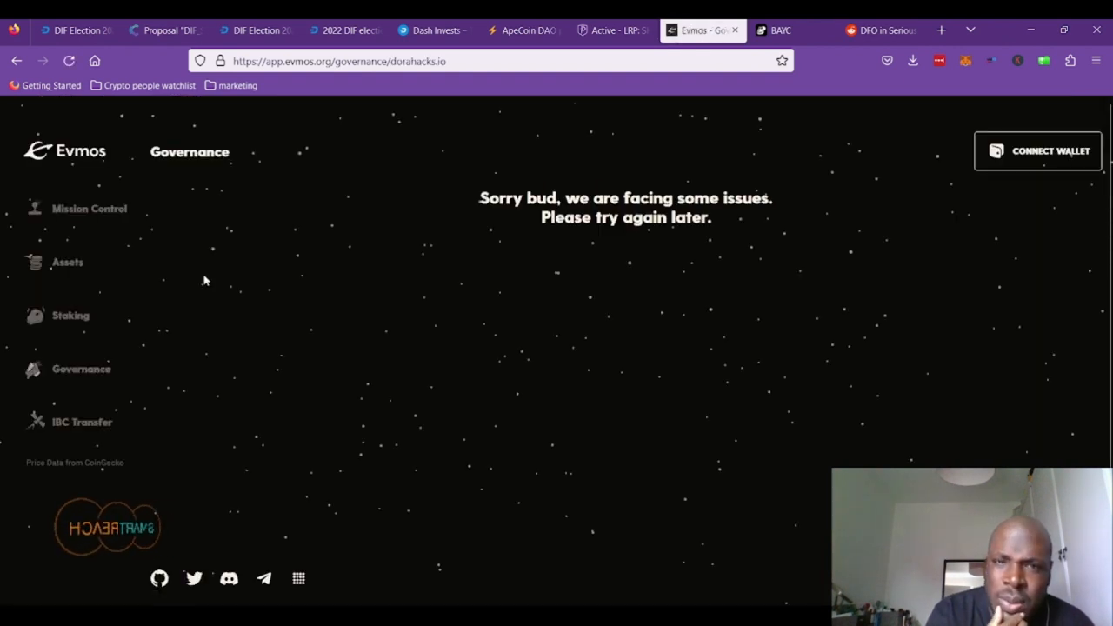
mouse_move(68, 369)
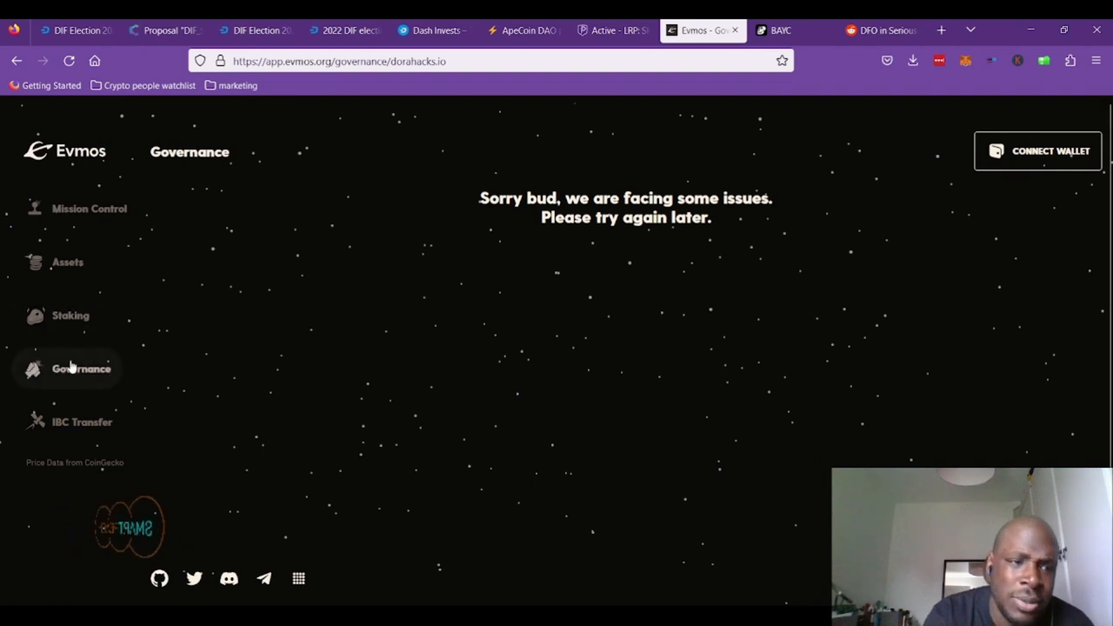
click(80, 369)
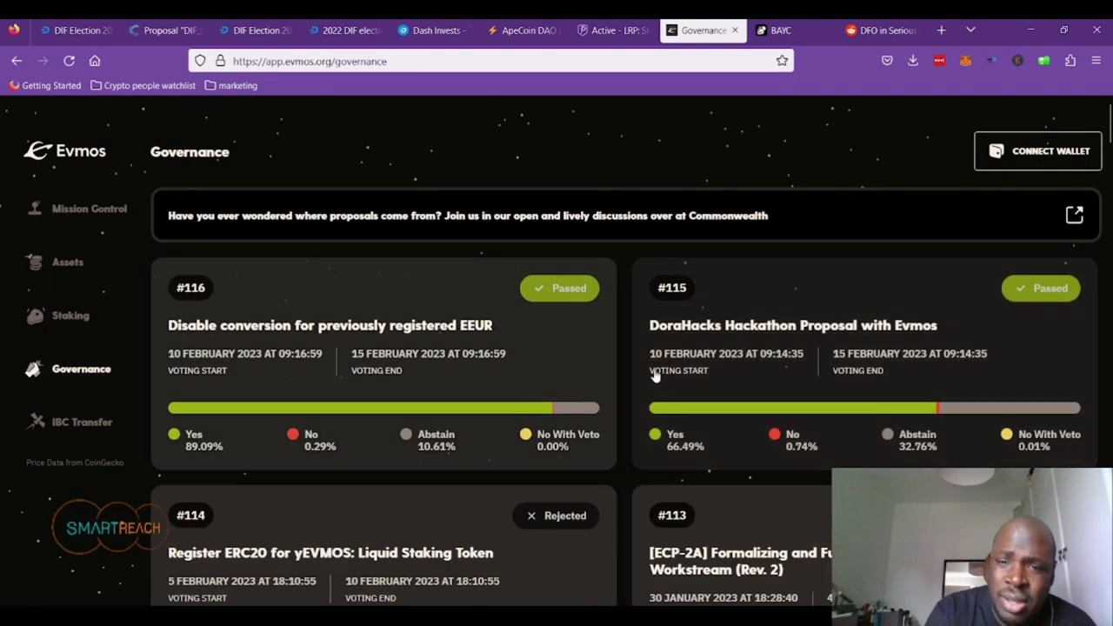
- Reopen proposal #115, read through its goals, and select DoraHacks.io in the abstract
click(792, 325)
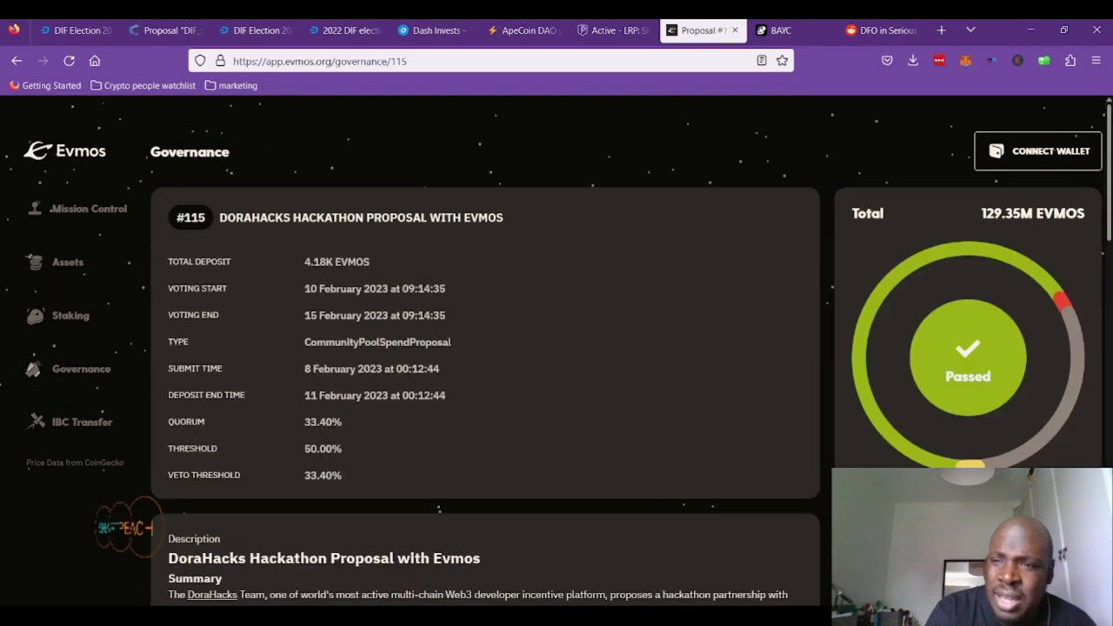
scroll(down, 3)
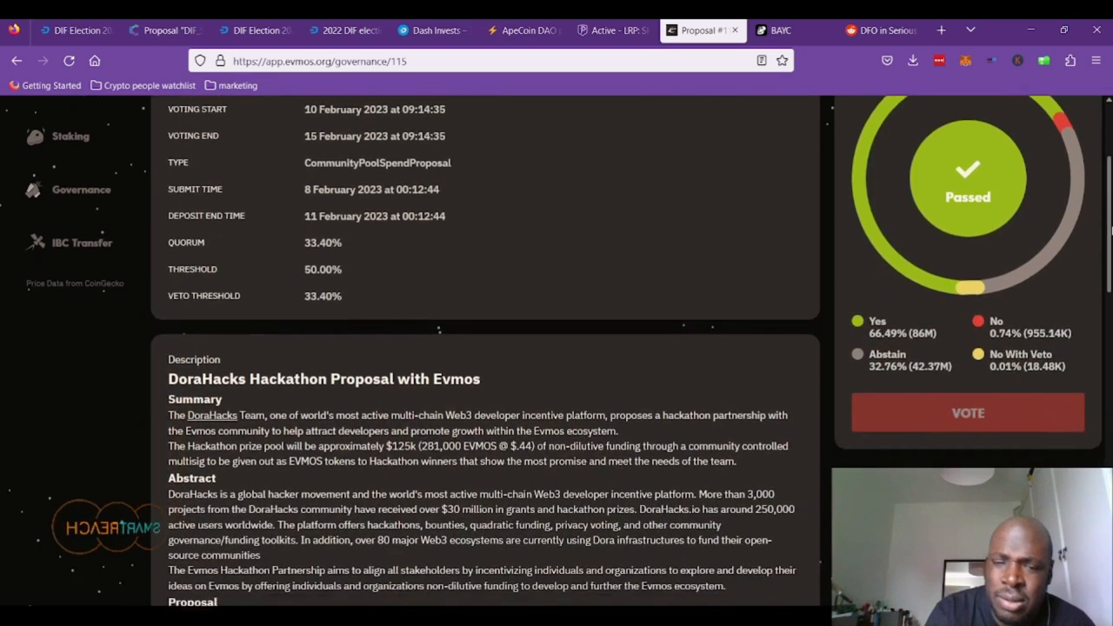
scroll(down, 3)
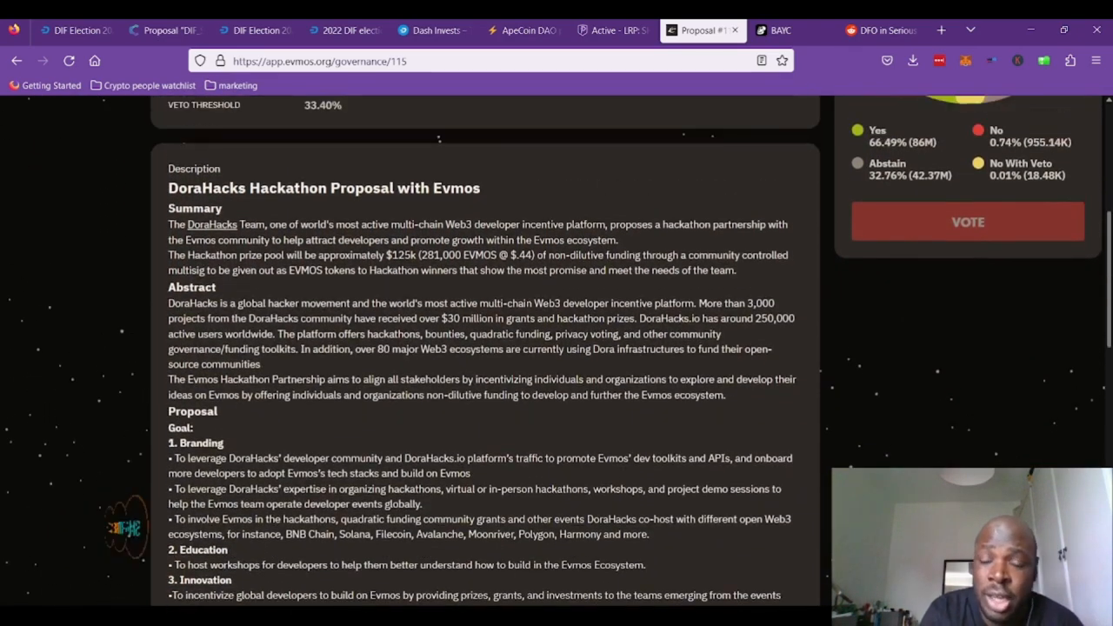
scroll(up, 3)
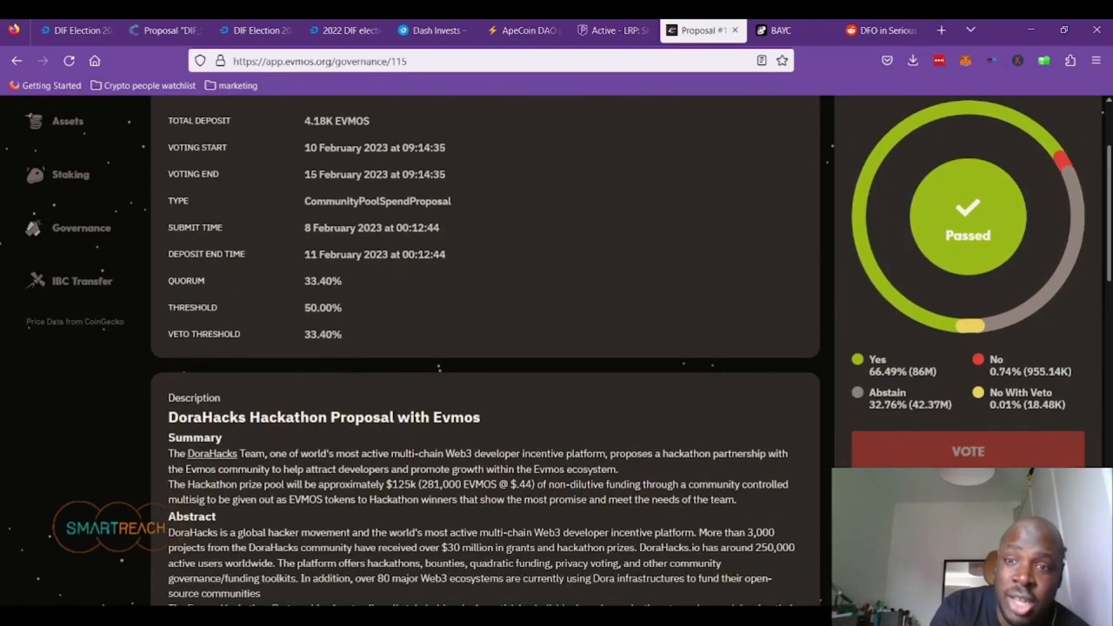
scroll(down, 3)
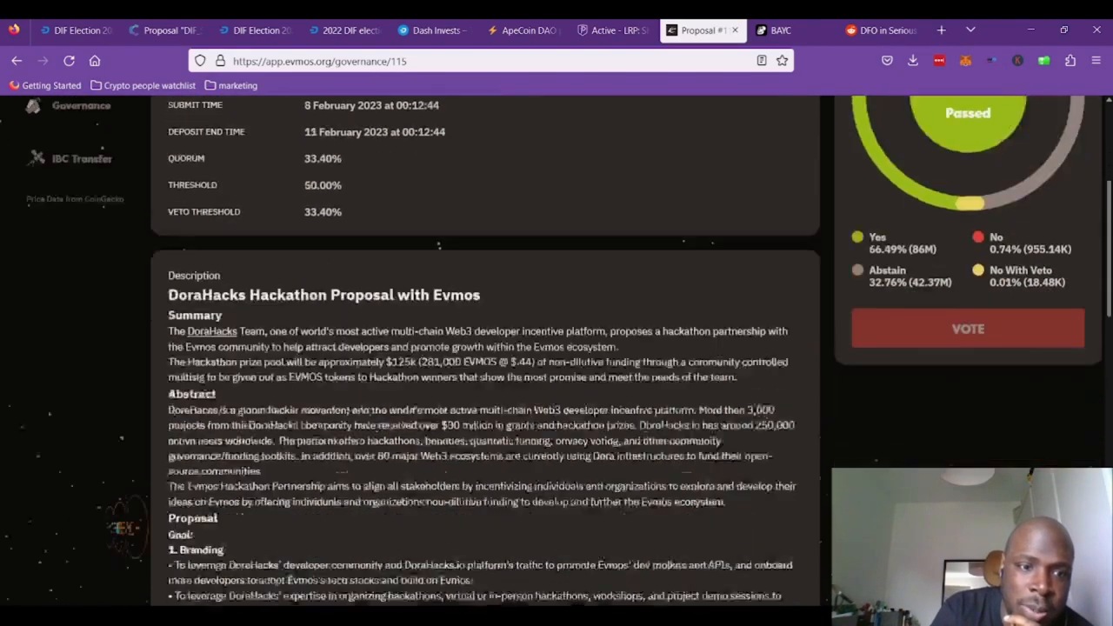
scroll(down, 3)
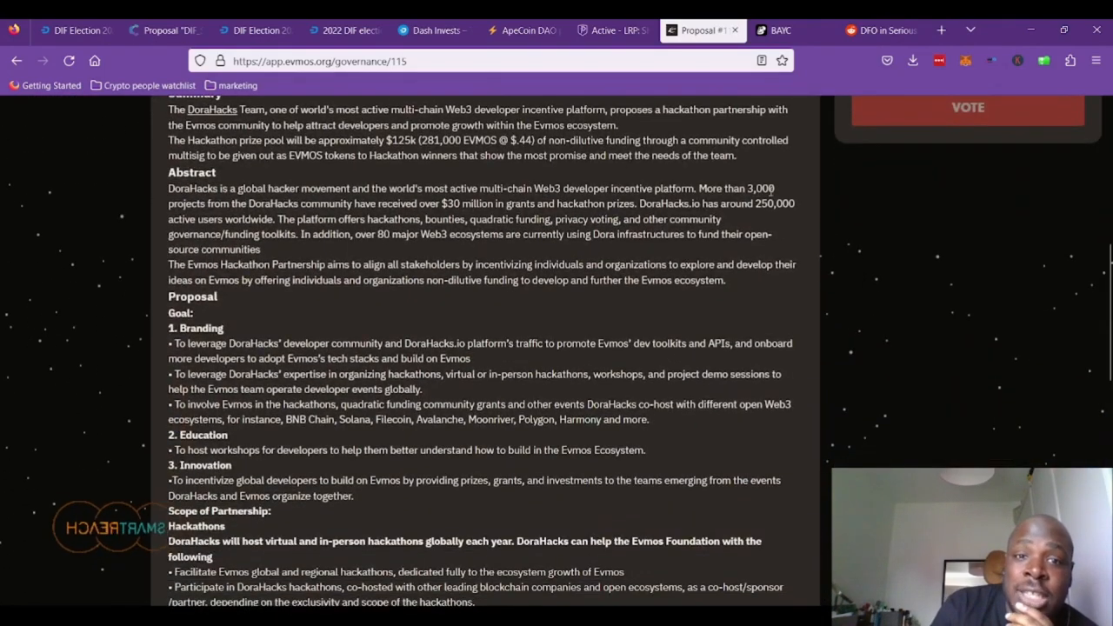
mouse_move(463, 249)
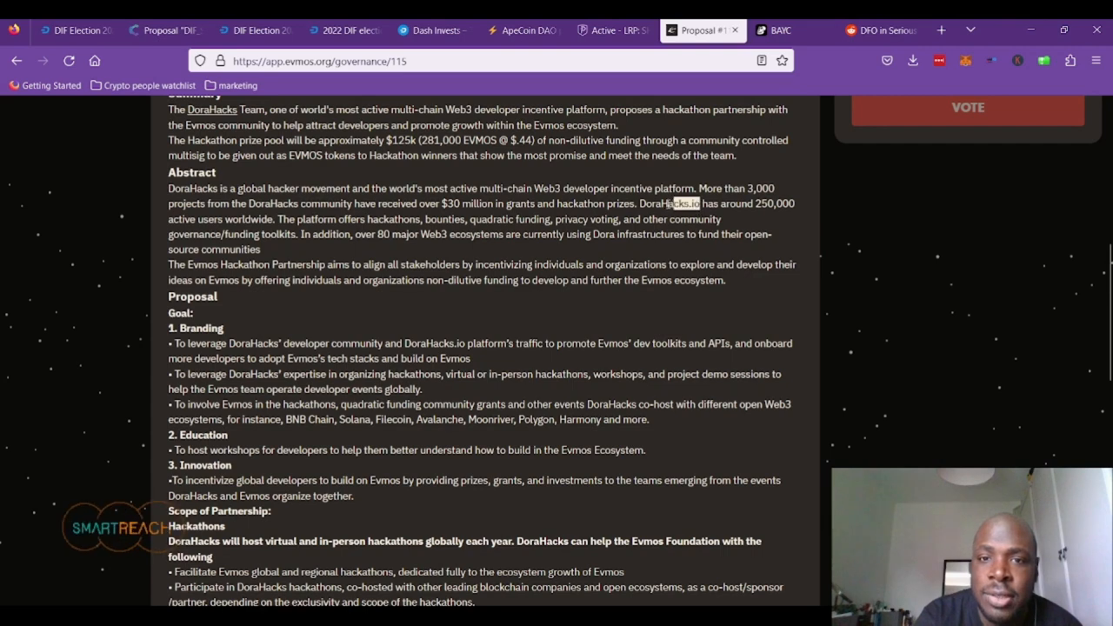
double_click(668, 203)
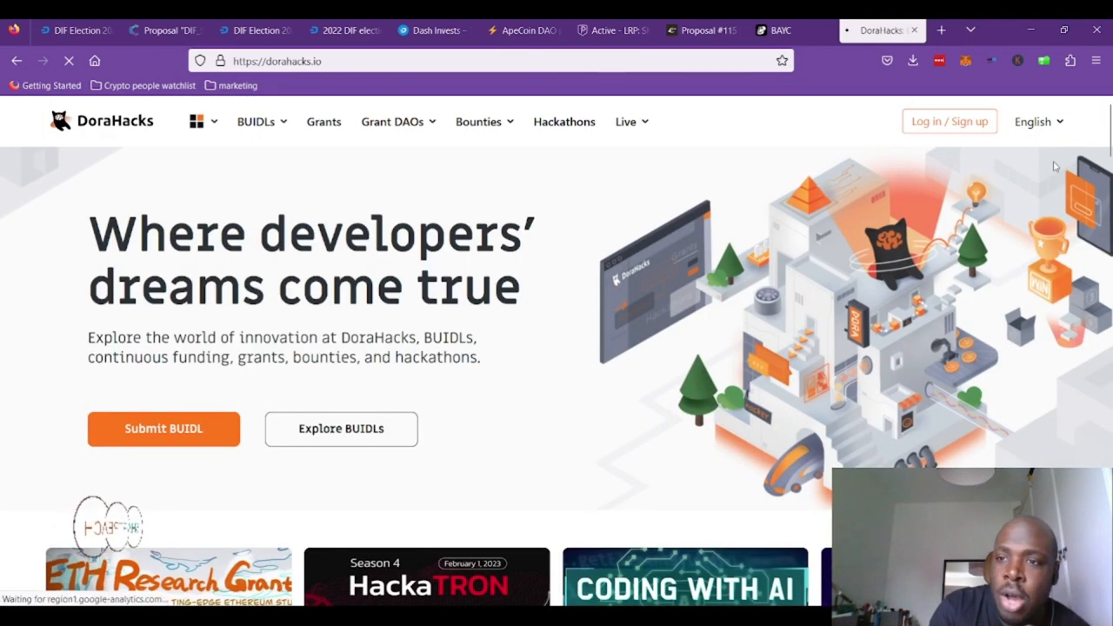
- Browse DoraHacks' featured hackathons and the ETH Research and Aptos grant pages, then return to #115
scroll(down, 3)
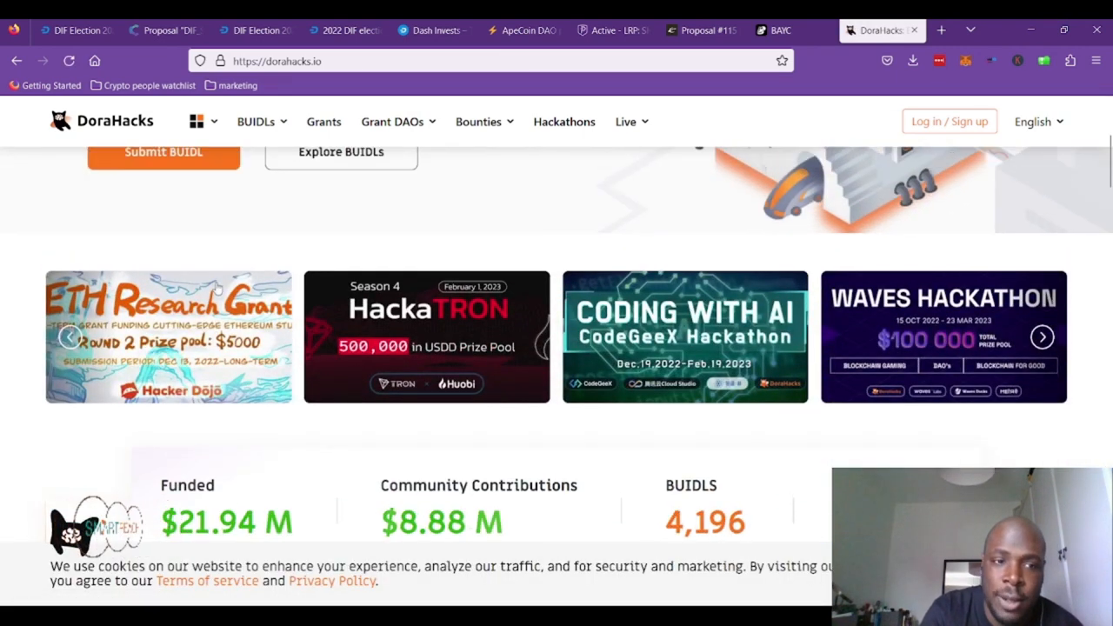
click(940, 30)
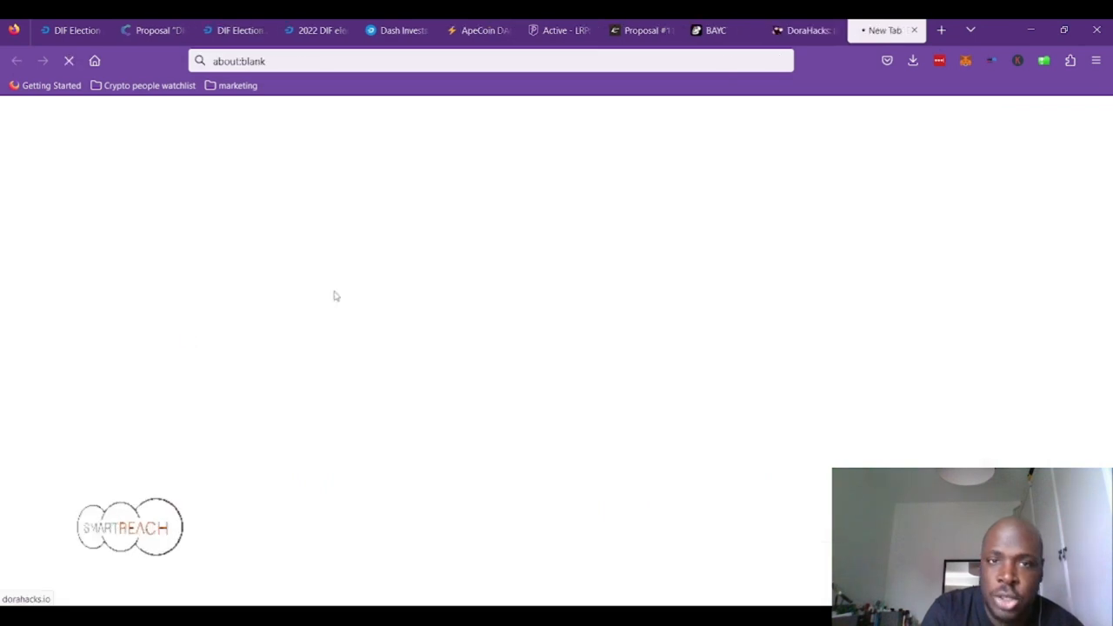
click(806, 29)
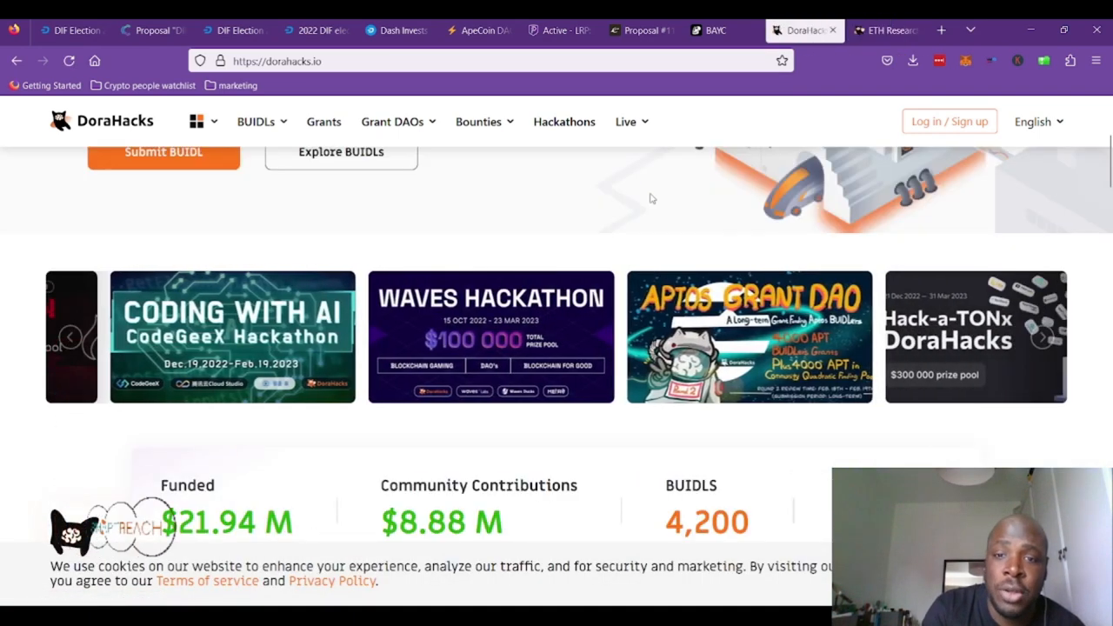
click(748, 337)
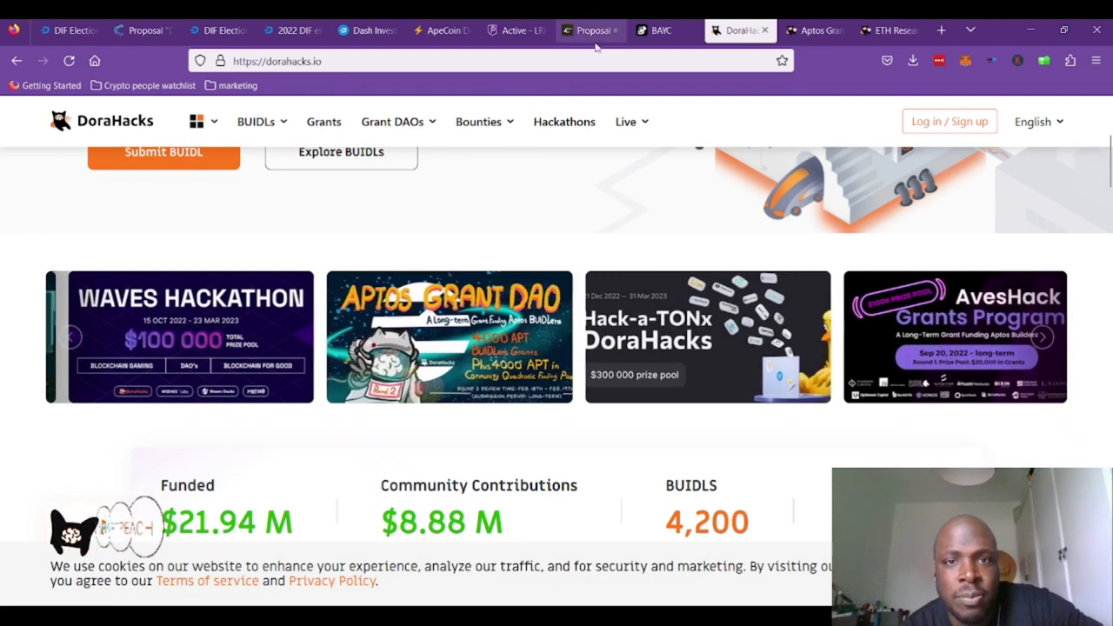
click(590, 30)
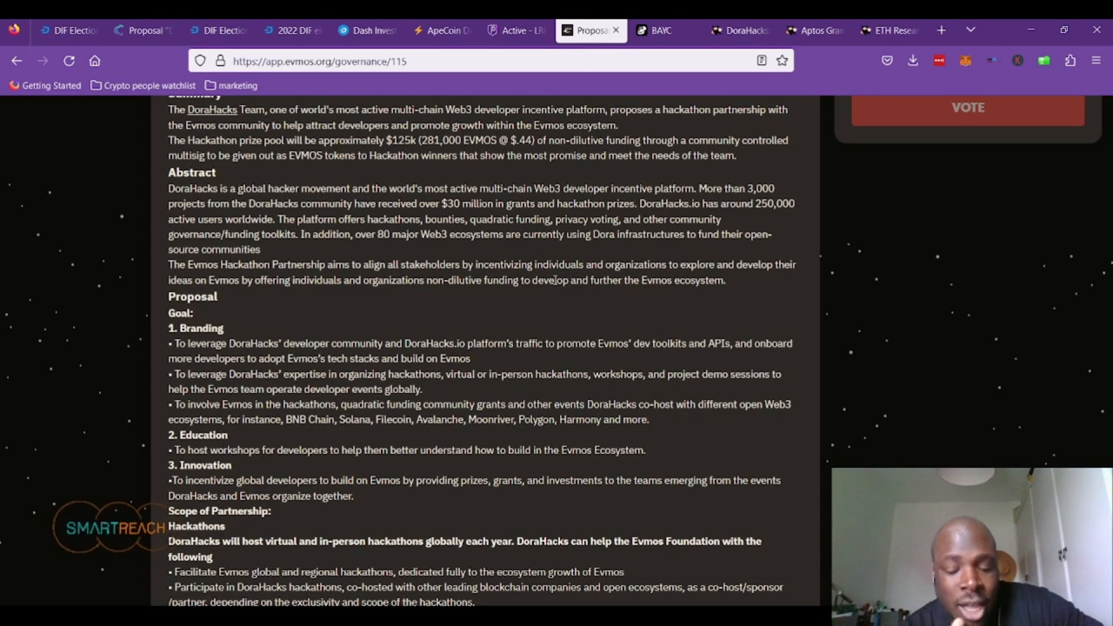
scroll(down, 3)
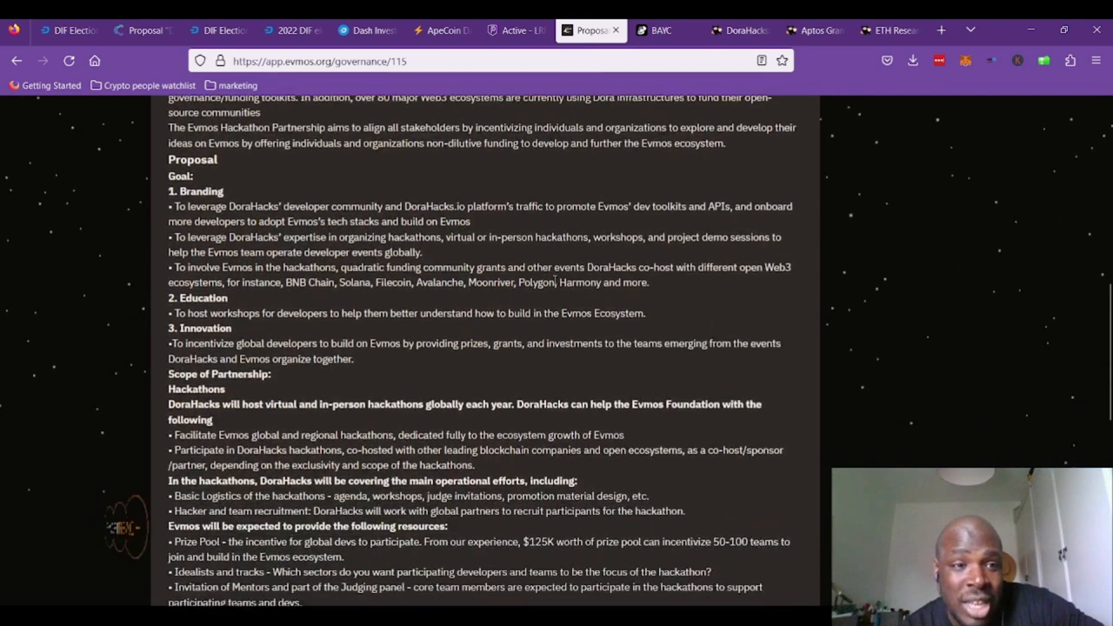
scroll(down, 3)
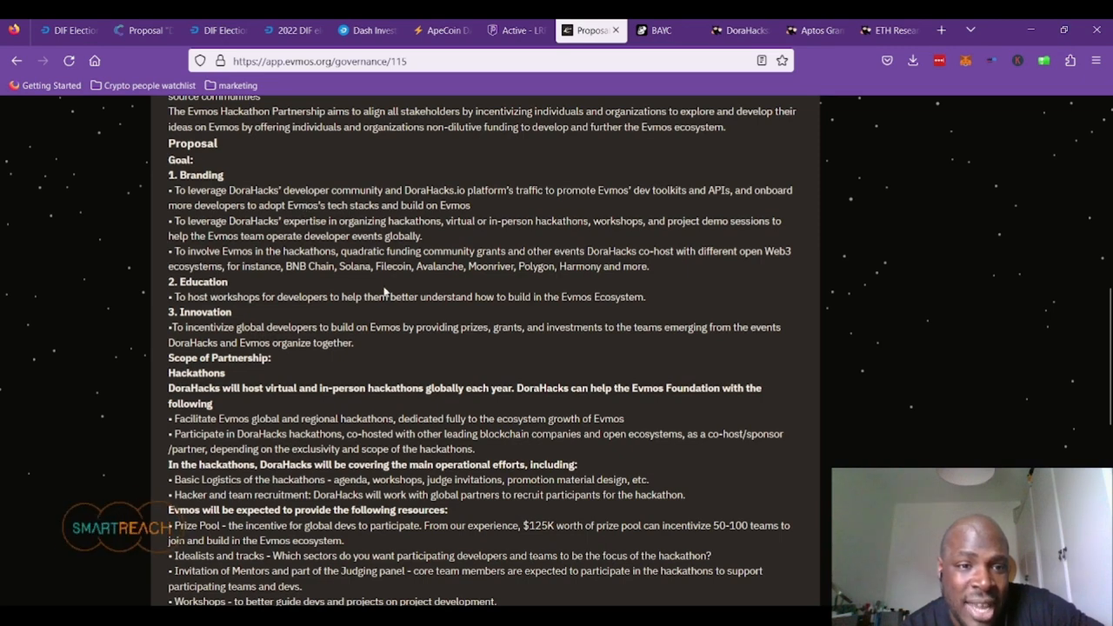
mouse_move(303, 280)
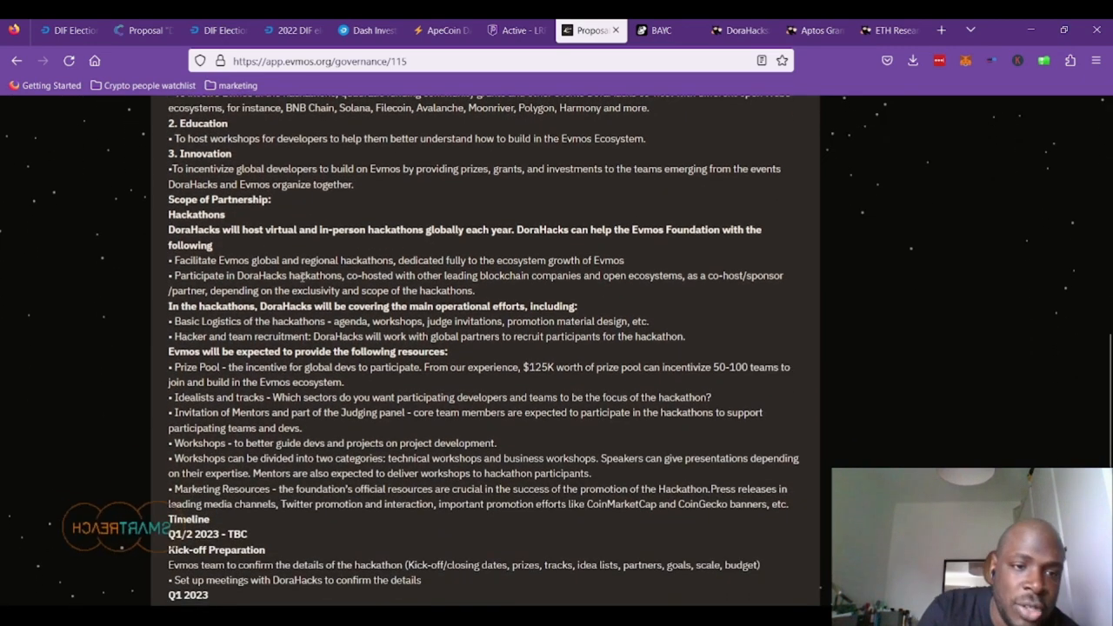
scroll(up, 3)
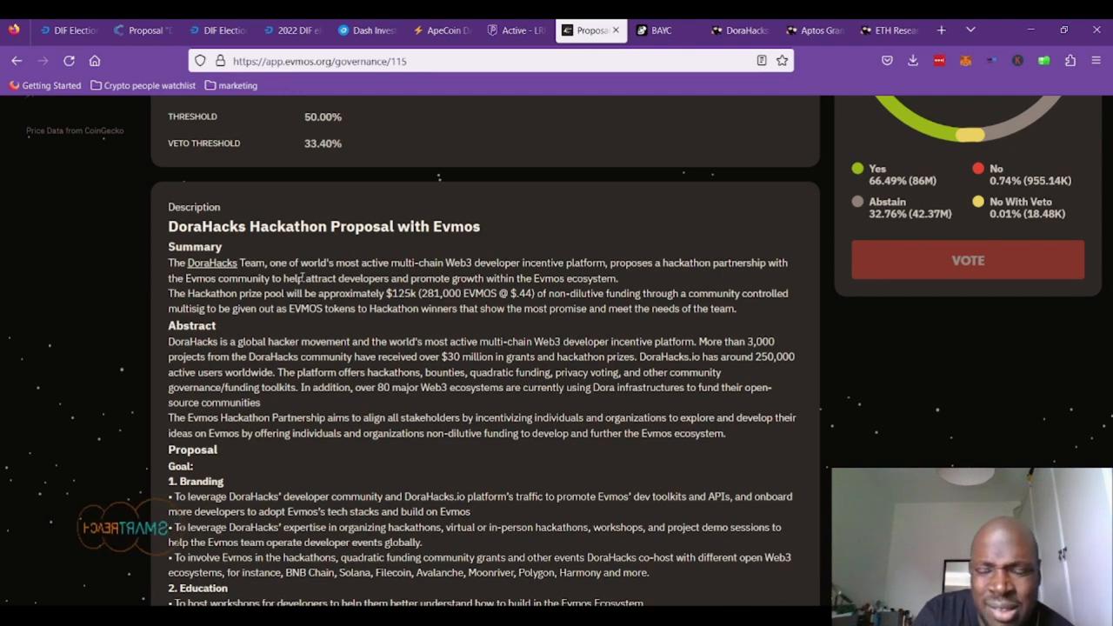
scroll(down, 3)
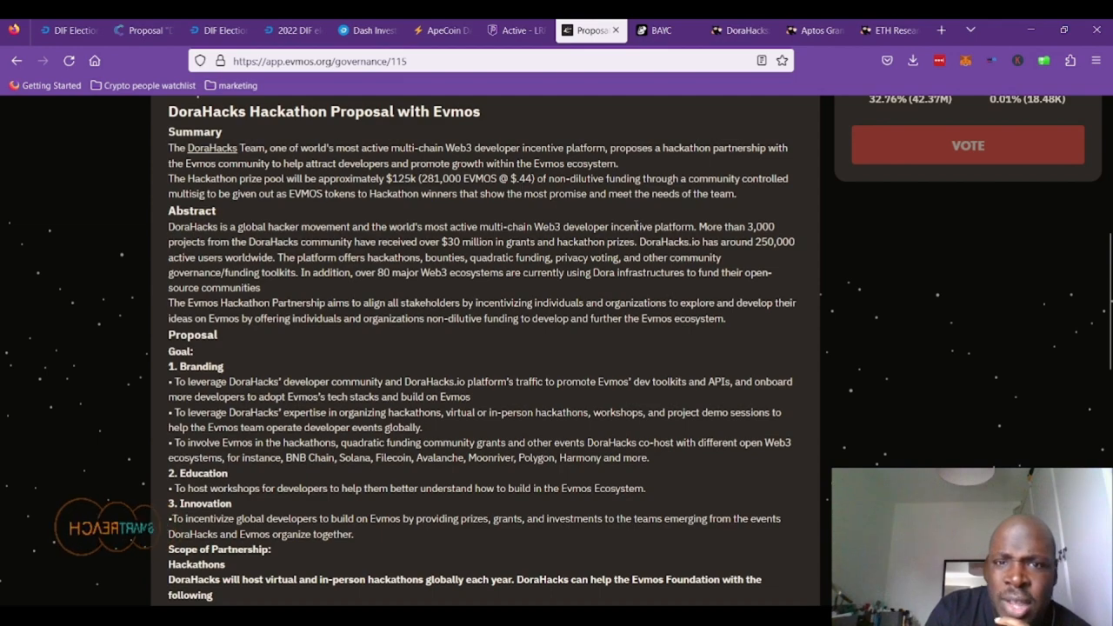
mouse_move(662, 223)
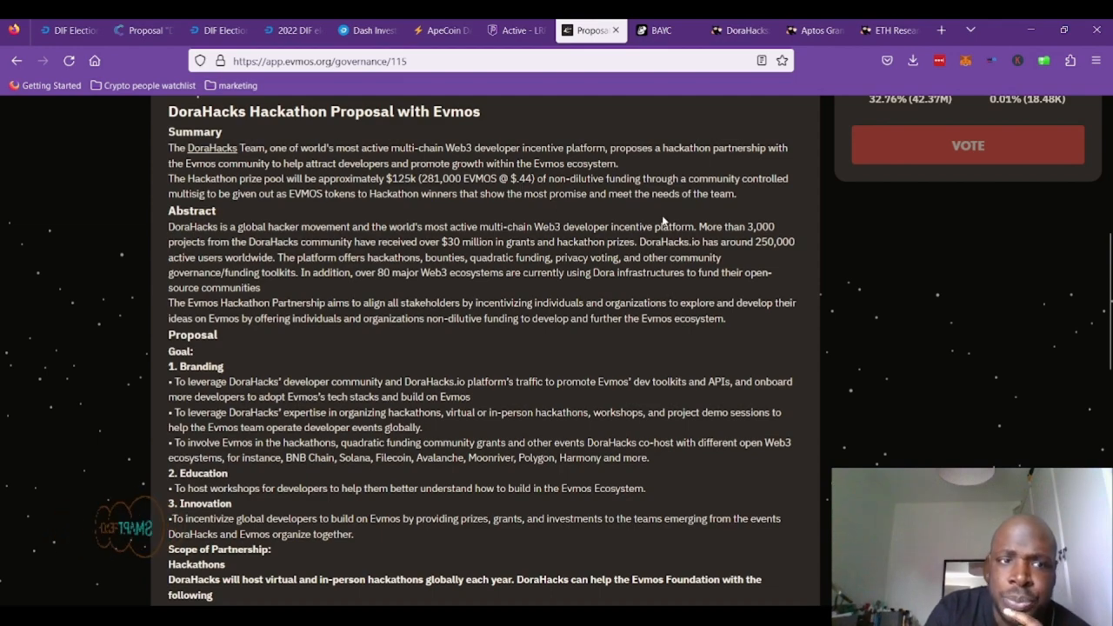
scroll(down, 3)
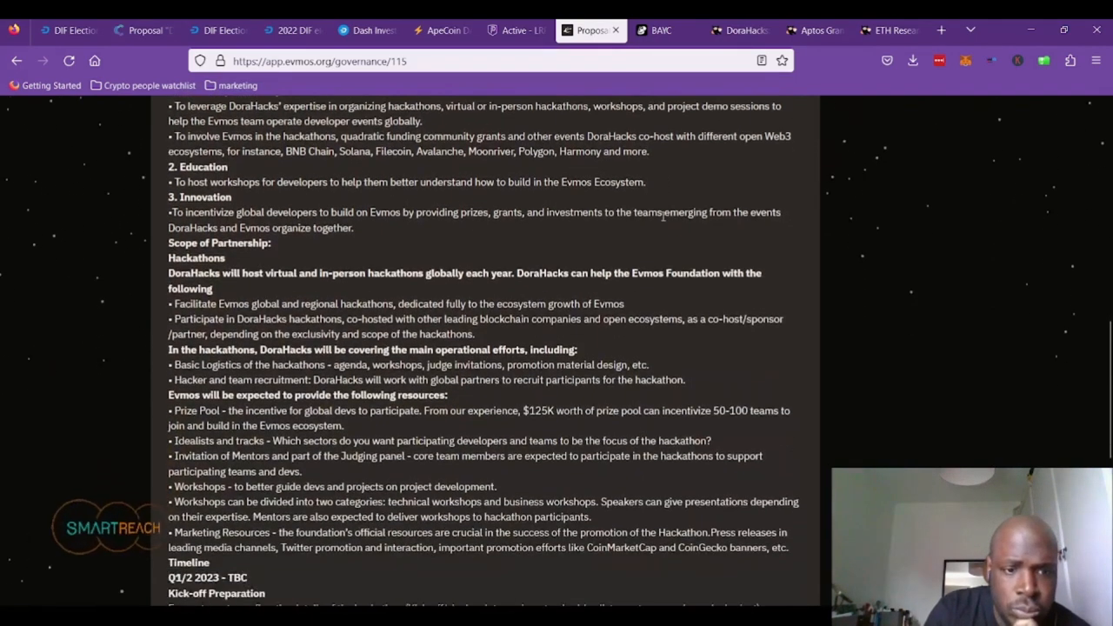
scroll(down, 3)
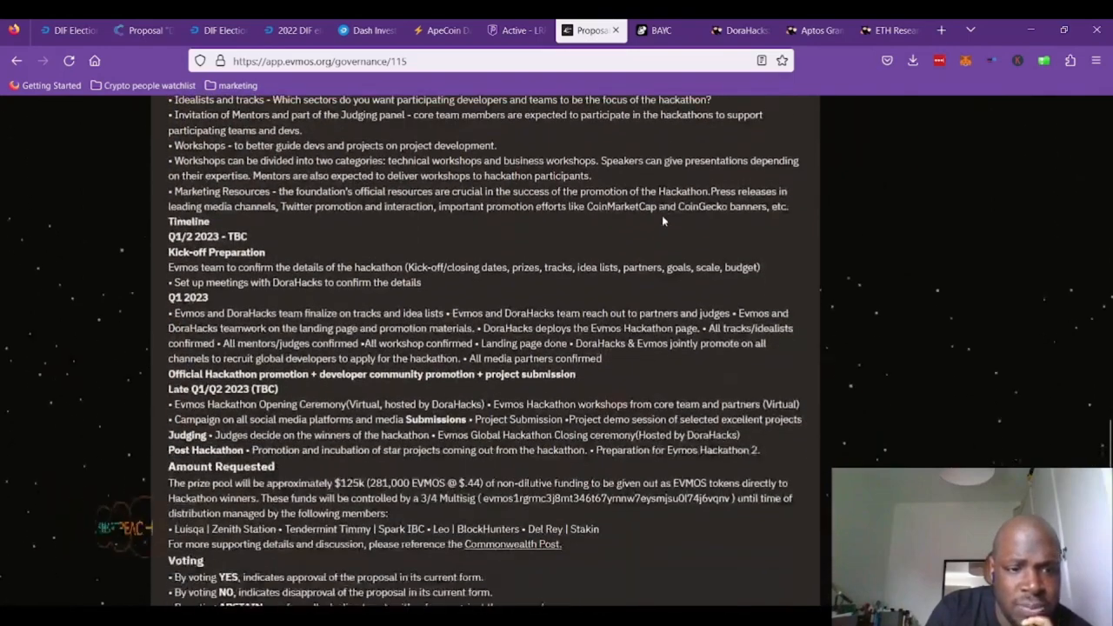
scroll(down, 3)
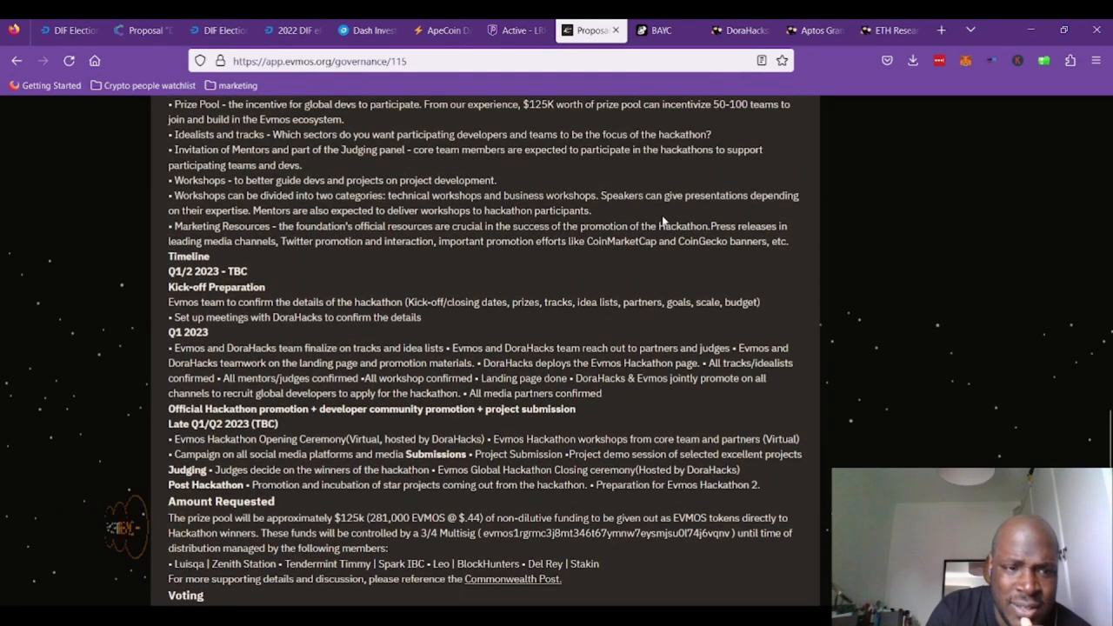
scroll(up, 3)
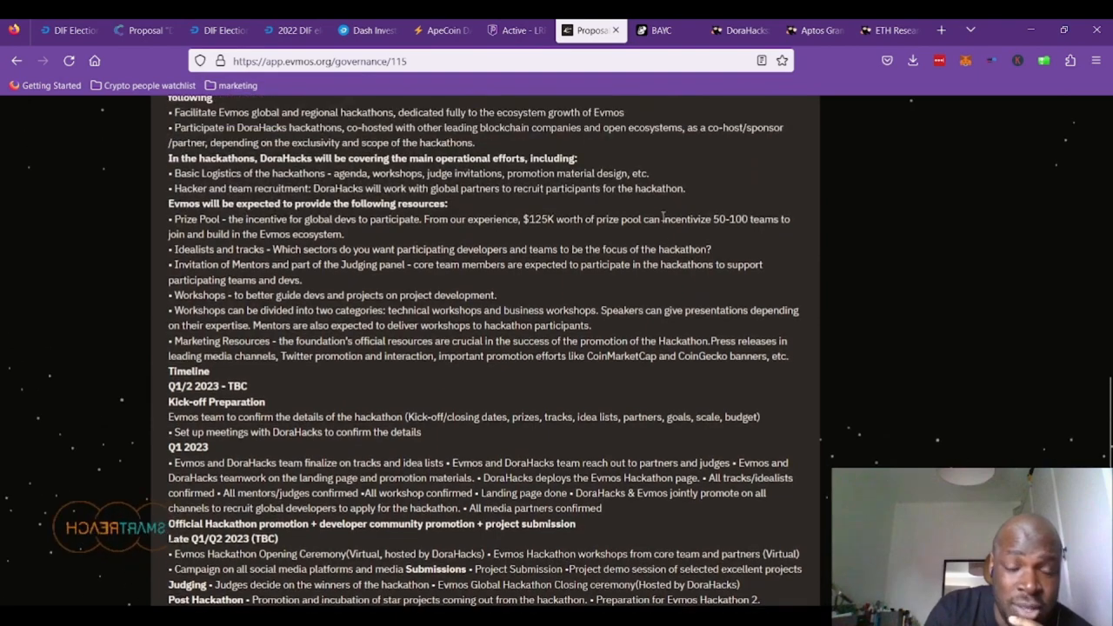
scroll(down, 3)
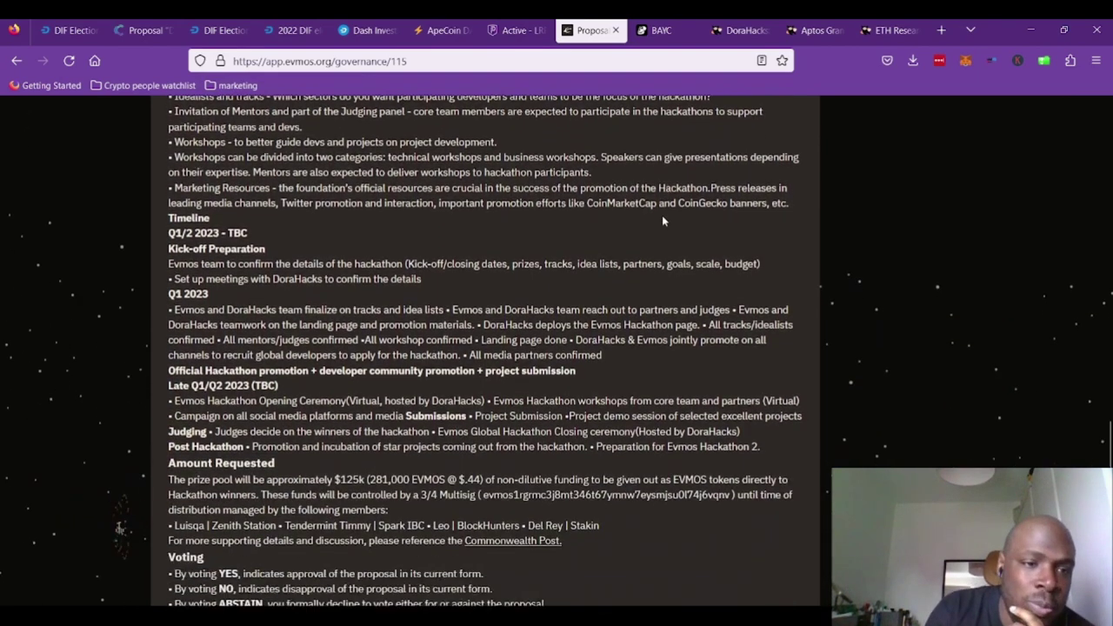
scroll(down, 3)
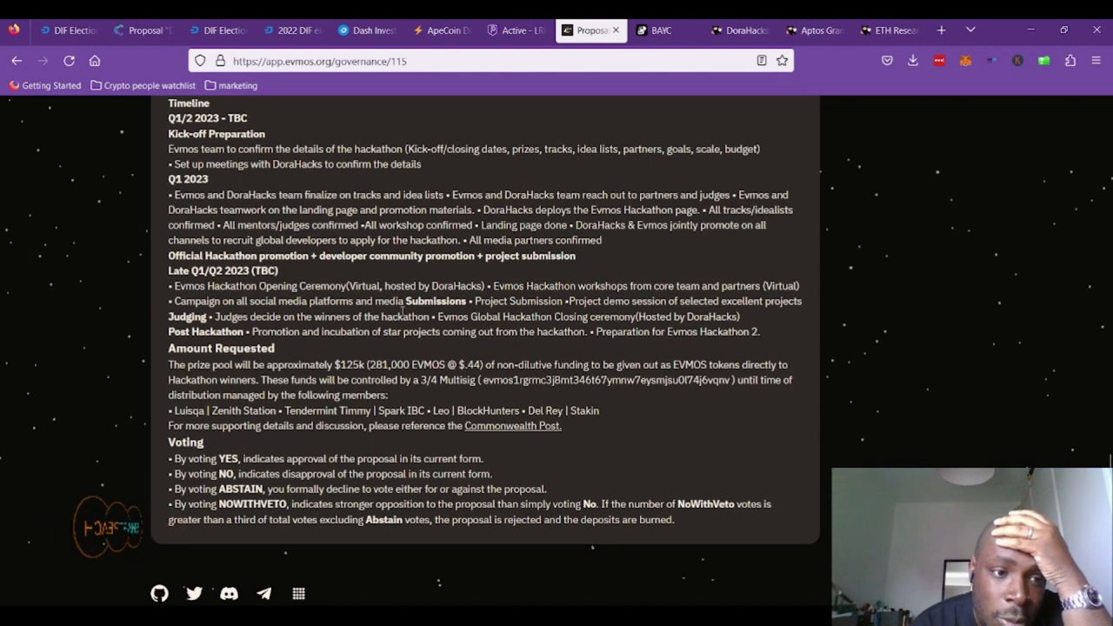
- Scroll to the end of the #115 description and follow the Commonwealth Post reference
scroll(down, 3)
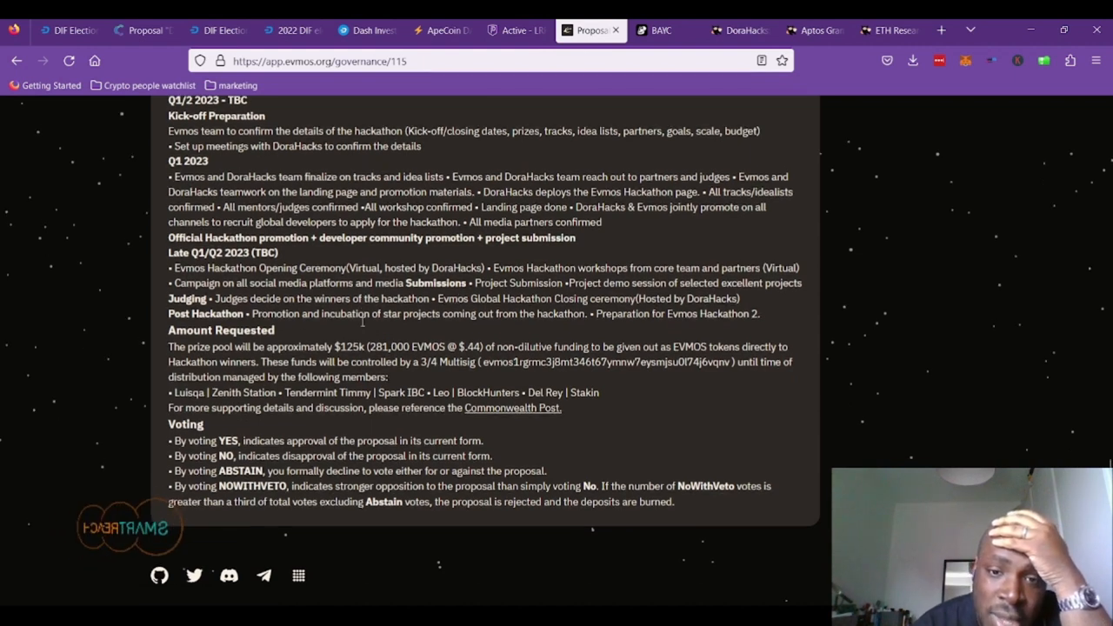
scroll(down, 3)
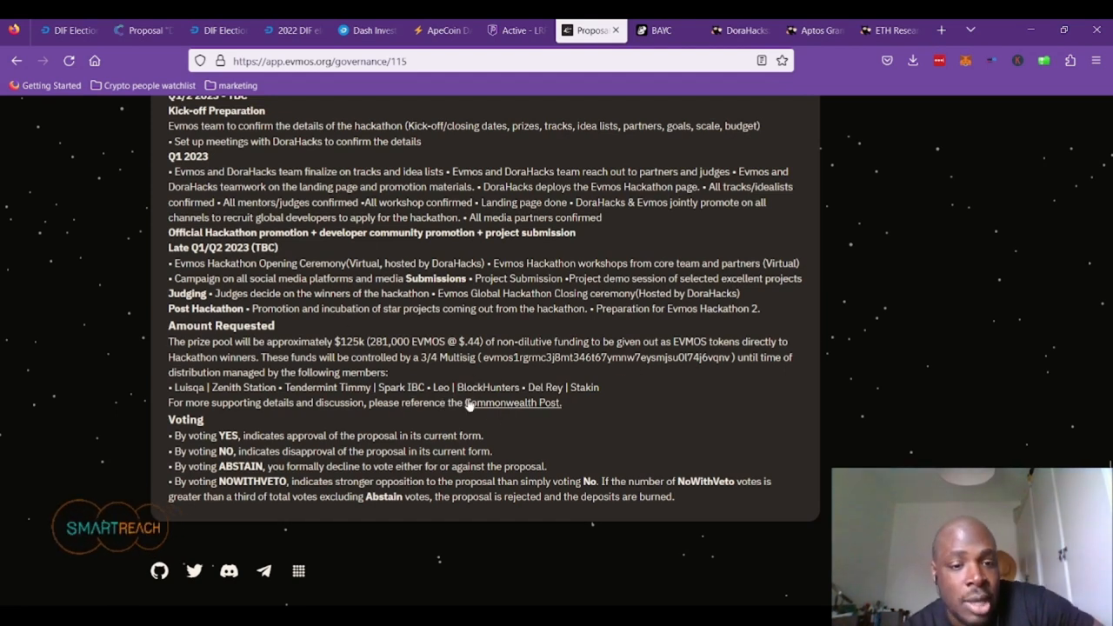
click(507, 403)
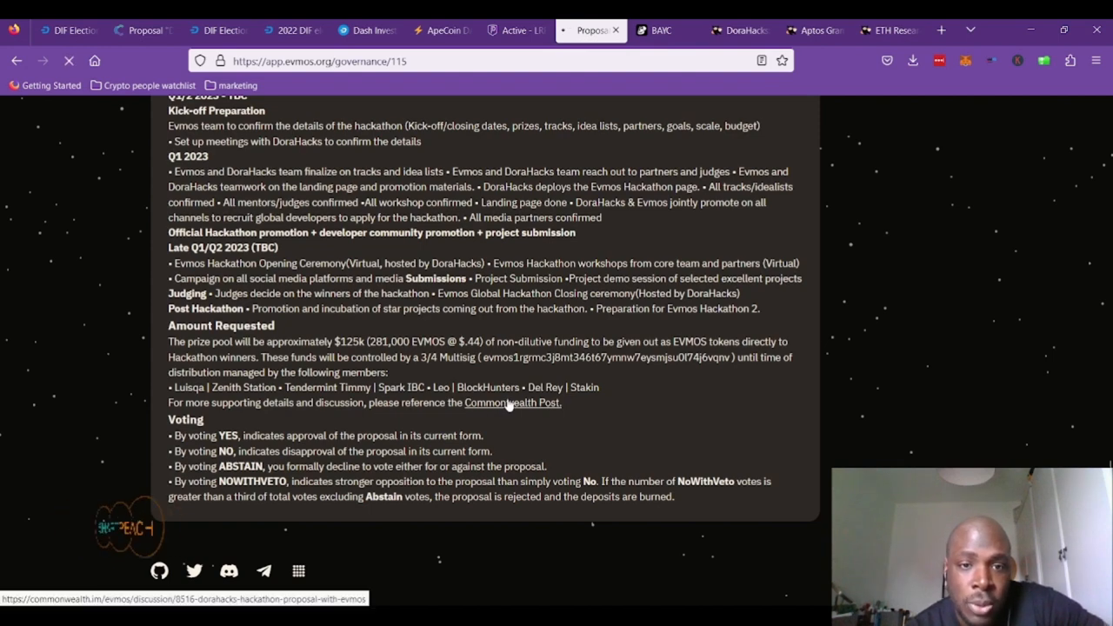
- Glance at the PIVX LRP thread, then switch to the Commonwealth DoraHacks discussion
click(507, 402)
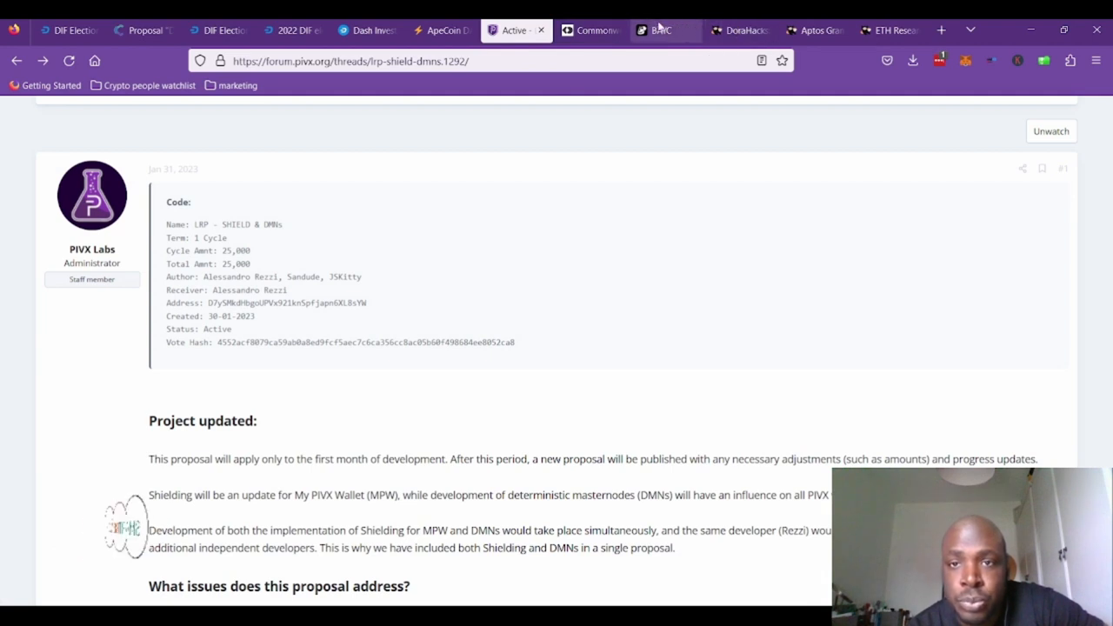
click(589, 30)
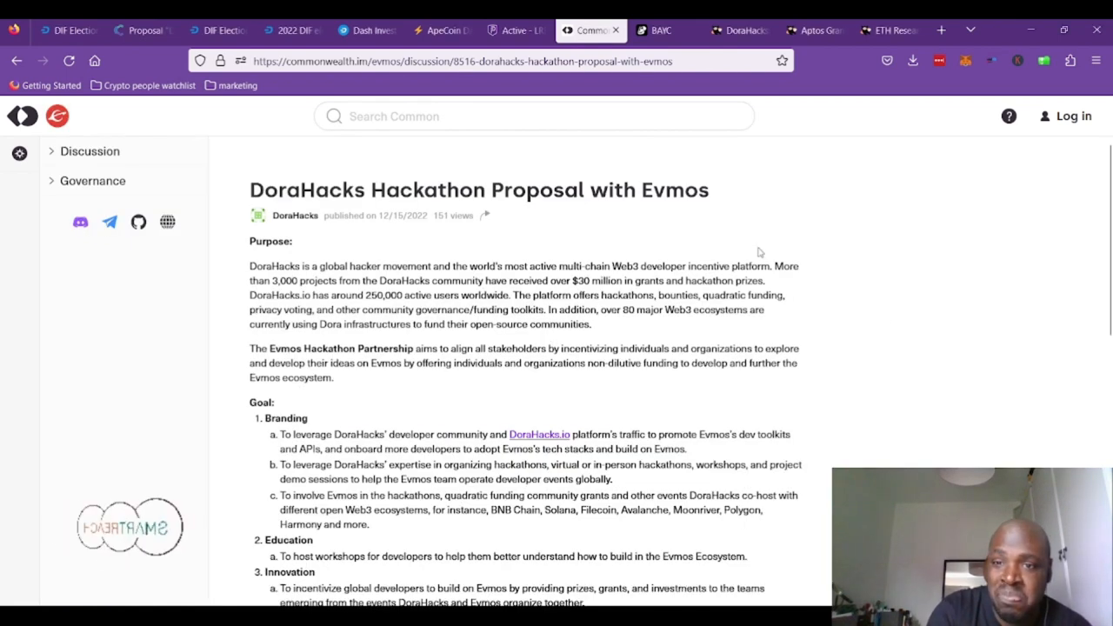
- Expand the DoraHacks post with Show More and read its scope, timeline and track record links
scroll(down, 3)
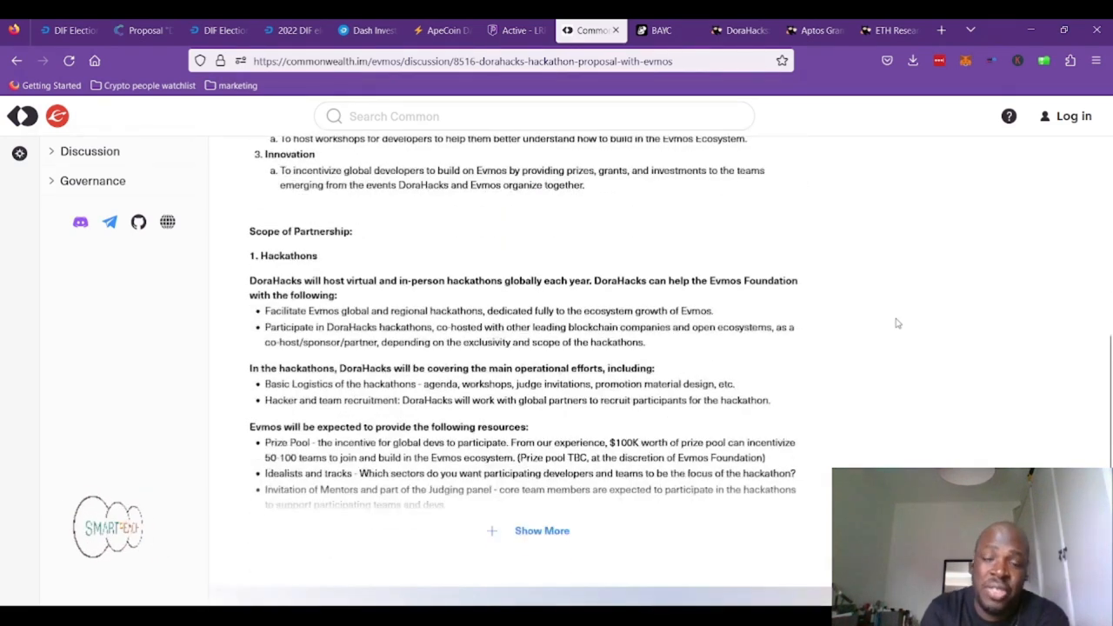
scroll(down, 3)
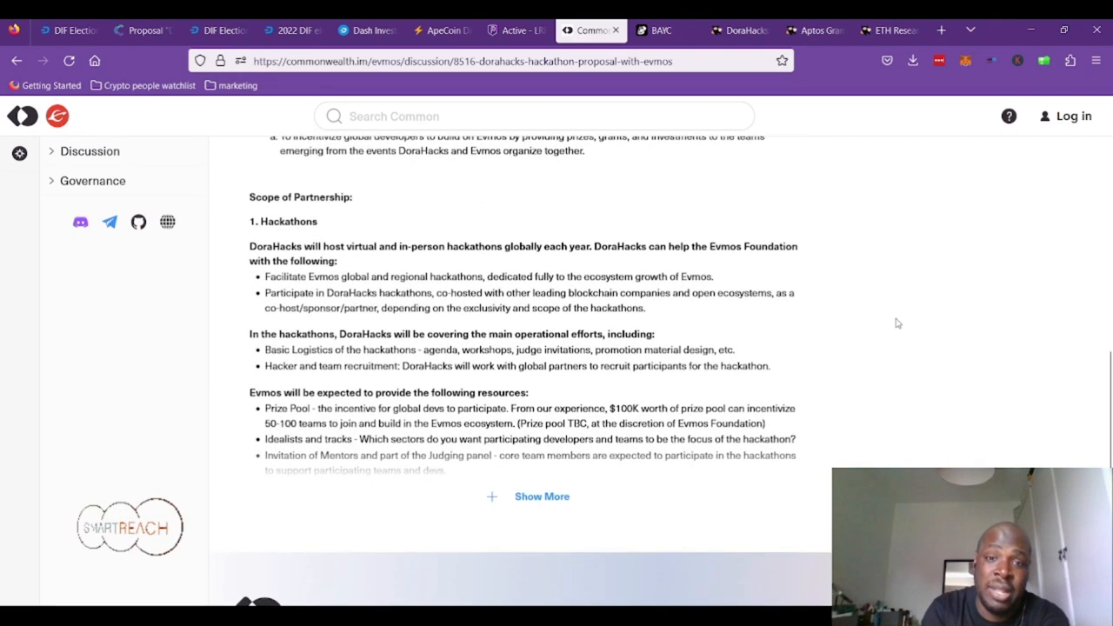
scroll(down, 3)
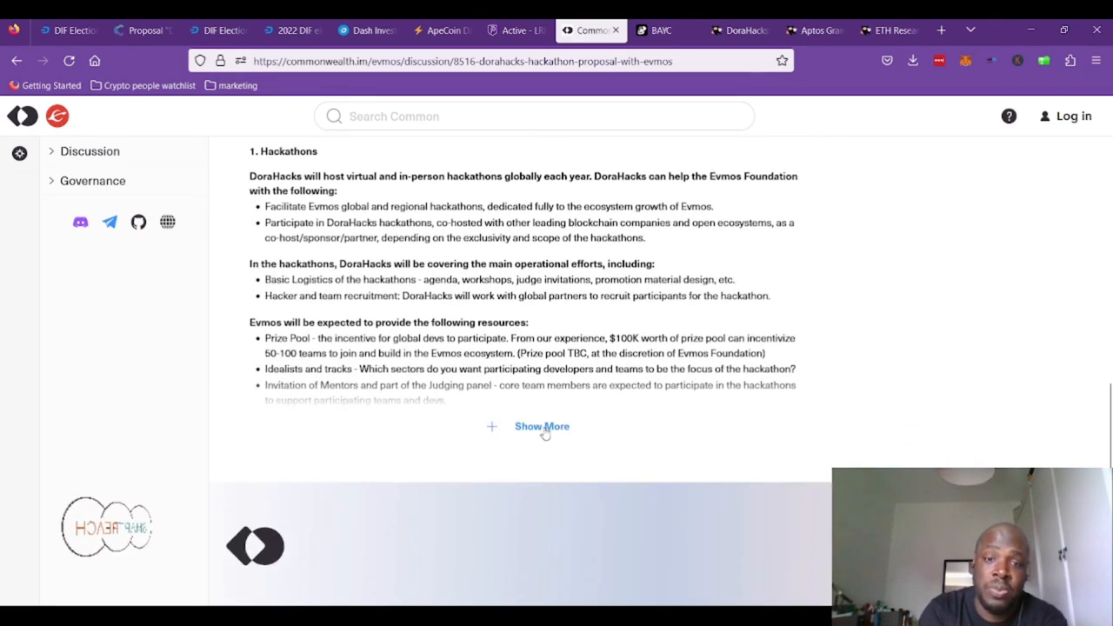
click(541, 427)
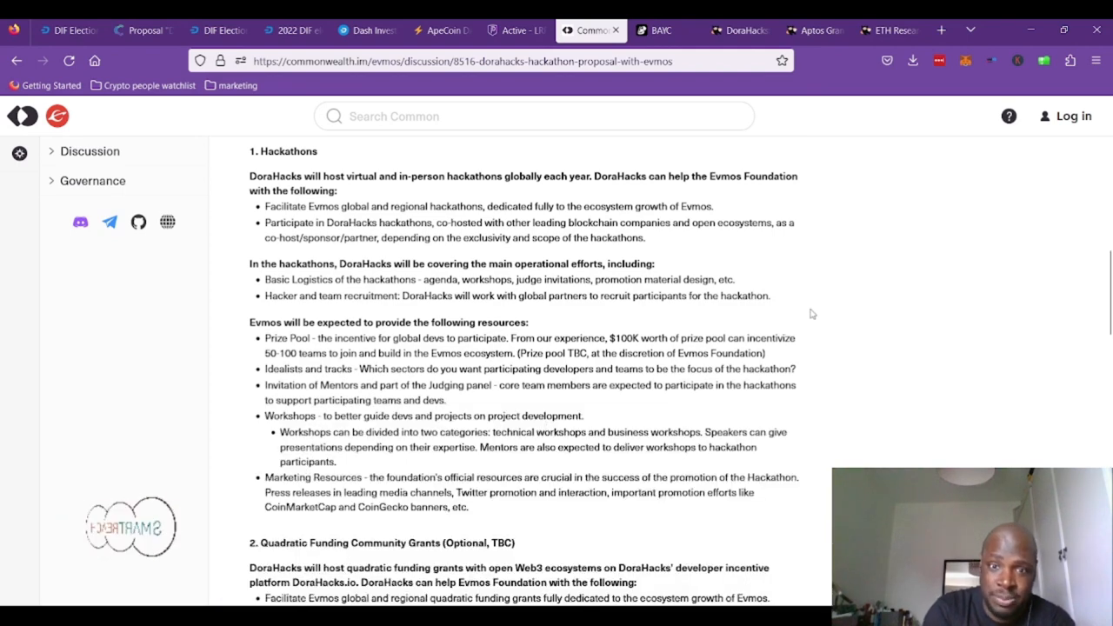
scroll(down, 3)
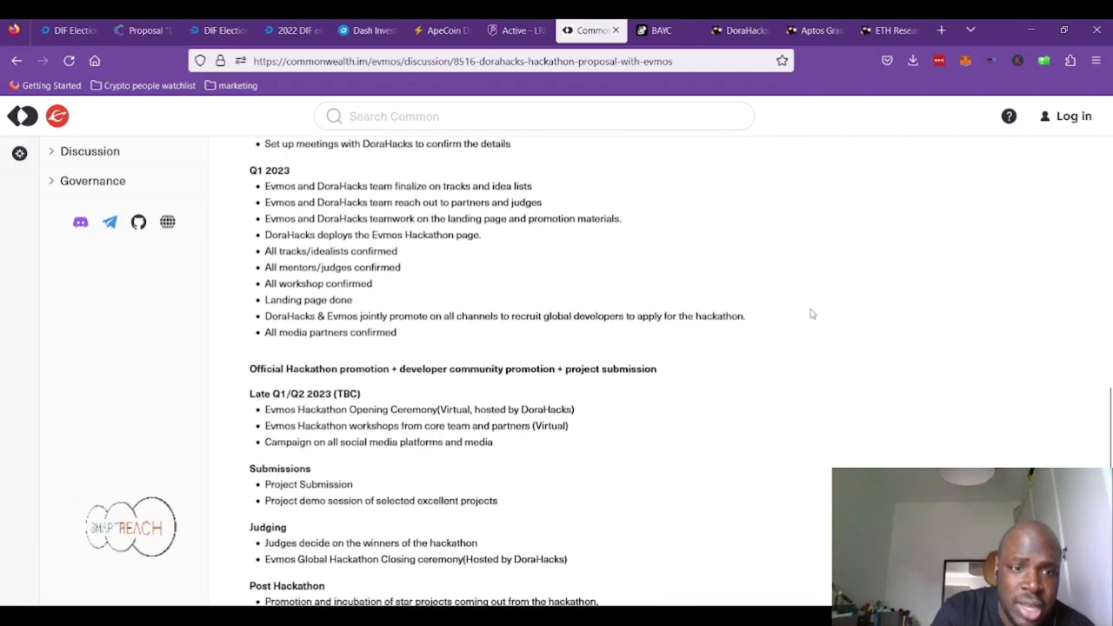
scroll(down, 3)
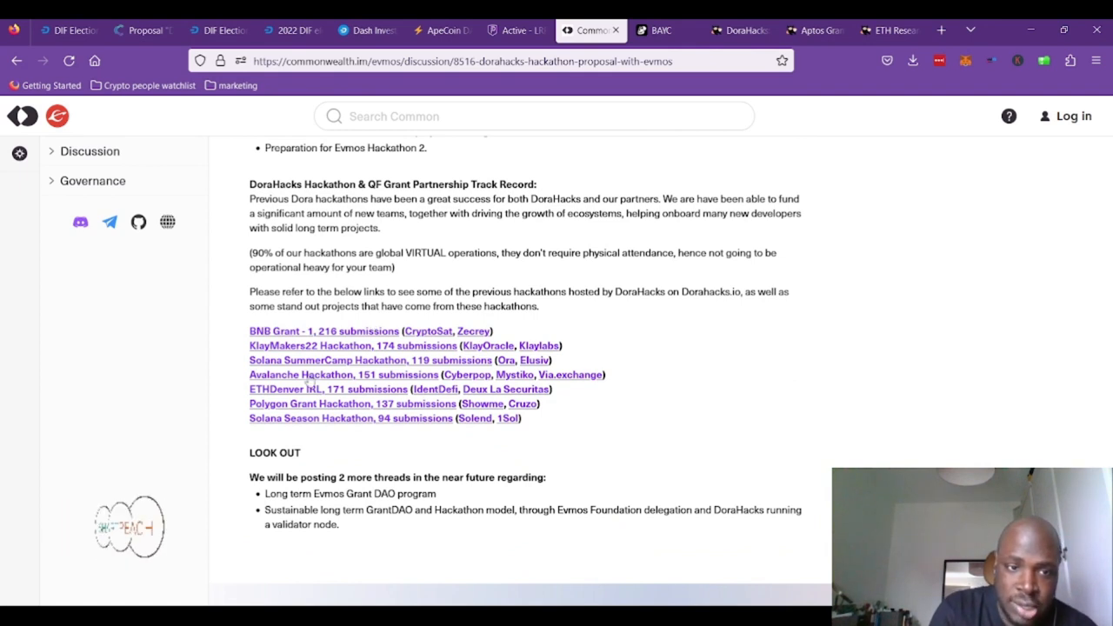
mouse_move(300, 375)
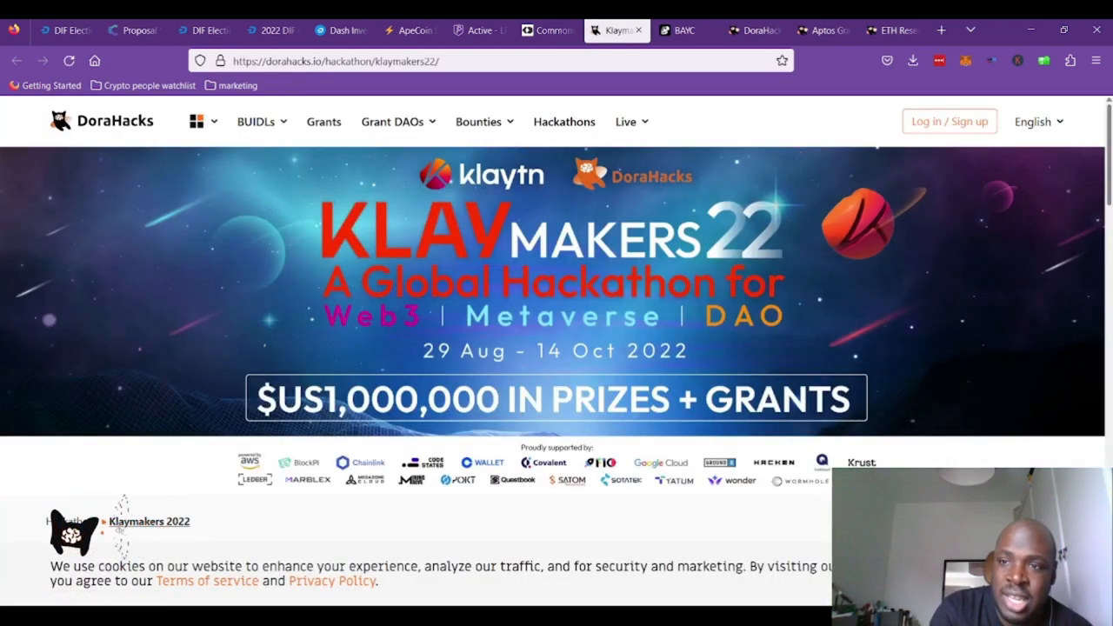
- Browse the KlayMakers22 BUIDL list and open the D-AD project
scroll(down, 3)
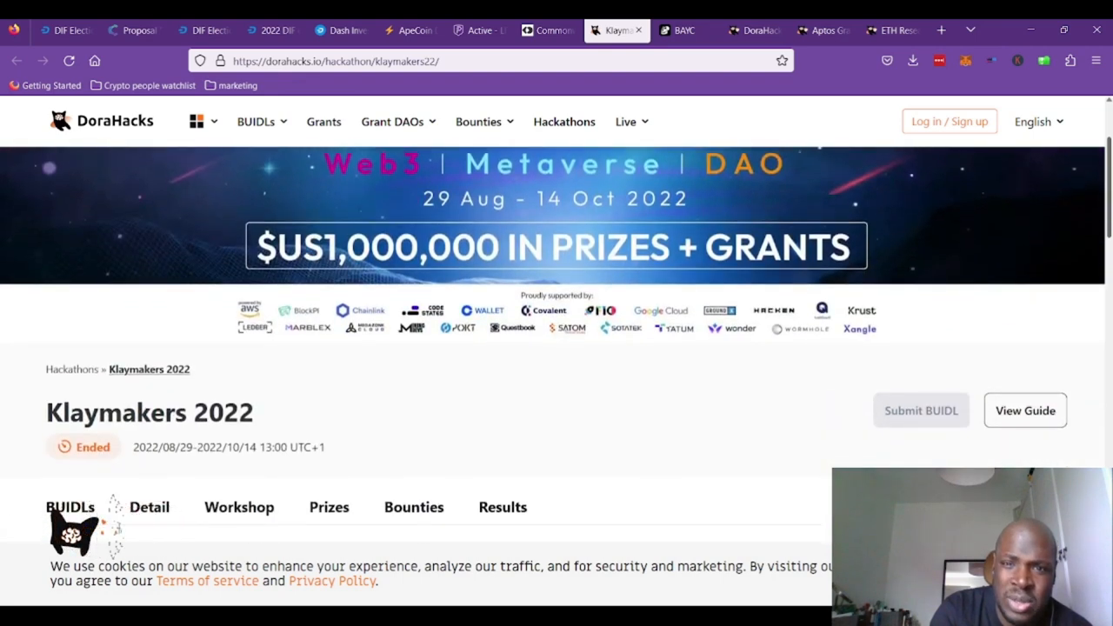
scroll(down, 3)
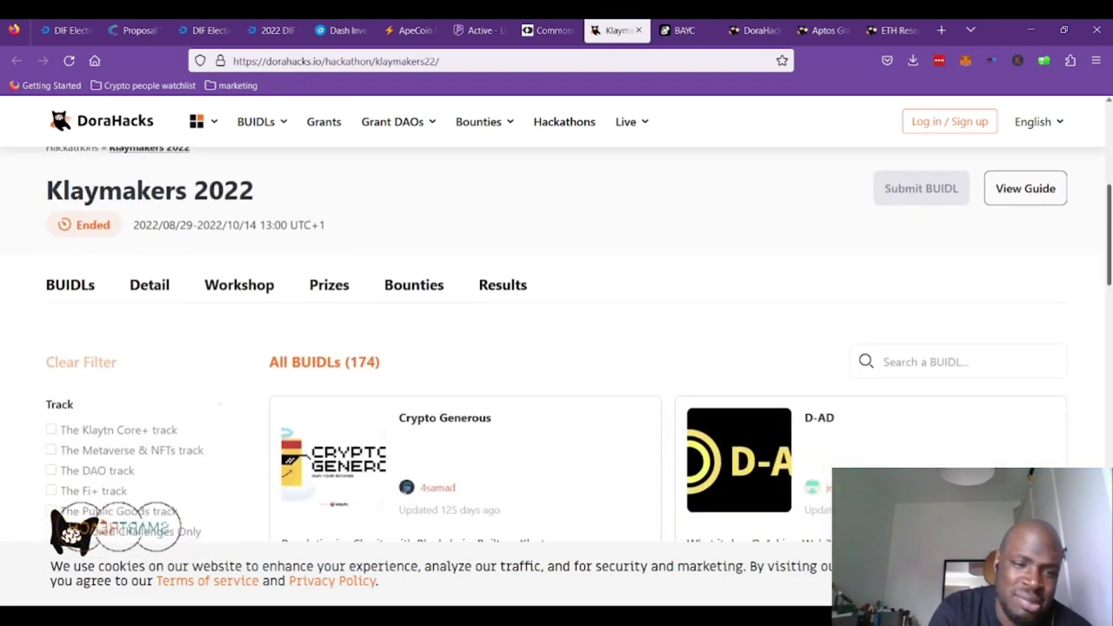
scroll(down, 3)
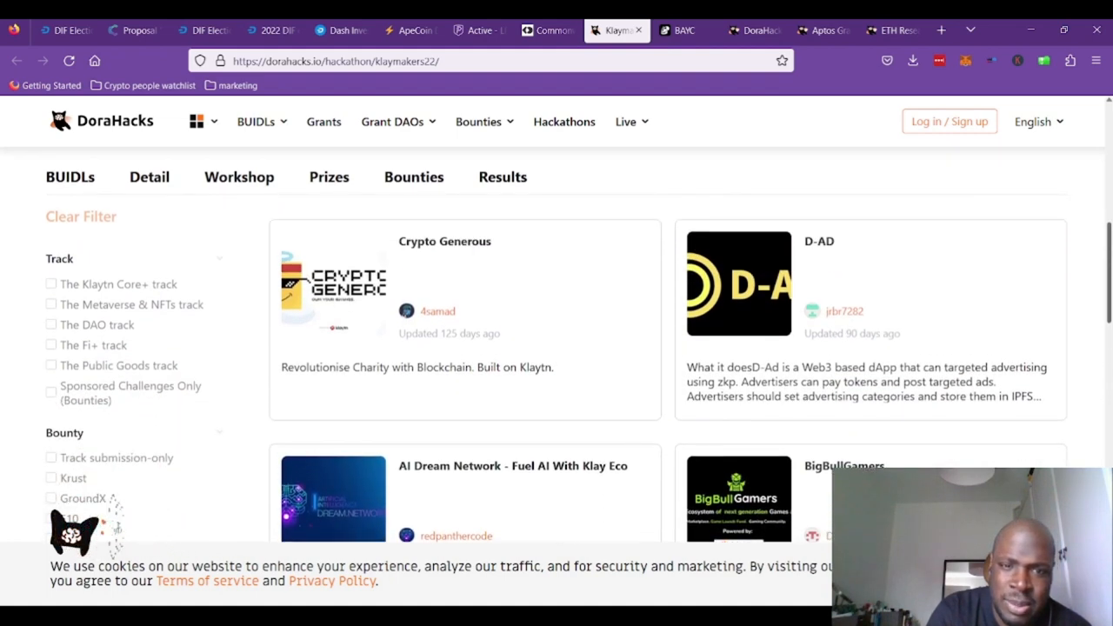
scroll(down, 3)
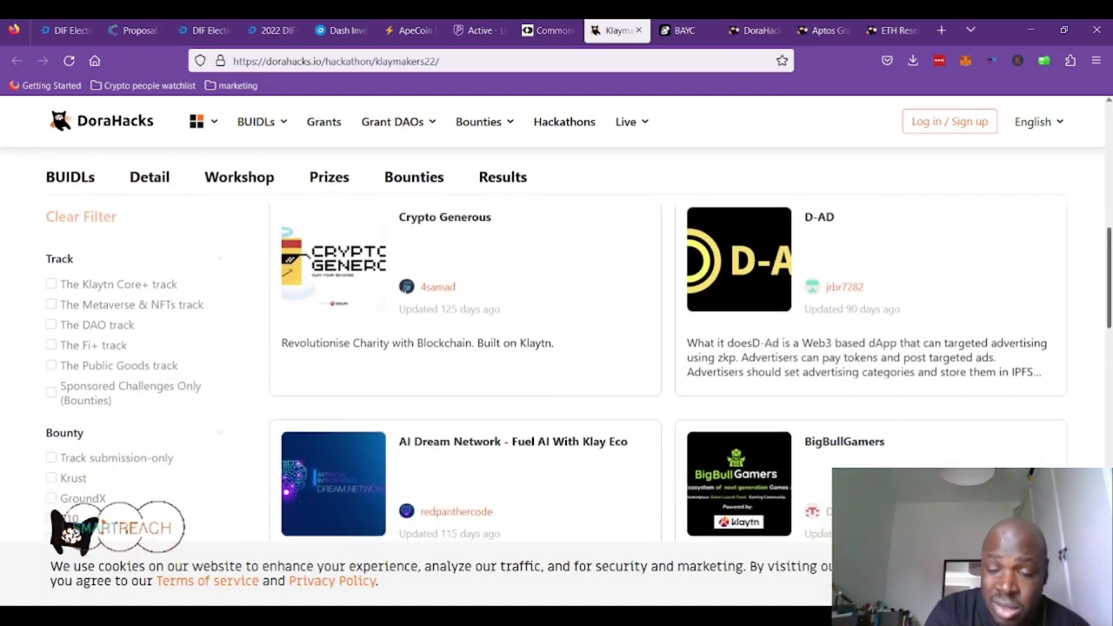
scroll(down, 3)
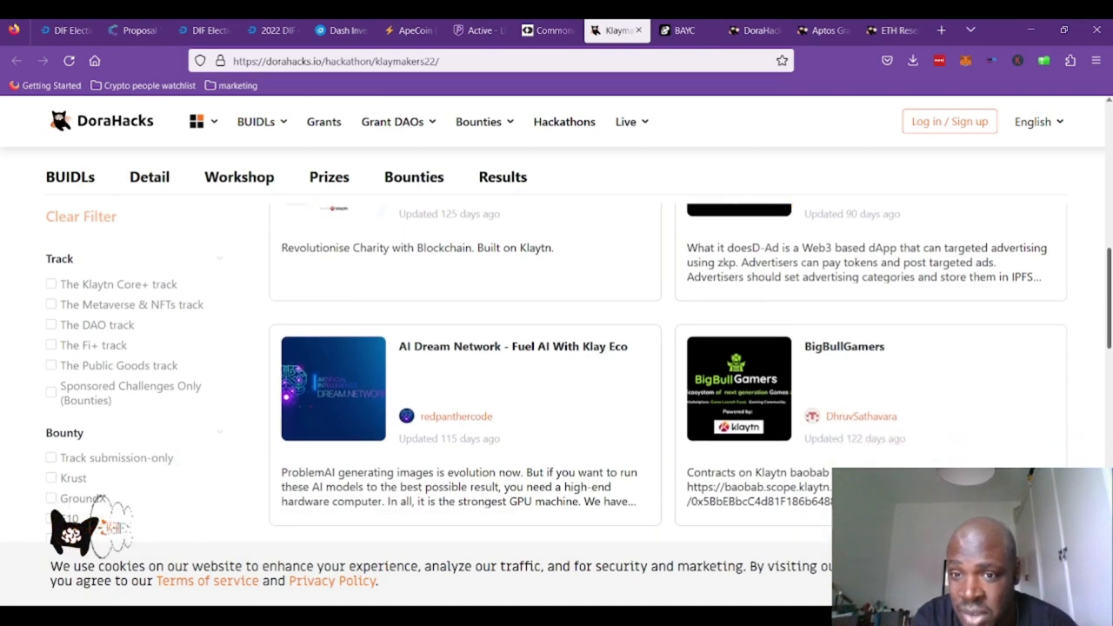
scroll(down, 3)
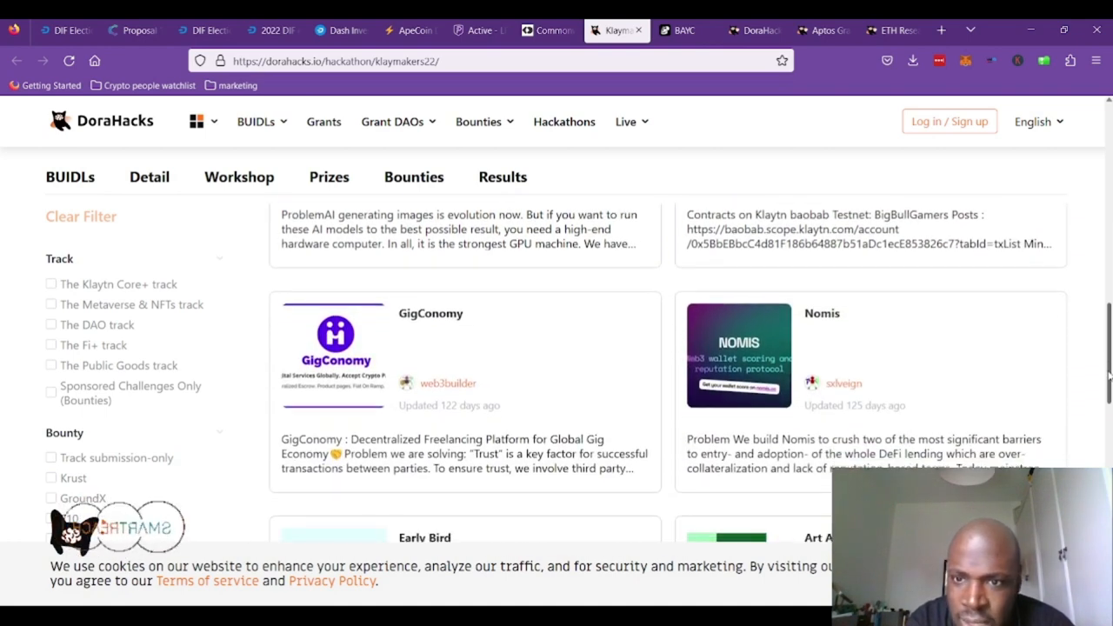
scroll(down, 3)
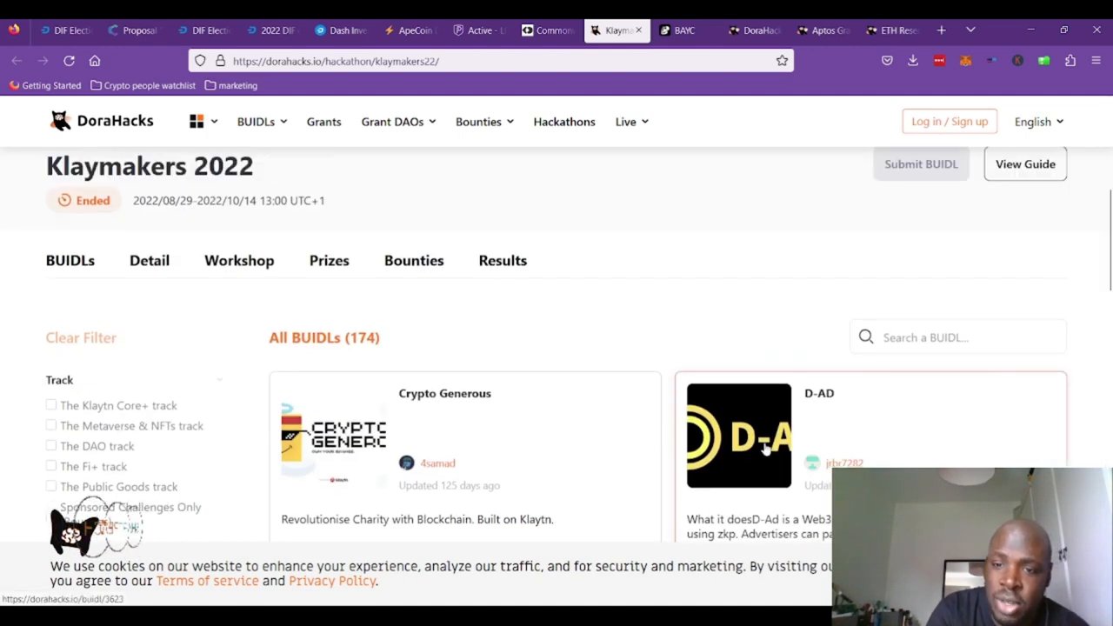
click(738, 437)
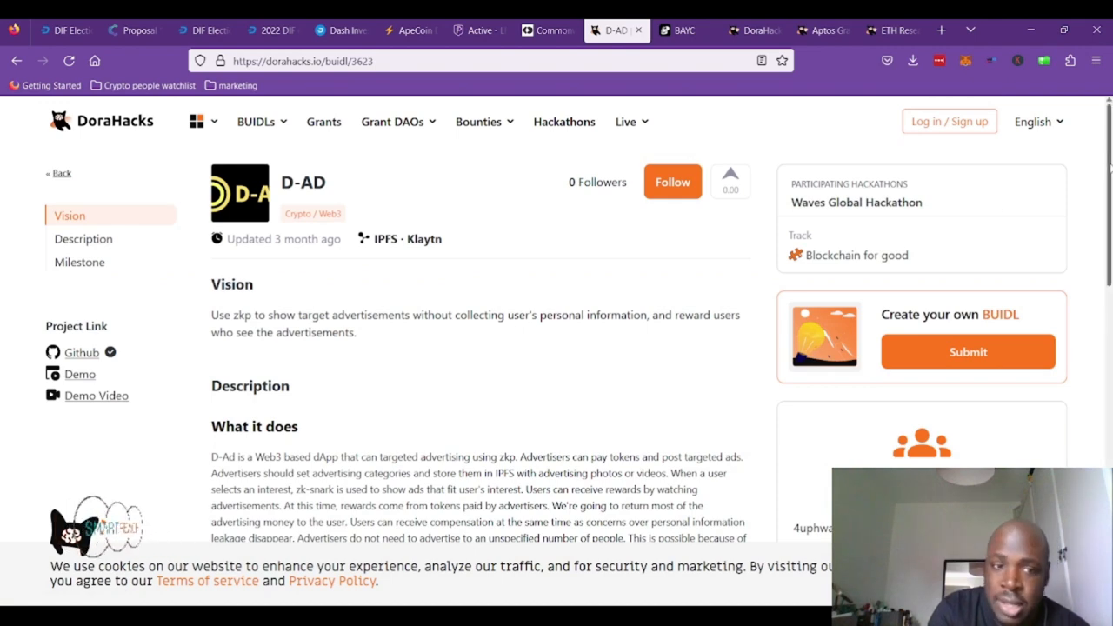
- Read the D-AD project page down to its milestones, then close it
scroll(down, 3)
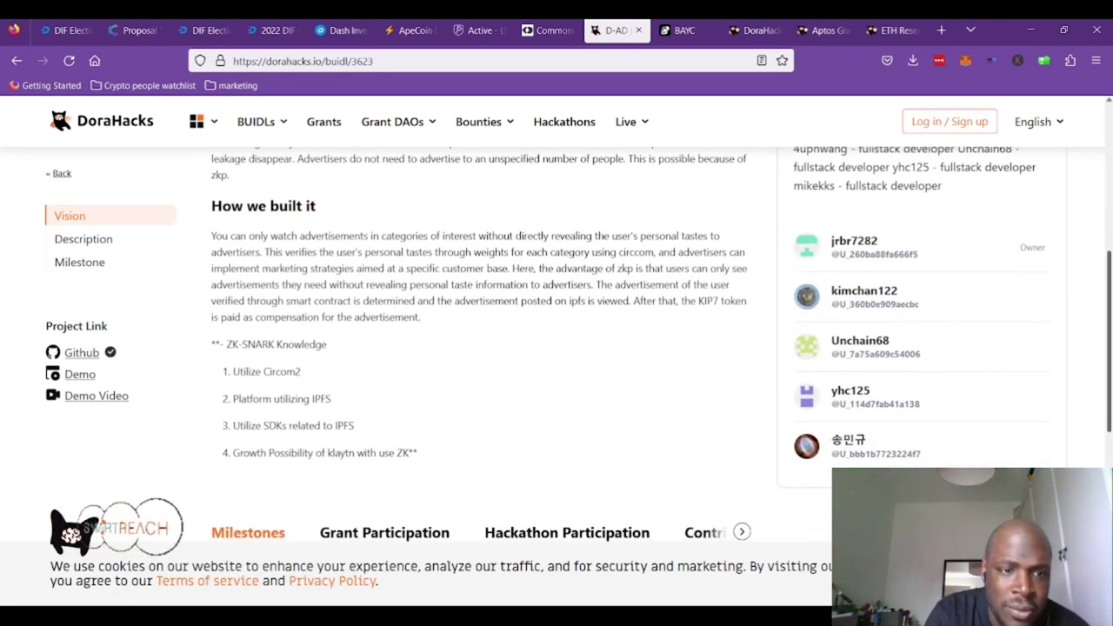
scroll(down, 3)
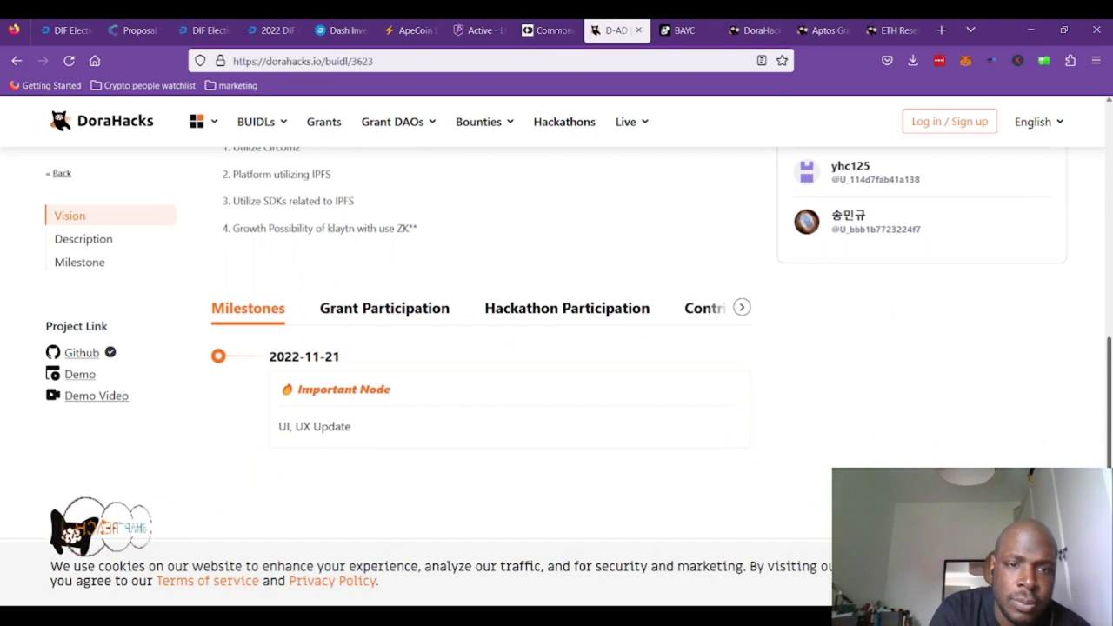
scroll(down, 3)
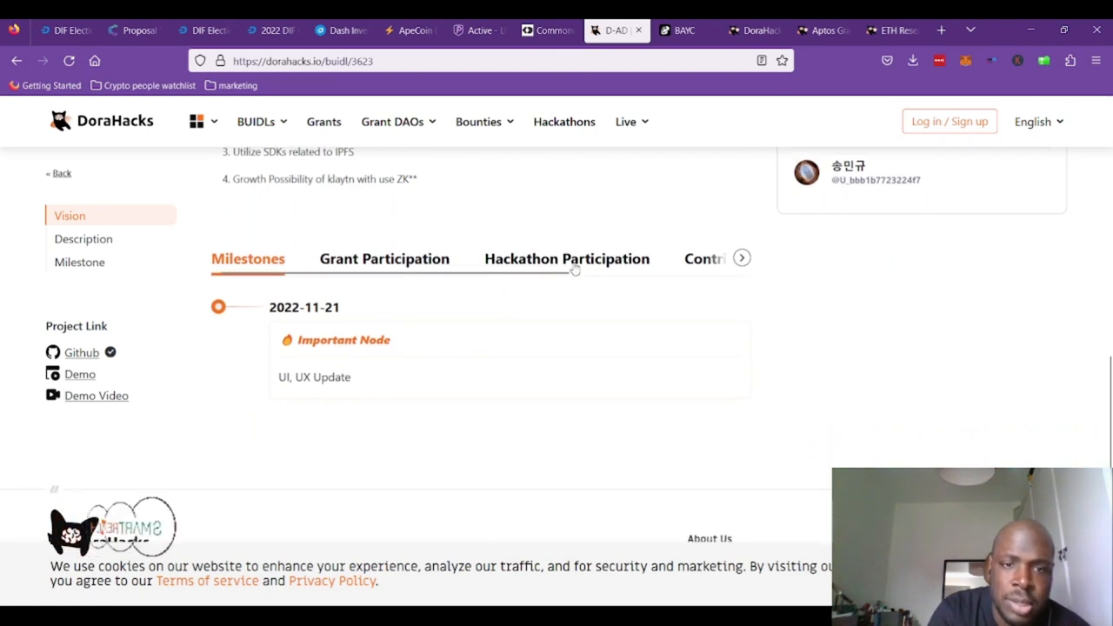
click(567, 258)
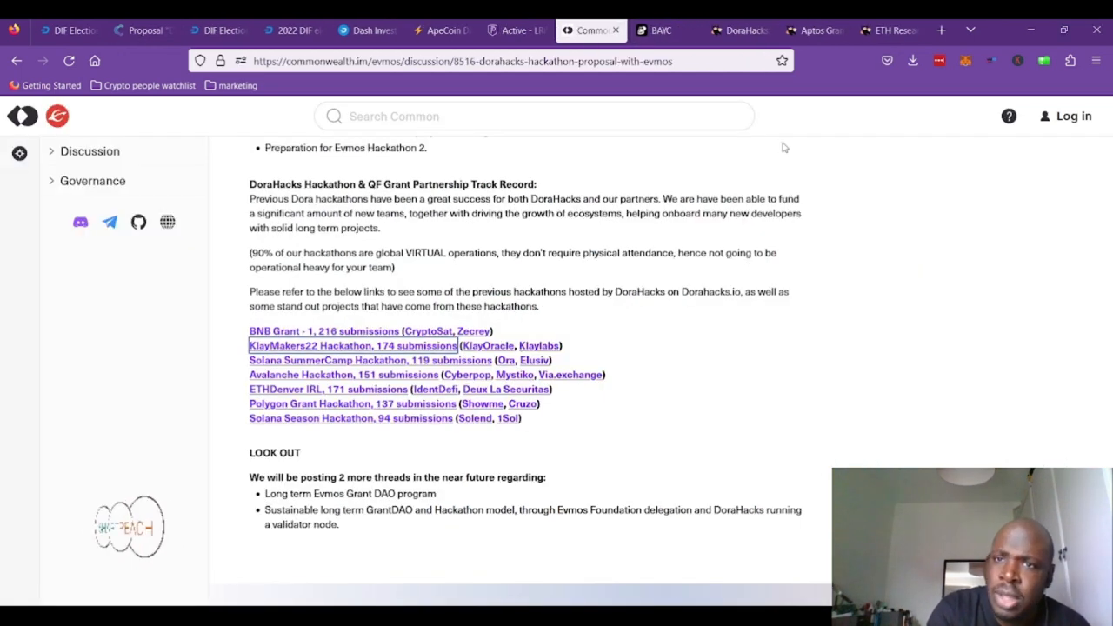
- Visit the Bored Ape Yacht Club site, then switch to ApeCoin's AIP-145 Snapshot proposal
click(656, 30)
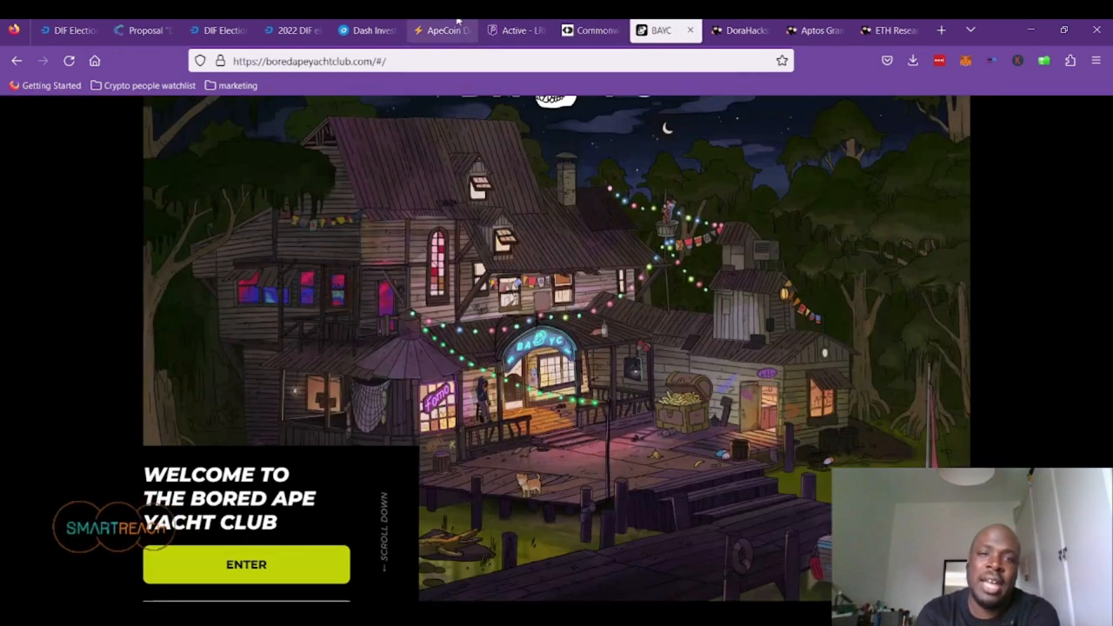
click(441, 30)
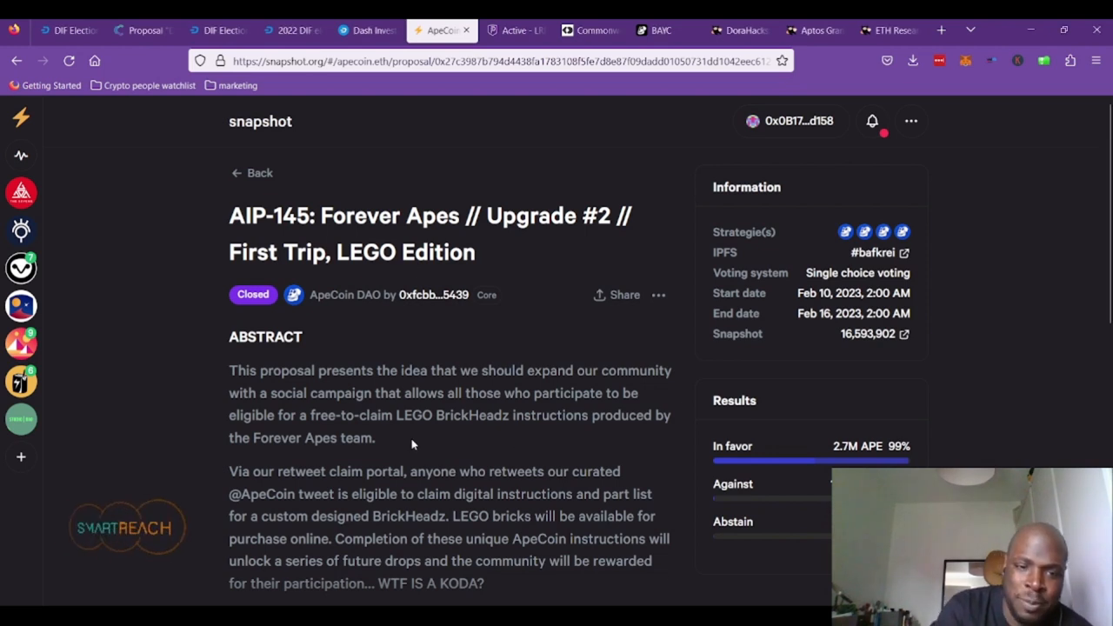
- Expand the AIP-145 text, read to the voter list, and open its forum.apecoin.com thread
scroll(down, 3)
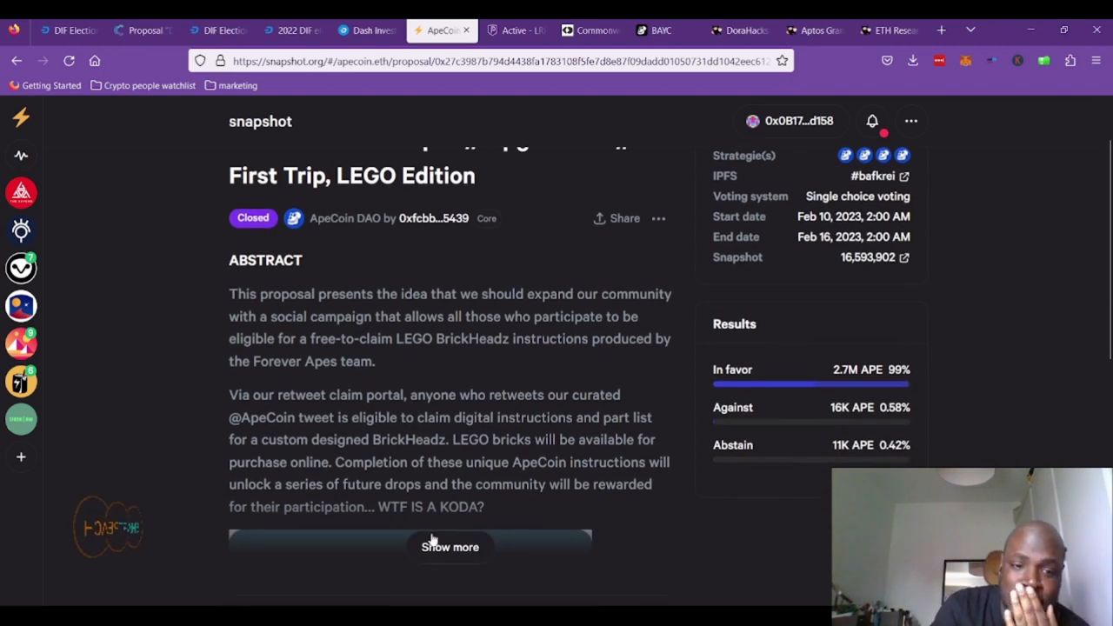
click(450, 548)
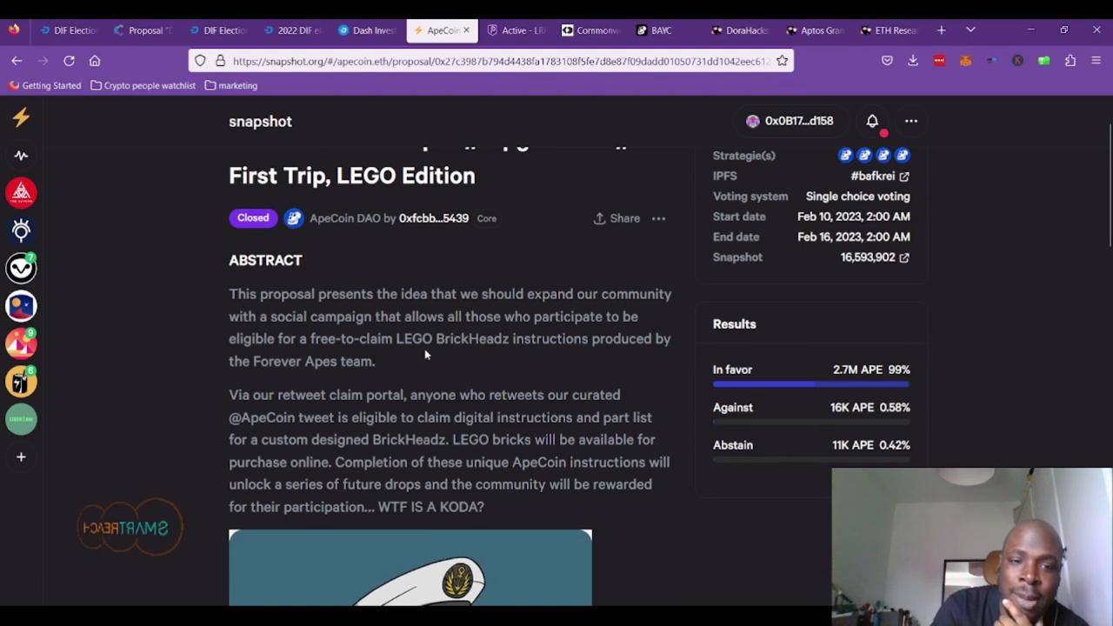
mouse_move(584, 348)
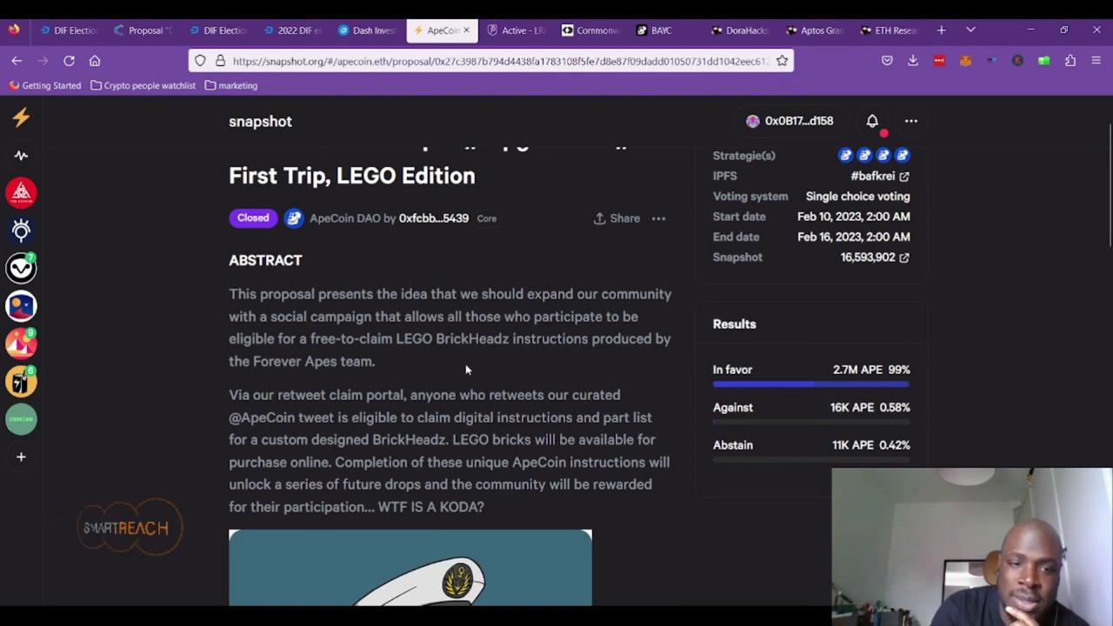
scroll(down, 3)
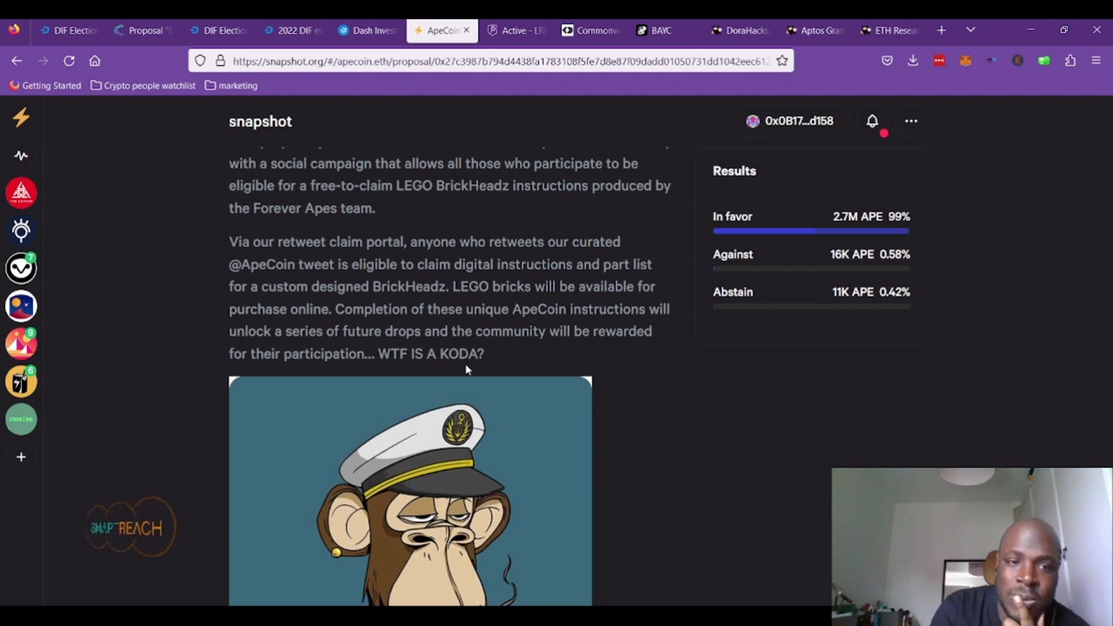
scroll(down, 3)
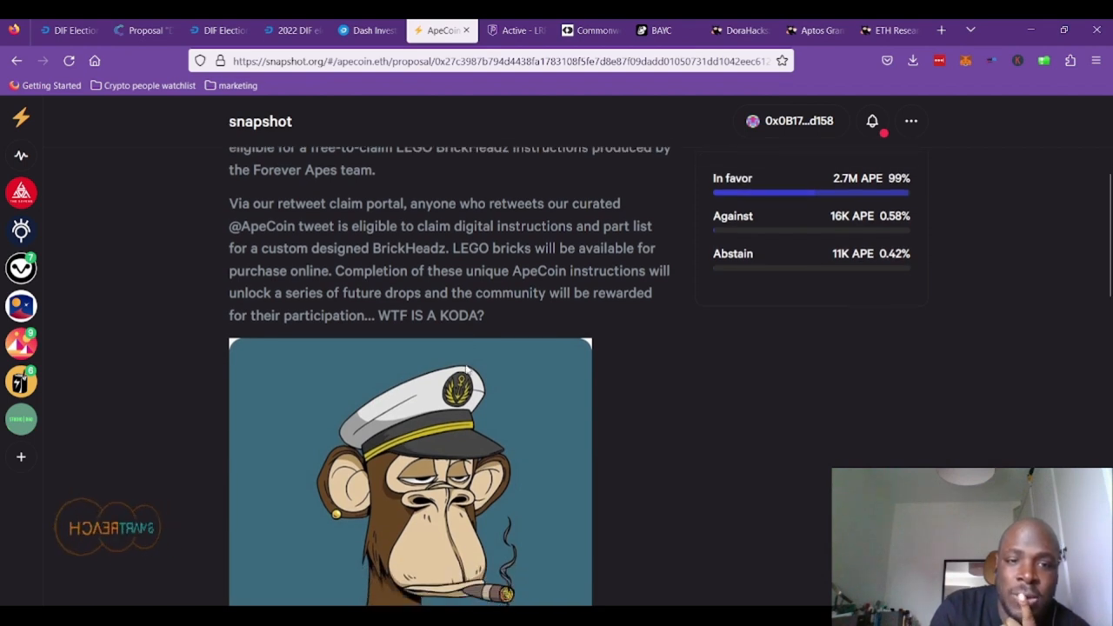
scroll(down, 3)
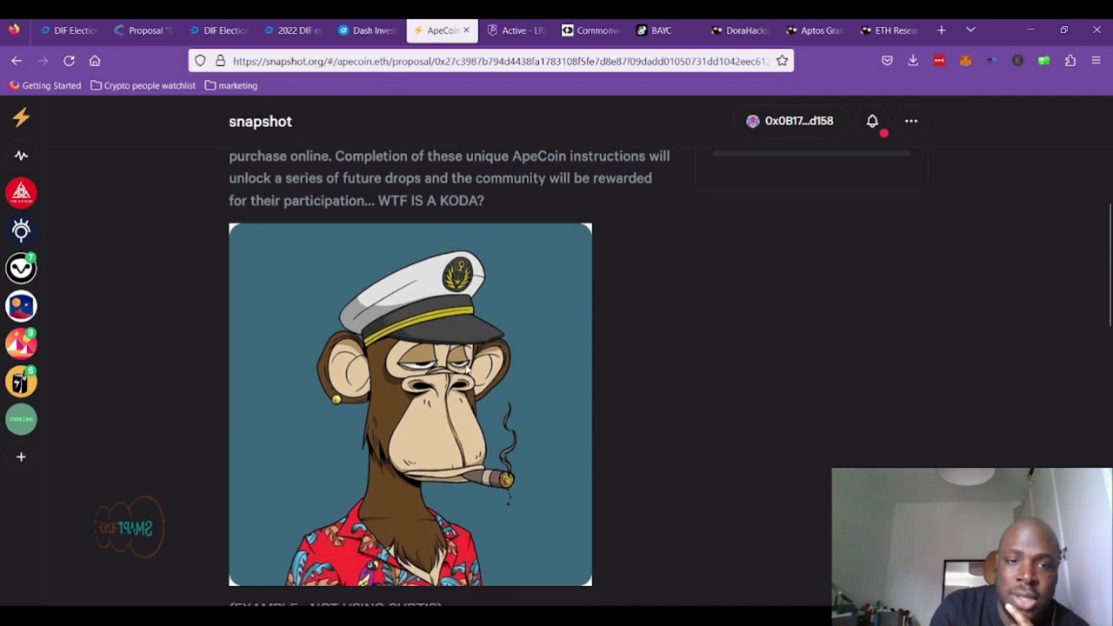
scroll(down, 3)
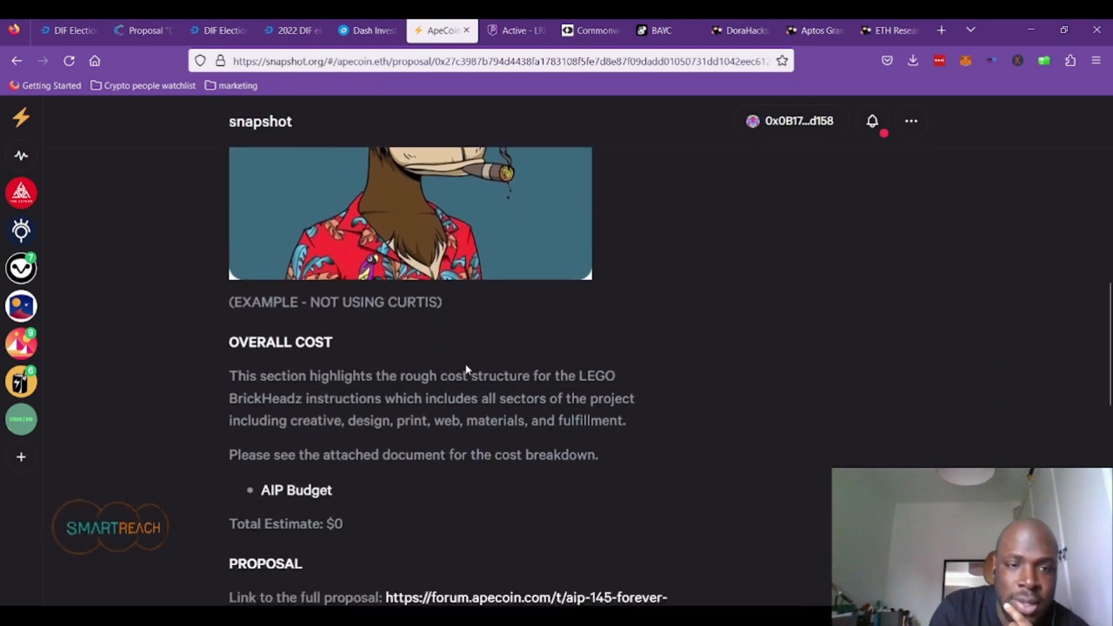
scroll(down, 3)
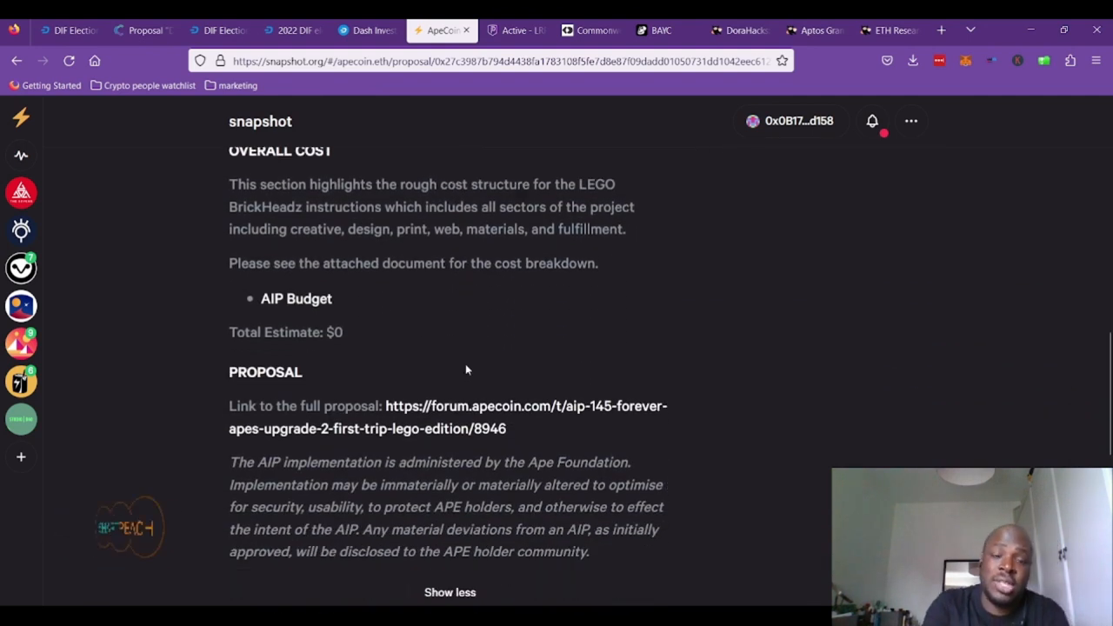
scroll(down, 3)
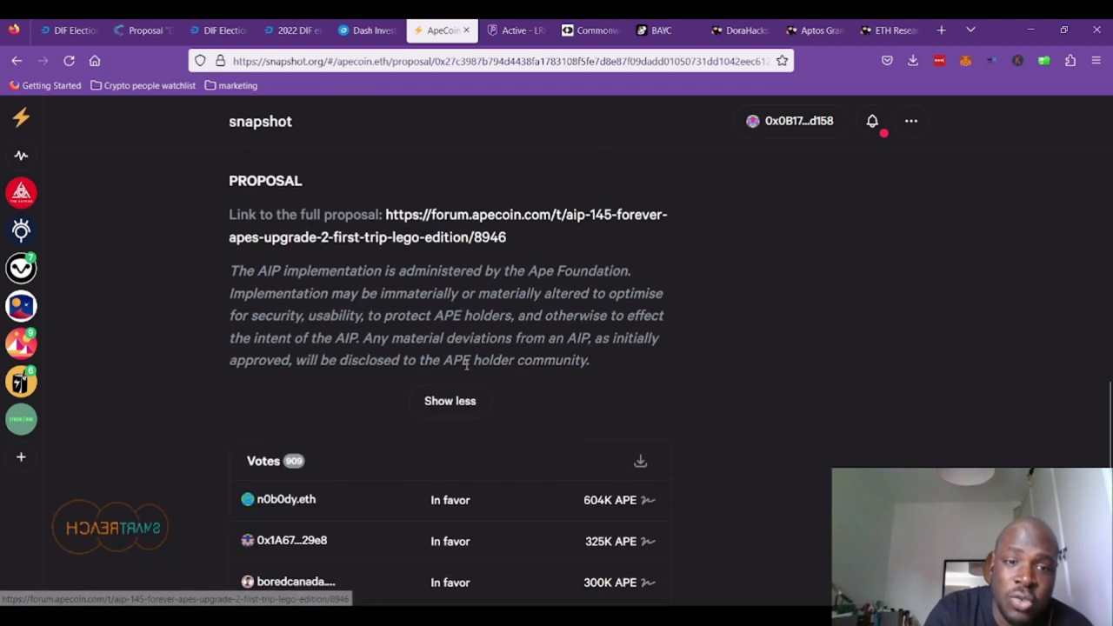
mouse_move(461, 248)
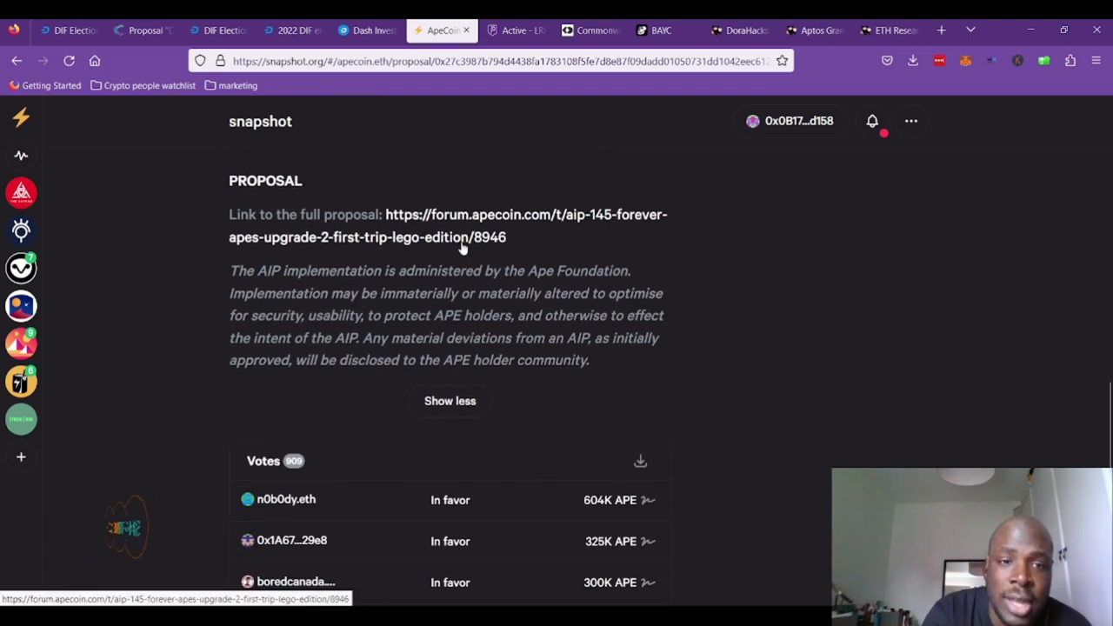
click(460, 226)
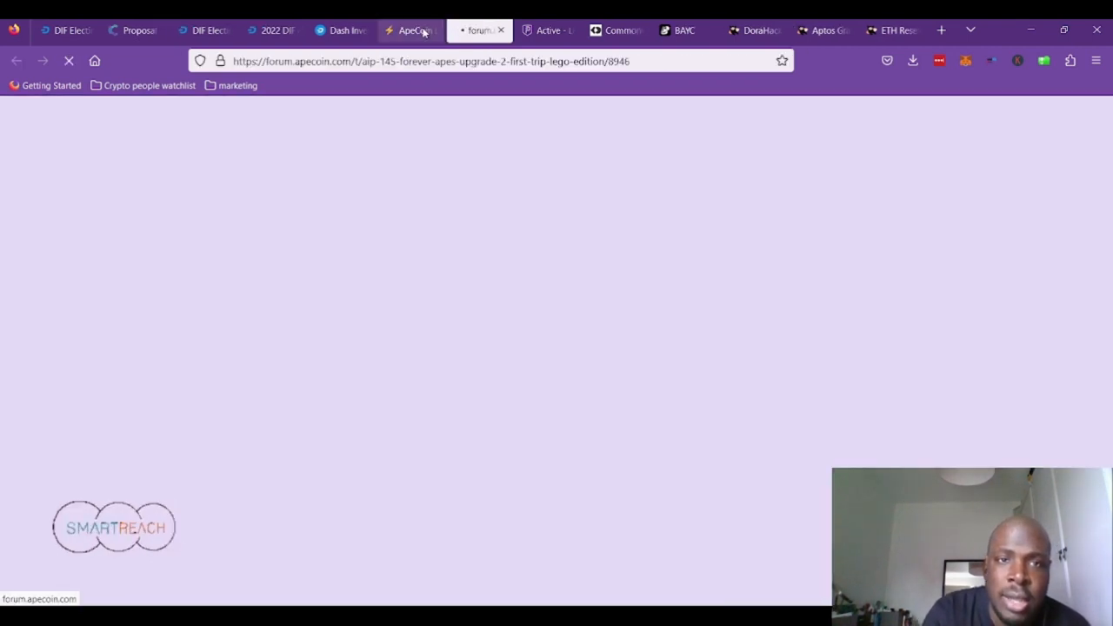
- Switch back to the AIP-145 forum thread and read its rationale and specifications
click(478, 31)
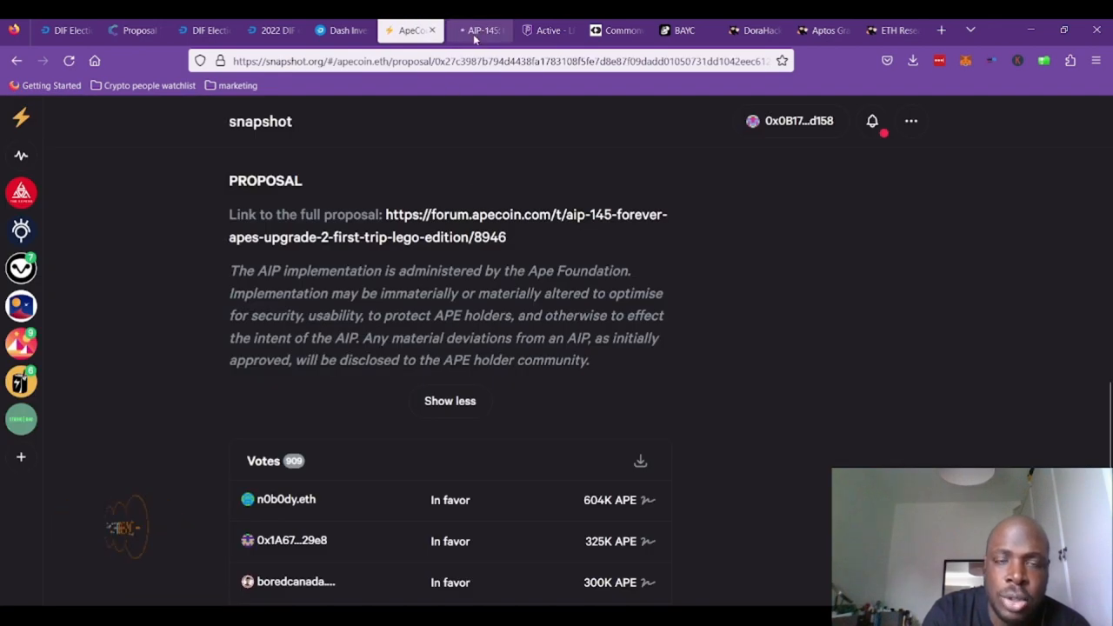
click(478, 30)
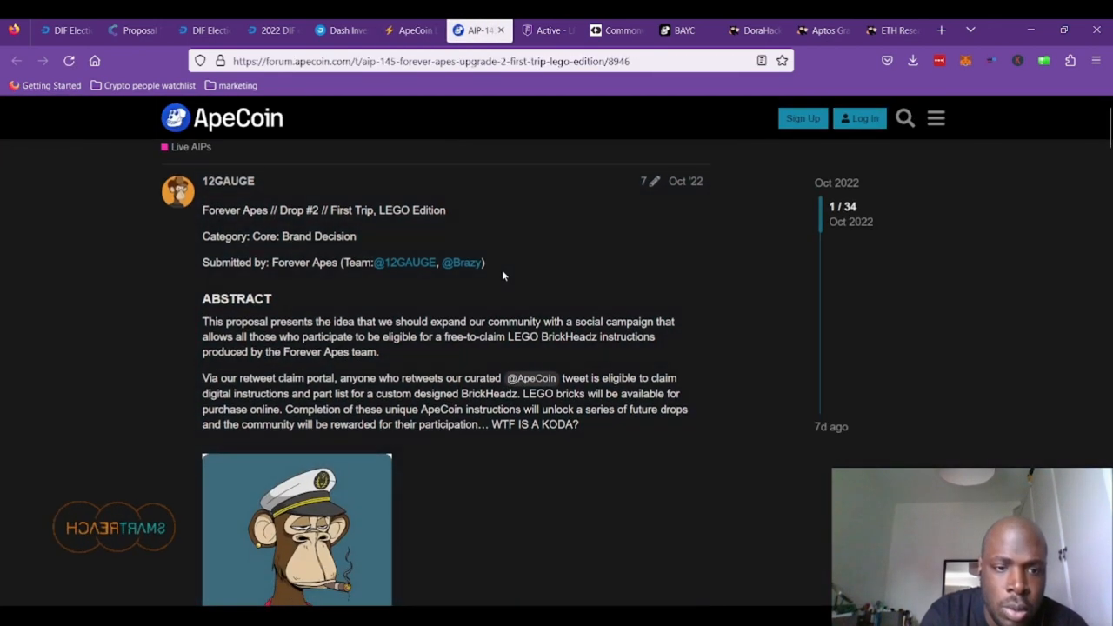
scroll(down, 3)
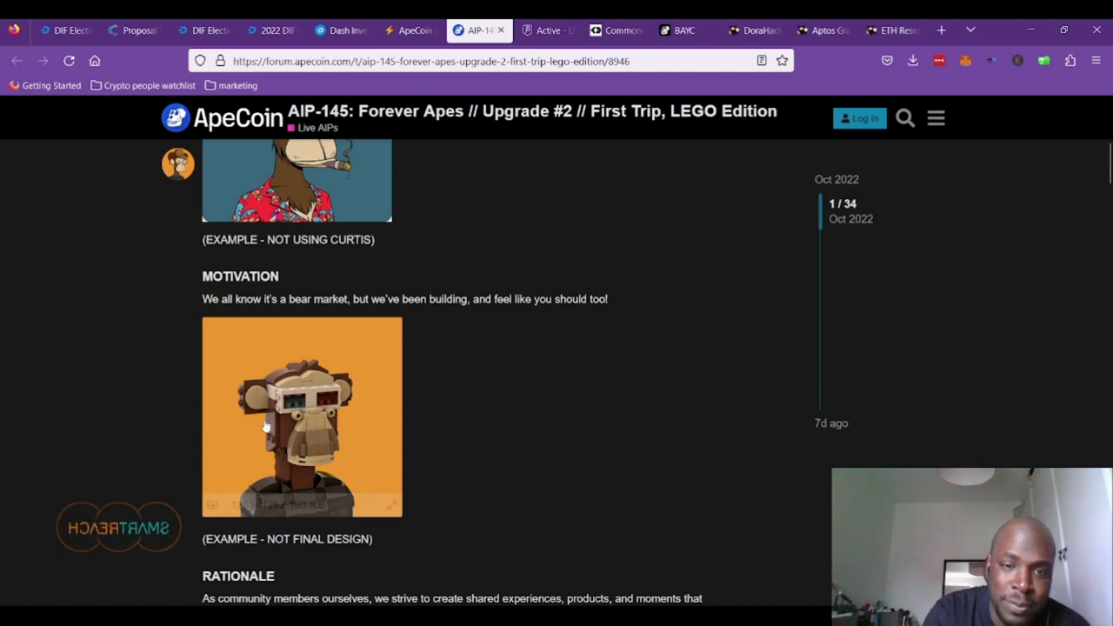
scroll(down, 3)
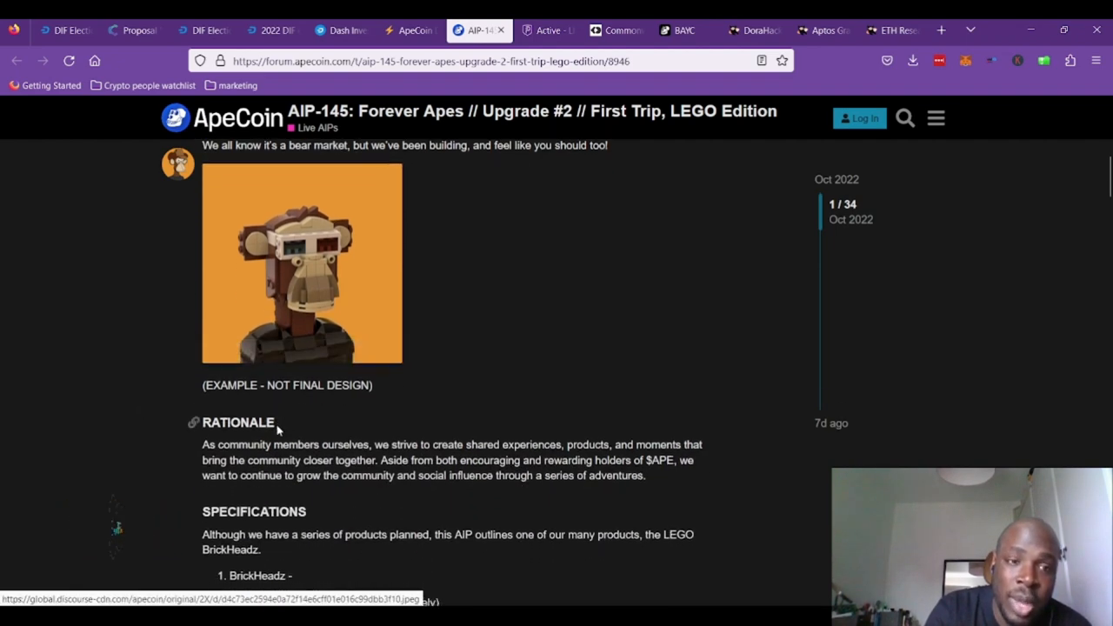
scroll(down, 3)
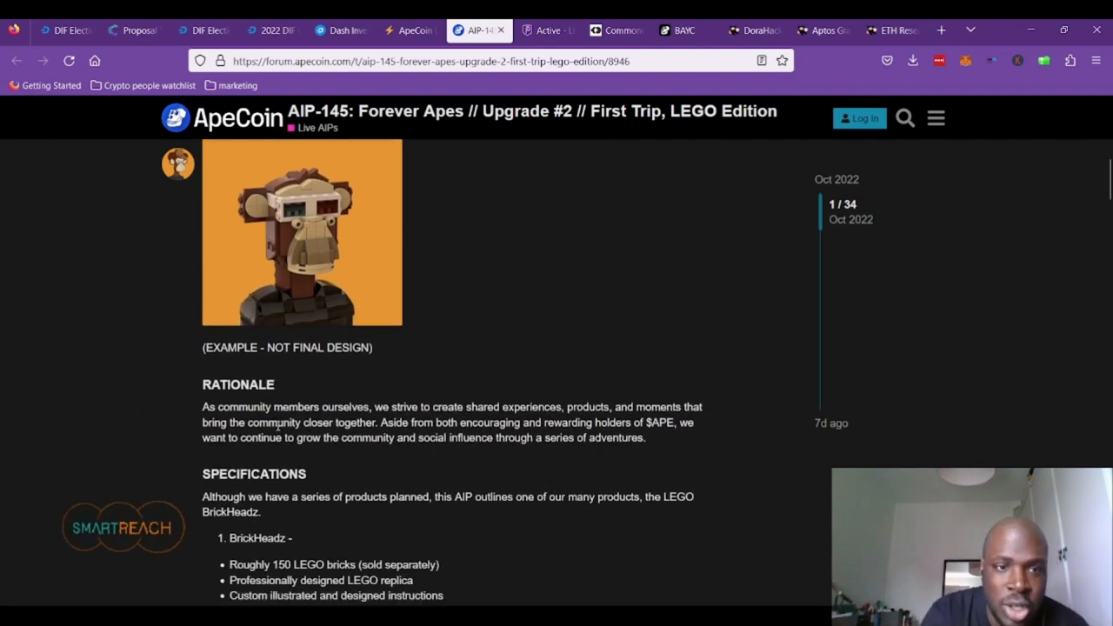
scroll(down, 3)
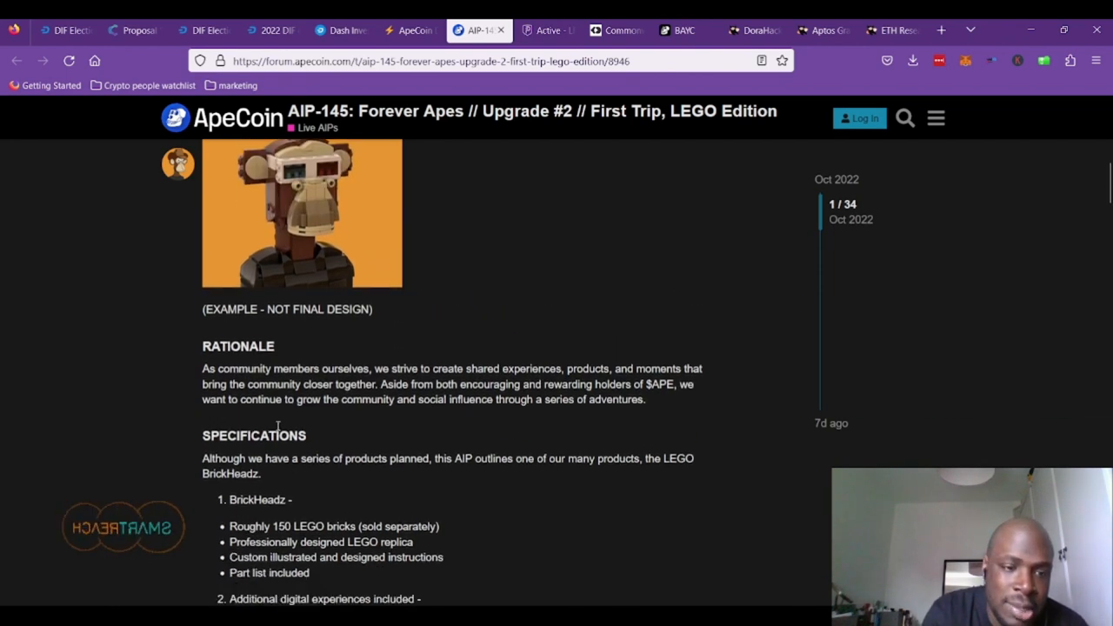
- Read the steps, timeline and $0 overall cost estimate, then return to the pre-release plans
scroll(down, 3)
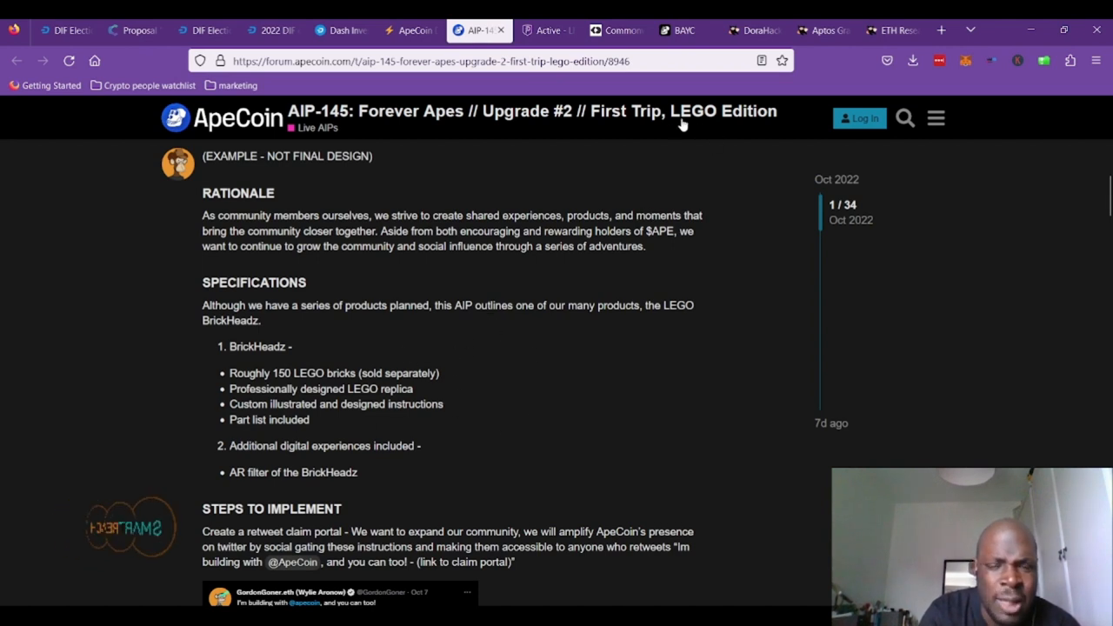
mouse_move(393, 377)
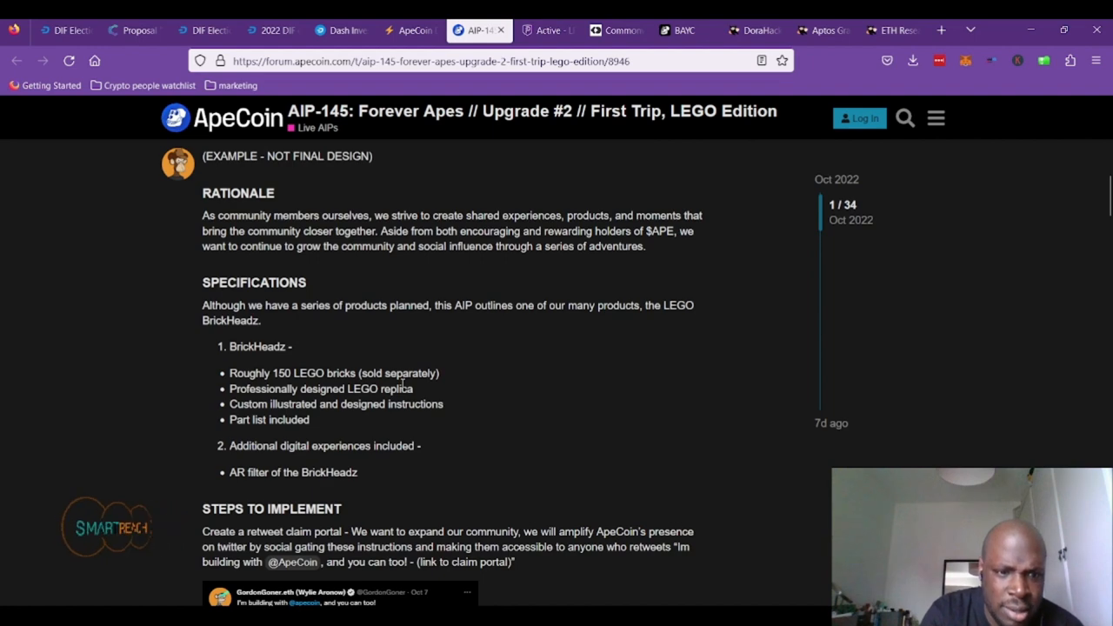
scroll(down, 3)
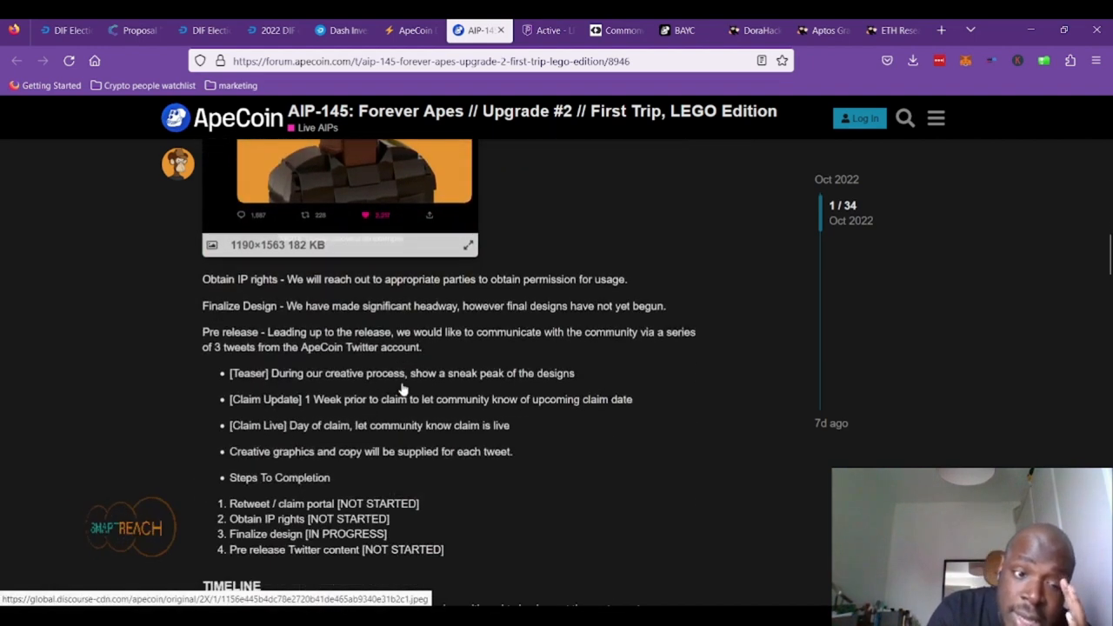
scroll(down, 3)
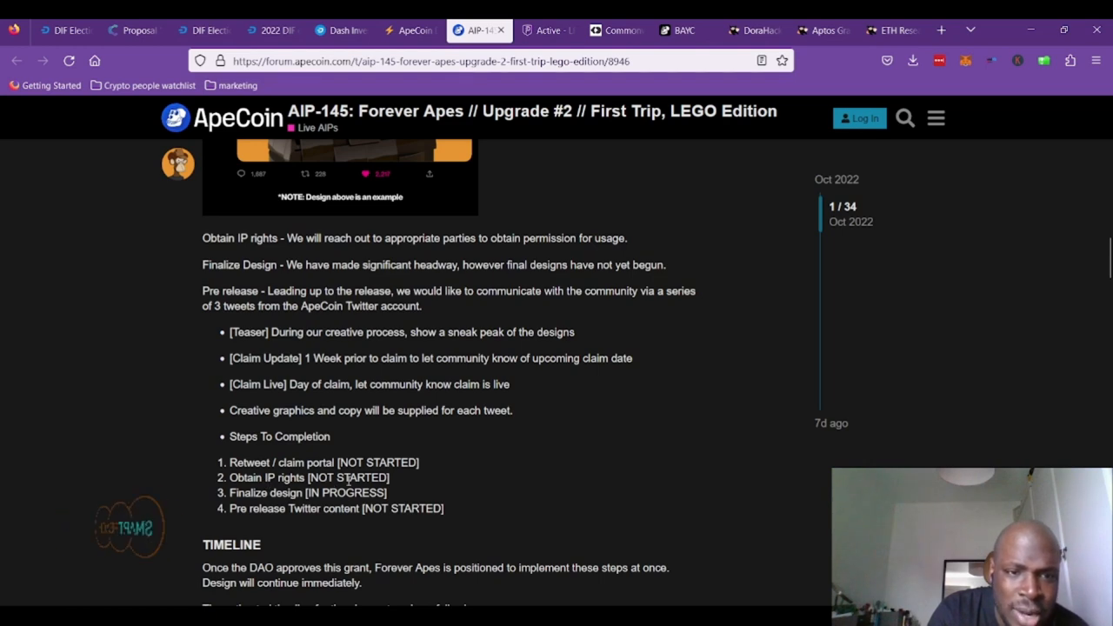
mouse_move(464, 357)
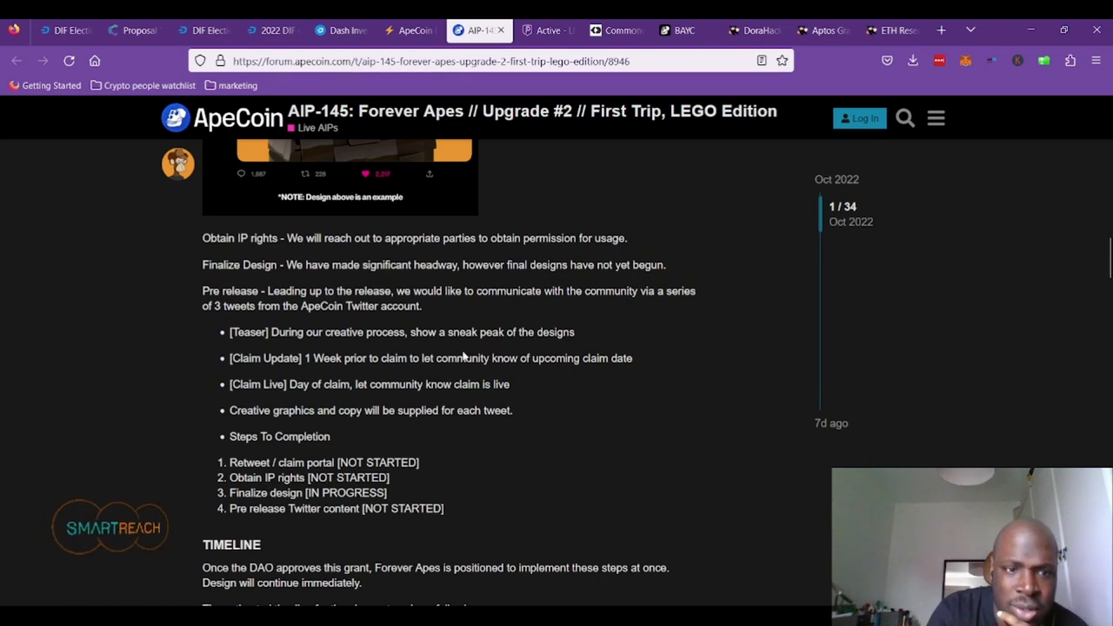
scroll(down, 3)
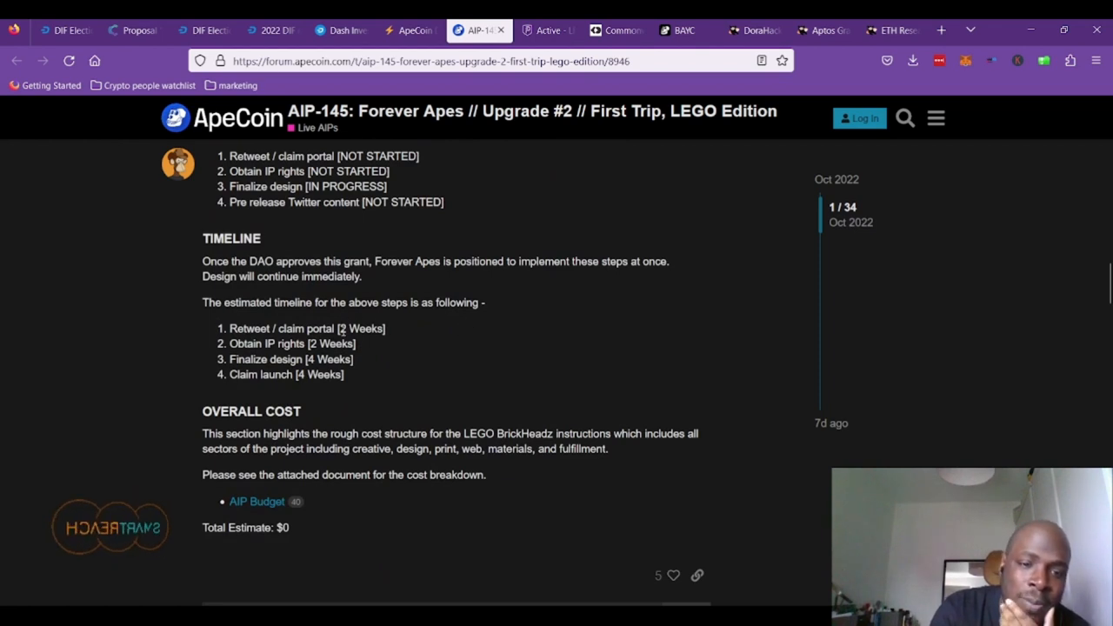
mouse_move(422, 325)
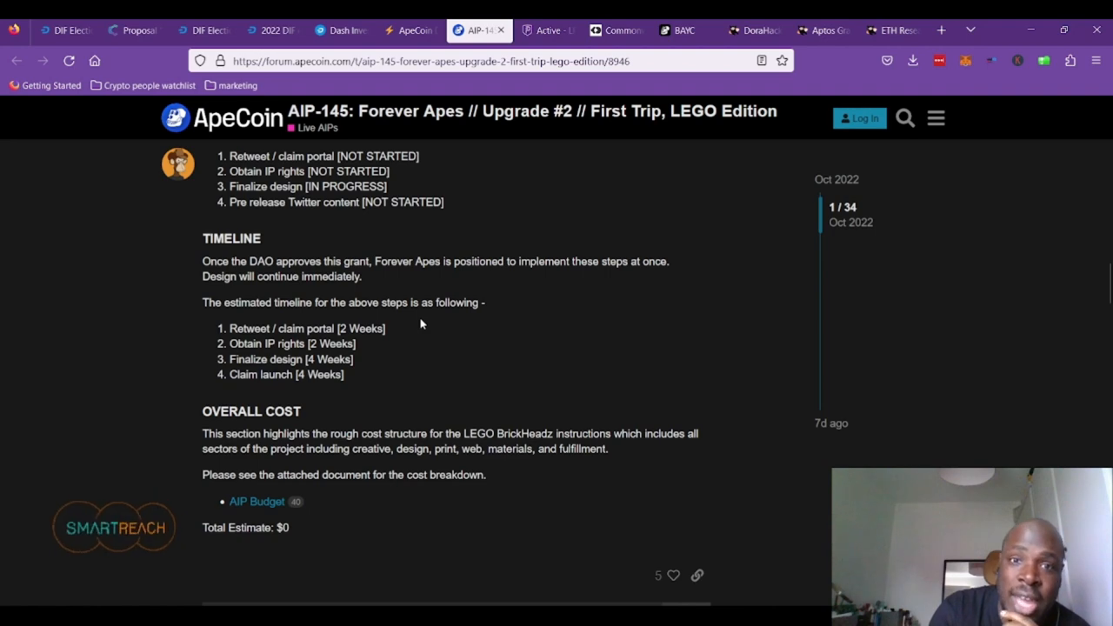
scroll(down, 3)
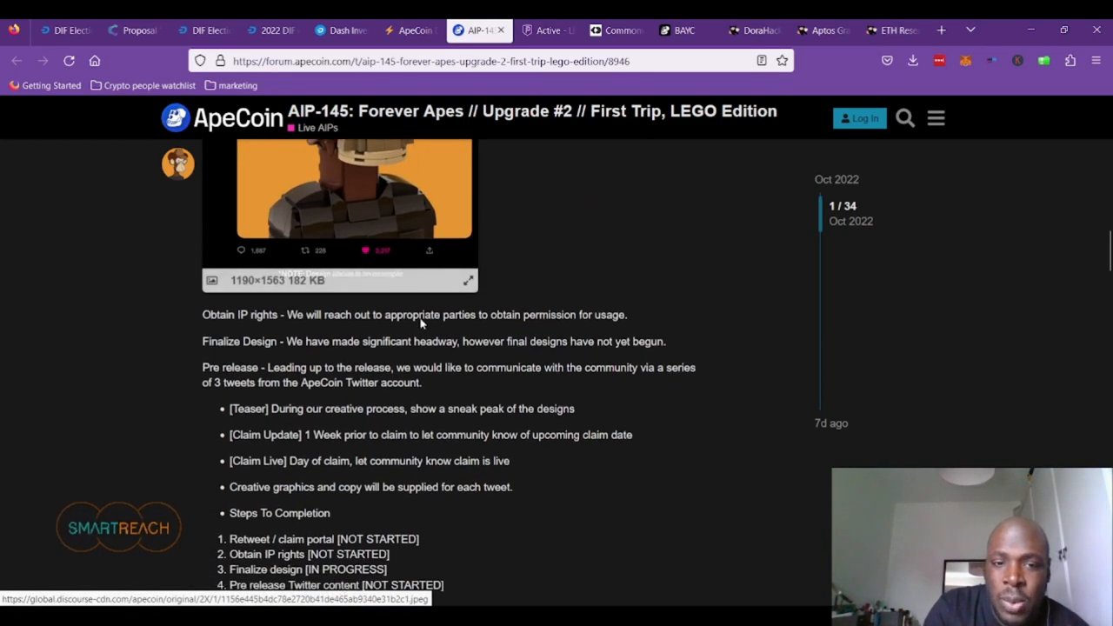
scroll(down, 3)
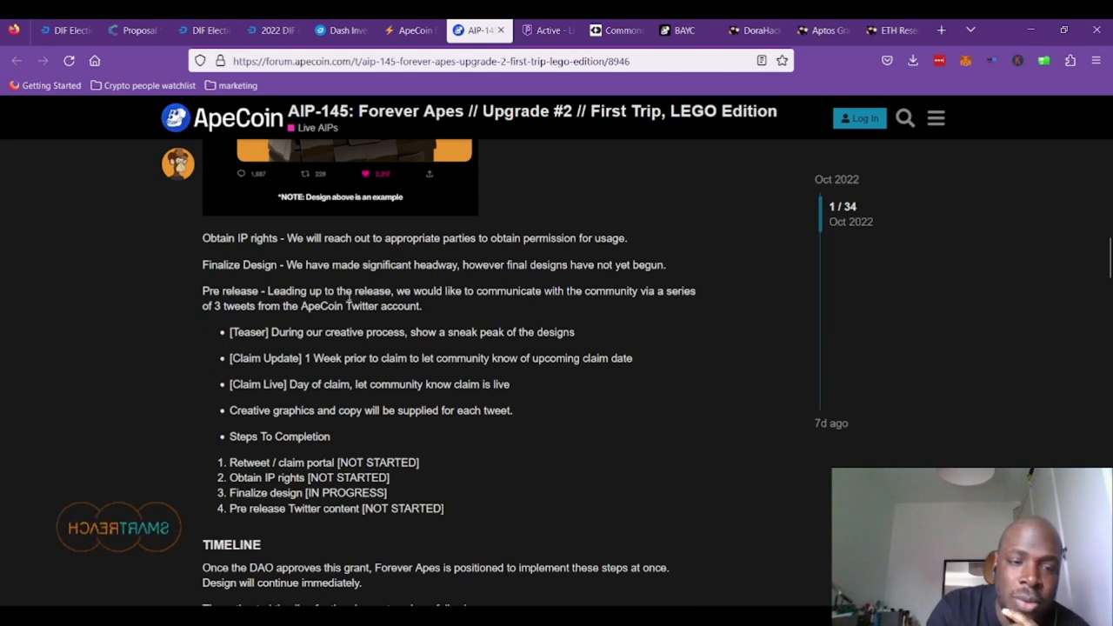
mouse_move(444, 304)
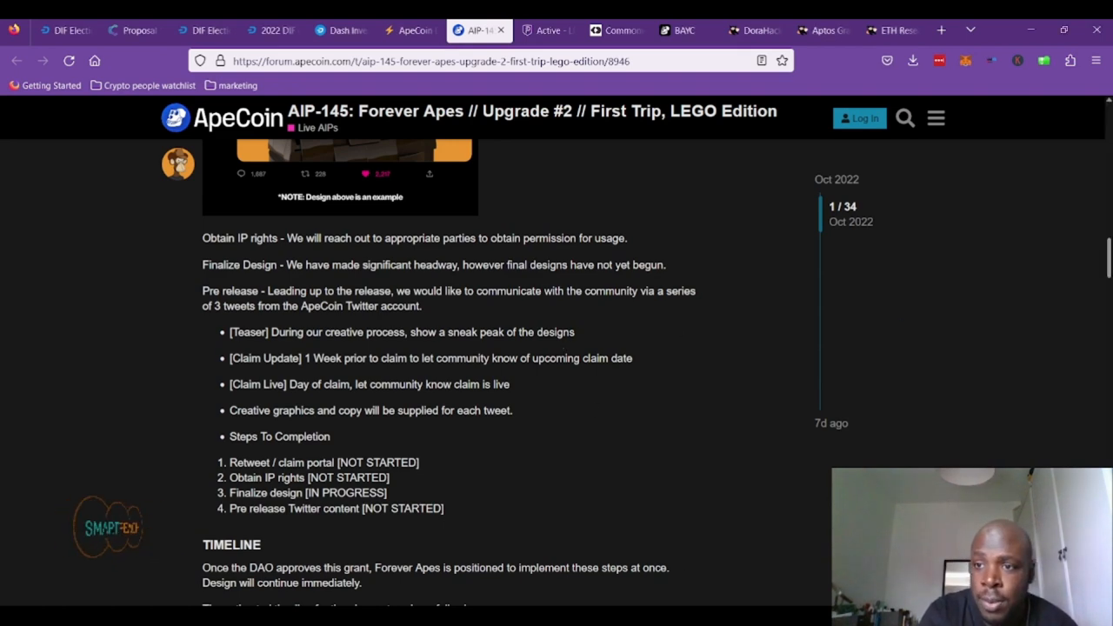
- Scroll past the first replies to Halina's LEGO kit questions and 12GAUGE's answers
scroll(down, 3)
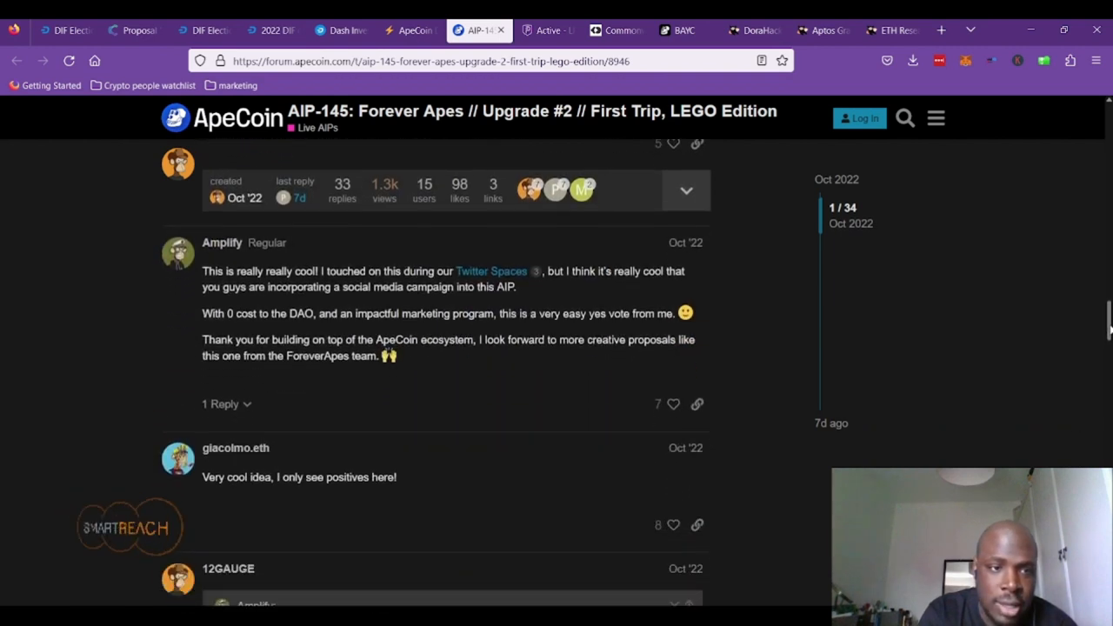
scroll(down, 3)
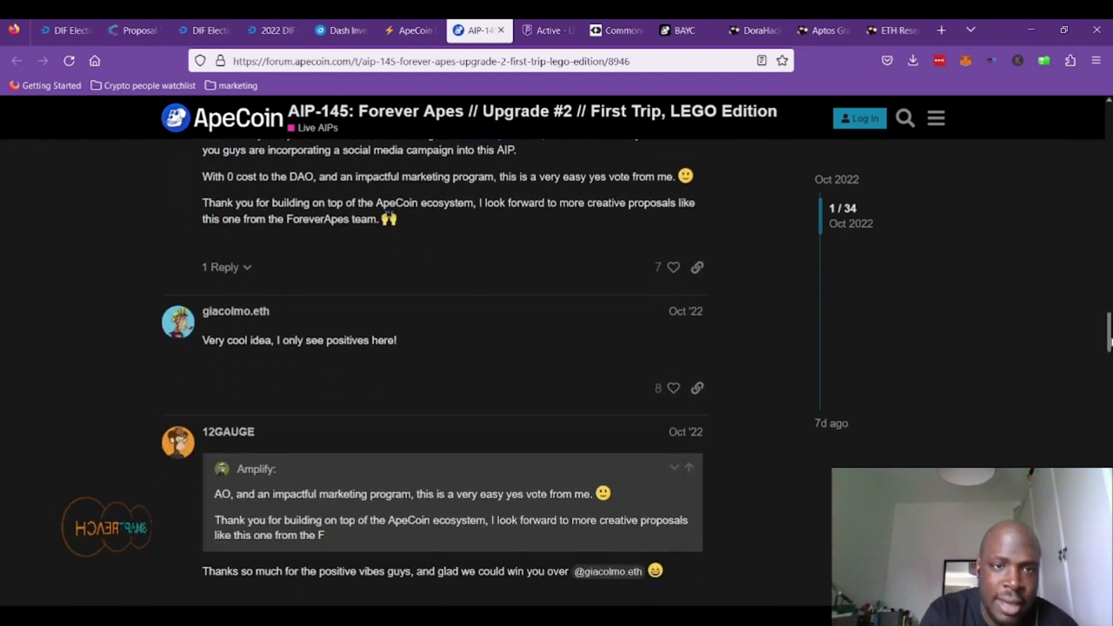
scroll(down, 3)
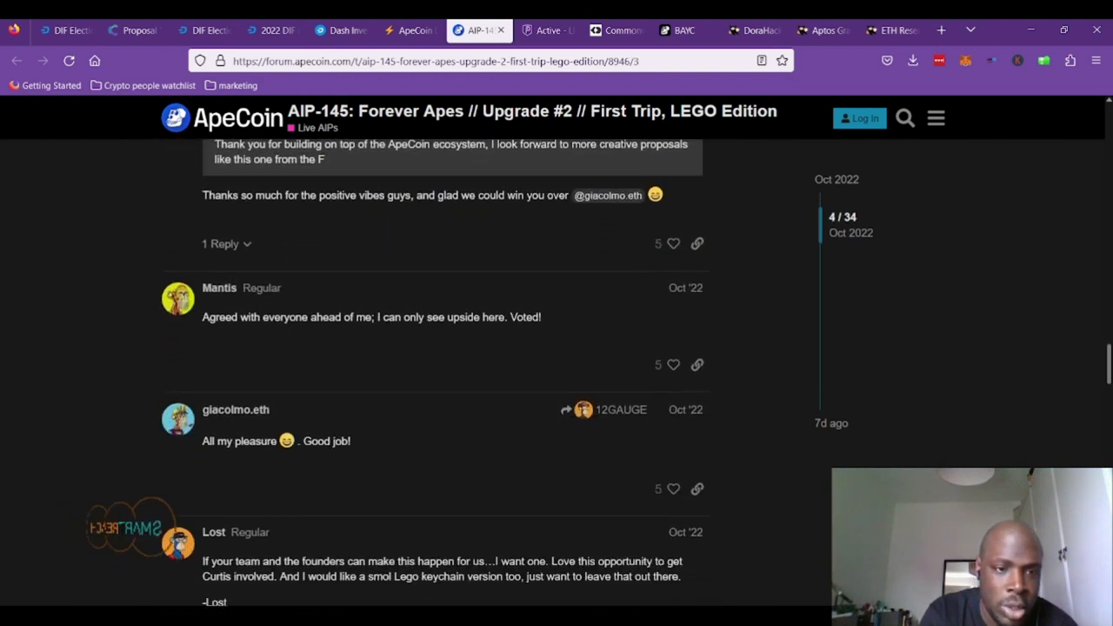
scroll(down, 3)
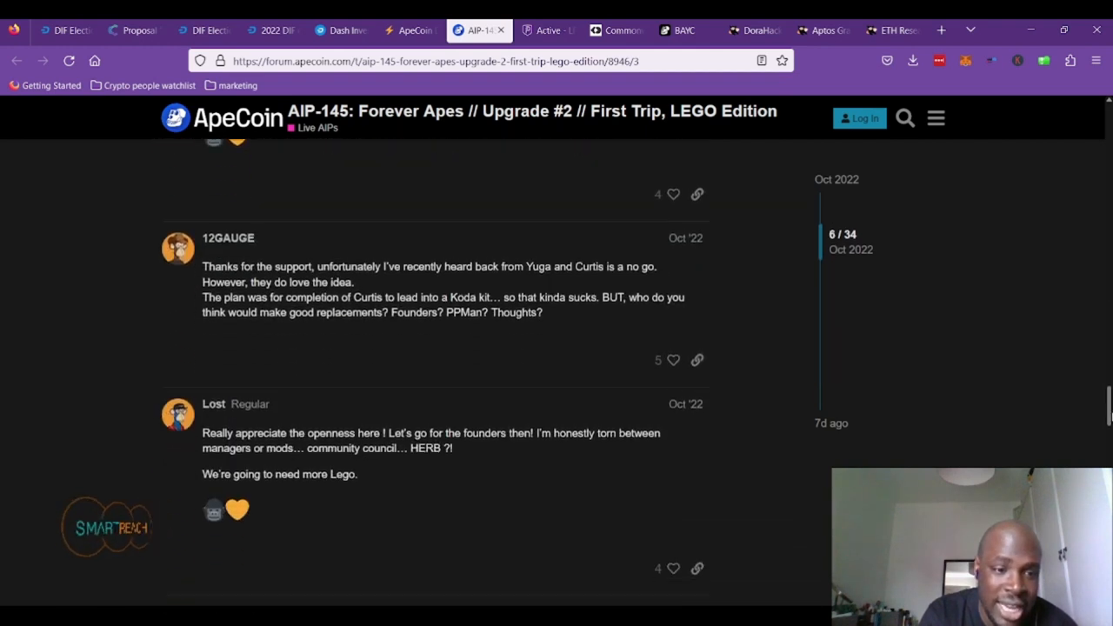
scroll(down, 3)
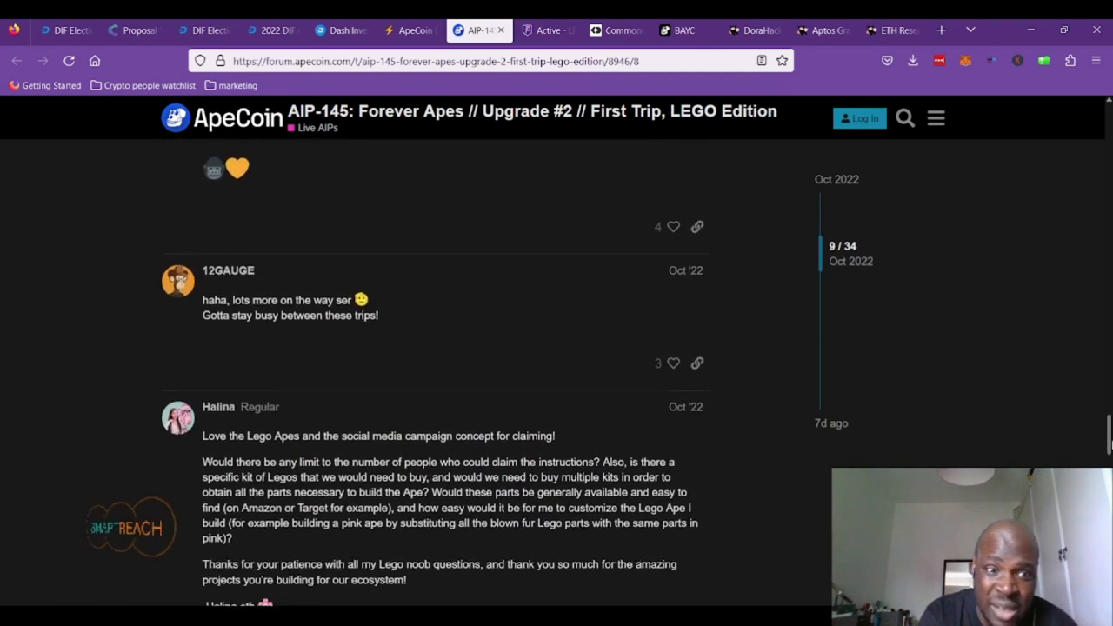
scroll(down, 3)
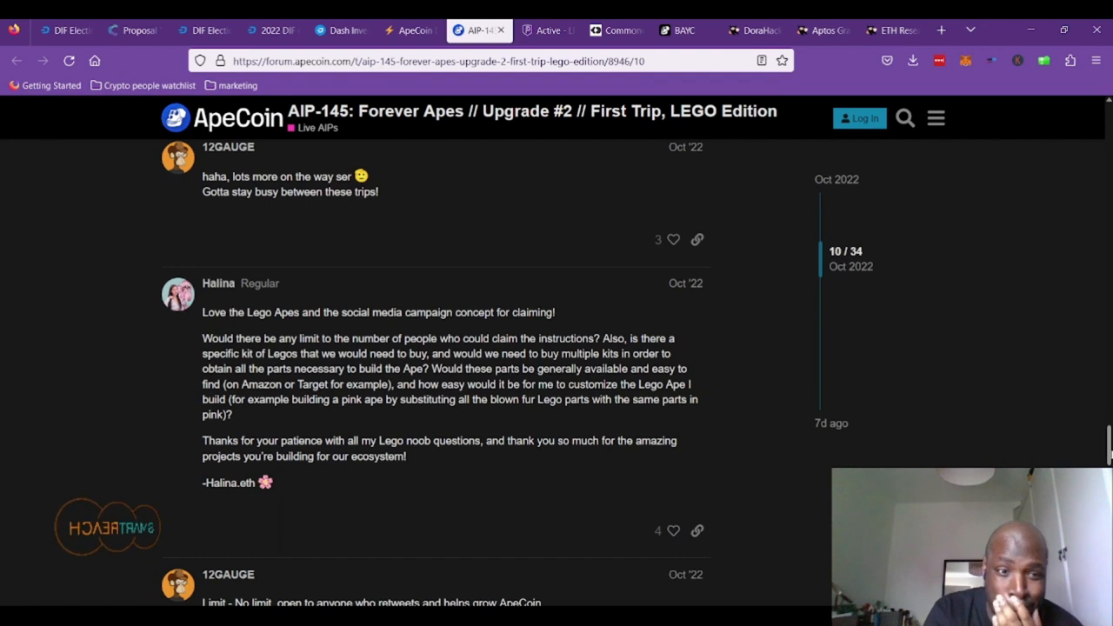
scroll(down, 3)
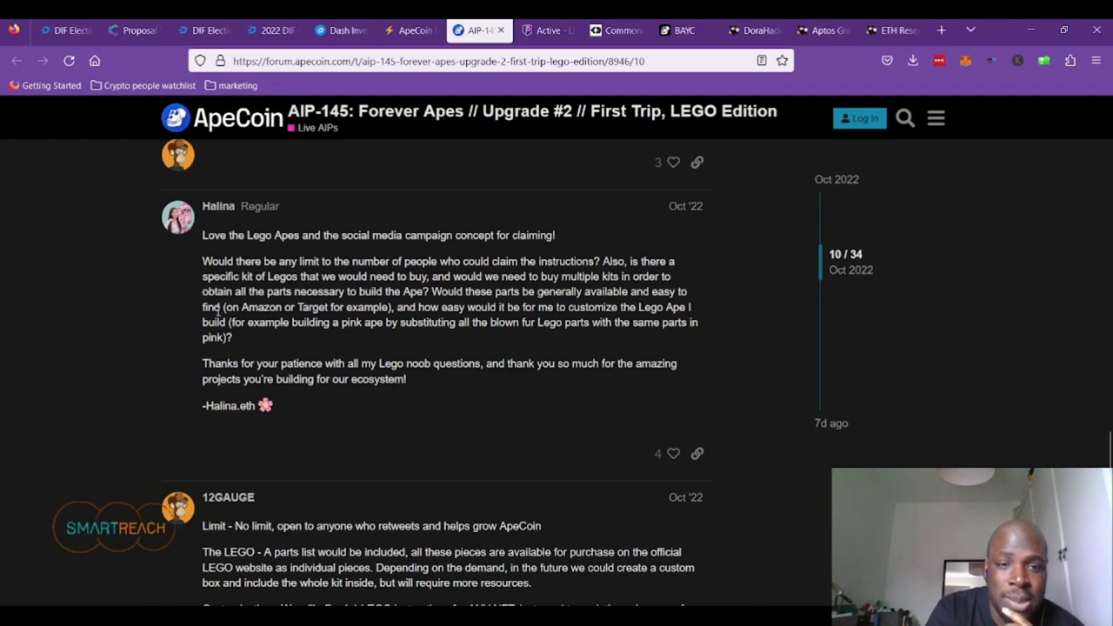
scroll(down, 3)
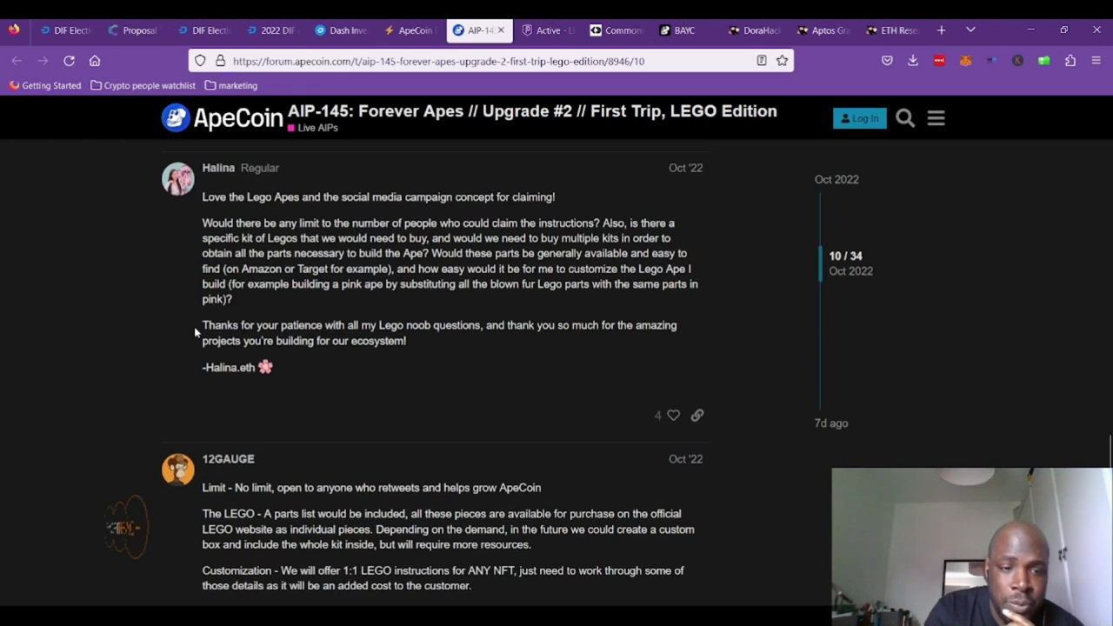
- Read past Moonlyght's praise and the closed/opened notices to Pearson's AIP Draft note
scroll(down, 3)
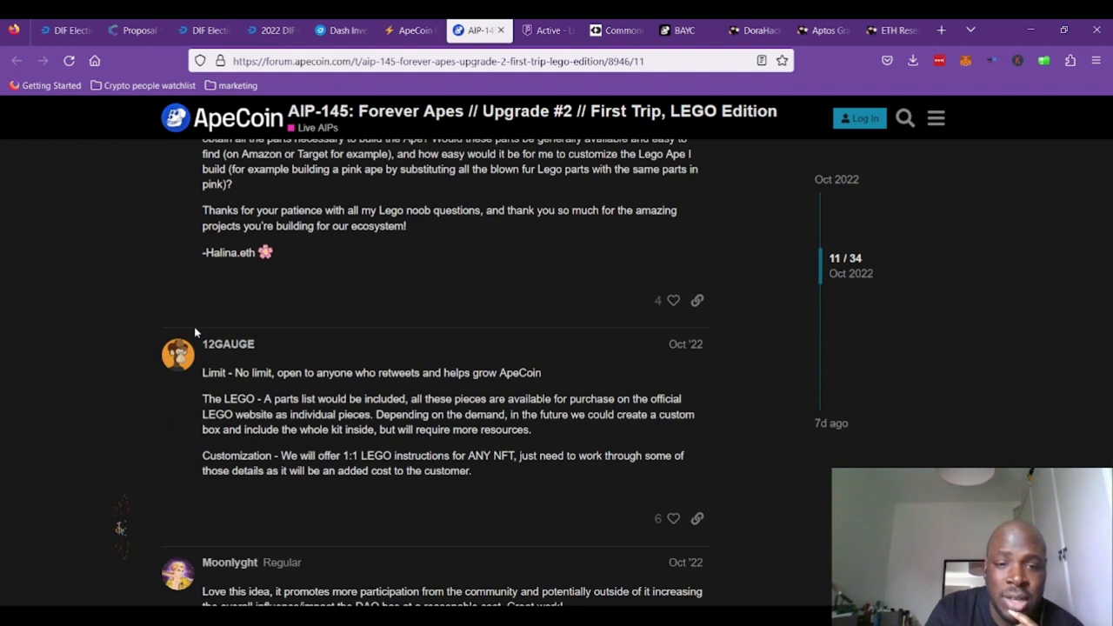
scroll(down, 3)
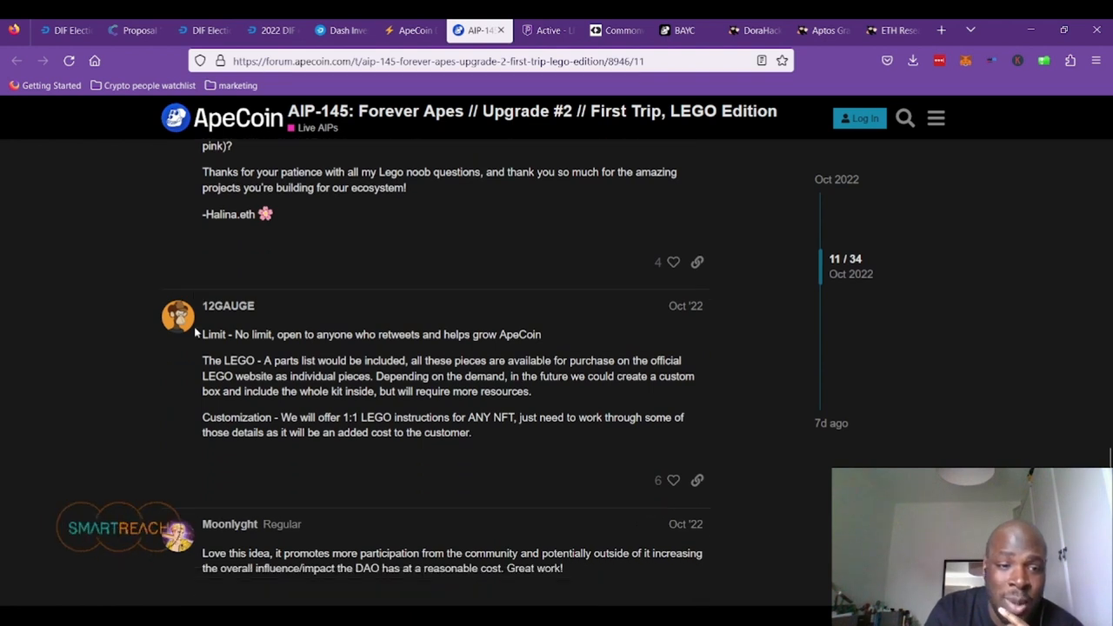
scroll(down, 3)
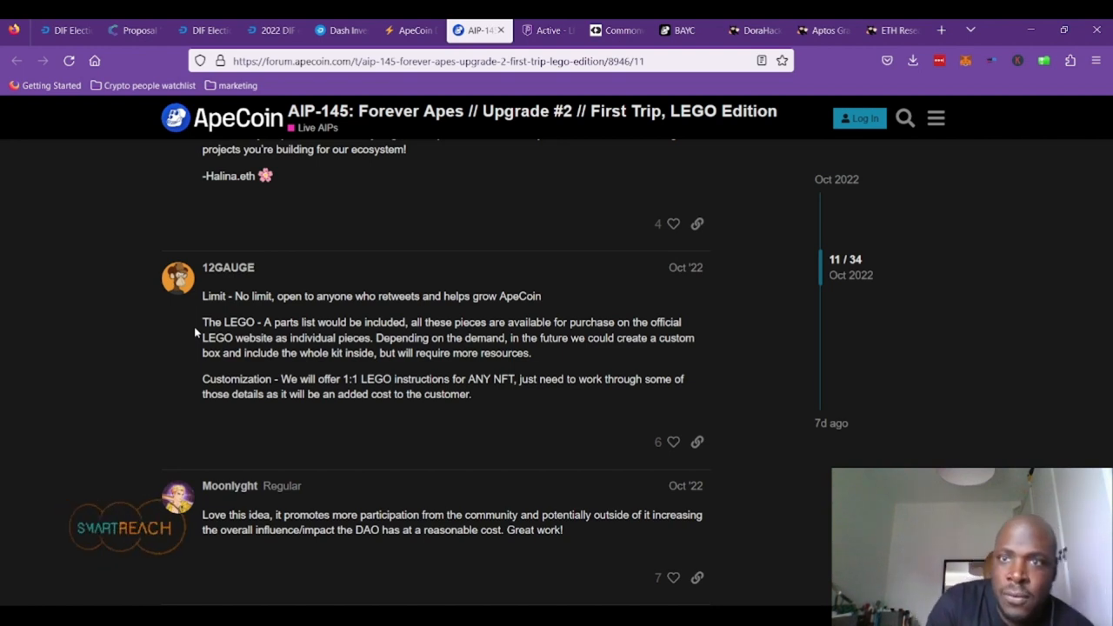
scroll(down, 3)
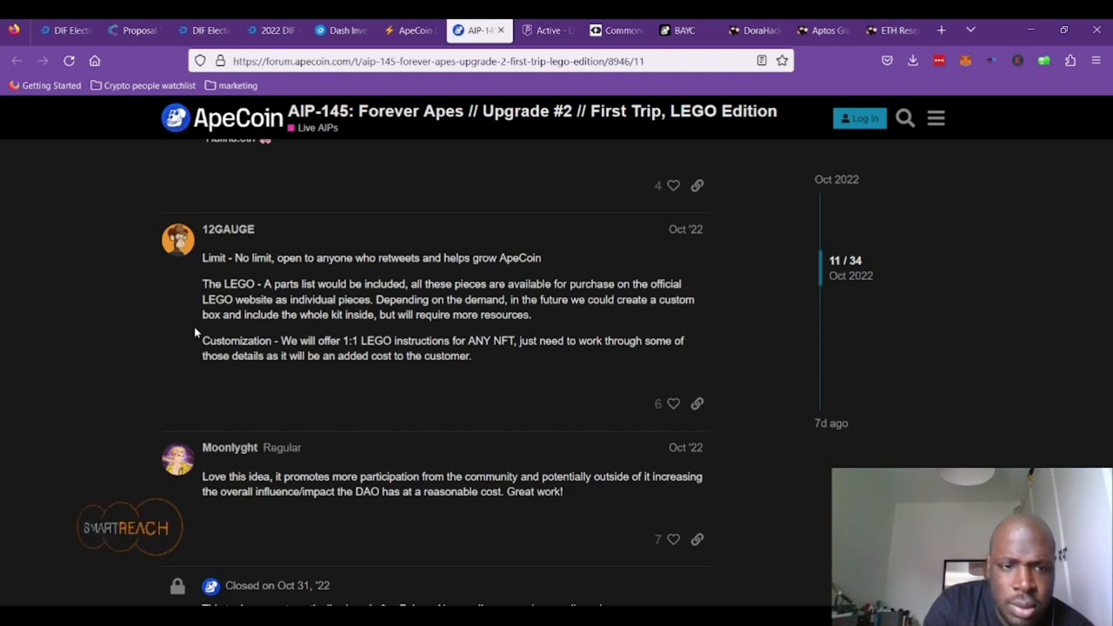
scroll(down, 3)
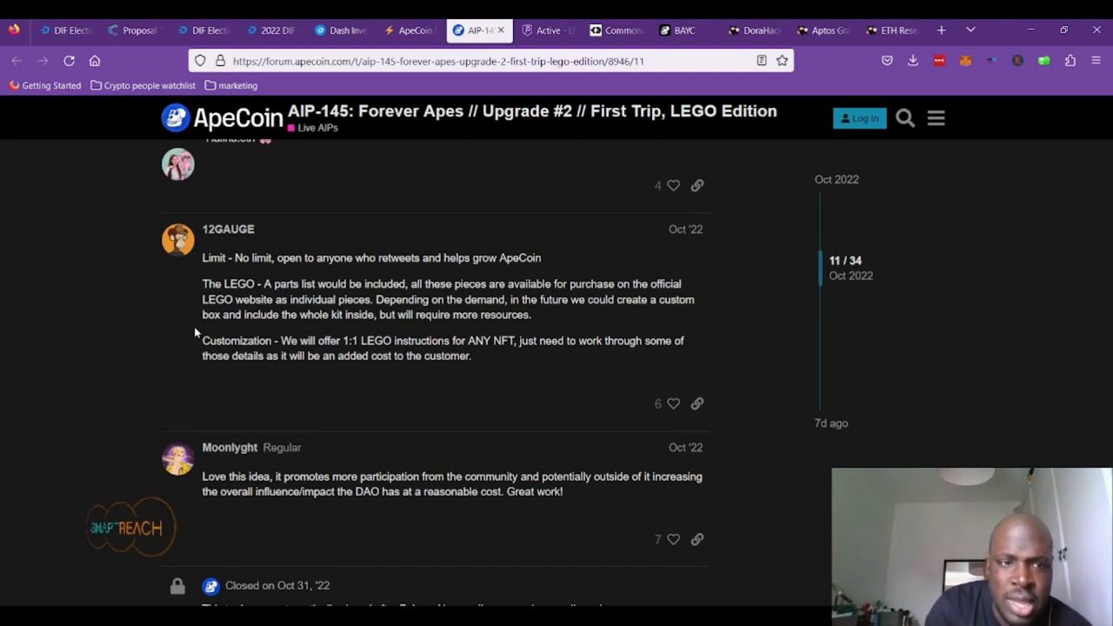
scroll(down, 3)
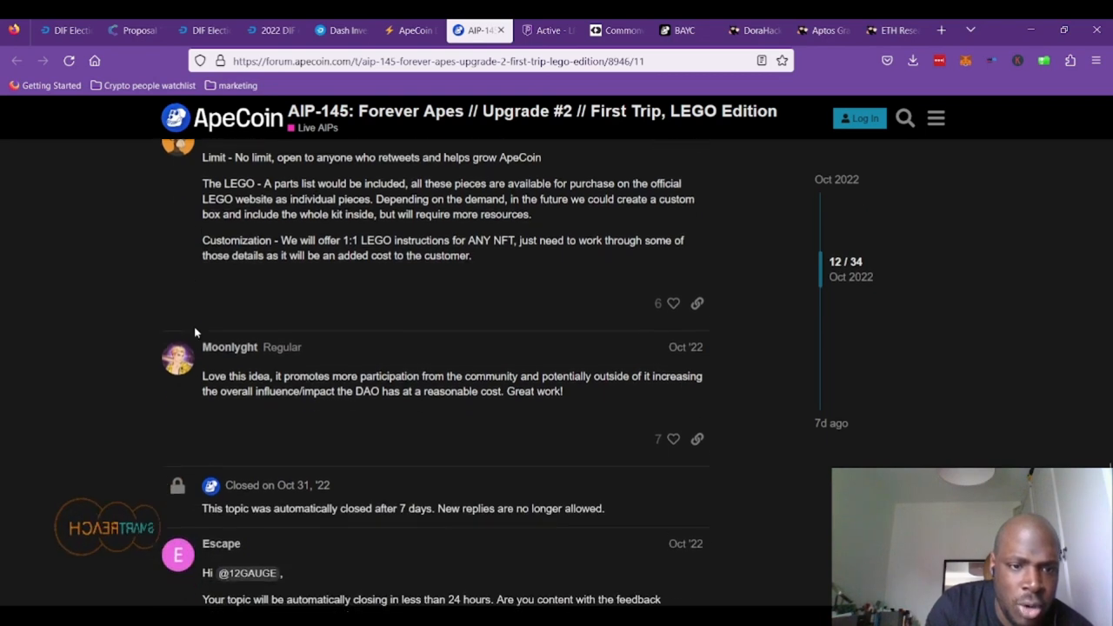
scroll(down, 3)
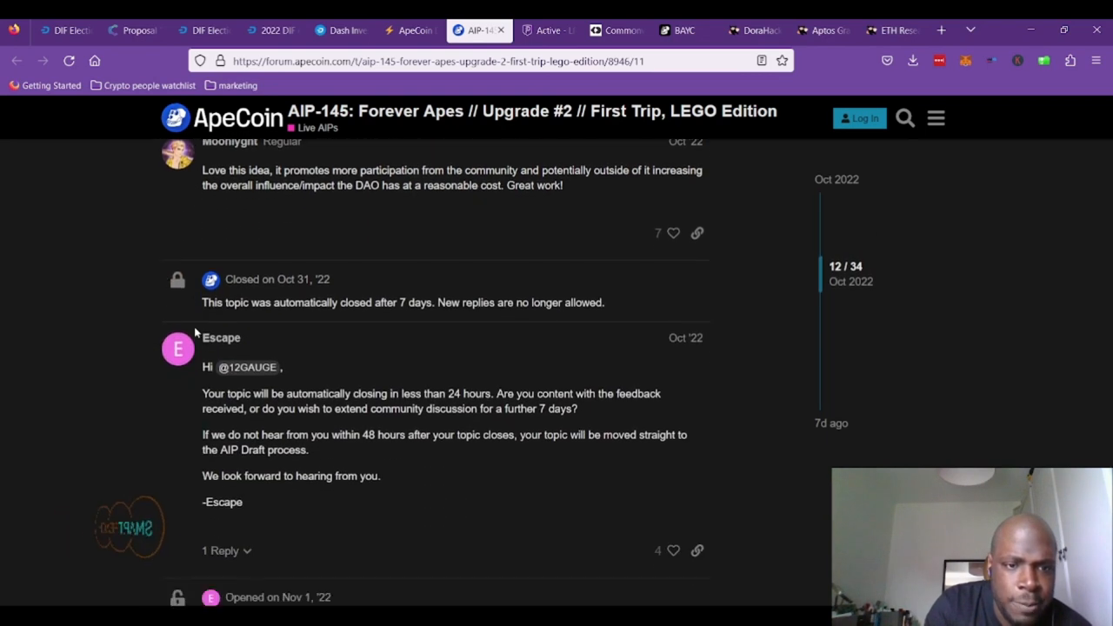
scroll(down, 3)
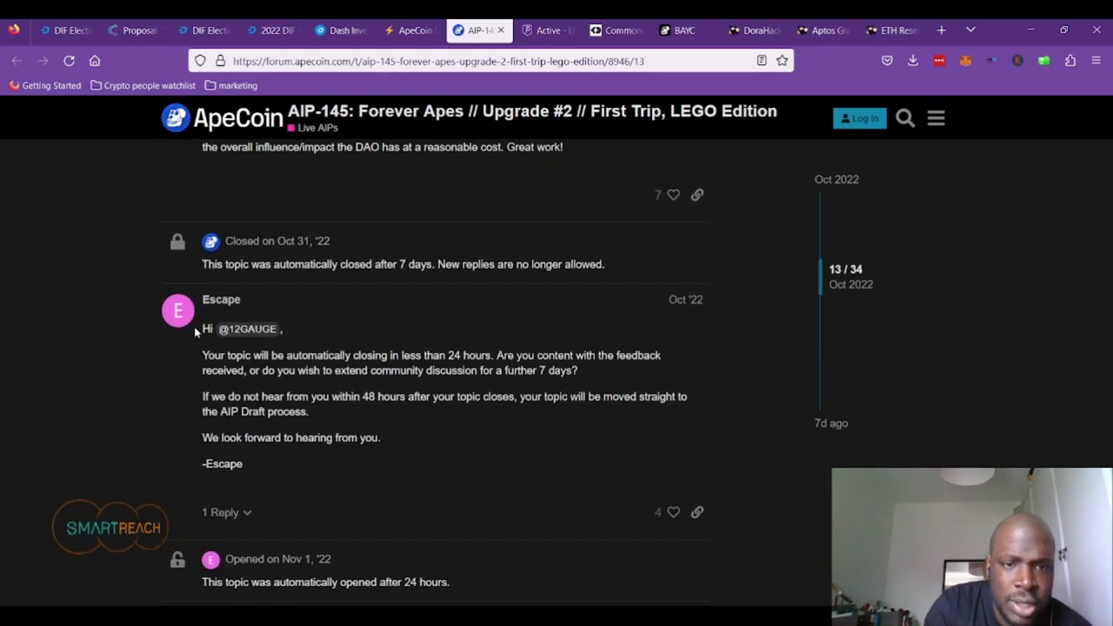
scroll(down, 3)
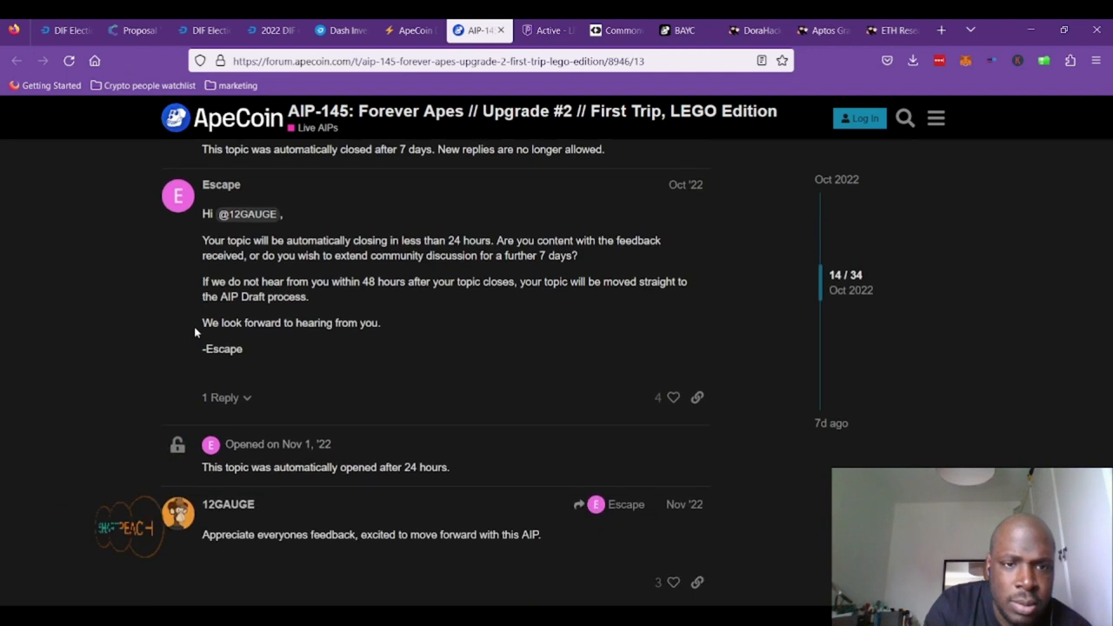
scroll(down, 3)
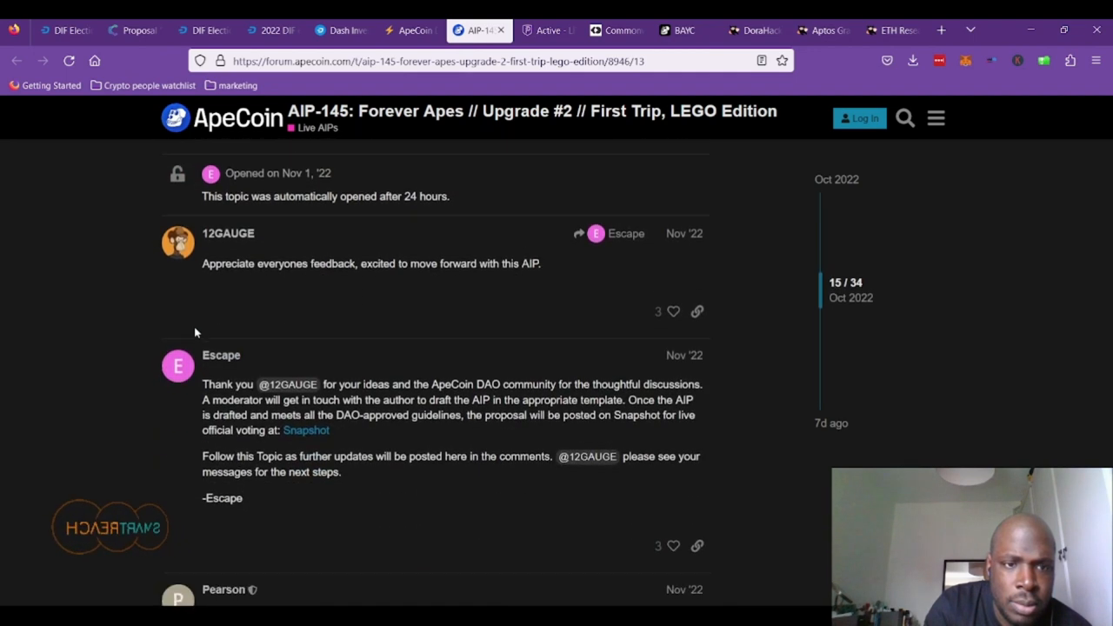
scroll(down, 3)
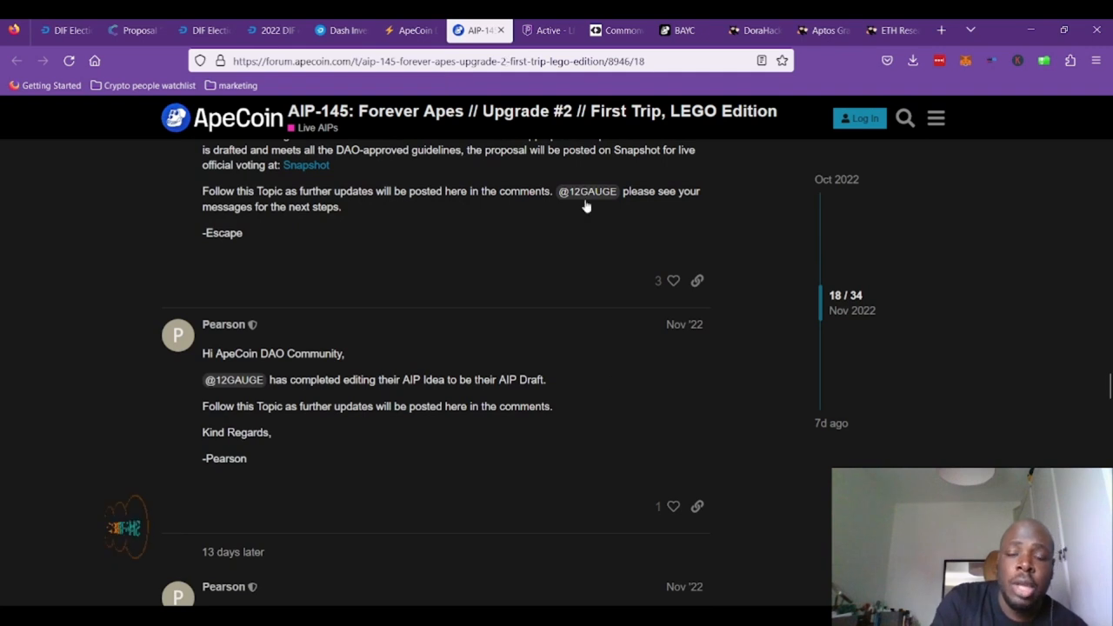